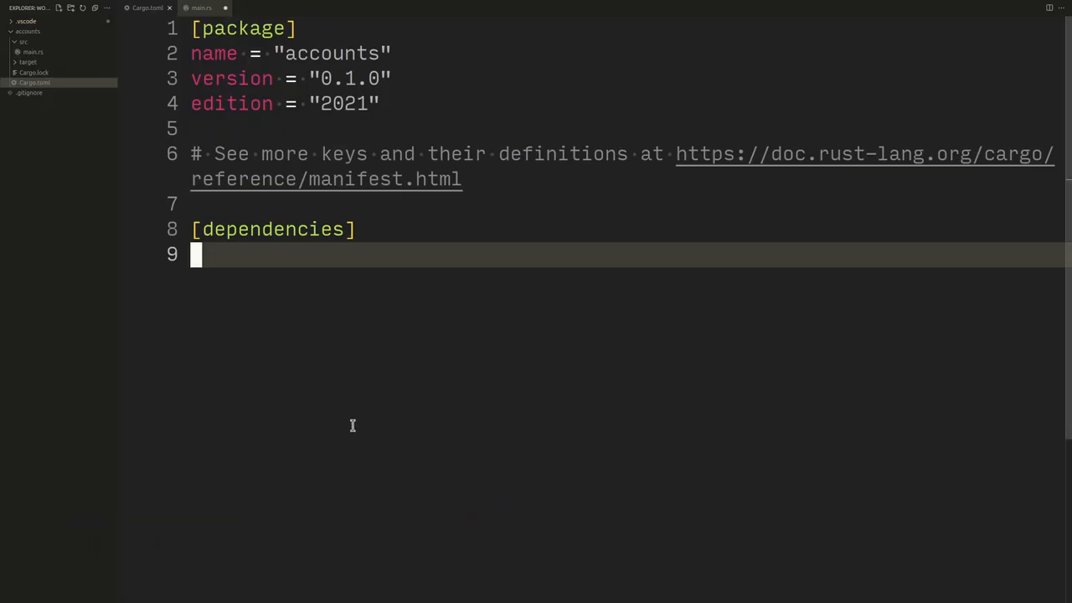
- Add uuid = { version = "1", features = ["v4"] } under [dependencies] in Cargo.toml
{"action": "type", "text": "use u"}
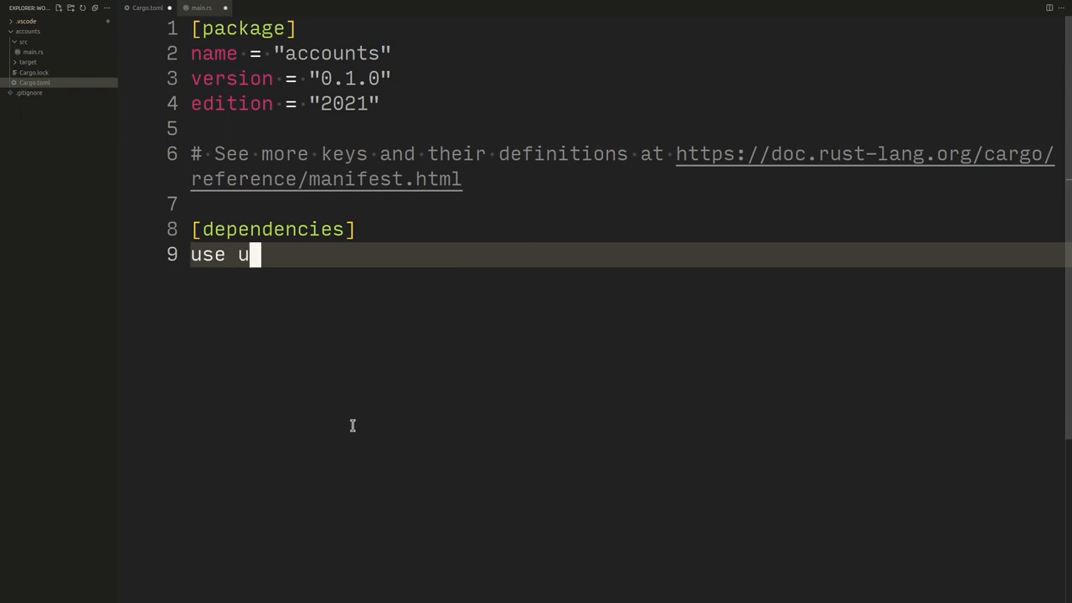
{"action": "type", "text": "uid = { \""}
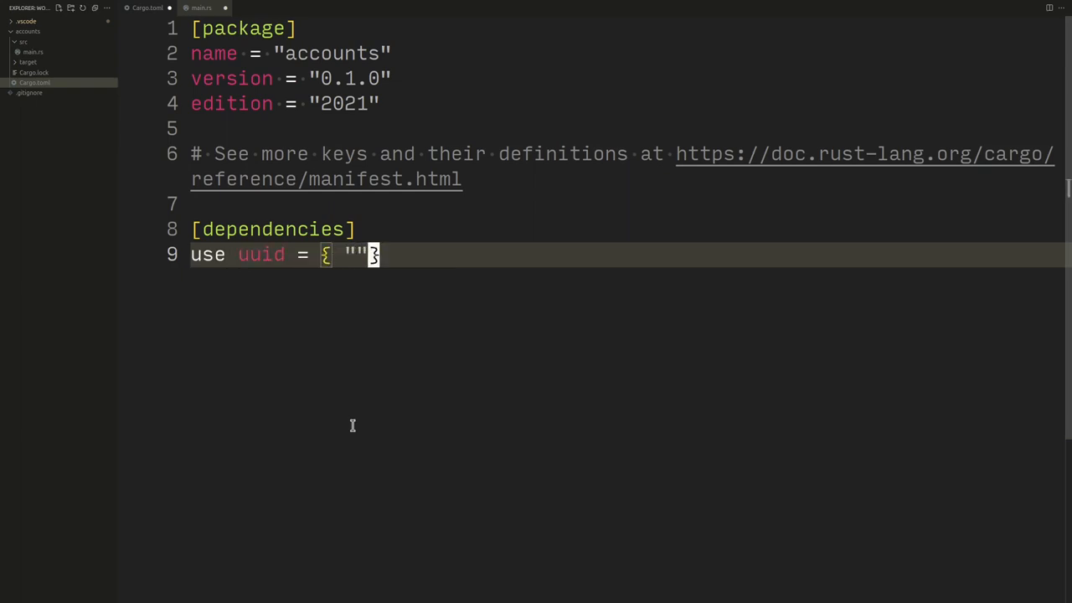
{"action": "type", "text": "version"}
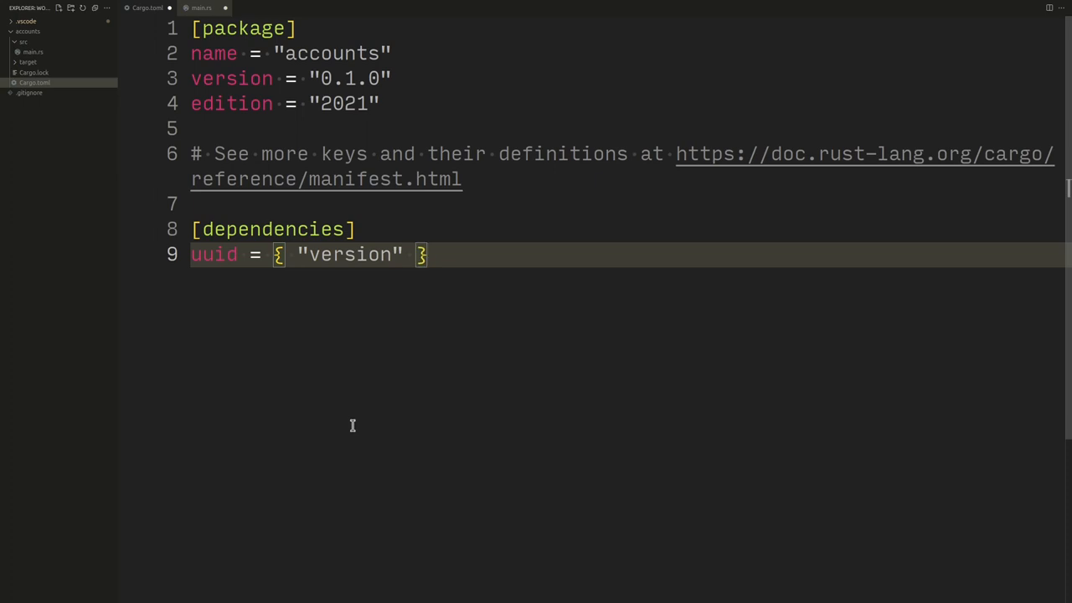
{"action": "type", "text": "= \"1.\""}
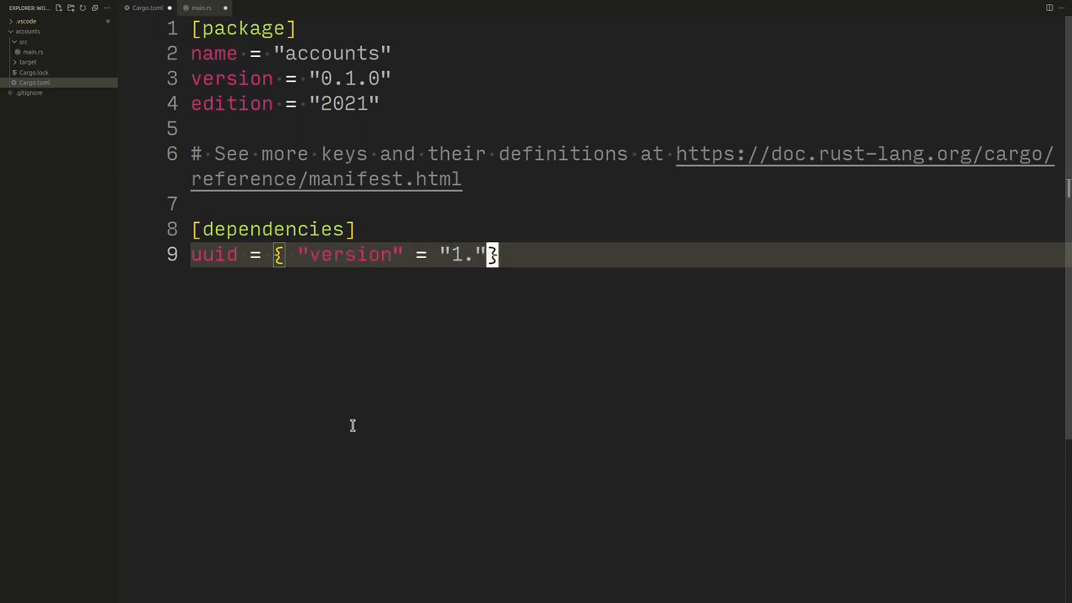
{"action": "type", "text": "\","}
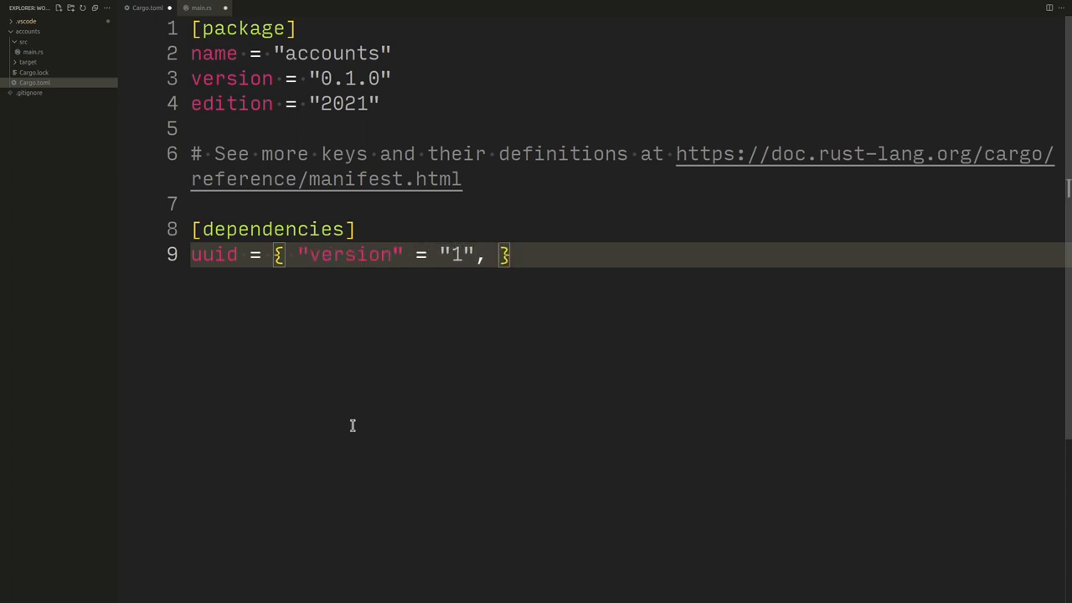
{"action": "type", "text": "\"features\" ="}
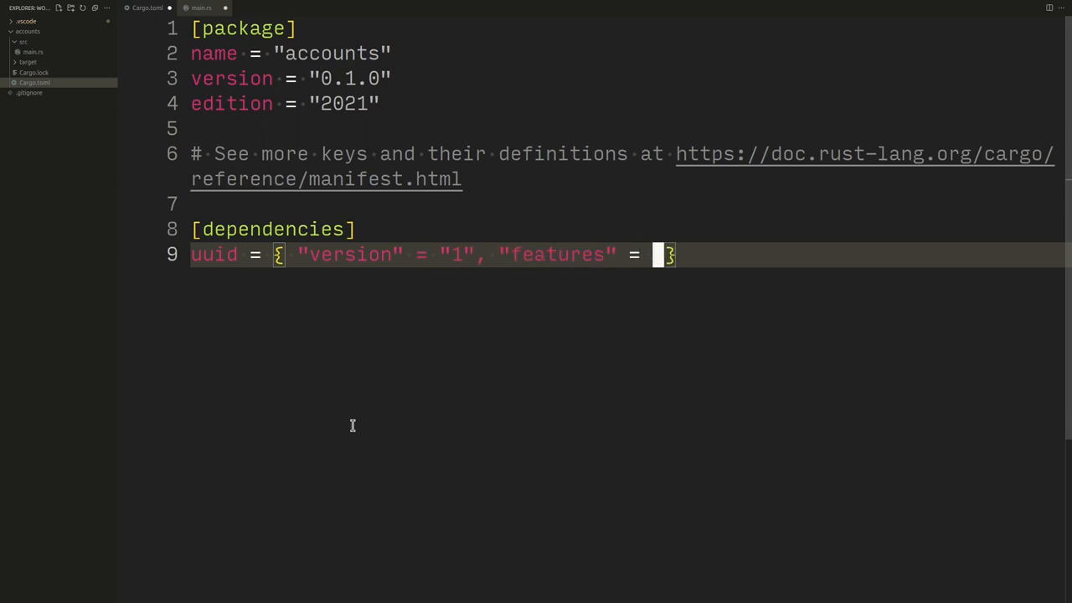
{"action": "type", "text": "[\"u\""}
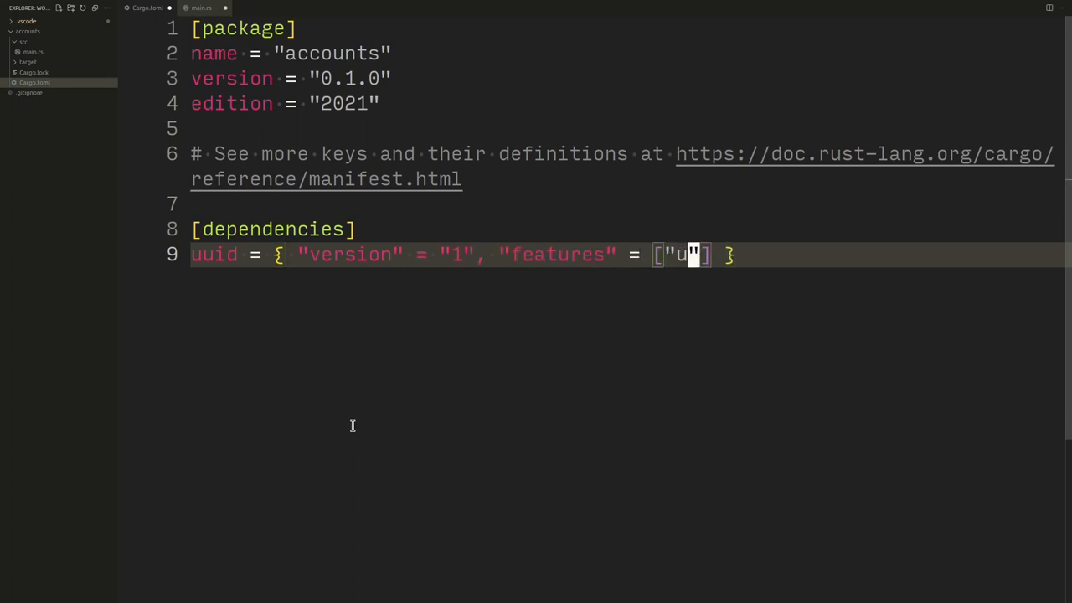
{"action": "type", "text": "v"}
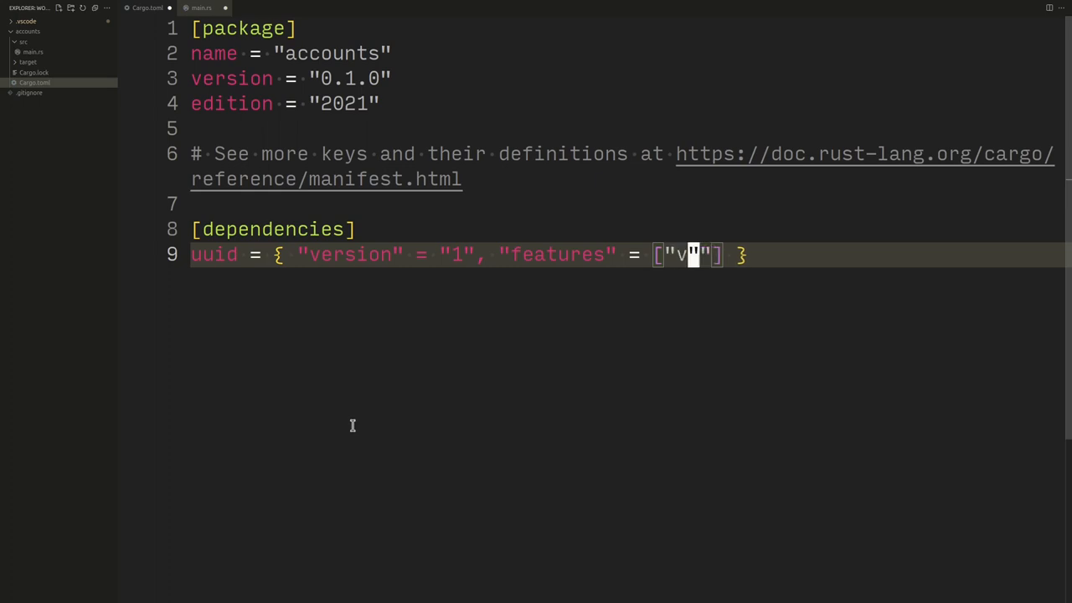
{"action": "type", "text": "4"}
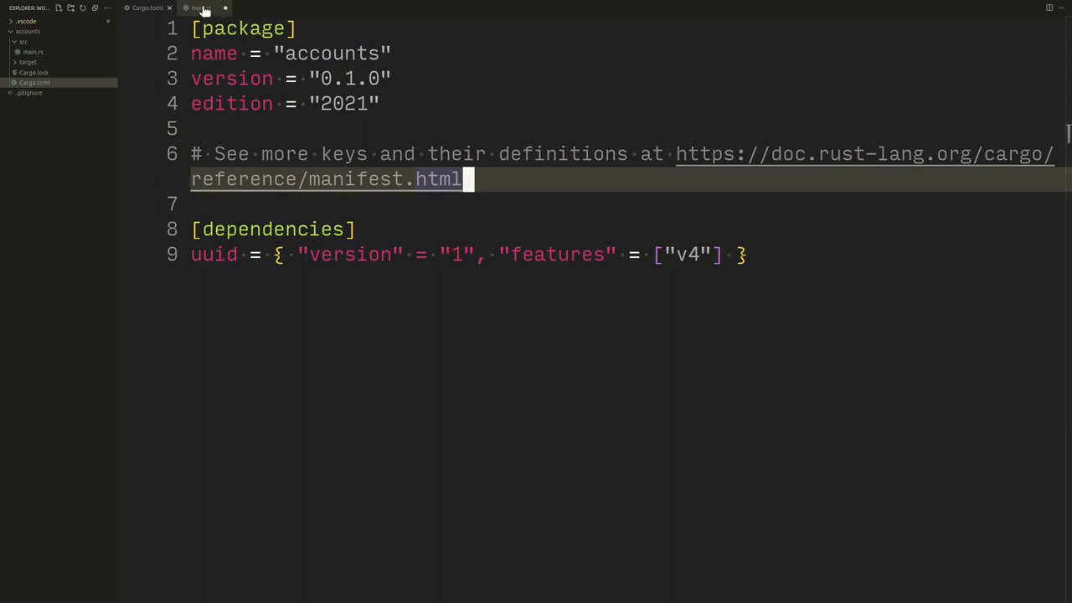
- In main.rs, import uuid and declare a #[derive(Debug)] struct Account
{"action": "left_click", "coordinate": [201, 7]}
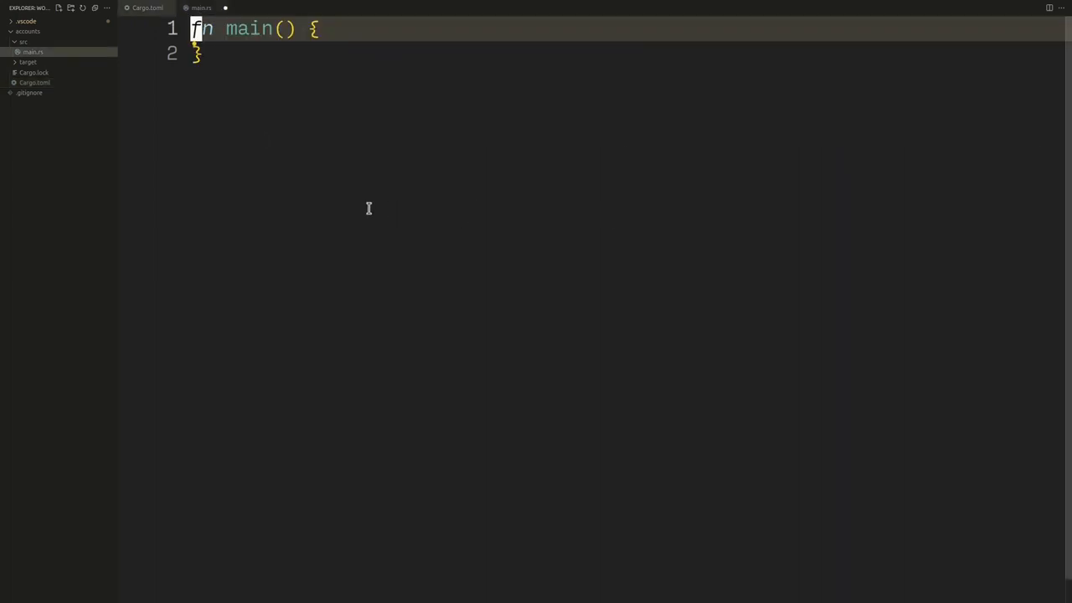
{"action": "type", "text": "struct Account {"}
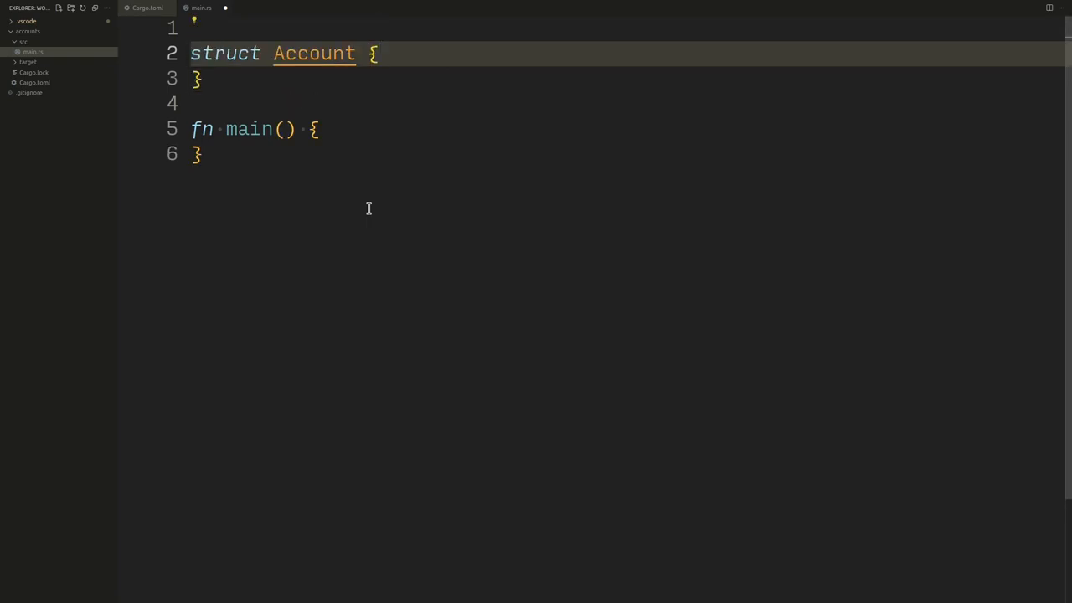
{"action": "type", "text": "#[derive(Debug)]"}
{"action": "type", "text": "id"}
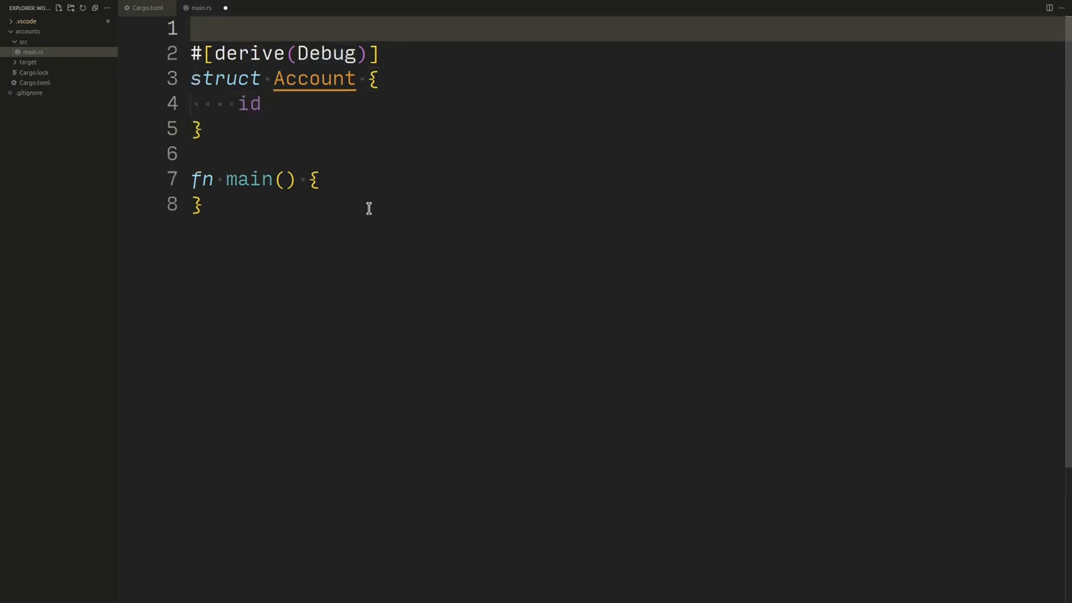
{"action": "type", "text": "use uuid;"}
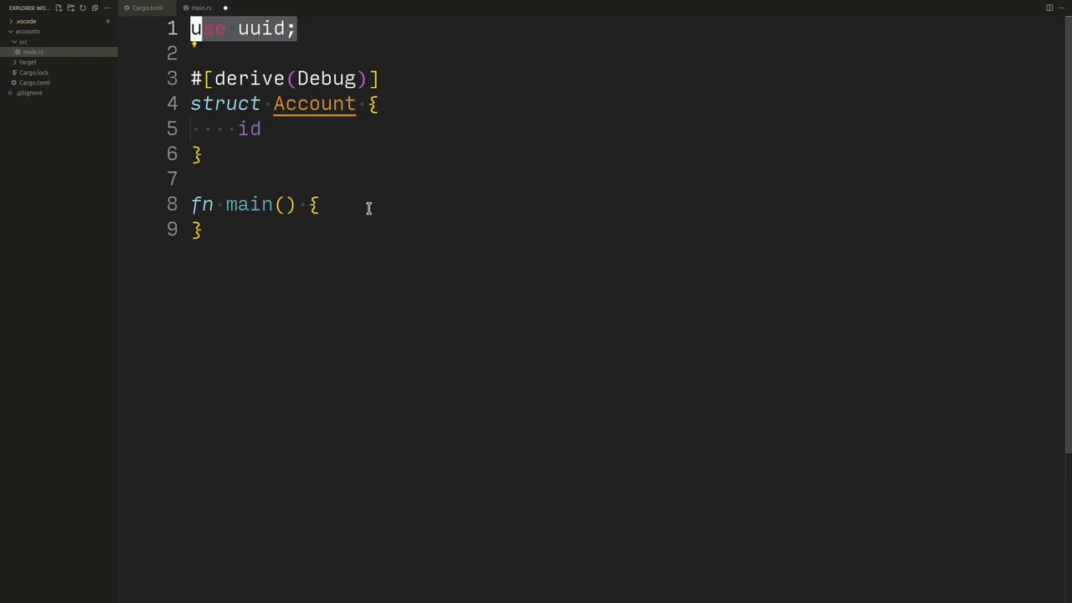
- Give Account fields id: uuid::Uuid and user_name: String, and start let acct = Account in main
{"action": "type", "text": ": uuid::"}
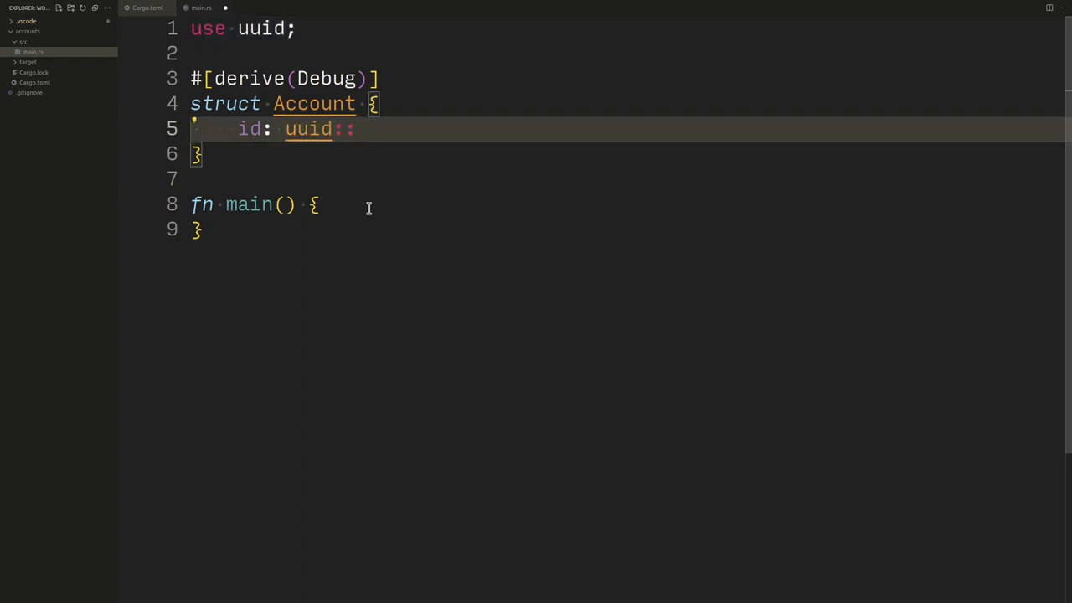
{"action": "type", "text": "Uuid,"}
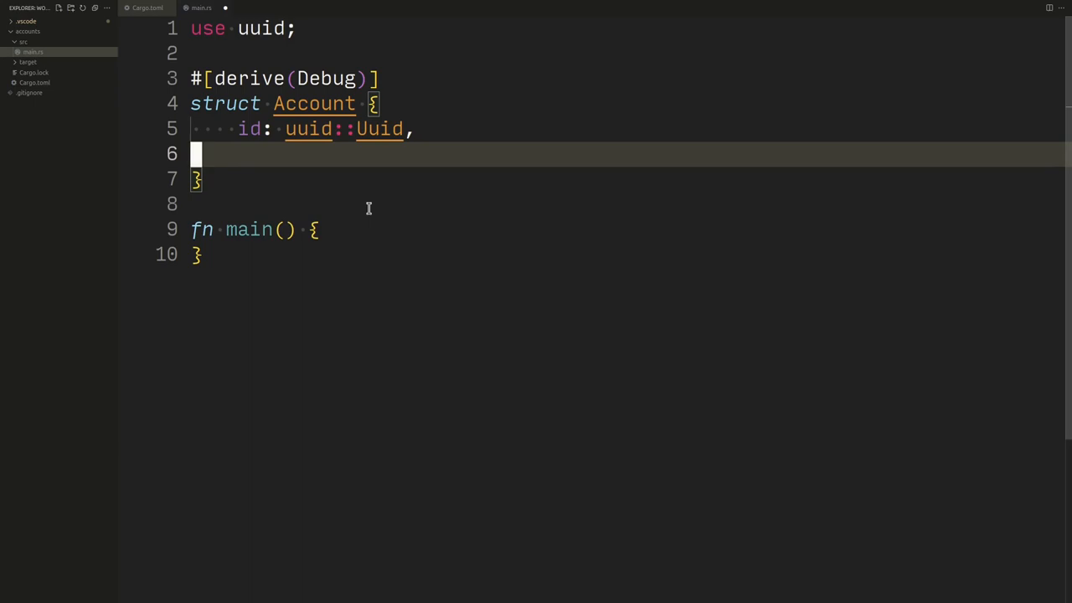
{"action": "type", "text": "user_name: String,"}
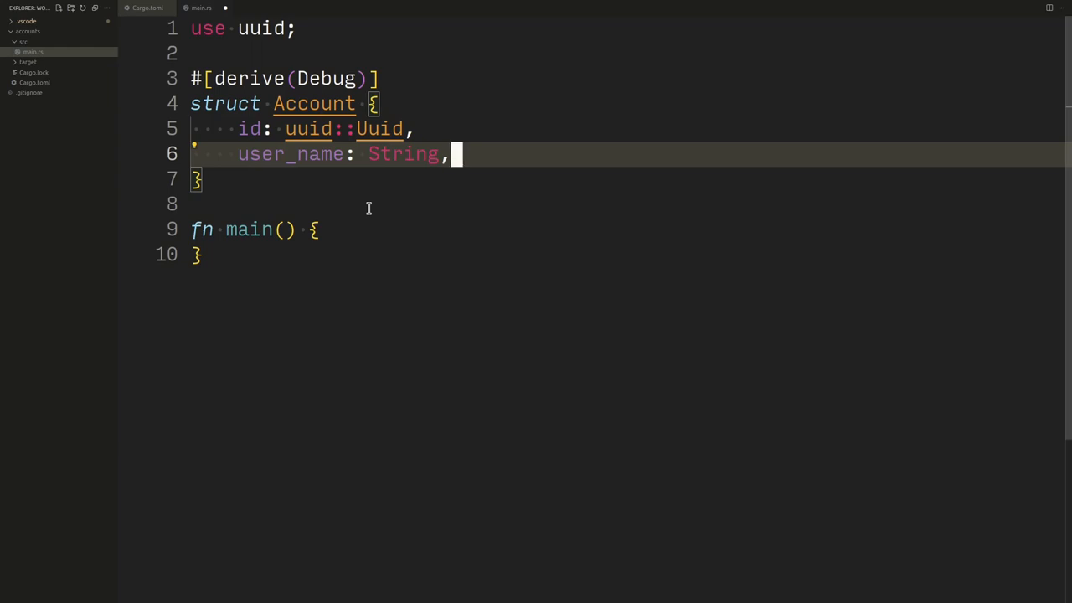
{"action": "type", "text": "let acct = Account;"}
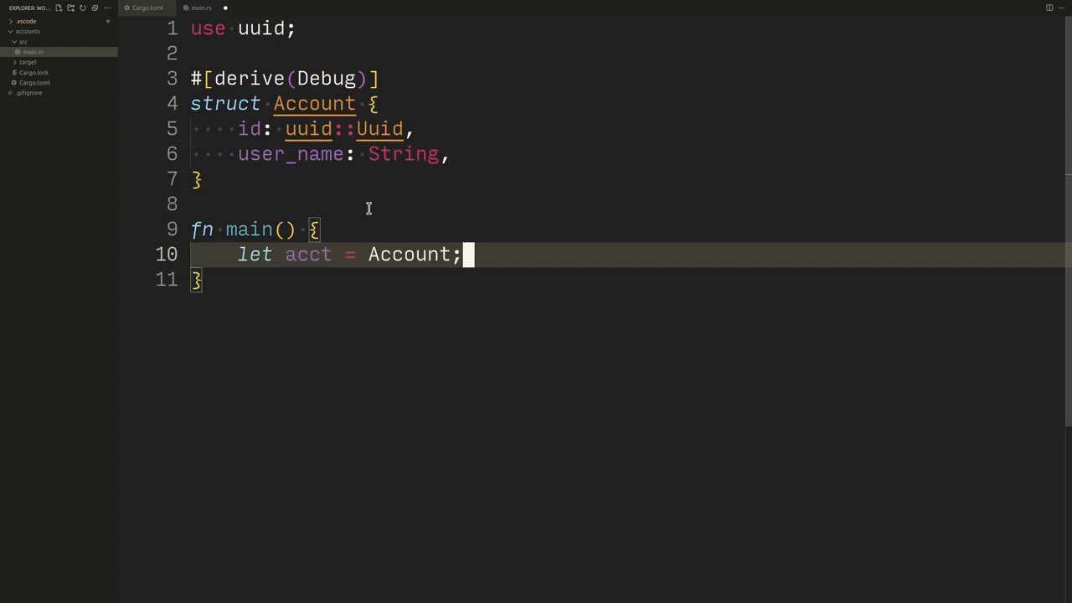
- Build acct with id: uuid::Uuid::new_v4() and user_name: "tim".to_string()
{"action": "type", "text": "{"}
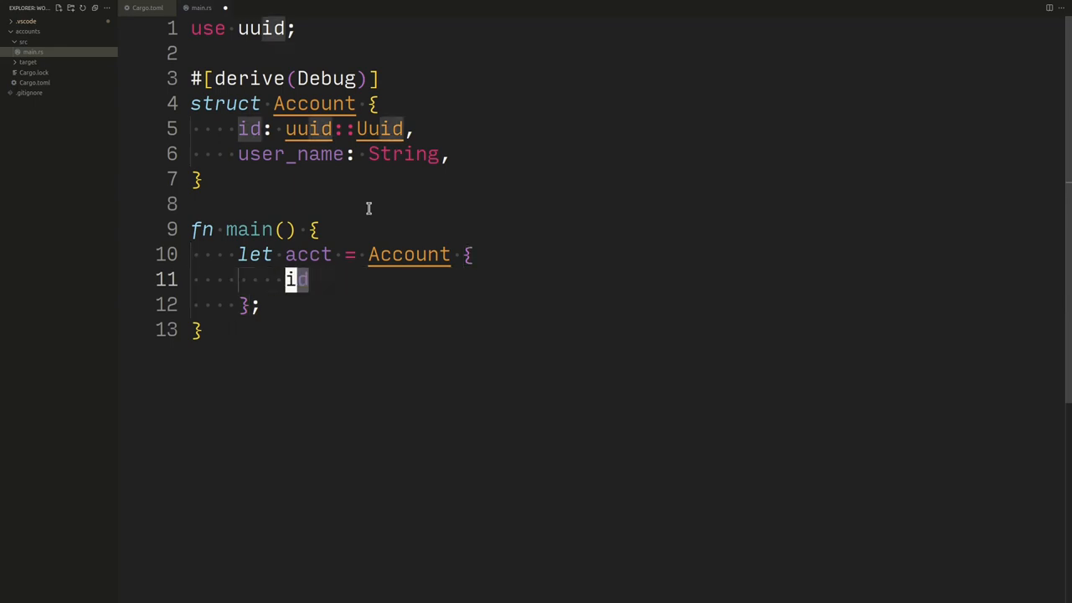
{"action": "type", "text": "id: uuid"}
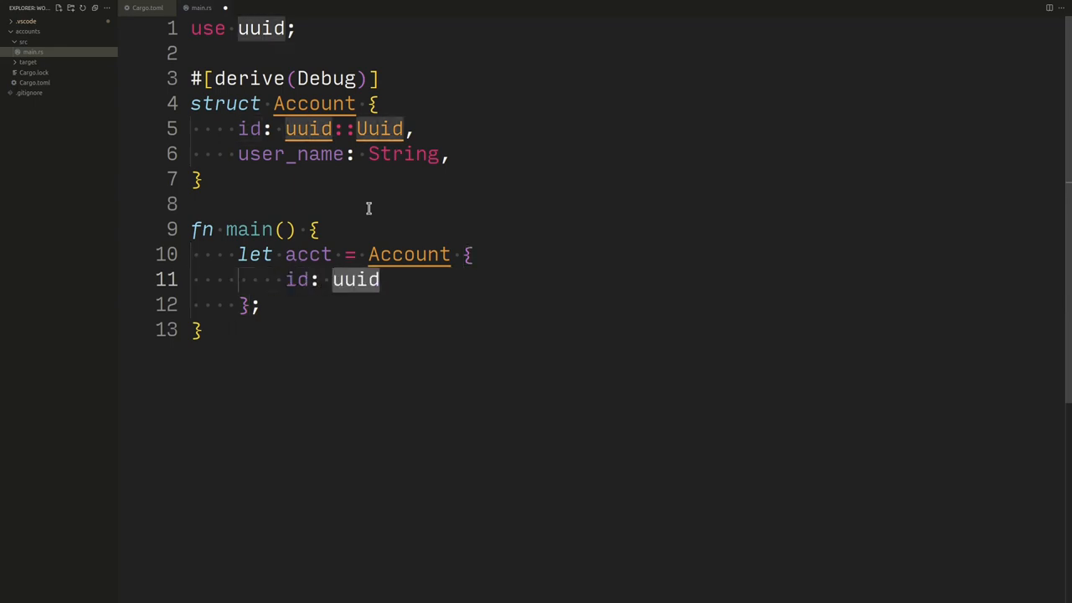
{"action": "type", "text": "::"}
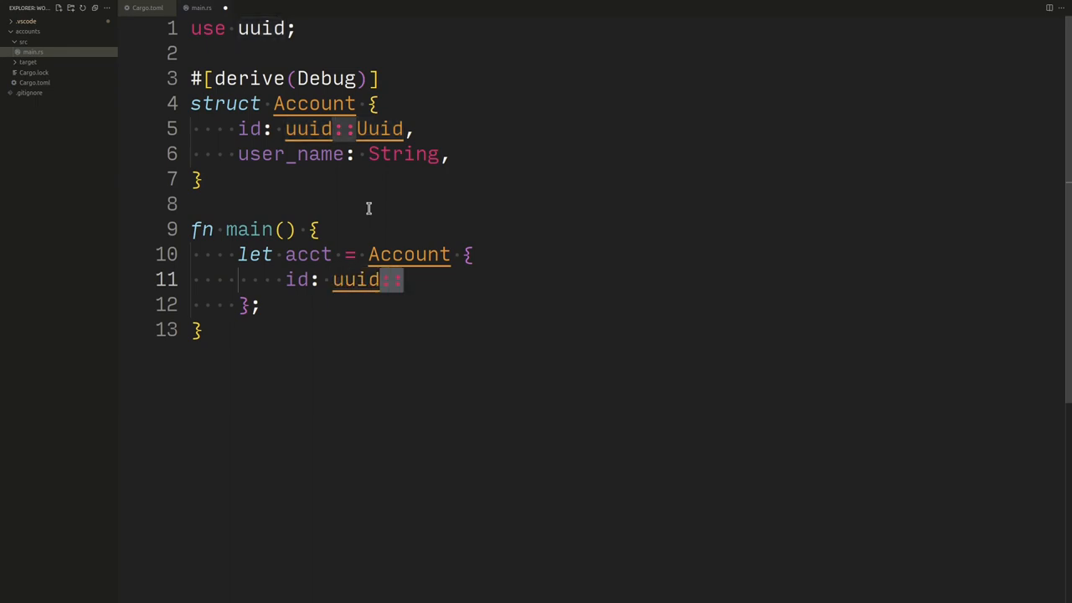
{"action": "type", "text": "::Uuid::new_v4(),"}
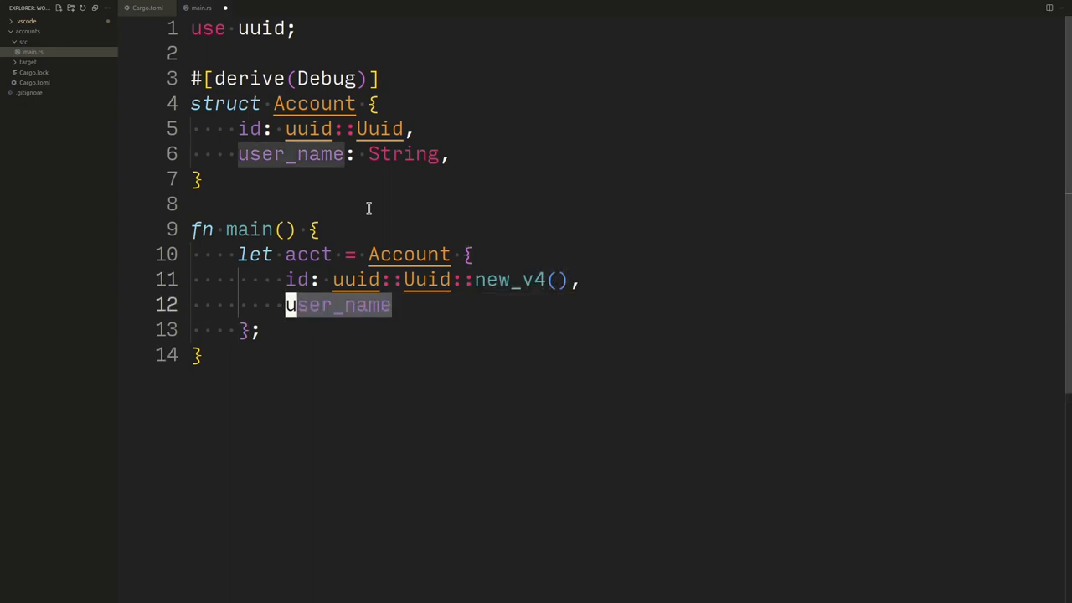
{"action": "type", "text": ": \"tim\""}
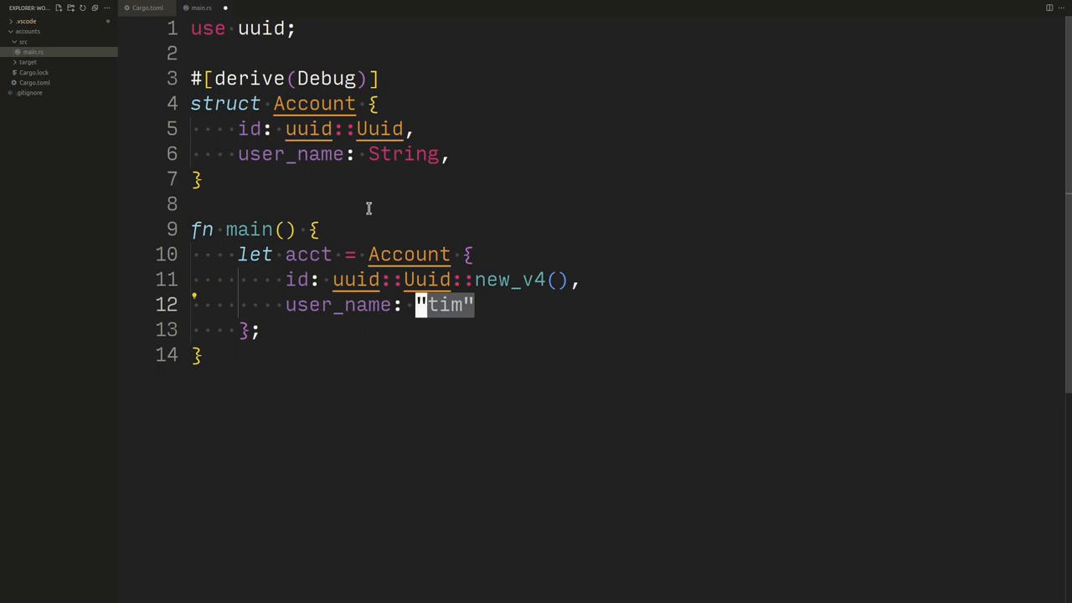
{"action": "type", "text": ".to_strin"}
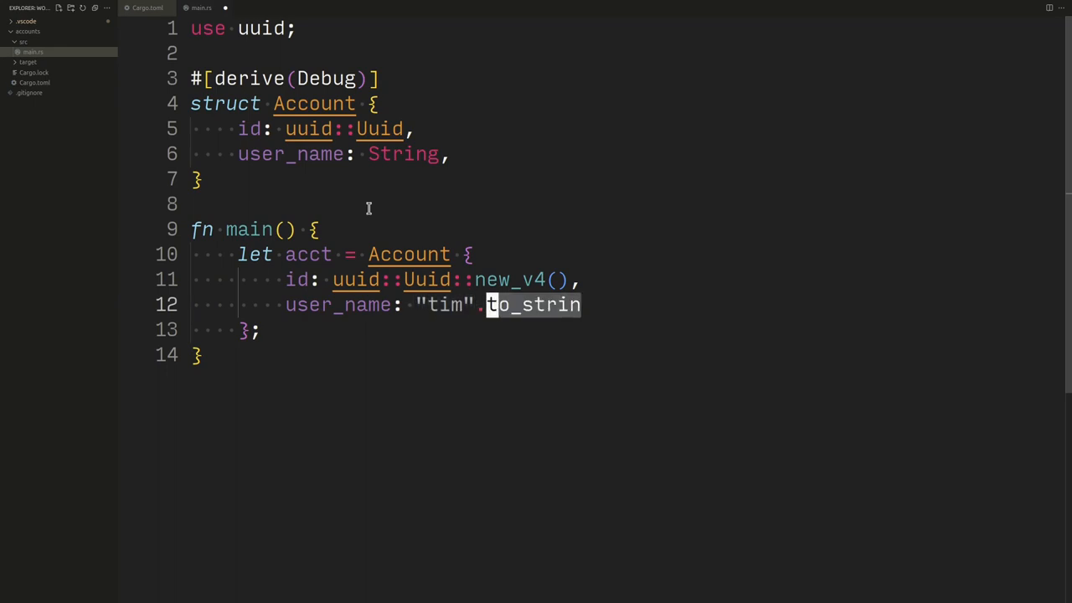
{"action": "type", "text": "g(),"}
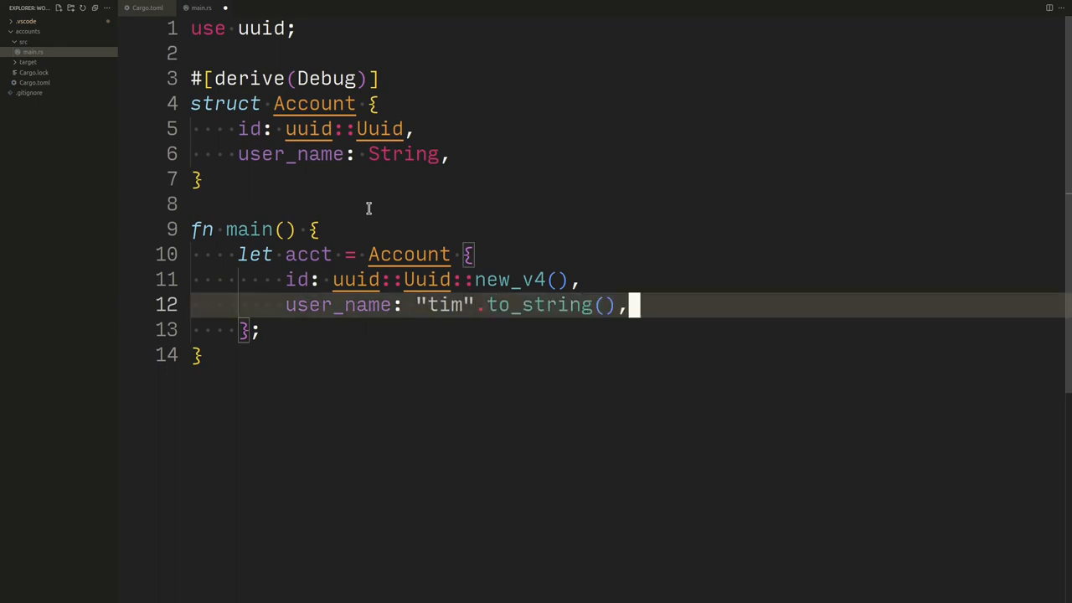
{"action": "key", "text": "Enter"}
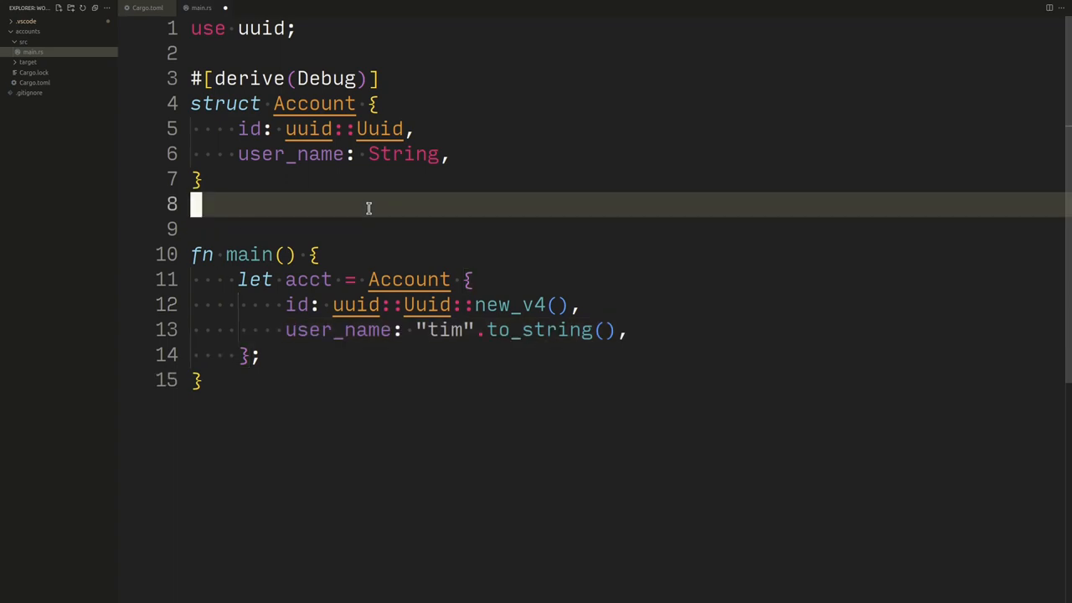
- Write impl Account with a to_json method taking &self
{"action": "type", "text": "impl"}
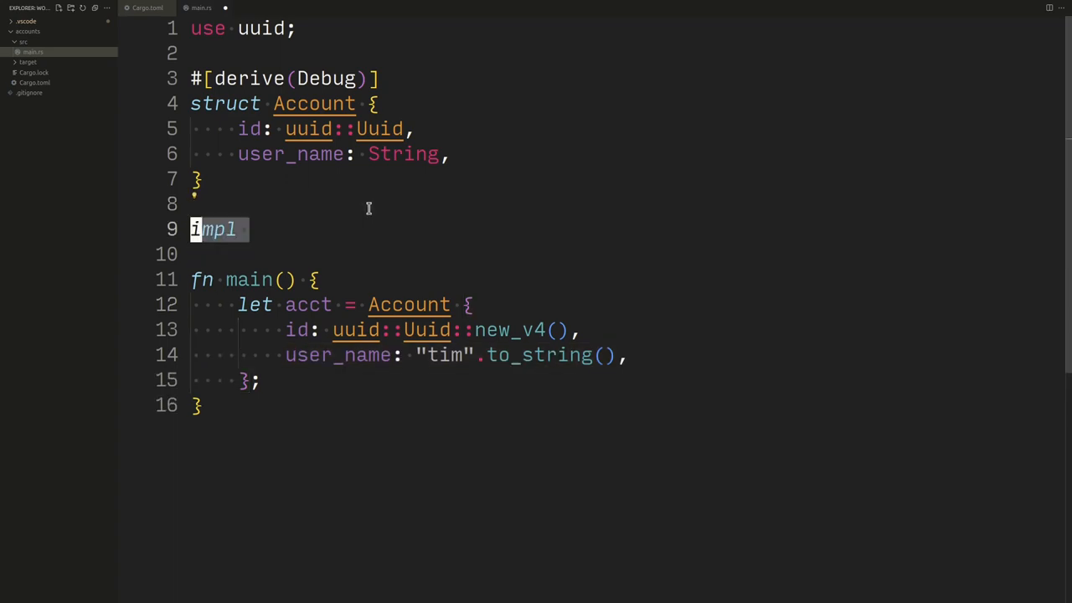
{"action": "type", "text": "Account {}"}
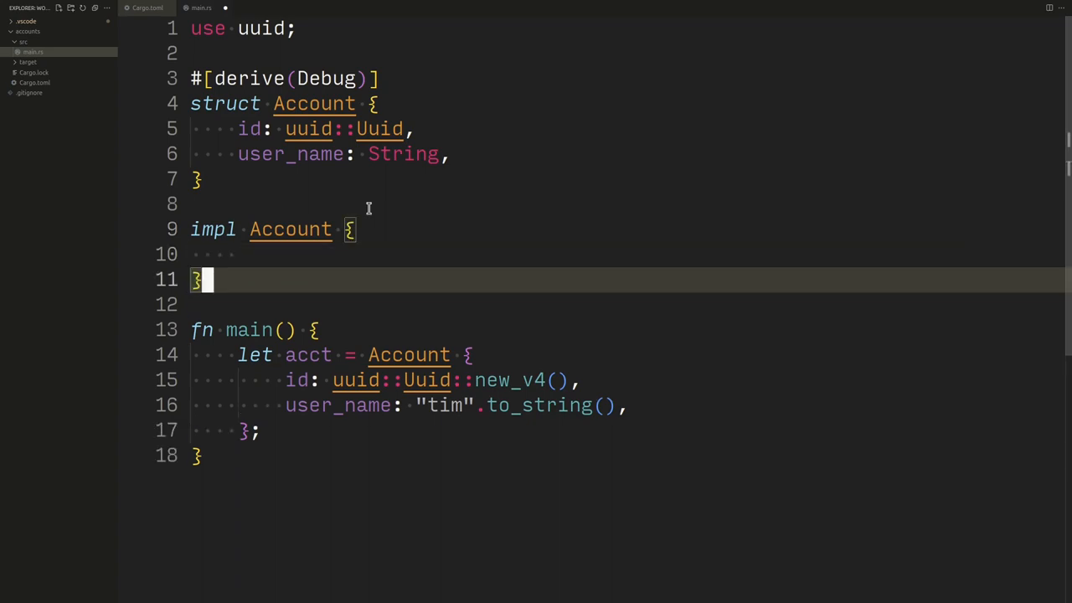
{"action": "type", "text": "fn to_json()"}
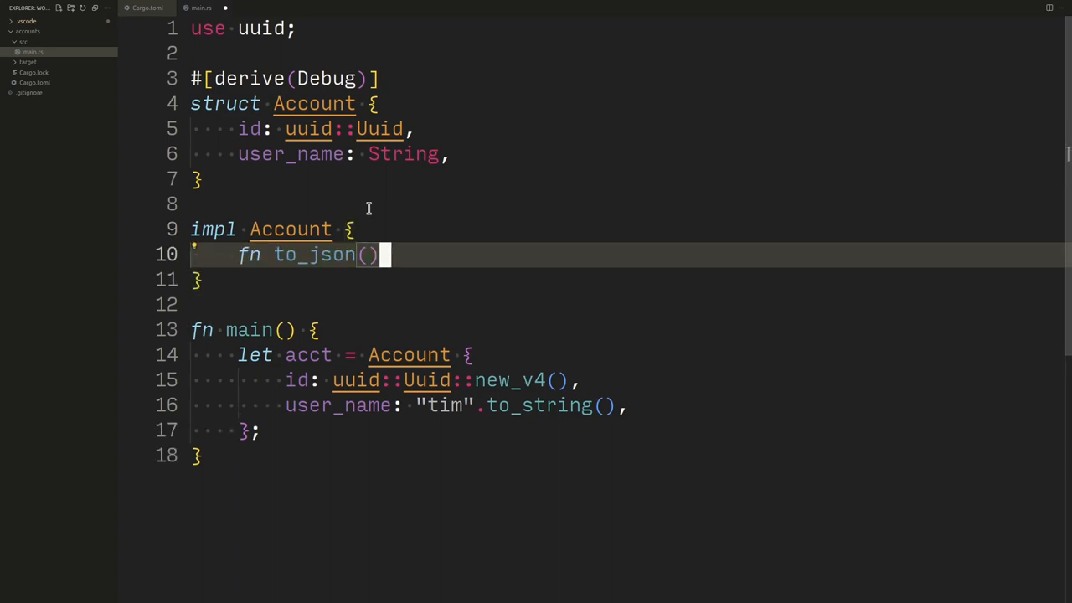
{"action": "type", "text": "self"}
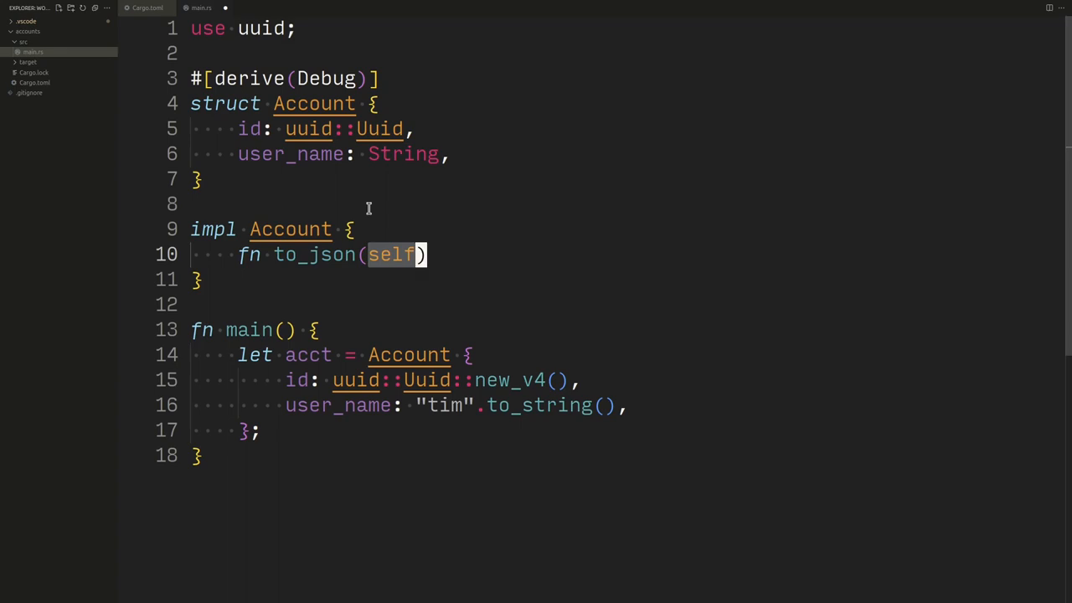
{"action": "type", "text": "&"}
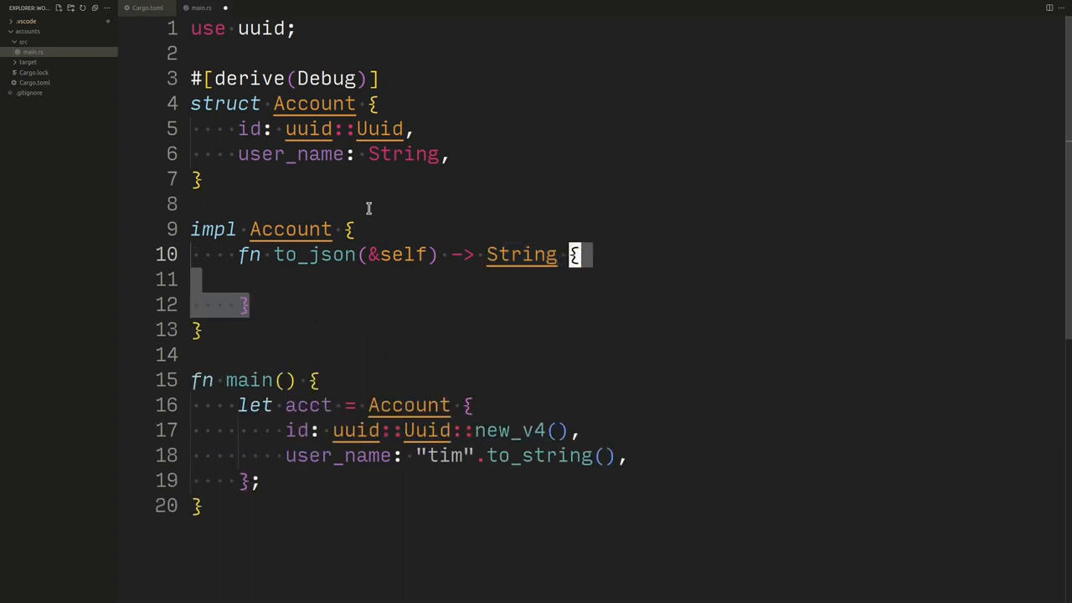
- Give to_json a body of format! with a raw string r#"{ }"#
{"action": "type", "text": "format!()"}
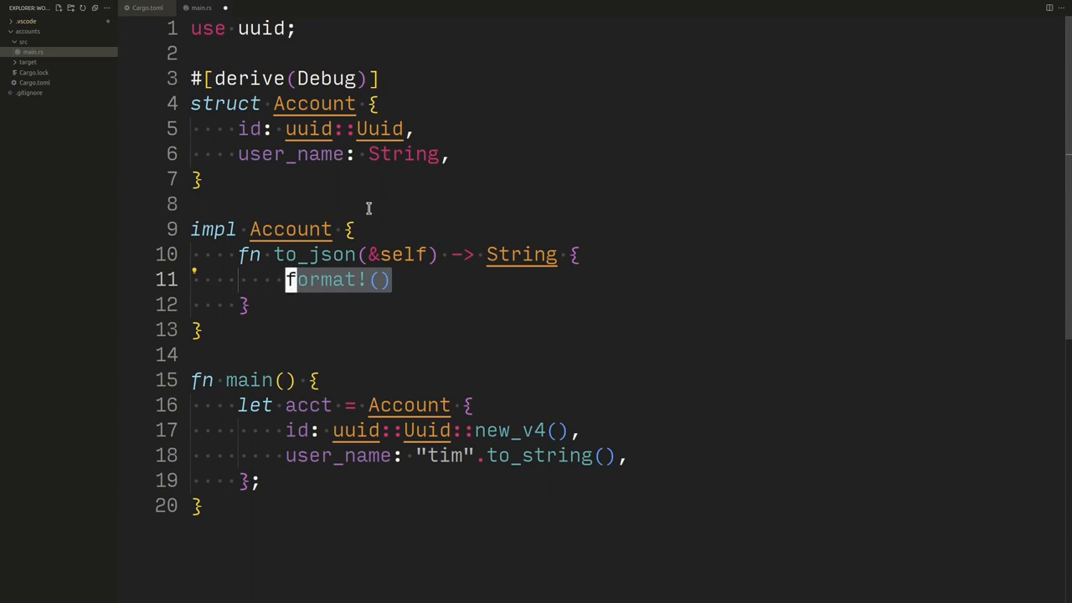
{"action": "type", "text": "\"{ }\""}
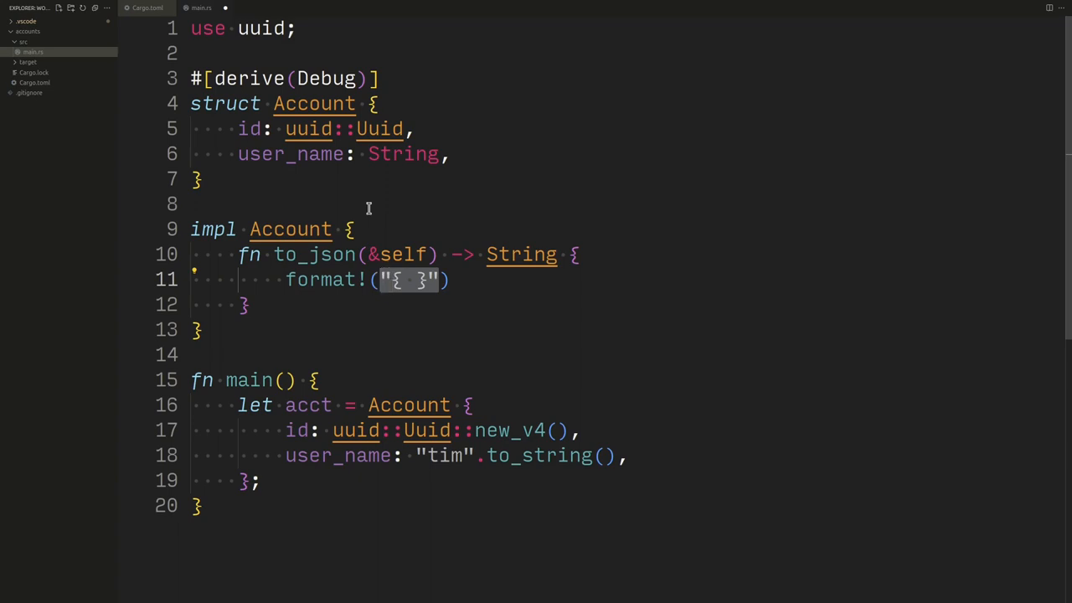
{"action": "type", "text": "r#"}
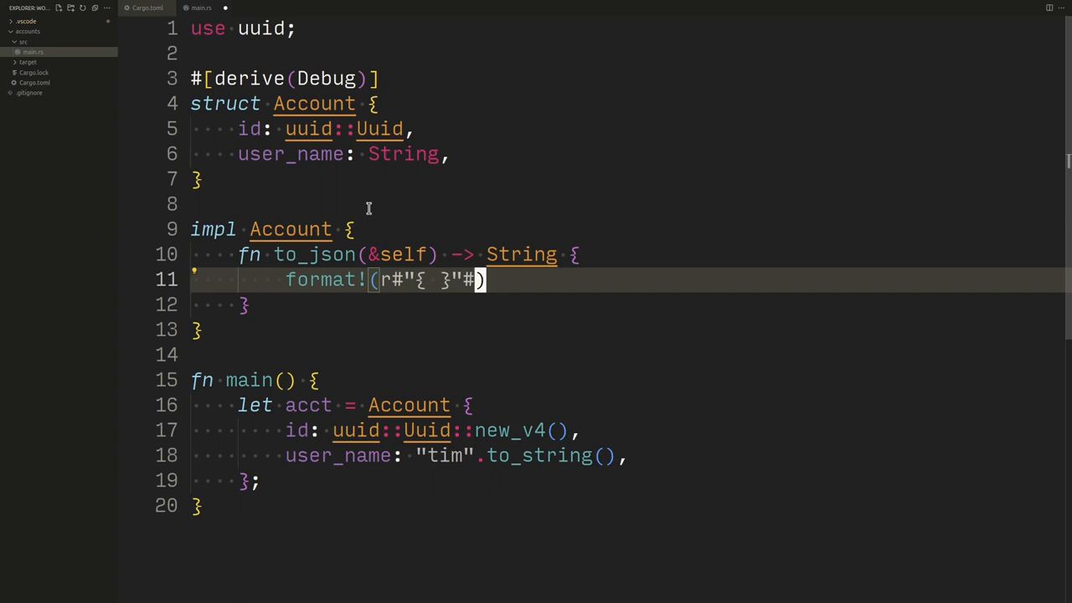
- Fill the raw string with "id": {:?} and user_name placeholders from self.id and self.user_name, then begin println!
{"action": "type", "text": "{"}
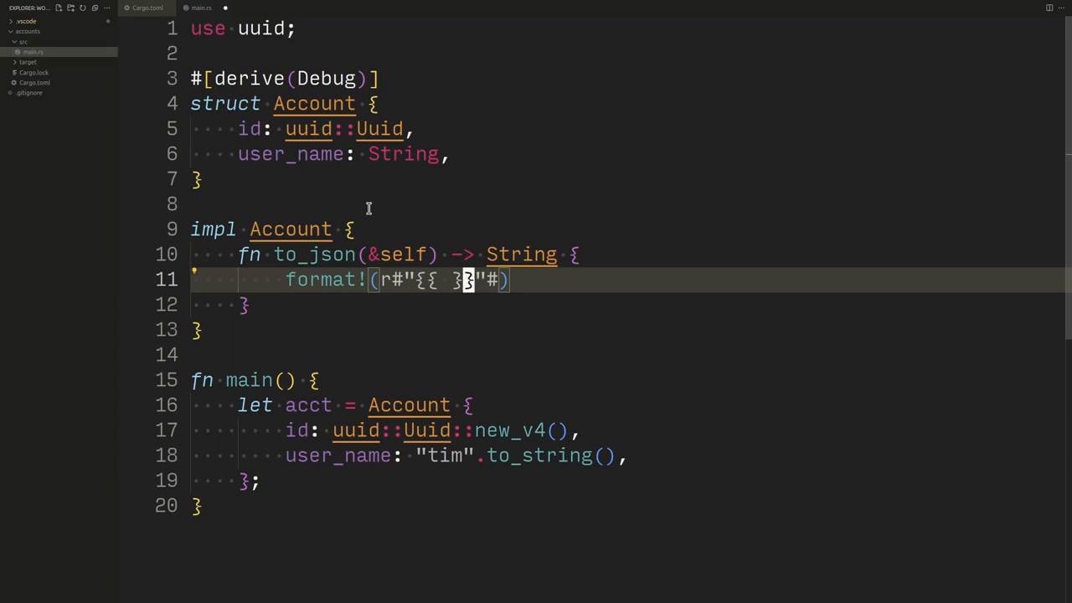
{"action": "type", "text": "\"id\": {}"}
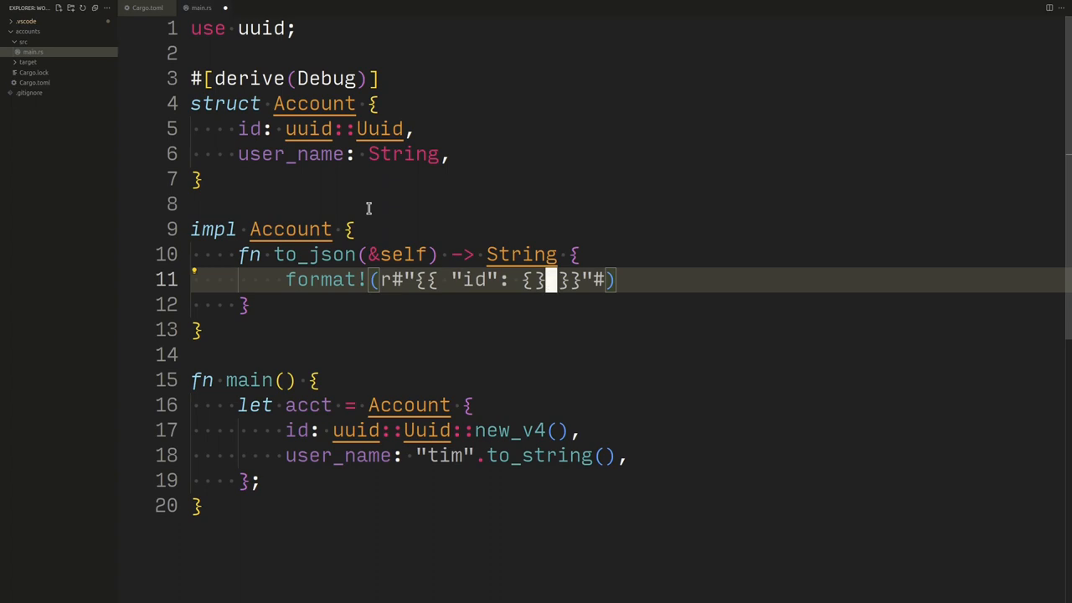
{"action": "type", "text": ", self.id"}
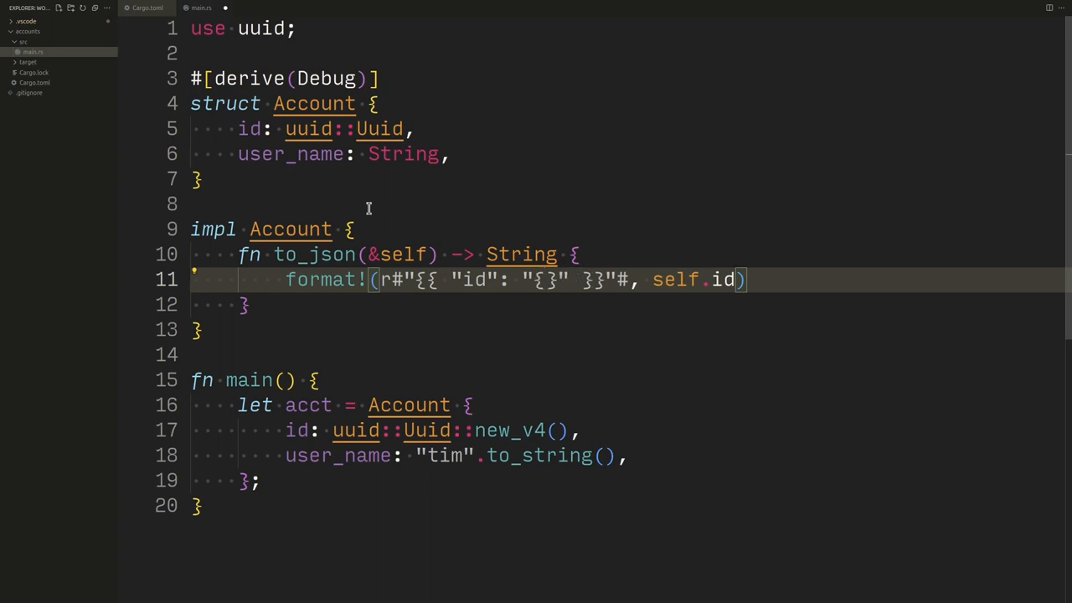
{"action": "type", "text": ":?"}
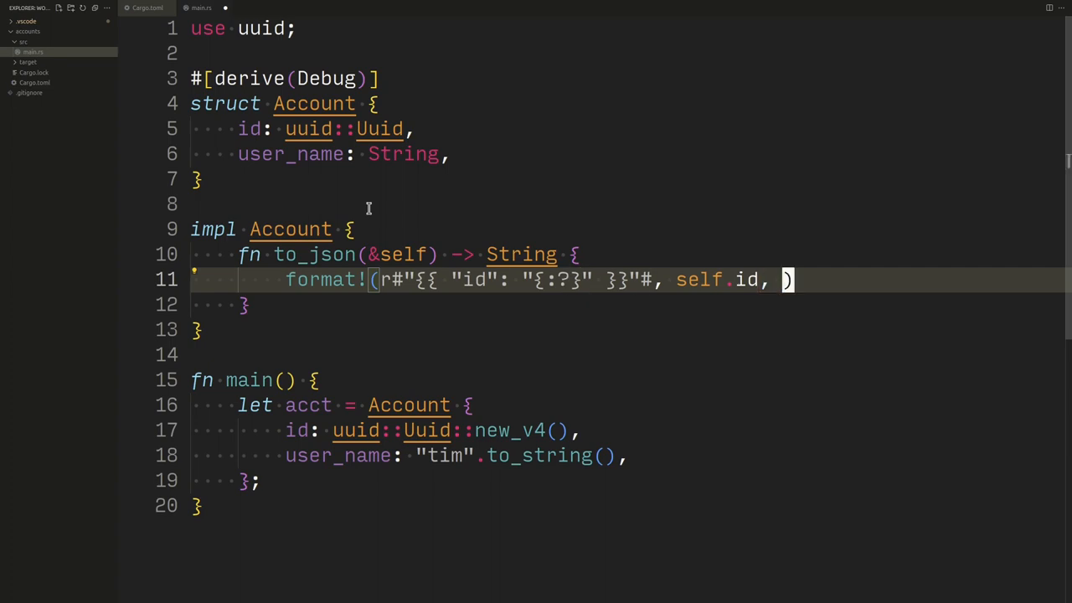
{"action": "type", "text": ", \"user_name\": {:?"}
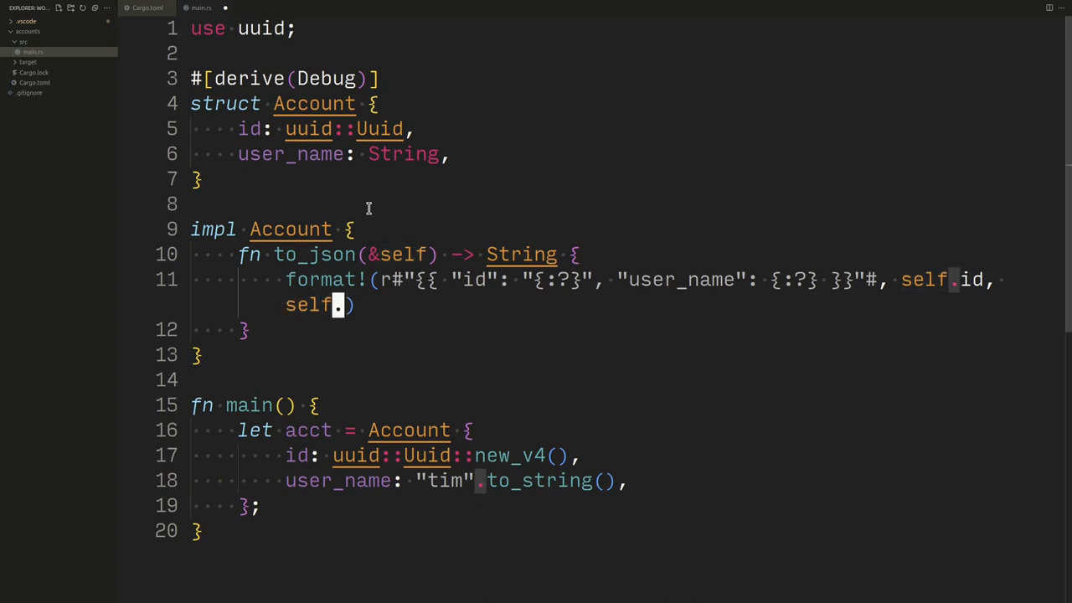
{"action": "type", "text": "user_name"}
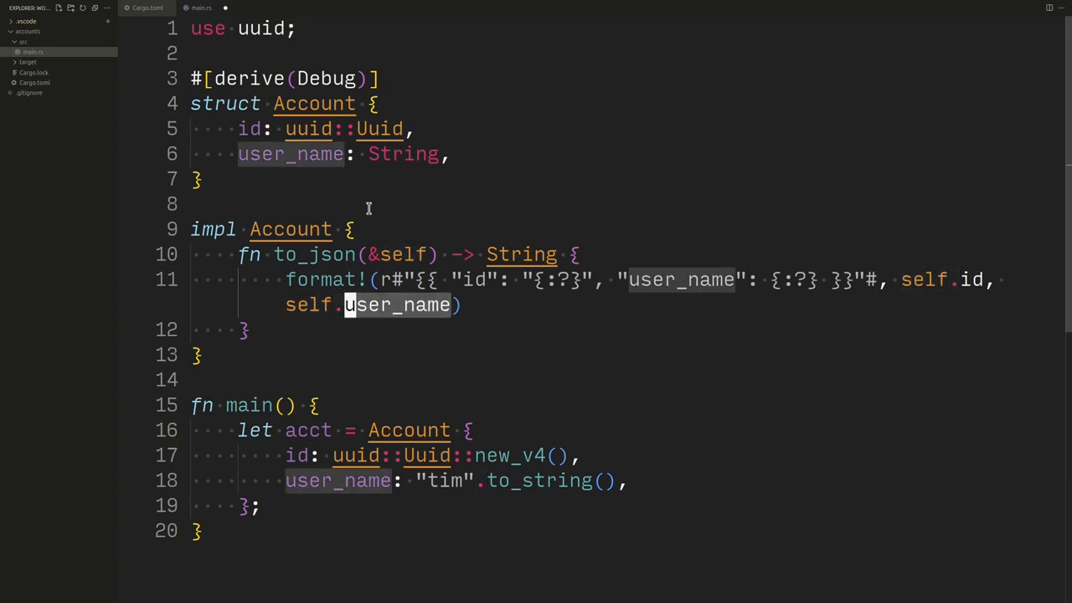
{"action": "type", "text": "println!(\"{}\","}
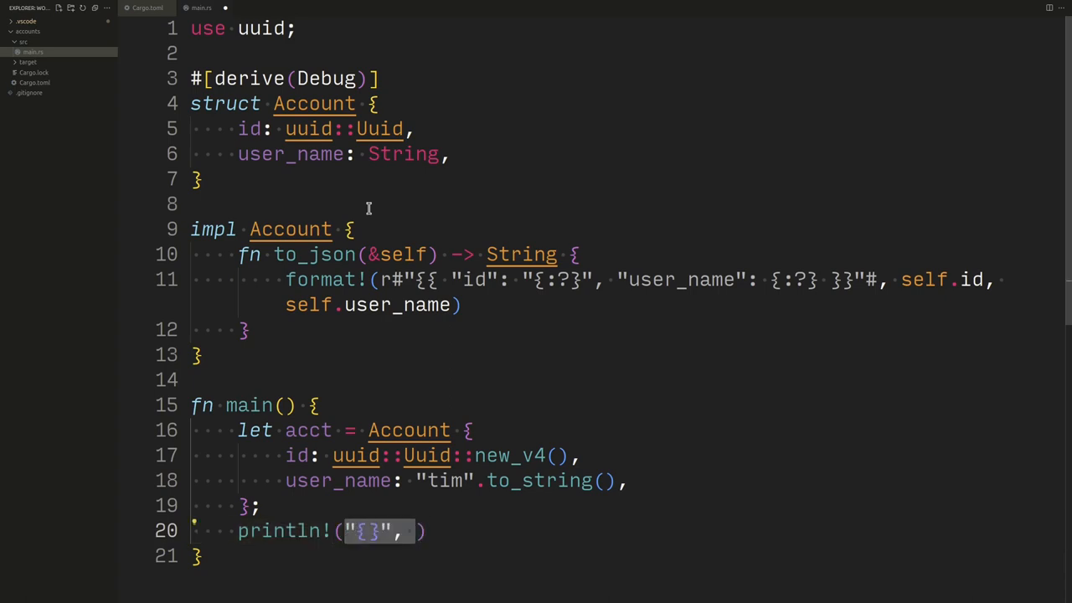
- Finish println!("{}", acct.to_json()) at the end of main
{"action": "type", "text": "acct"}
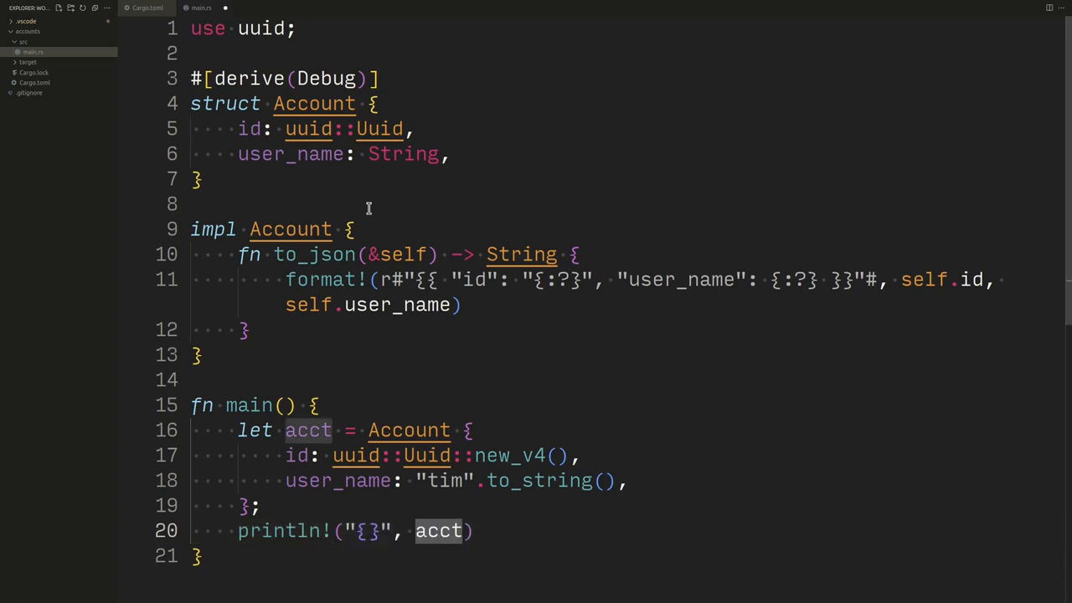
{"action": "type", "text": ".to_json()"}
{"action": "type", "text": "cargo"}
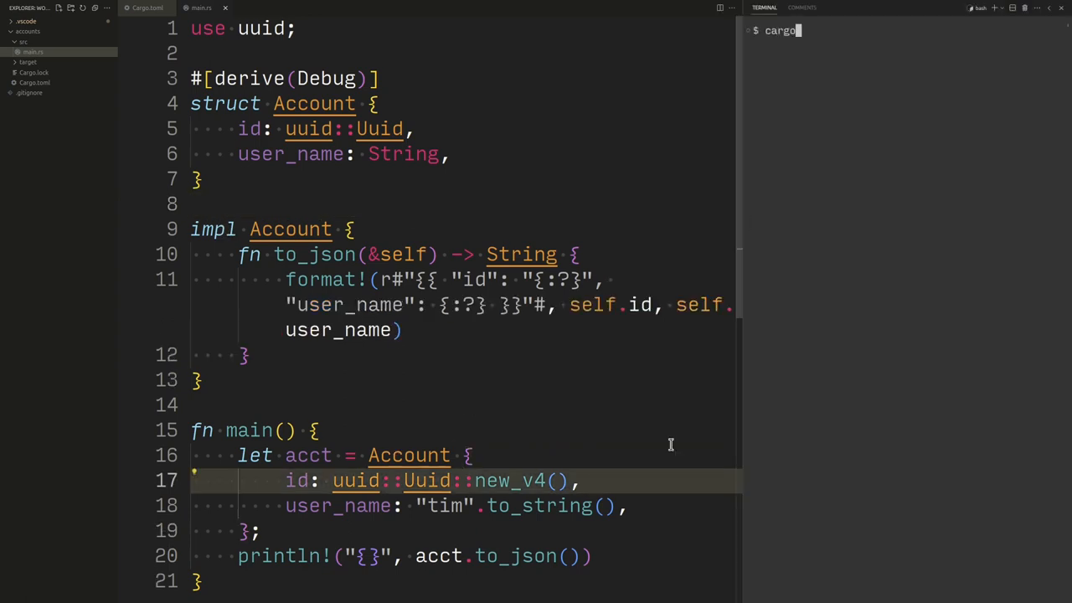
{"action": "type", "text": "cd a"}
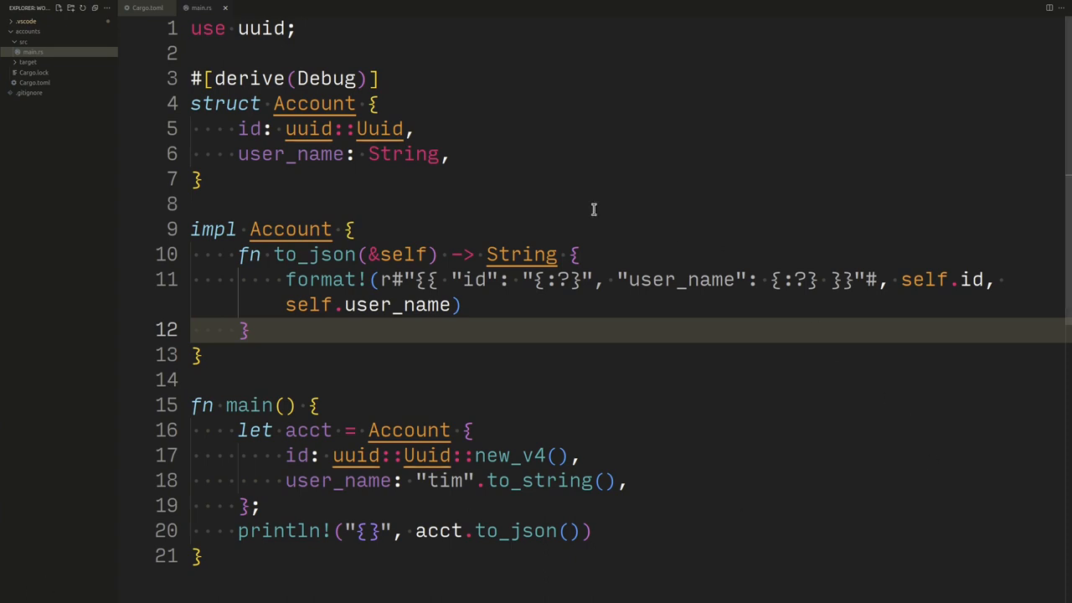
- Write json!({ "id": self.id, "user_name": self.user_name }) in to_json and comment out the old format! line
{"action": "left_click", "coordinate": [308, 255]}
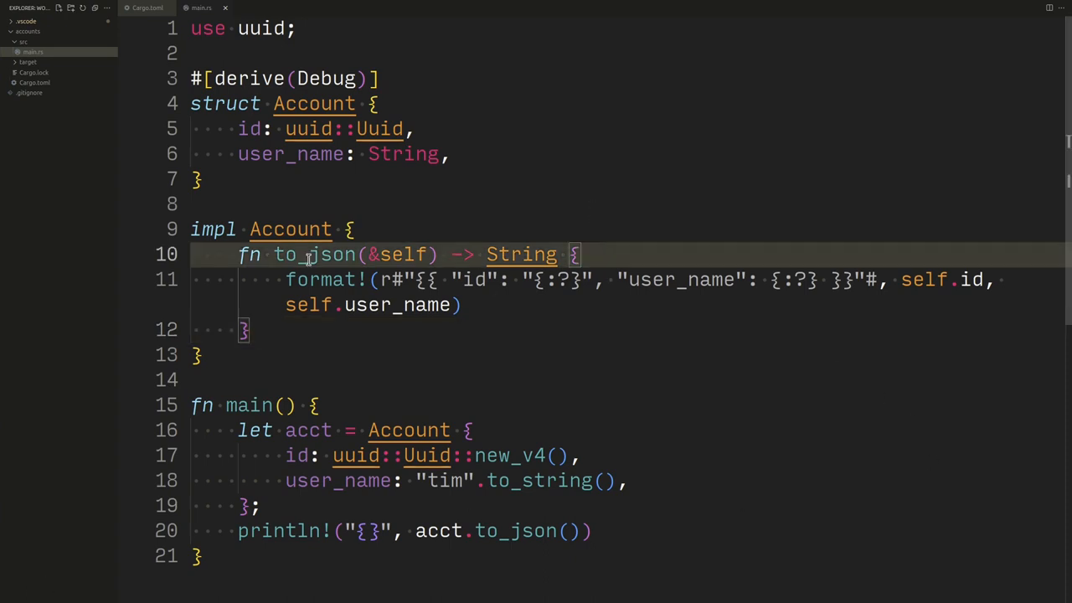
{"action": "type", "text": "fo"}
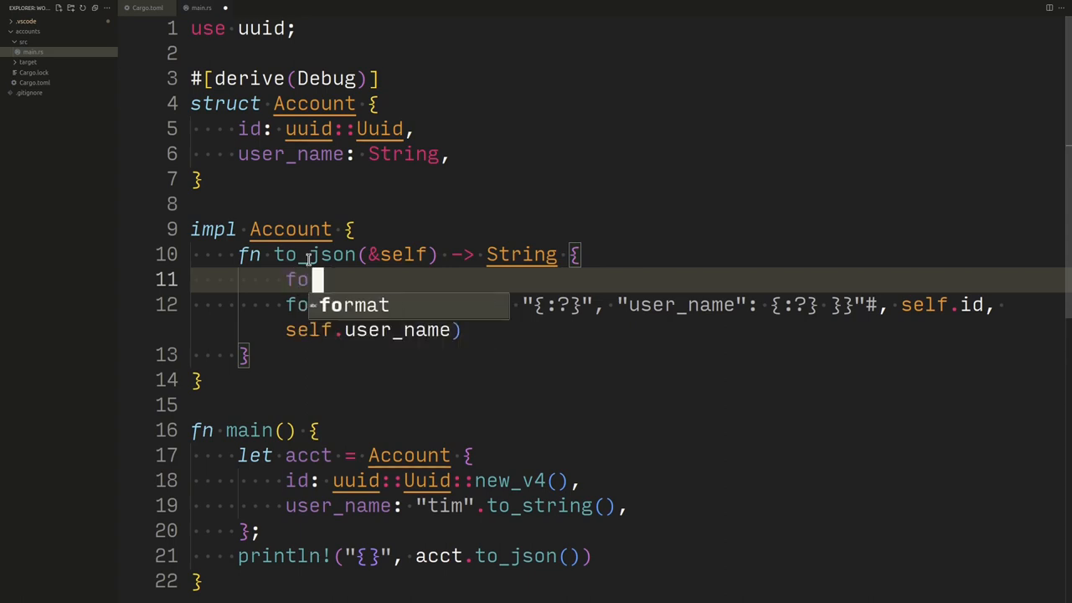
{"action": "type", "text": "json!({"}
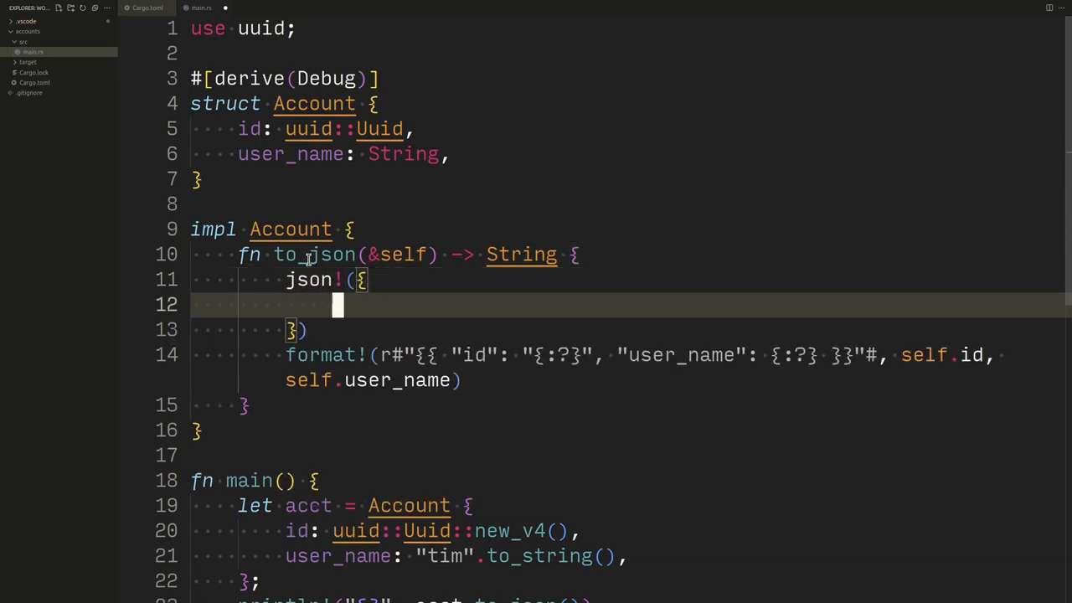
{"action": "type", "text": "\"id\""}
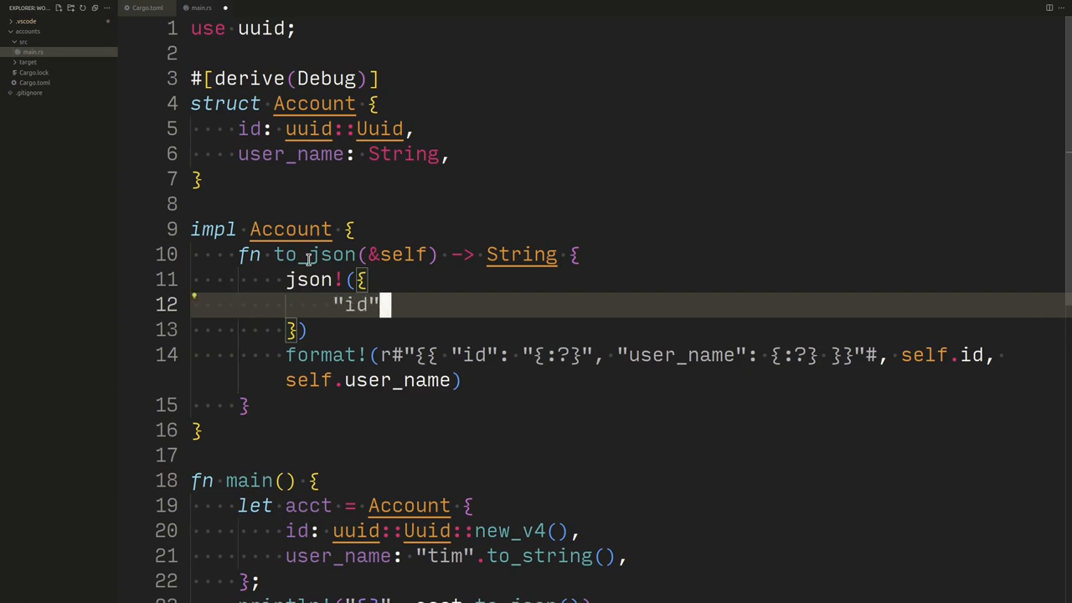
{"action": "type", "text": ": self."}
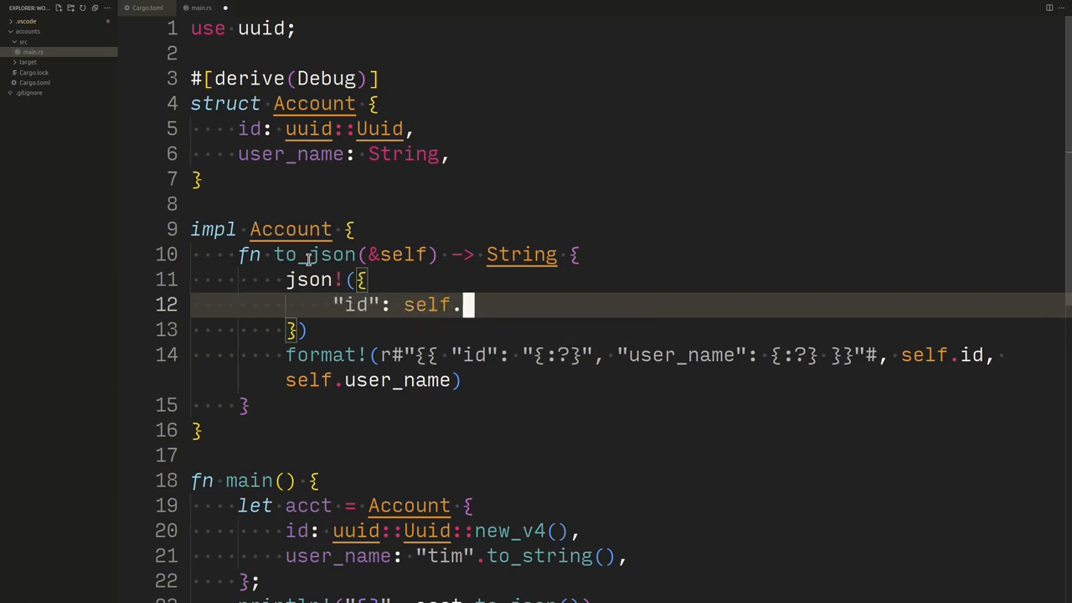
{"action": "type", "text": "id,"}
{"action": "type", "text": "\"user_nam"}
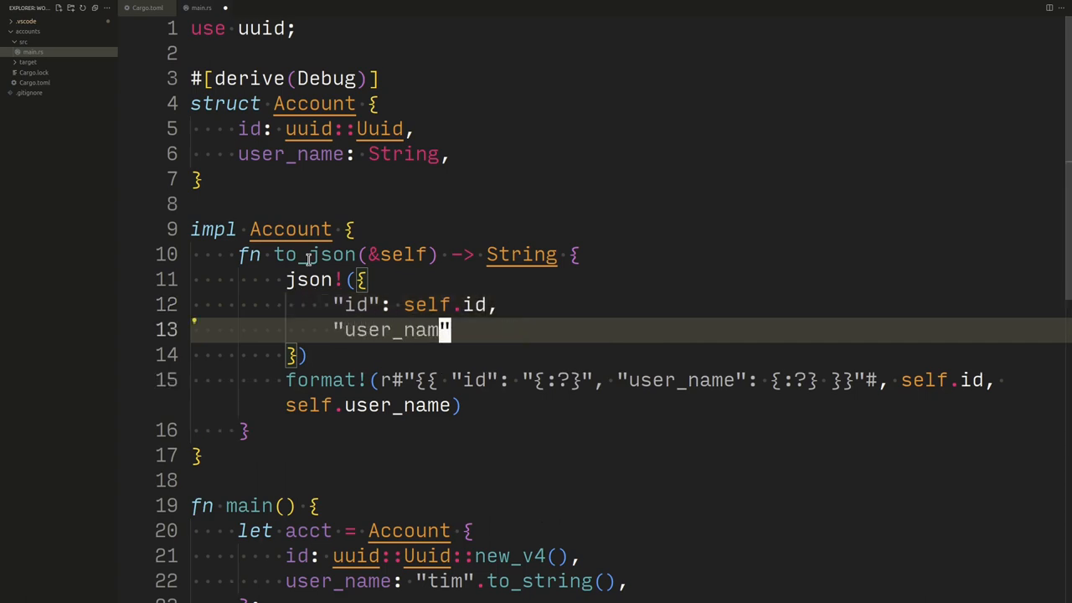
{"action": "type", "text": "e\":"}
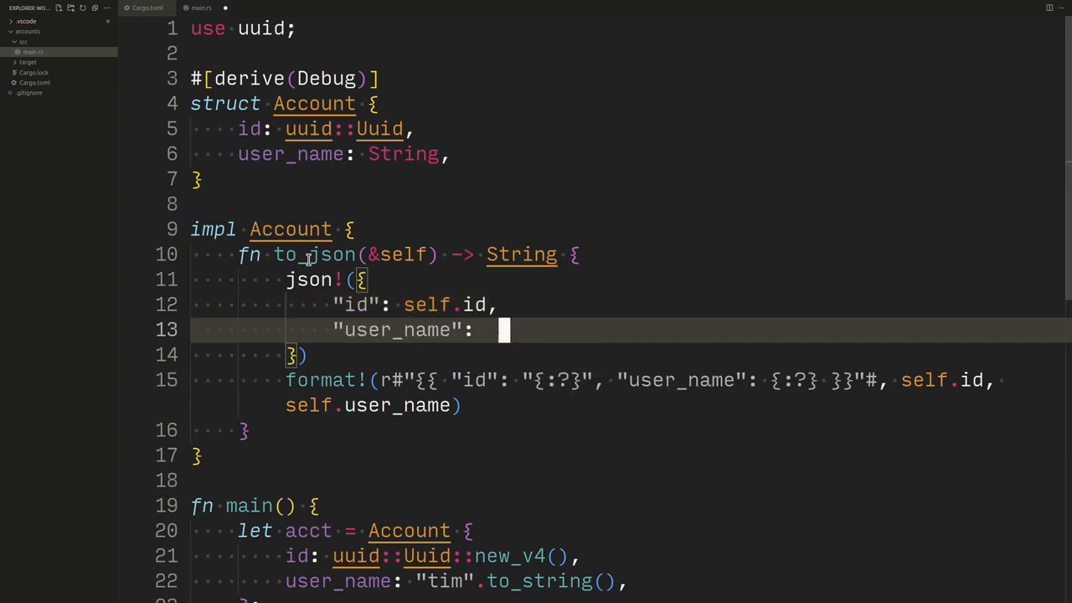
{"action": "type", "text": "self.user_name,"}
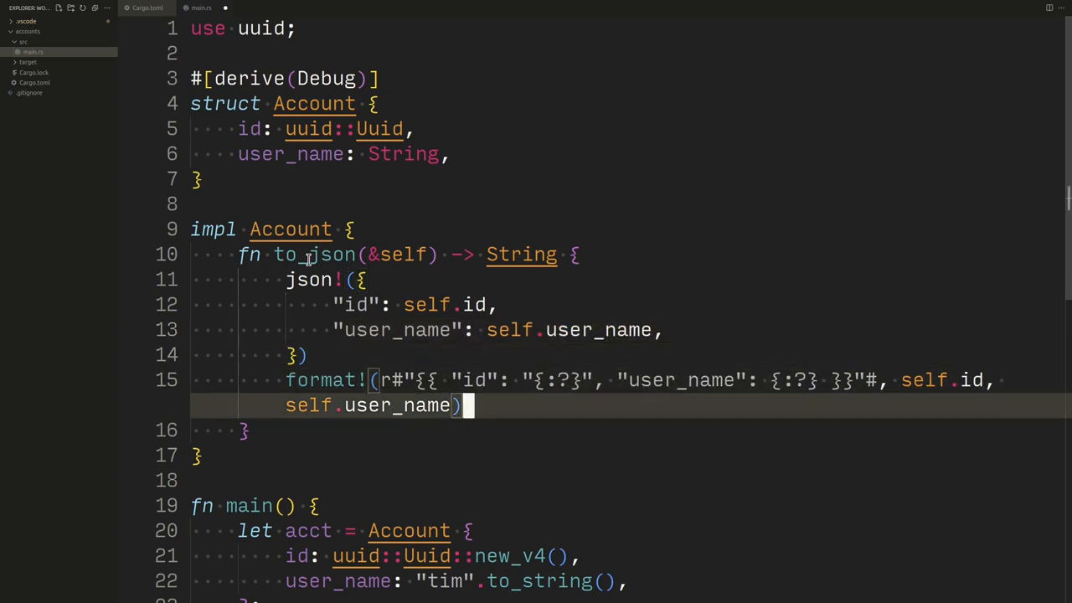
{"action": "key", "text": "ctrl+/"}
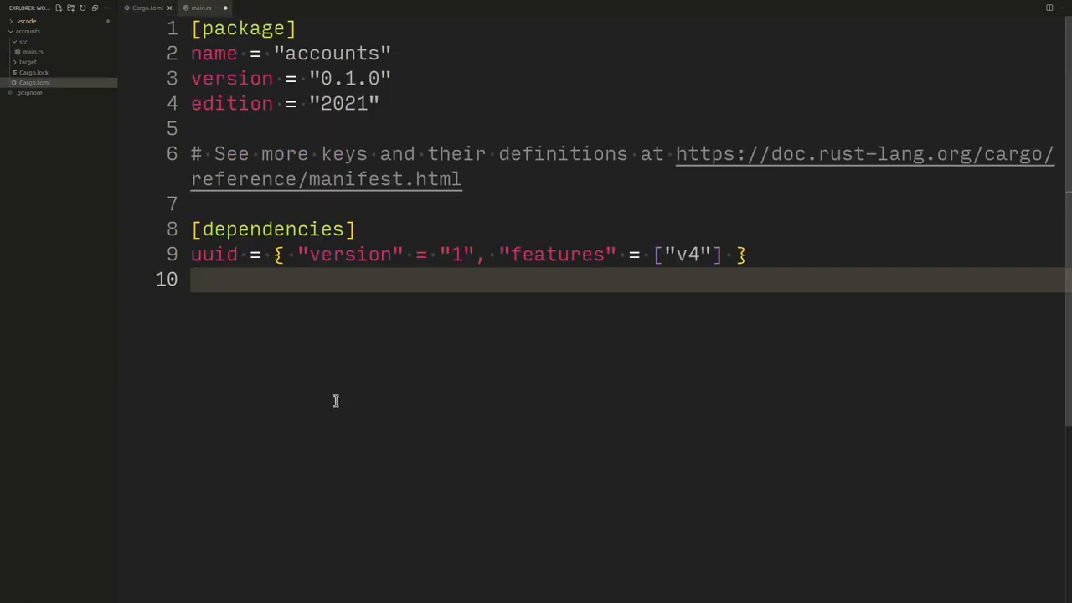
- Start a serde_json = "..." dependency entry in Cargo.toml
{"action": "type", "text": "serde_json"}
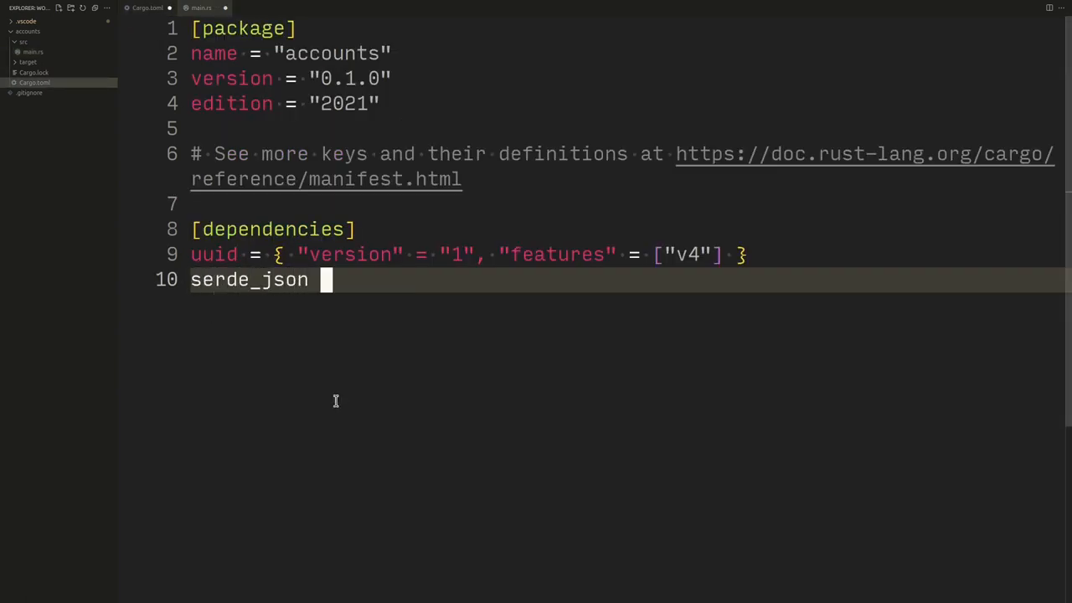
{"action": "type", "text": "= \"\\\""}
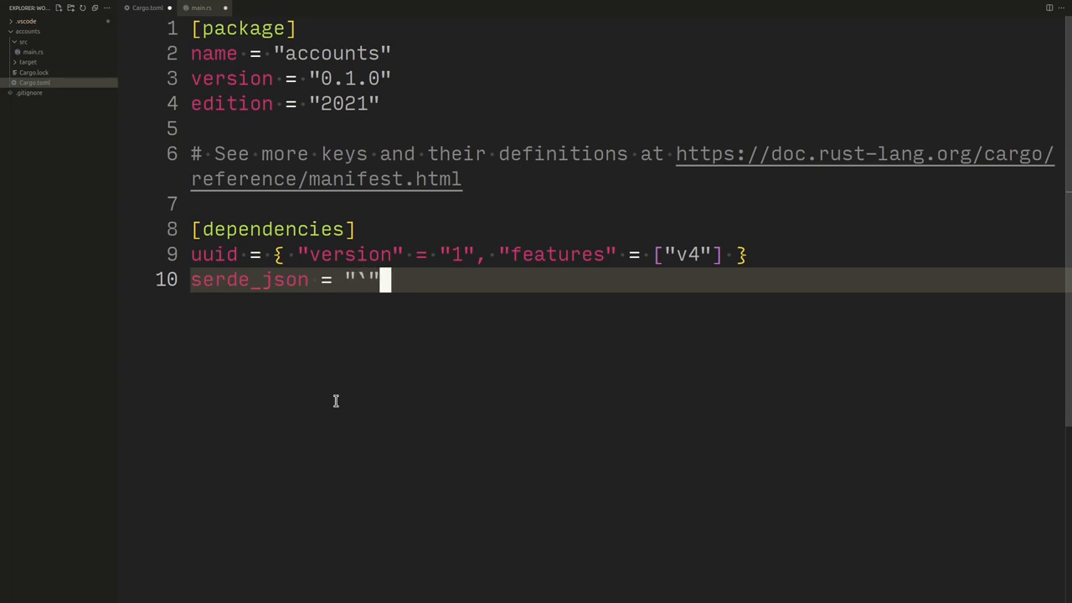
- Import serde_json::json in main.rs and append .to_string() to the json! result
{"action": "left_click", "coordinate": [201, 7]}
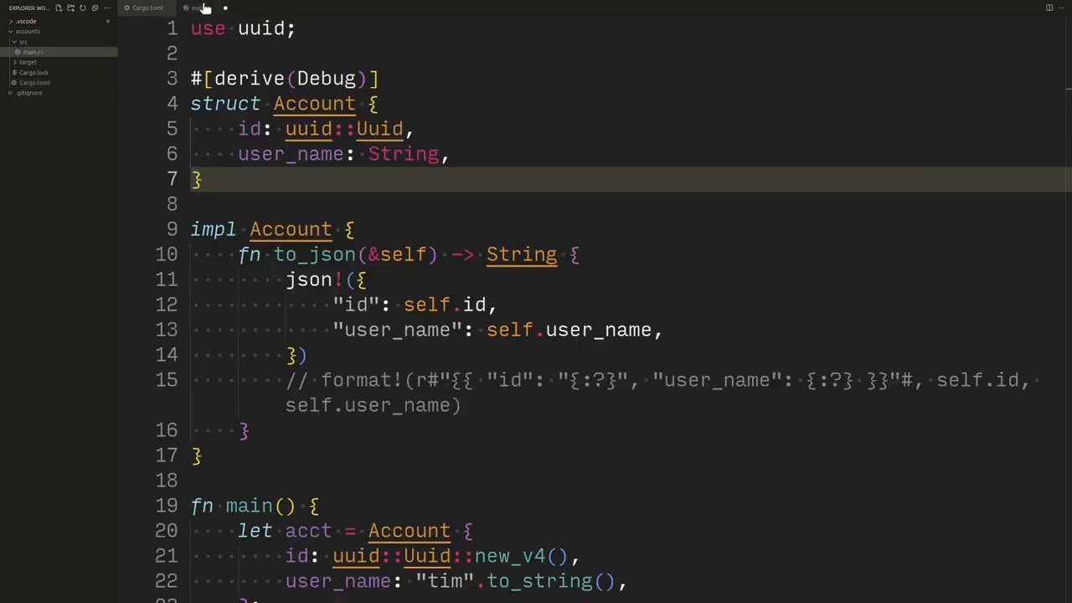
{"action": "type", "text": "use serde_sjo"}
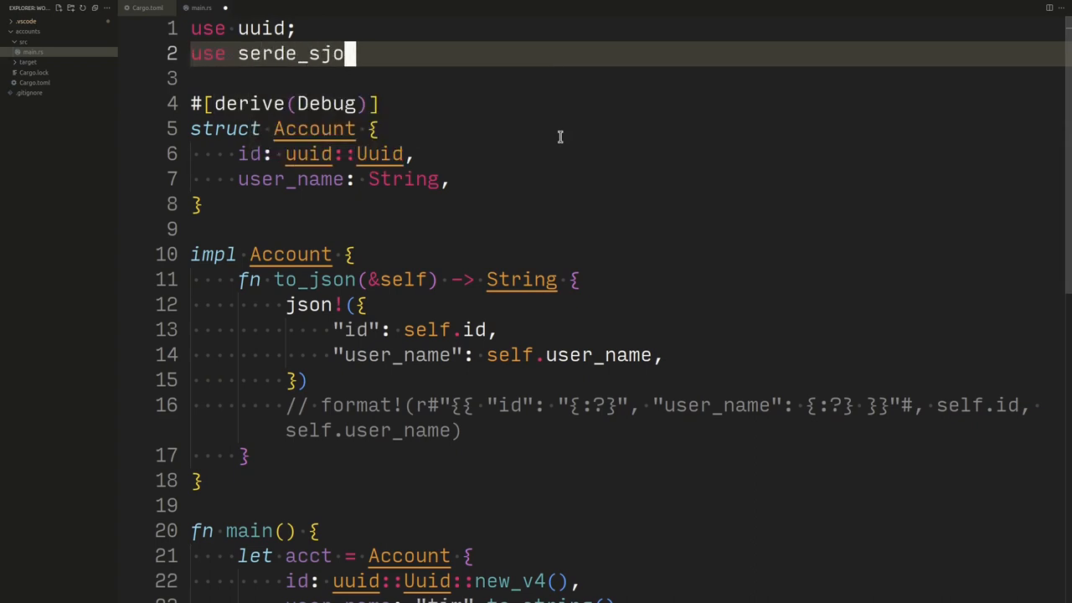
{"action": "type", "text": "n"}
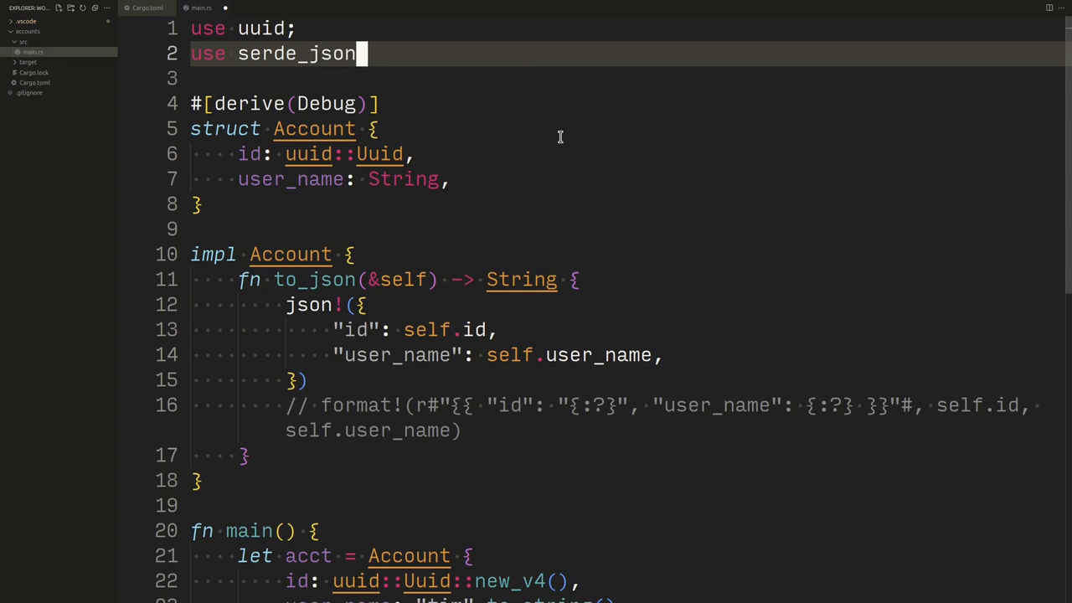
{"action": "type", "text": "::json;"}
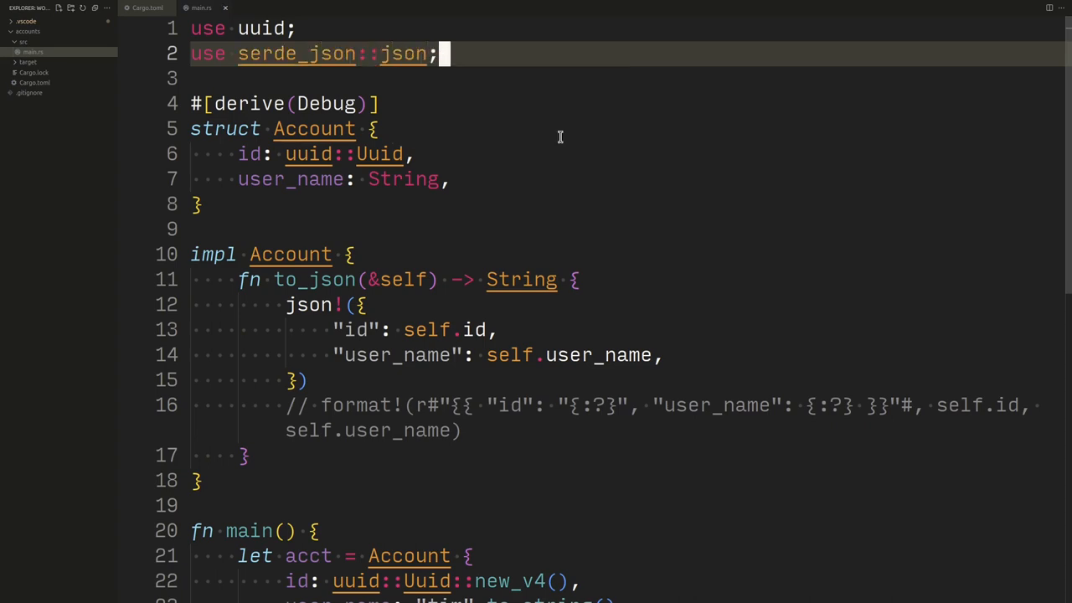
{"action": "mouse_move", "coordinate": [255, 306]}
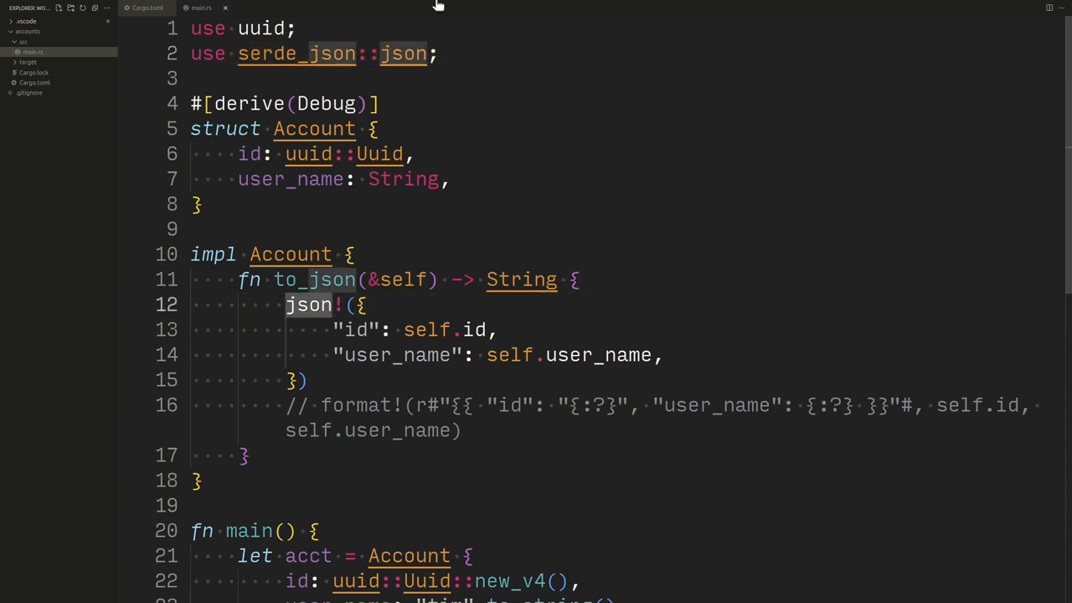
{"action": "left_click", "coordinate": [402, 53]}
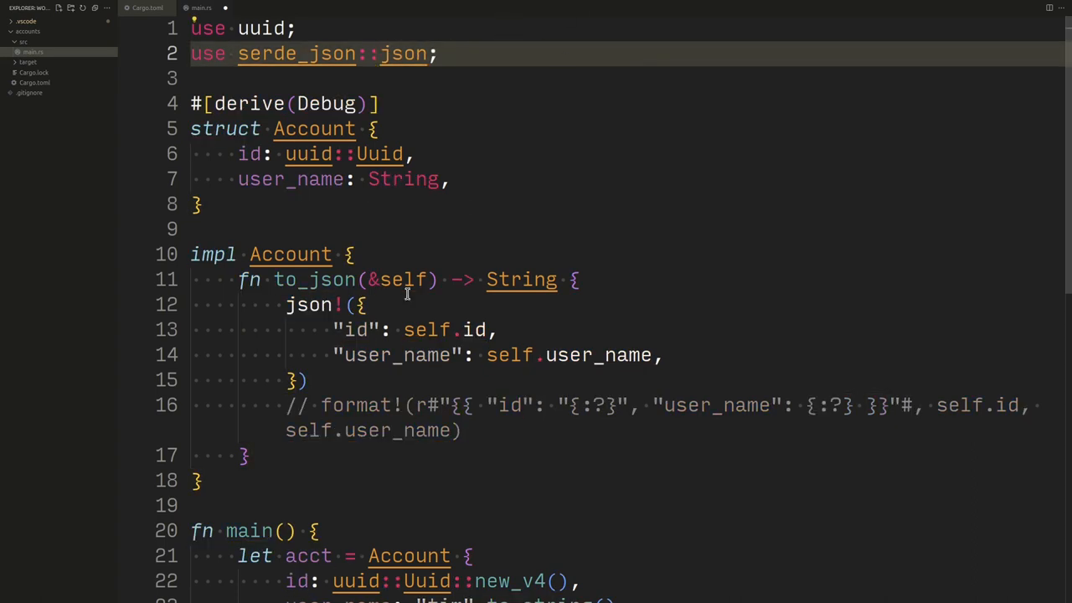
{"action": "type", "text": ".tod"}
{"action": "type", "text": "cargo run"}
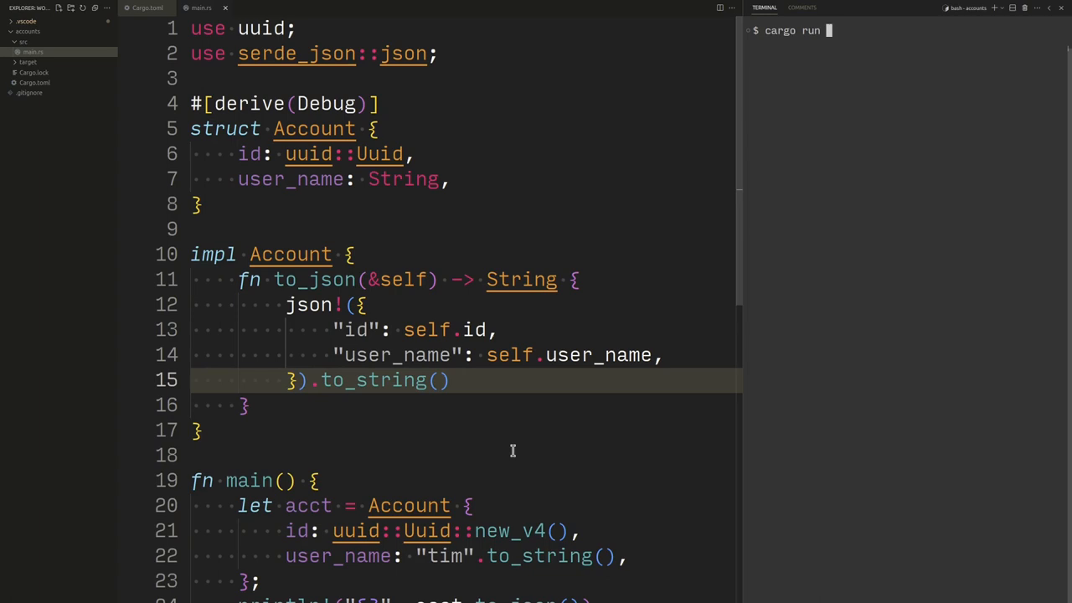
- Run cargo run -q and read the E0277 error that Uuid lacks serde's Serialize trait
{"action": "key", "text": "Return"}
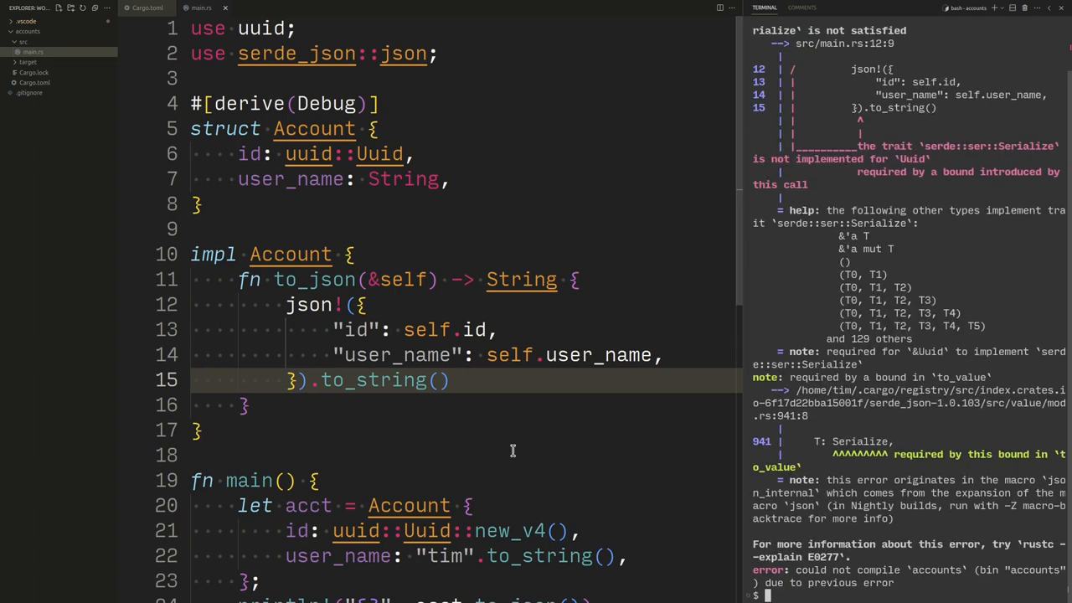
{"action": "mouse_move", "coordinate": [712, 362]}
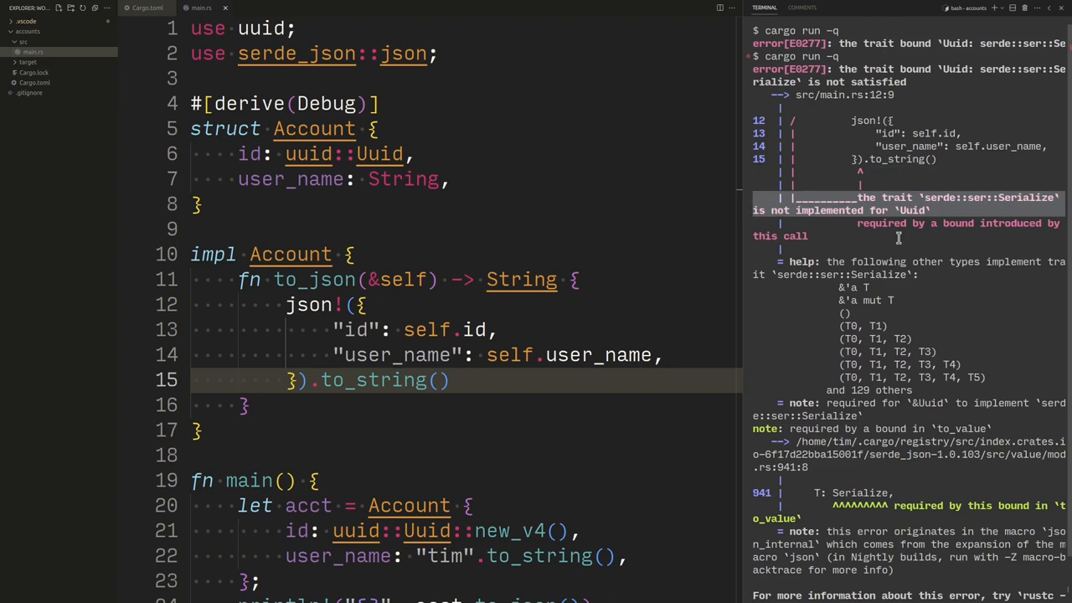
{"action": "scroll", "scroll_direction": "down", "scroll_amount": 3}
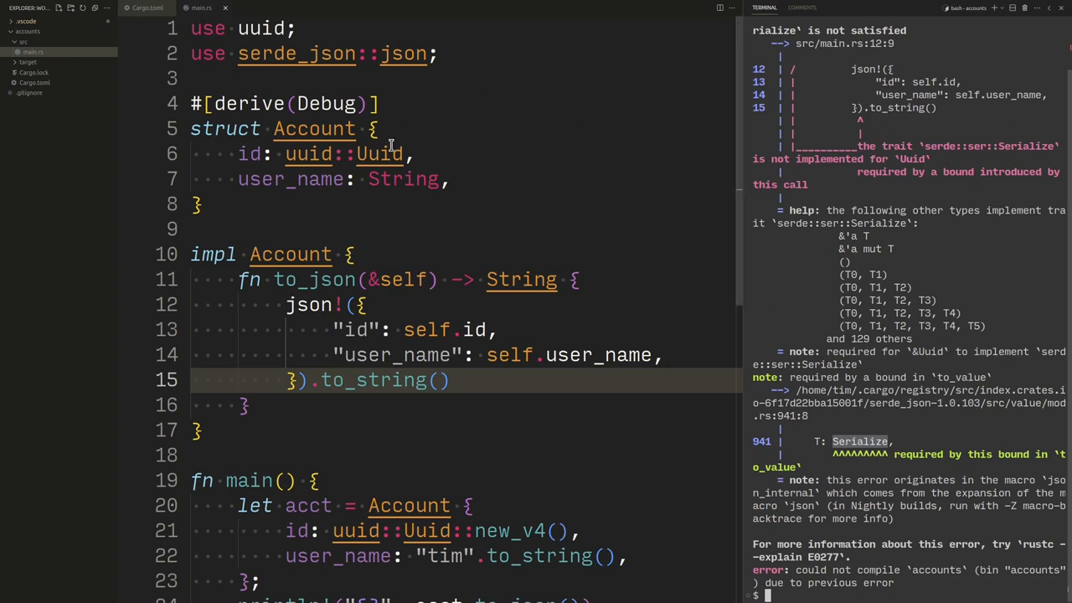
{"action": "mouse_move", "coordinate": [675, 241]}
{"action": "type", "text": "serder"}
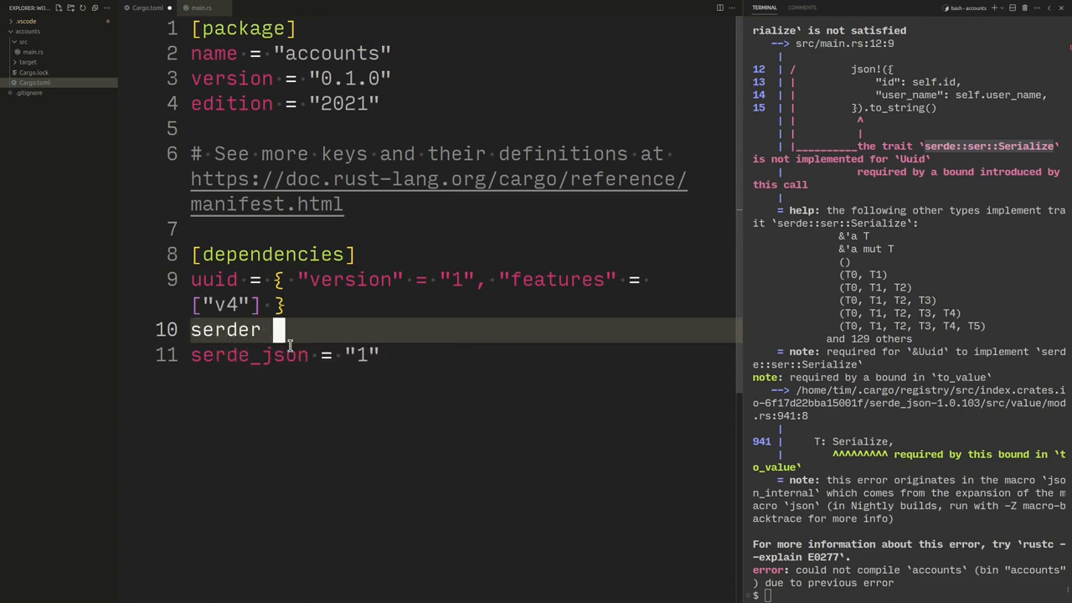
- Add serde = "1" to Cargo.toml and return to main.rs
{"action": "type", "text": "= \"1\""}
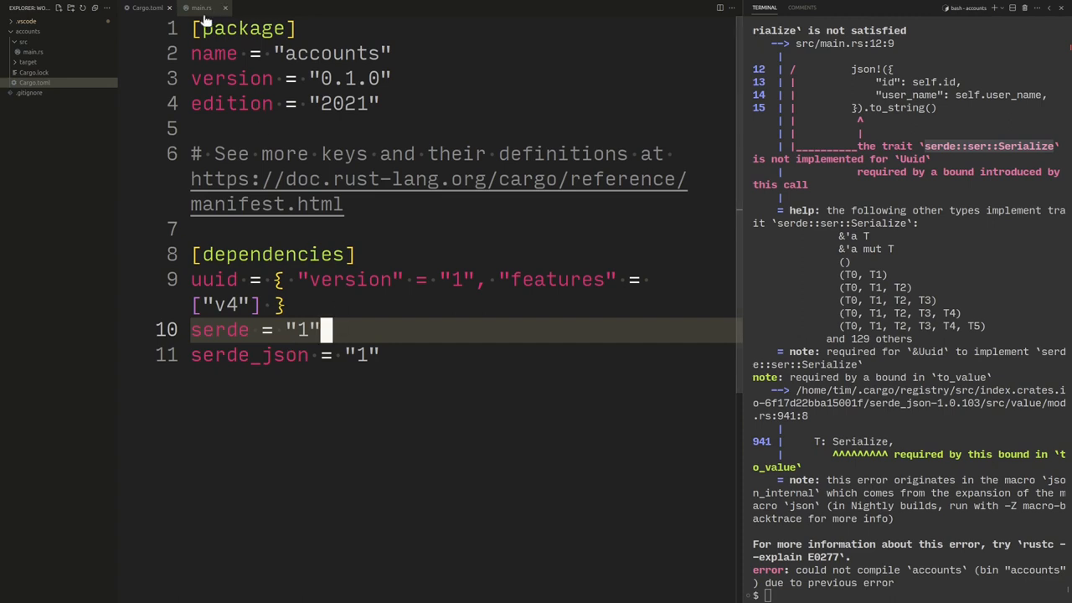
{"action": "left_click", "coordinate": [201, 7]}
{"action": "type", "text": "use serd"}
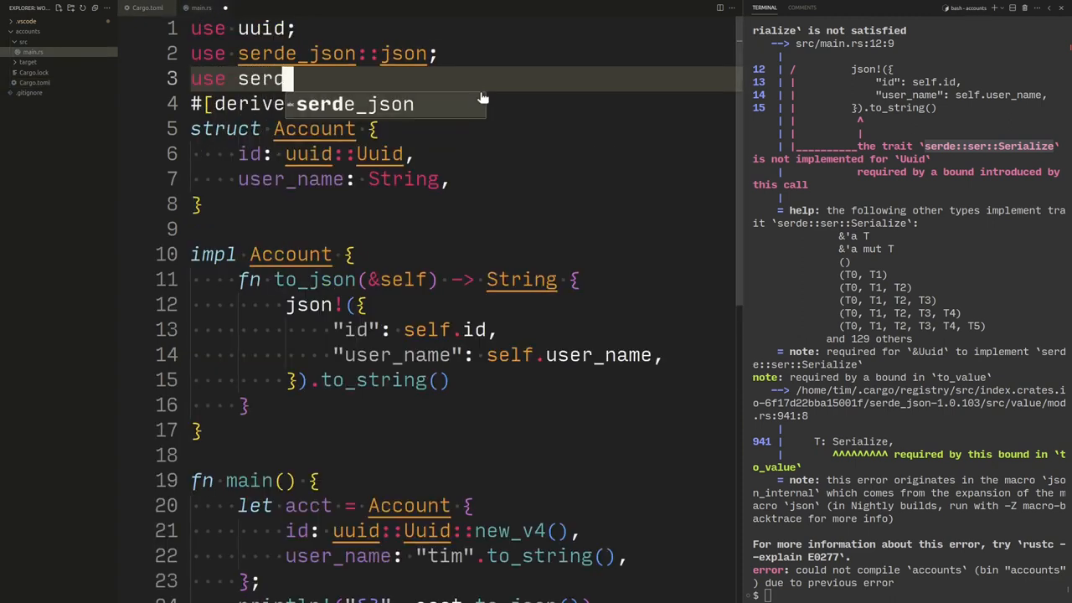
- Import serde::Serialize at the top of main.rs
{"action": "type", "text": "e::Serlize"}
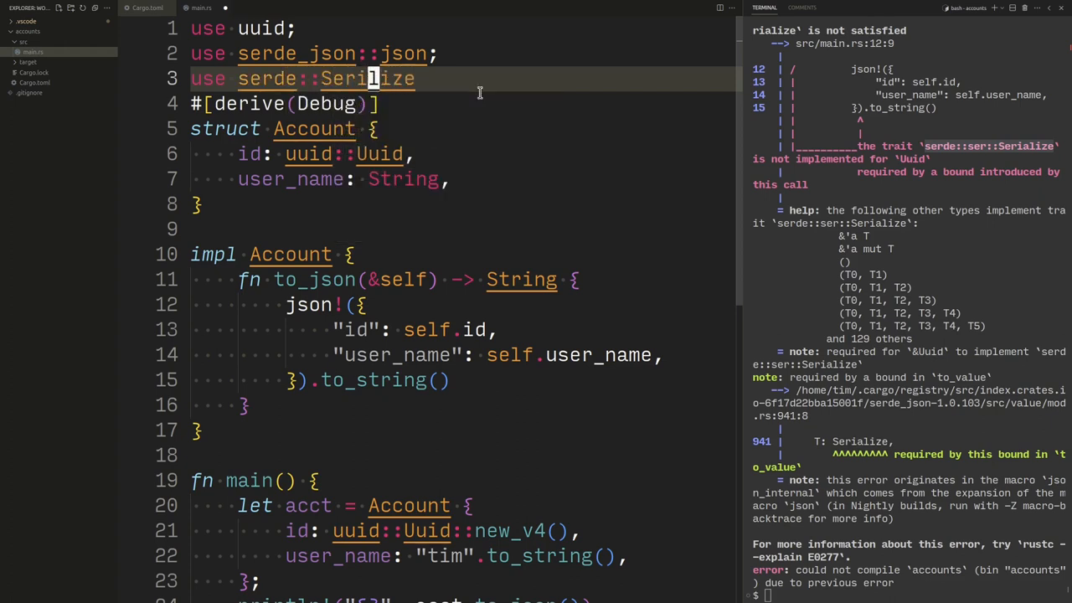
{"action": "key", "text": "Enter"}
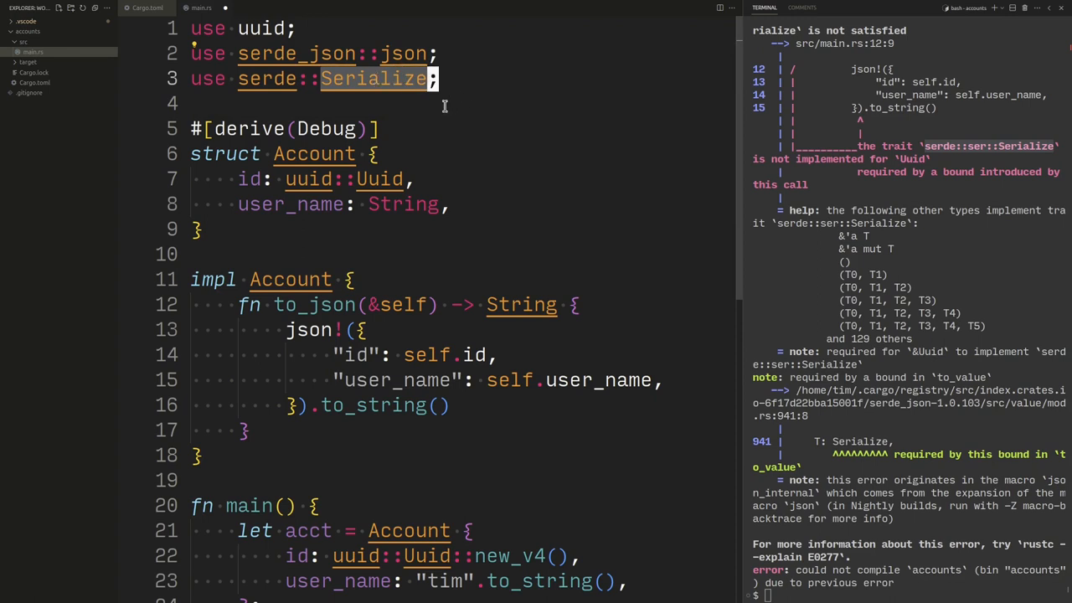
- Rerun cargo run, which still reports Serialize not implemented for Uuid
{"action": "left_click", "coordinate": [444, 103]}
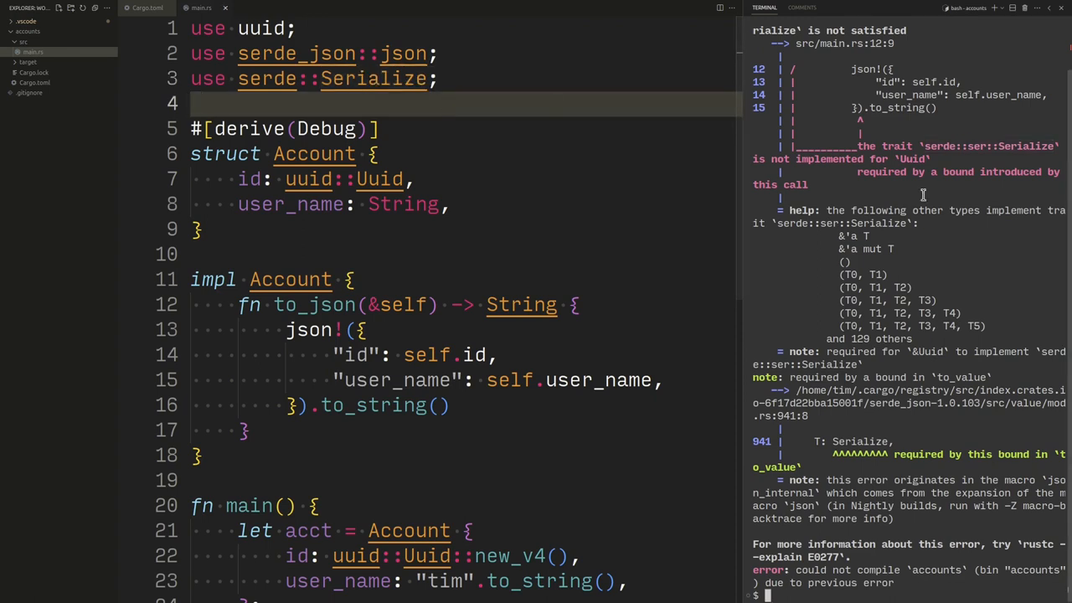
{"action": "type", "text": "cargo run -c"}
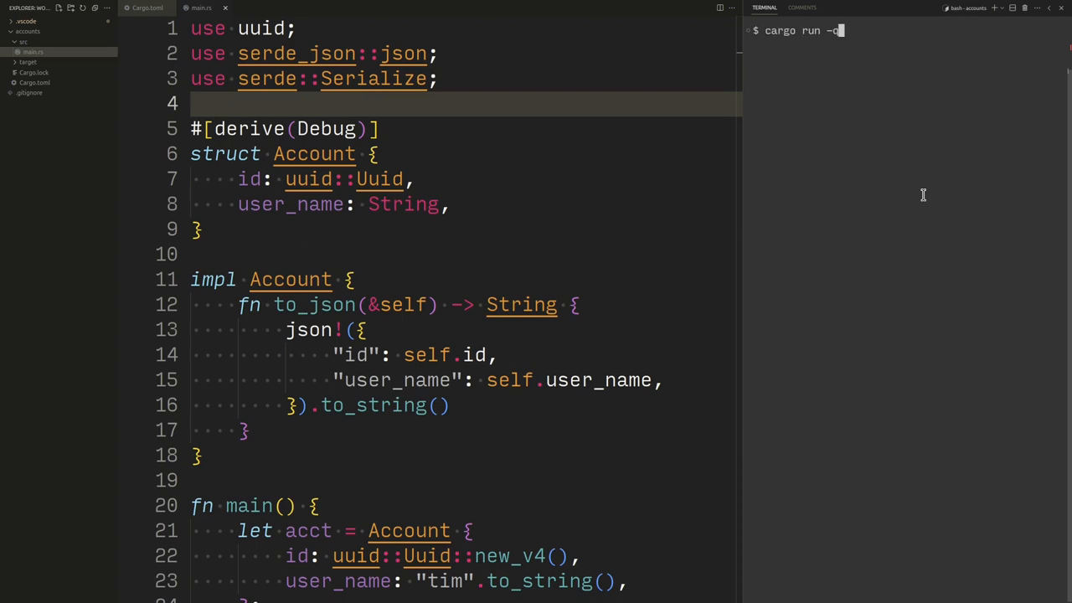
{"action": "key", "text": "Return"}
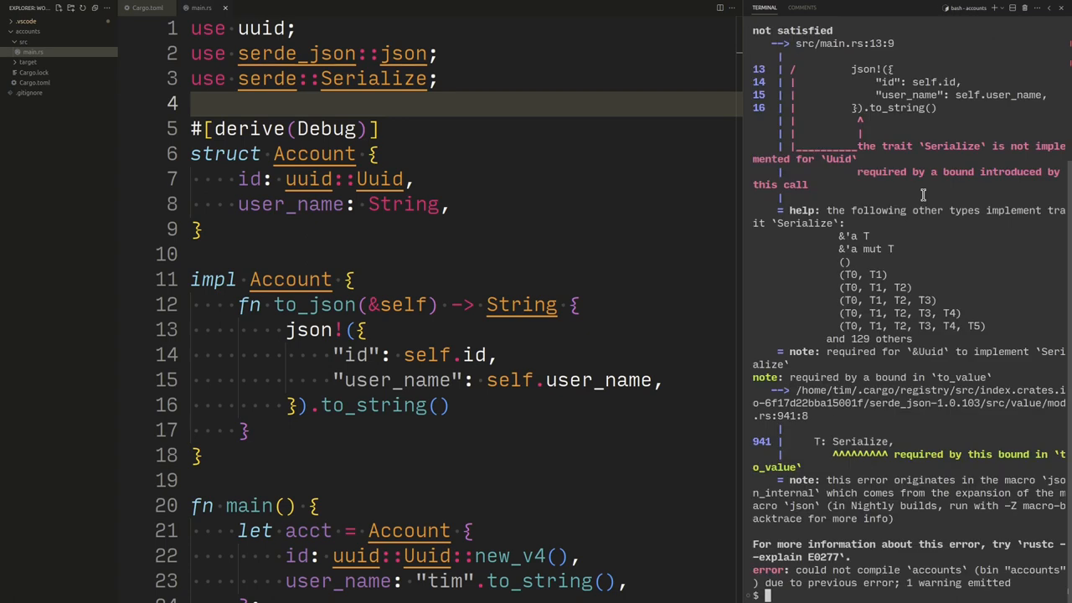
{"action": "mouse_move", "coordinate": [853, 212]}
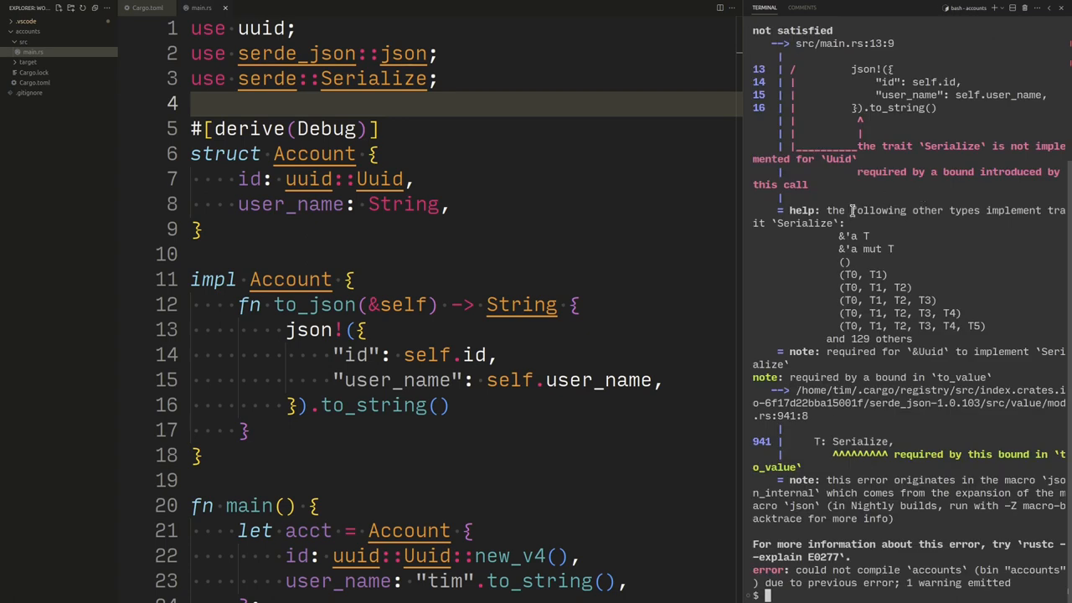
{"action": "left_click", "coordinate": [551, 177]}
{"action": "type", "text": "."}
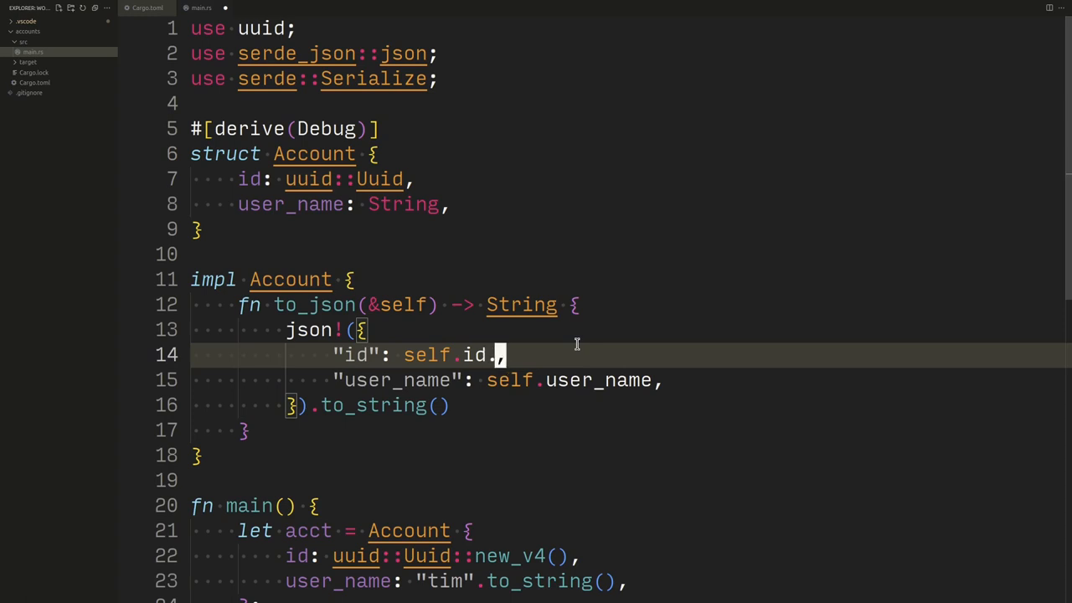
- Convert self.id with to_string() and run the program, printing the account JSON
{"action": "type", "text": "to_string("}
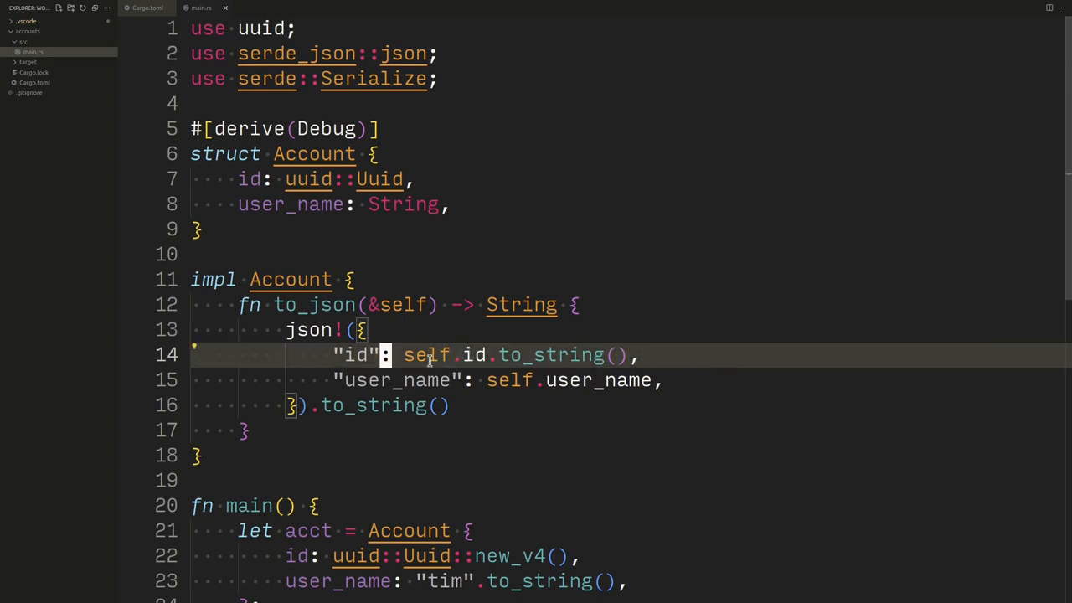
{"action": "mouse_move", "coordinate": [367, 328]}
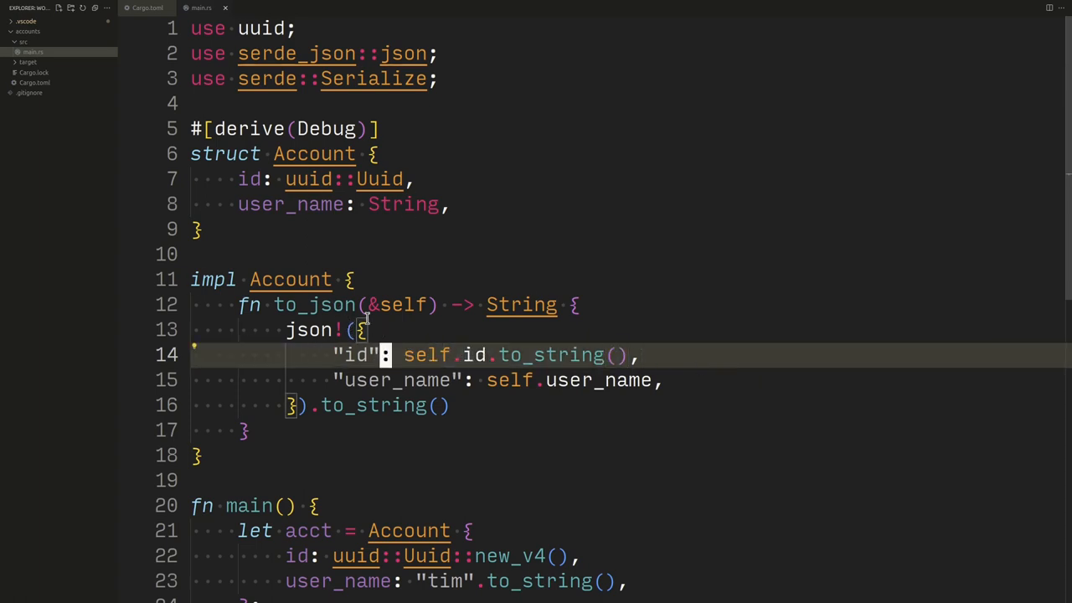
{"action": "left_click", "coordinate": [310, 329]}
{"action": "type", "text": "c"}
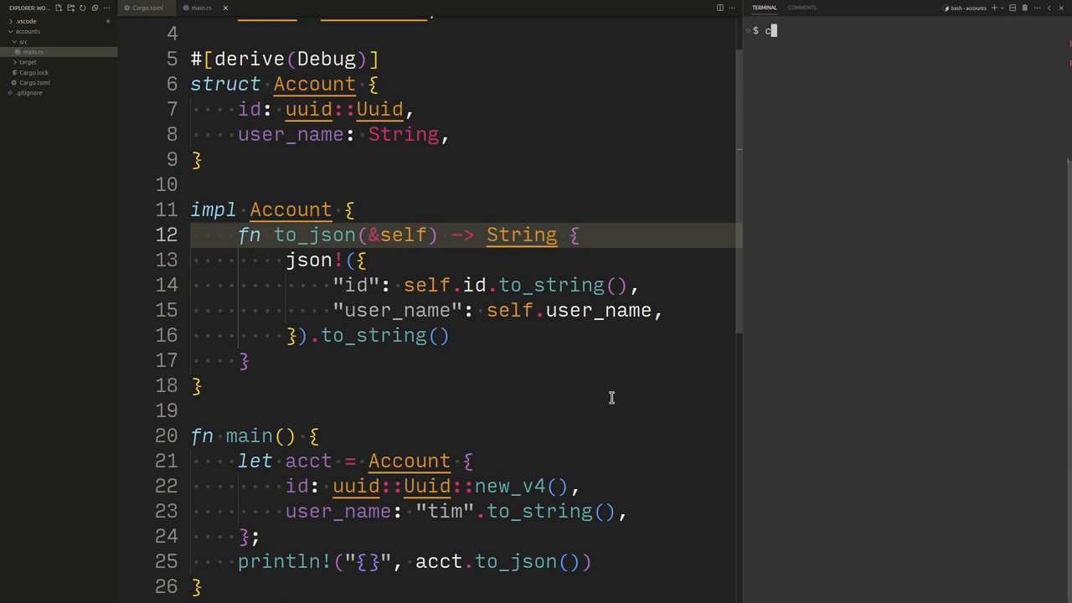
{"action": "type", "text": "argo run"}
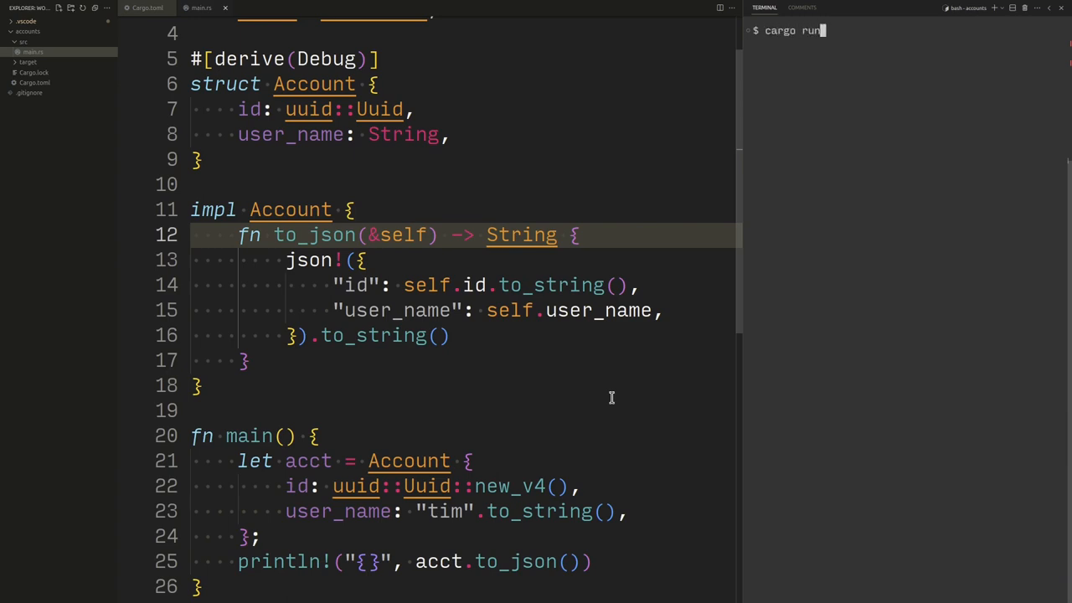
{"action": "key", "text": "Return"}
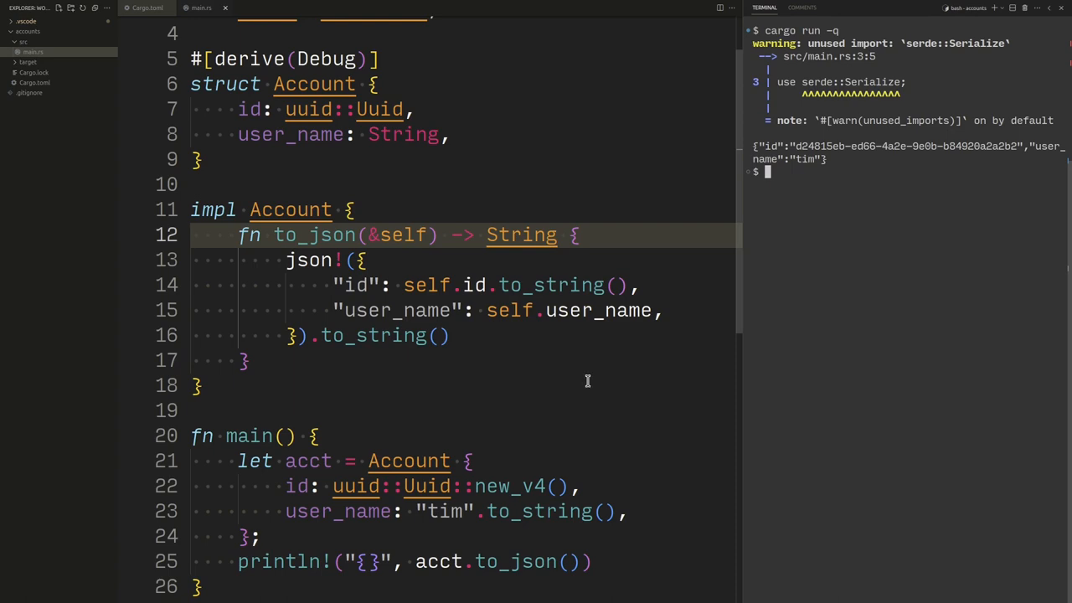
- Comment out the Serialize import and rerun the program
{"action": "scroll", "scroll_direction": "up", "scroll_amount": 3}
{"action": "type", "text": "cargo run -q"}
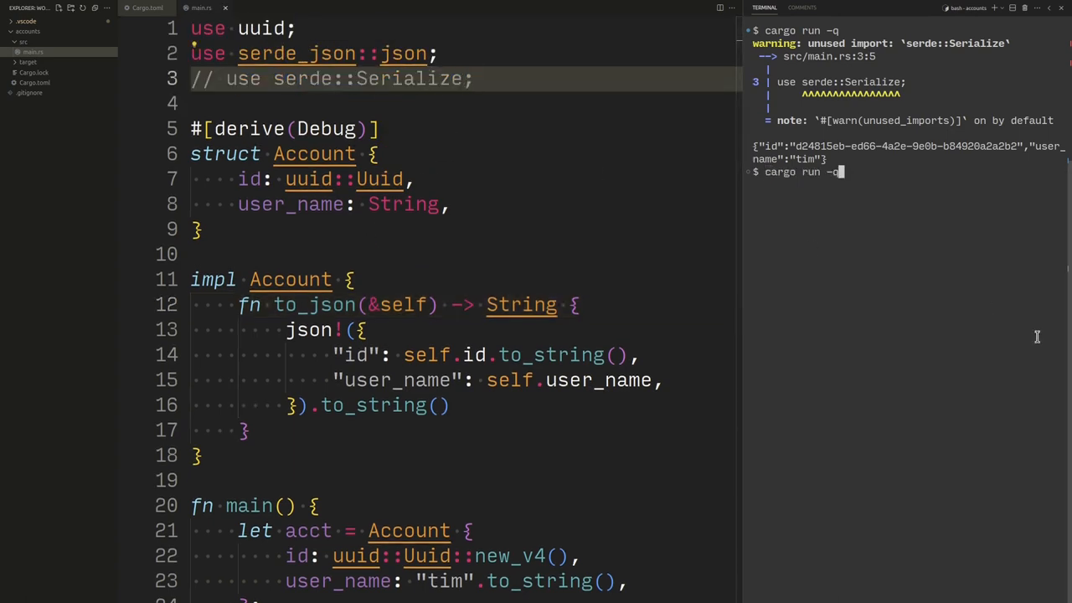
{"action": "key", "text": "Return"}
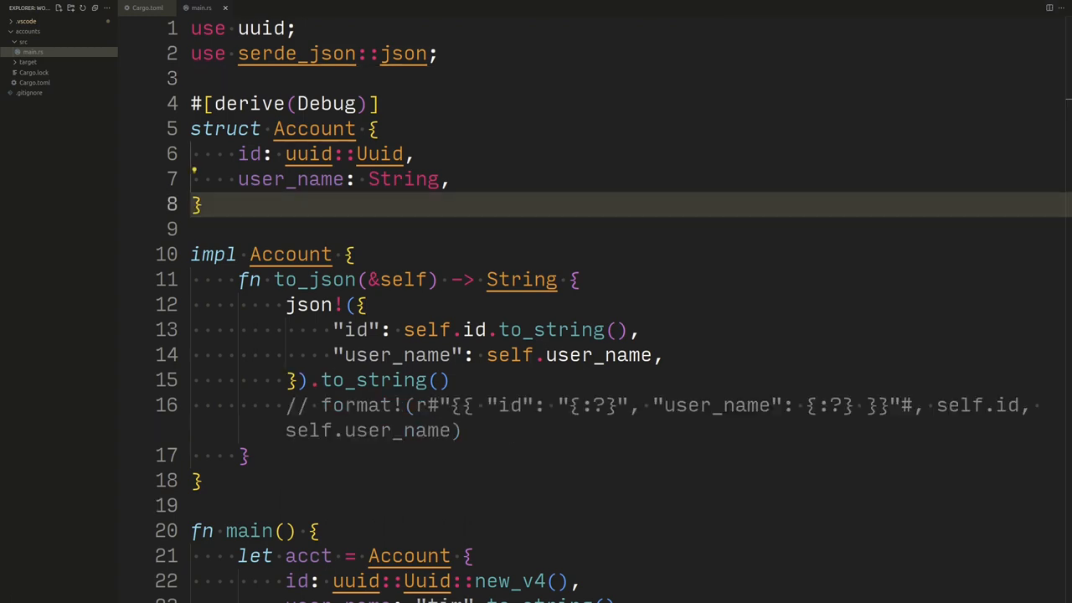
- Add a last_login_at: Option<String> field to the Account struct
{"action": "key", "text": "Enter"}
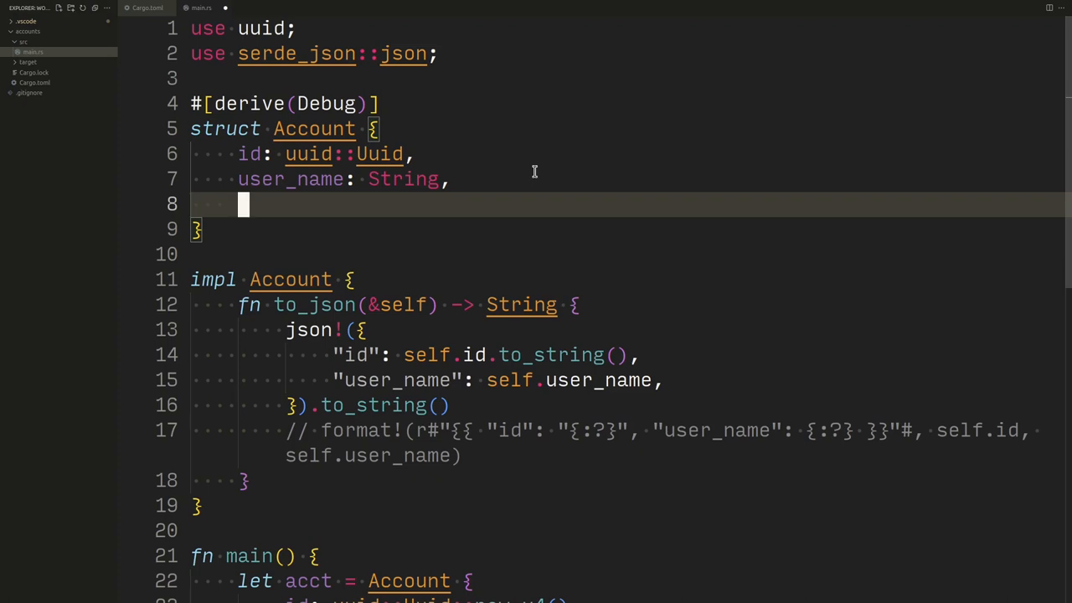
{"action": "type", "text": "last_l"}
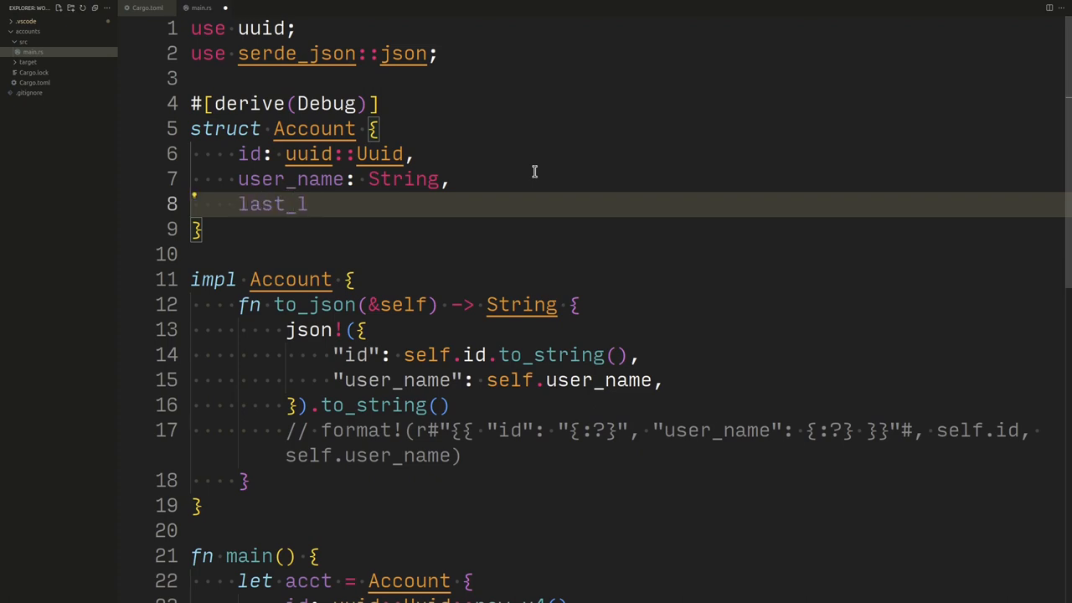
{"action": "type", "text": "ogin_at:"}
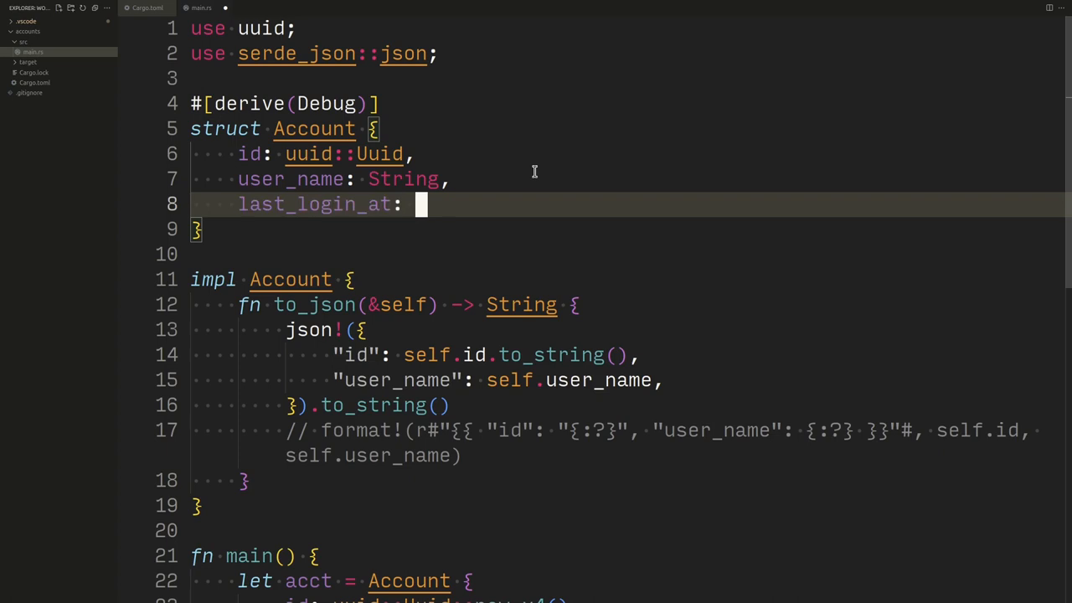
{"action": "type", "text": "Opet"}
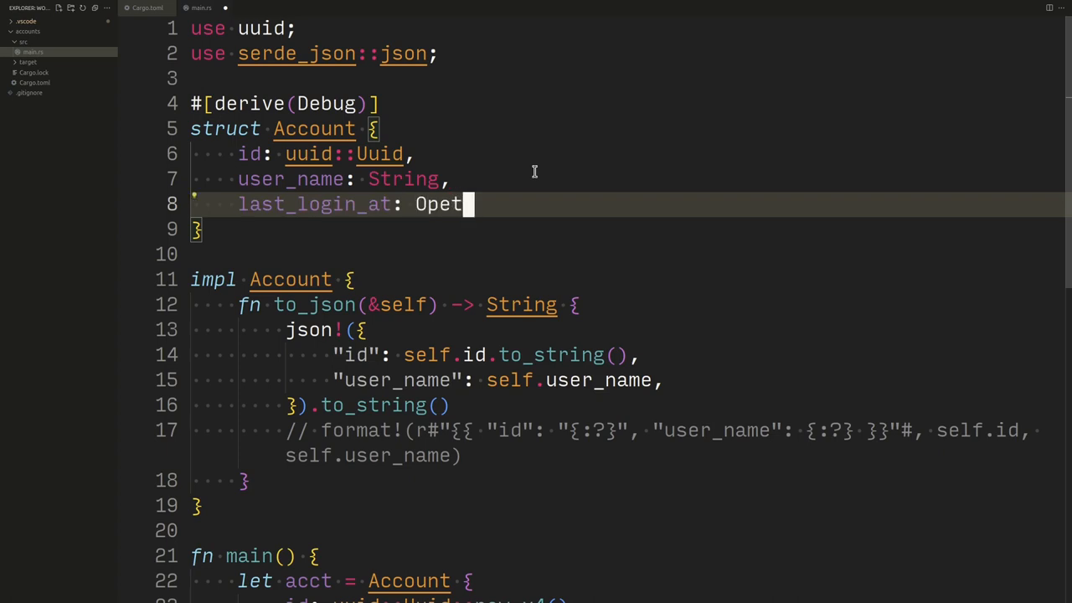
{"action": "type", "text": "ion<String>,"}
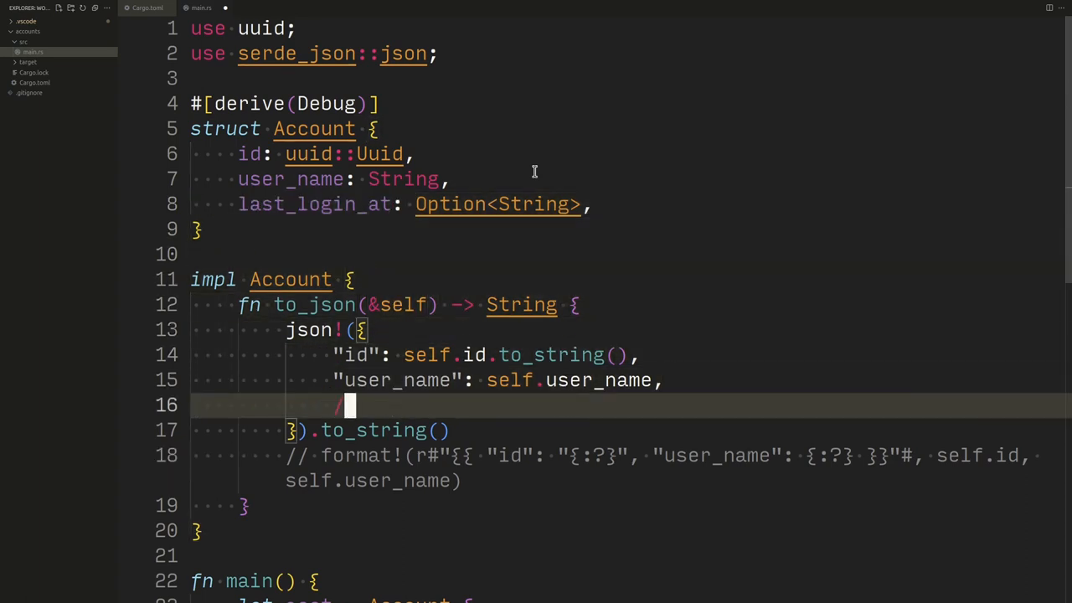
- Add a // todo! uh oh.. comment inside to_json's json! block
{"action": "type", "text": "/ to"}
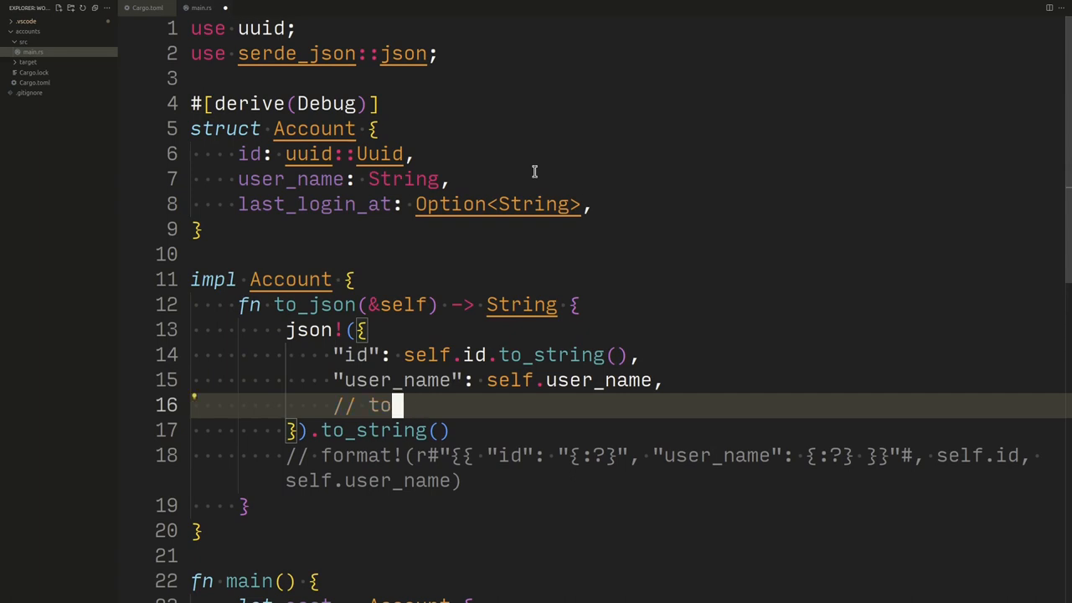
{"action": "type", "text": "do!"}
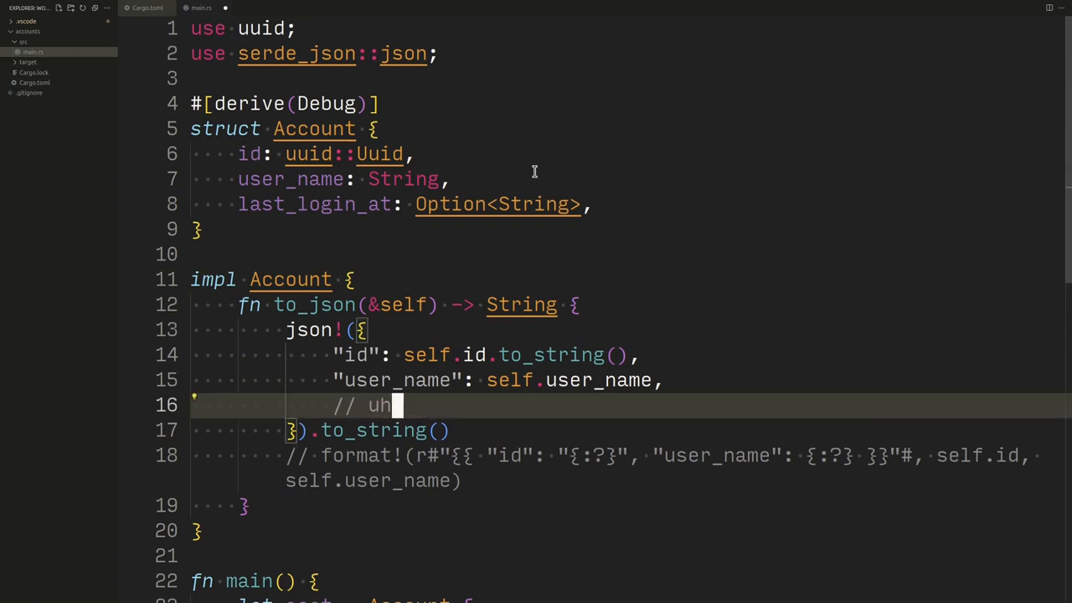
{"action": "type", "text": "oh.."}
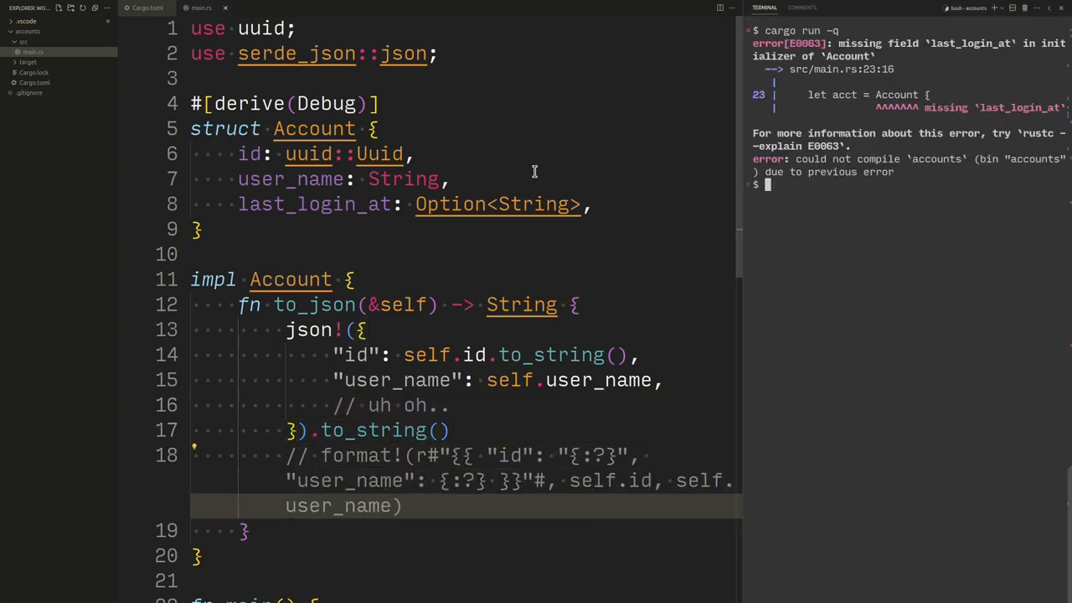
- Set last_login_at: Some("2023-07-01") on the Account created in main
{"action": "scroll", "scroll_direction": "down", "scroll_amount": 3}
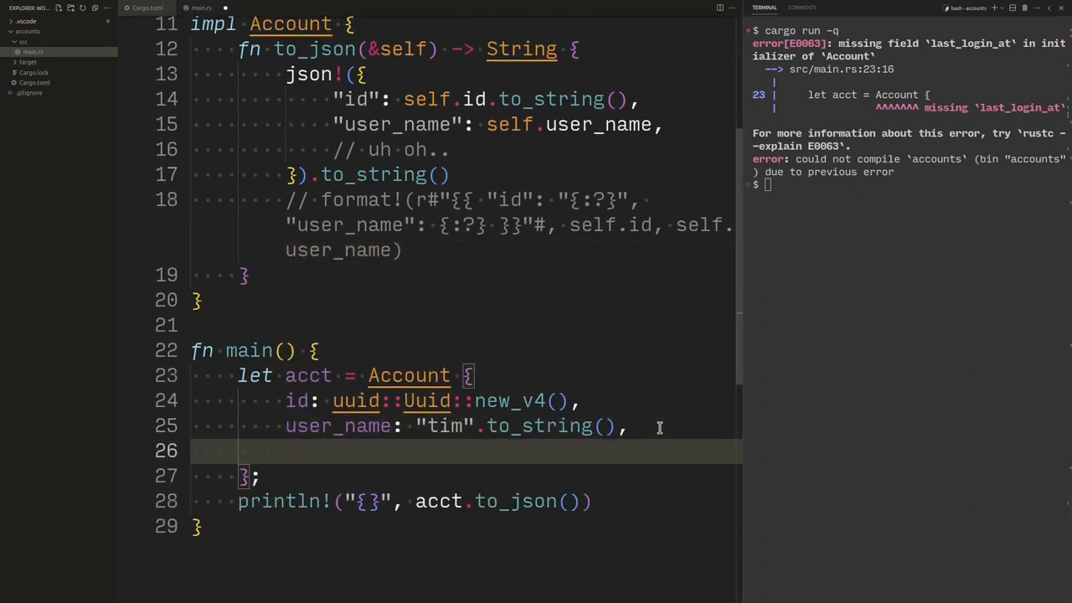
{"action": "type", "text": "last_login_at:"}
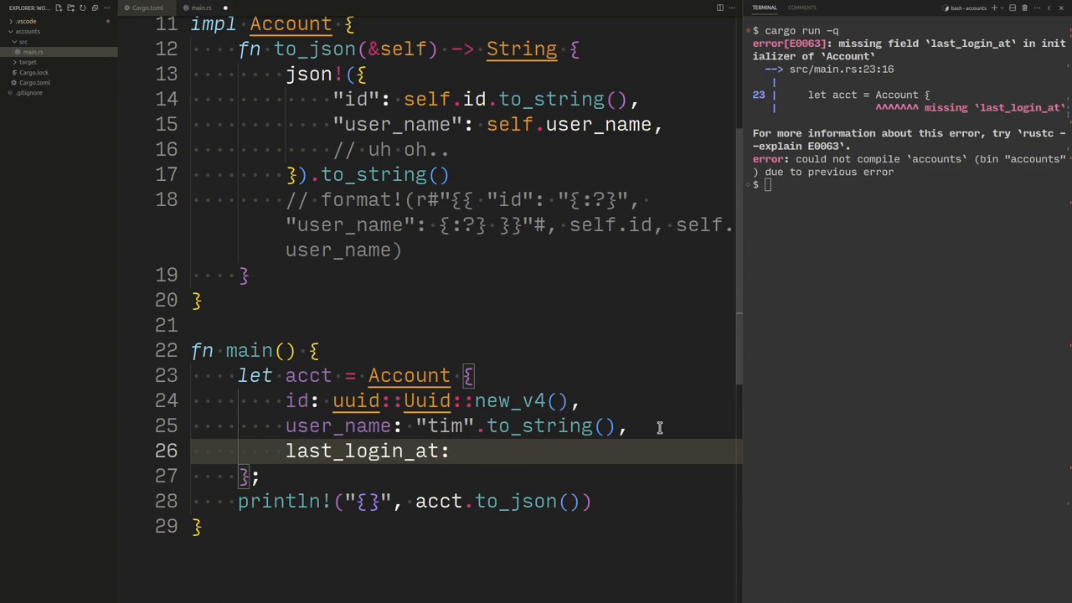
{"action": "type", "text": "Some(\"\")"}
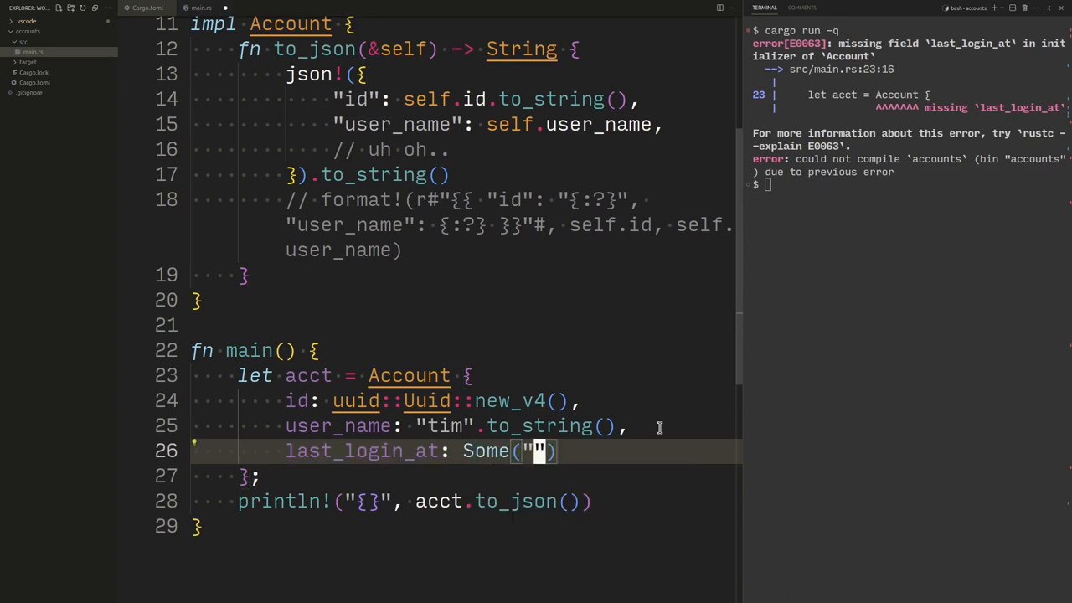
{"action": "type", "text": "2023-"}
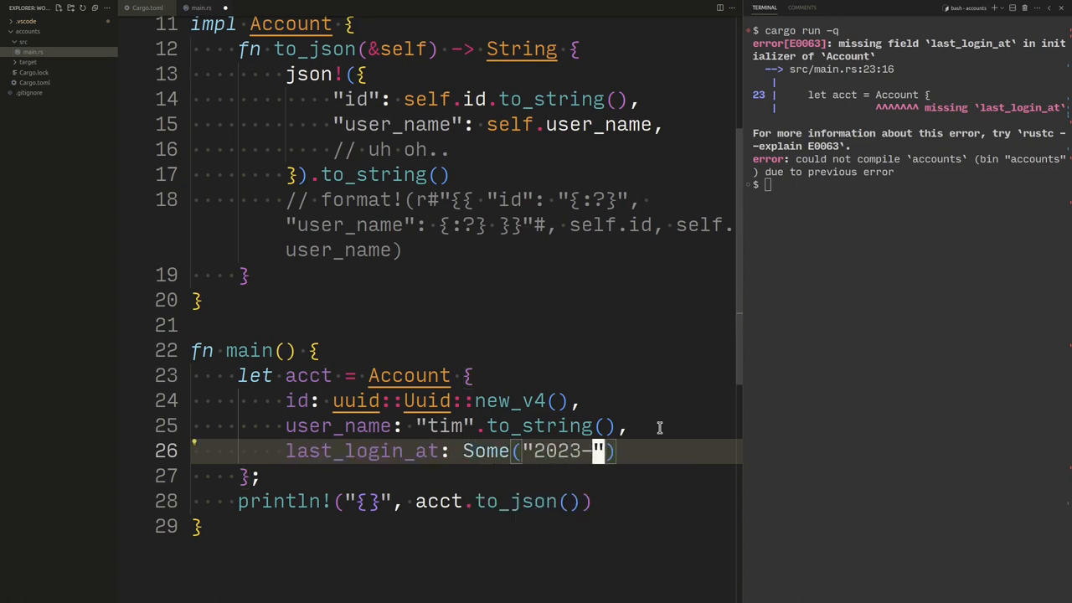
{"action": "type", "text": "07-"}
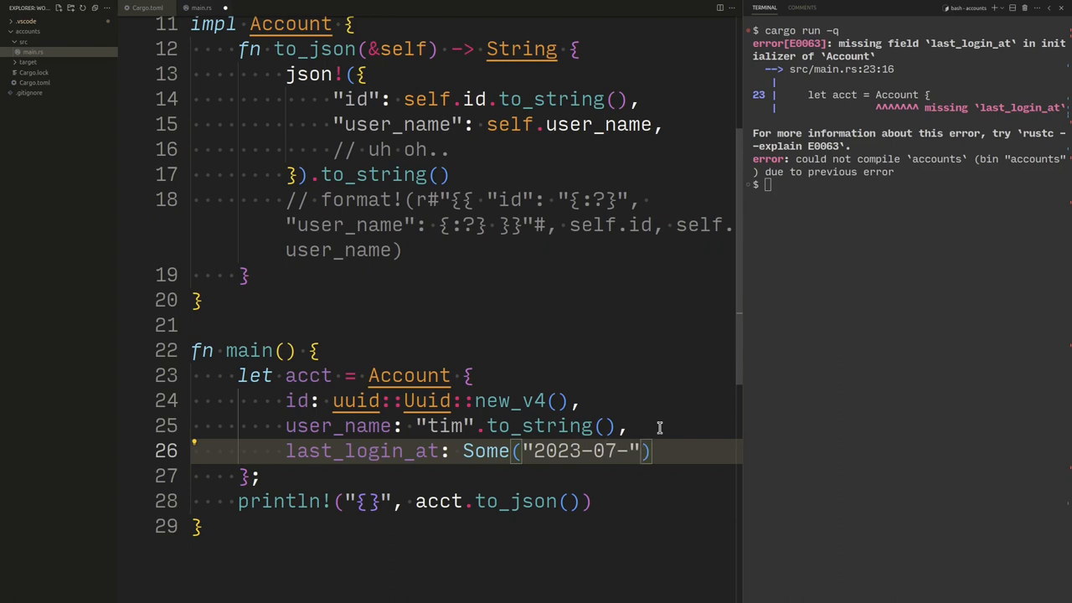
{"action": "type", "text": "01),"}
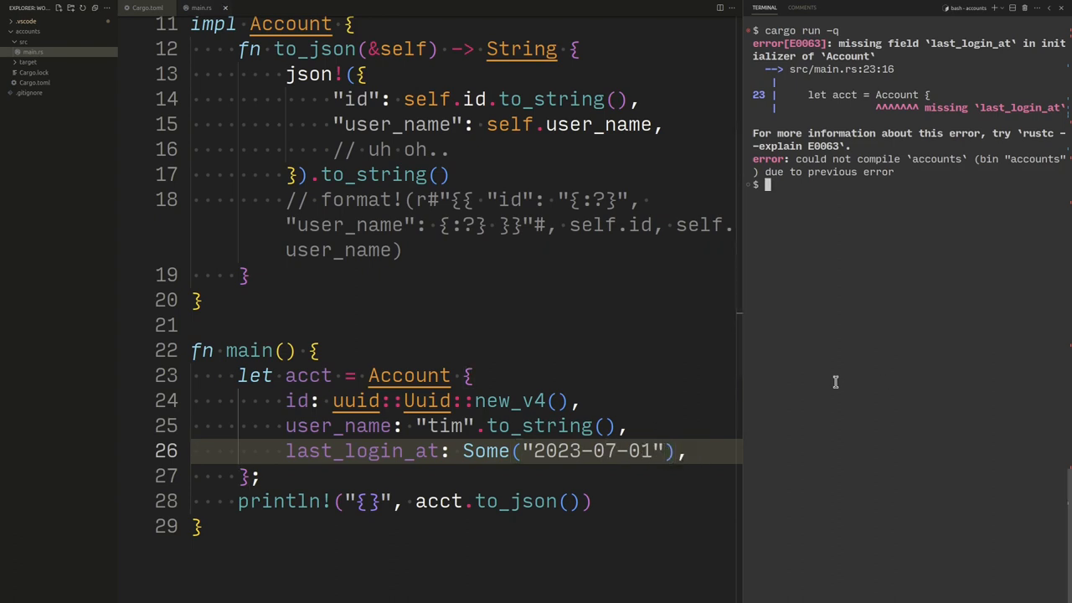
- Convert the login date with "2023-07-01".to_string() so the program compiles and prints JSON
{"action": "key", "text": "Return"}
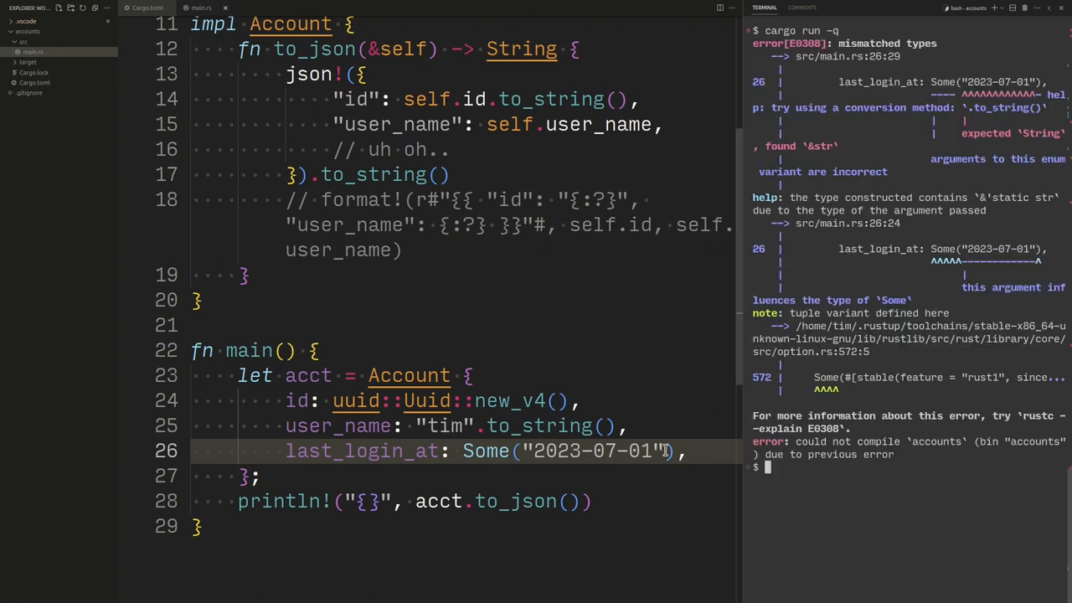
{"action": "type", "text": "to_s"}
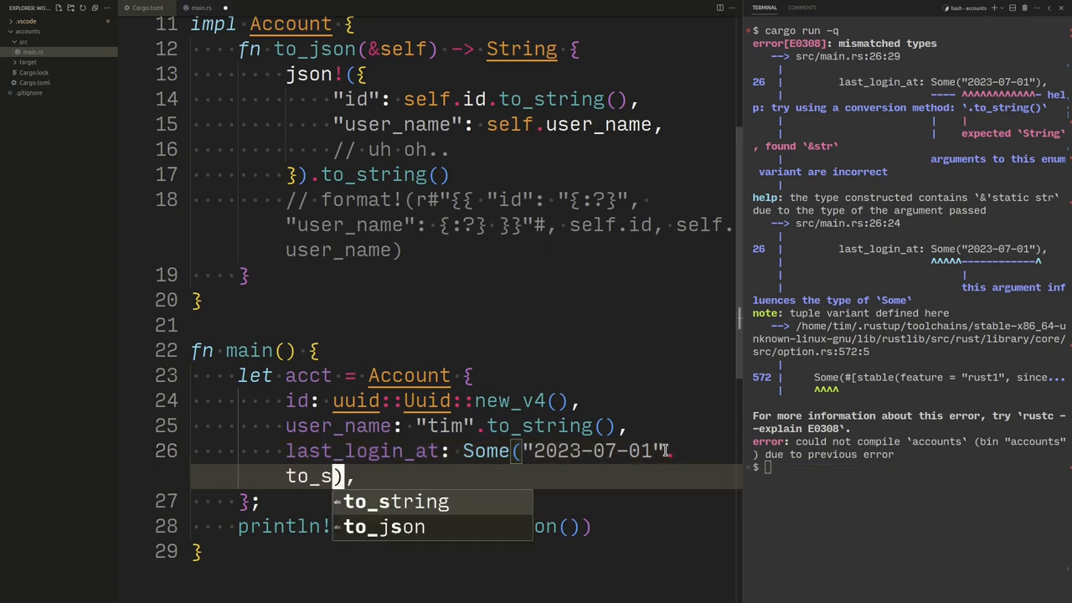
{"action": "left_click", "coordinate": [395, 501]}
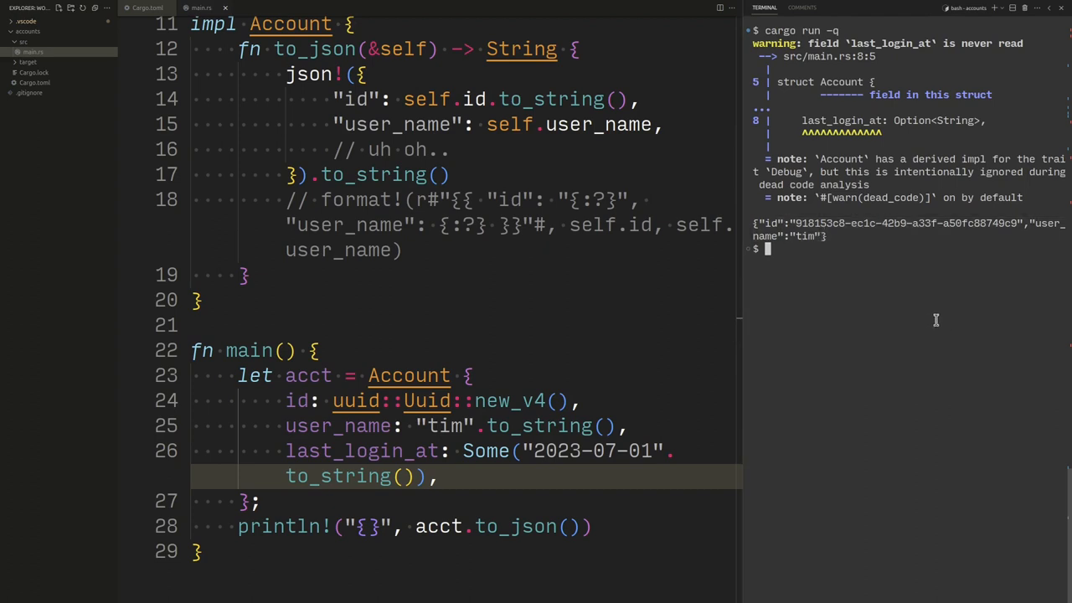
{"action": "mouse_move", "coordinate": [868, 345]}
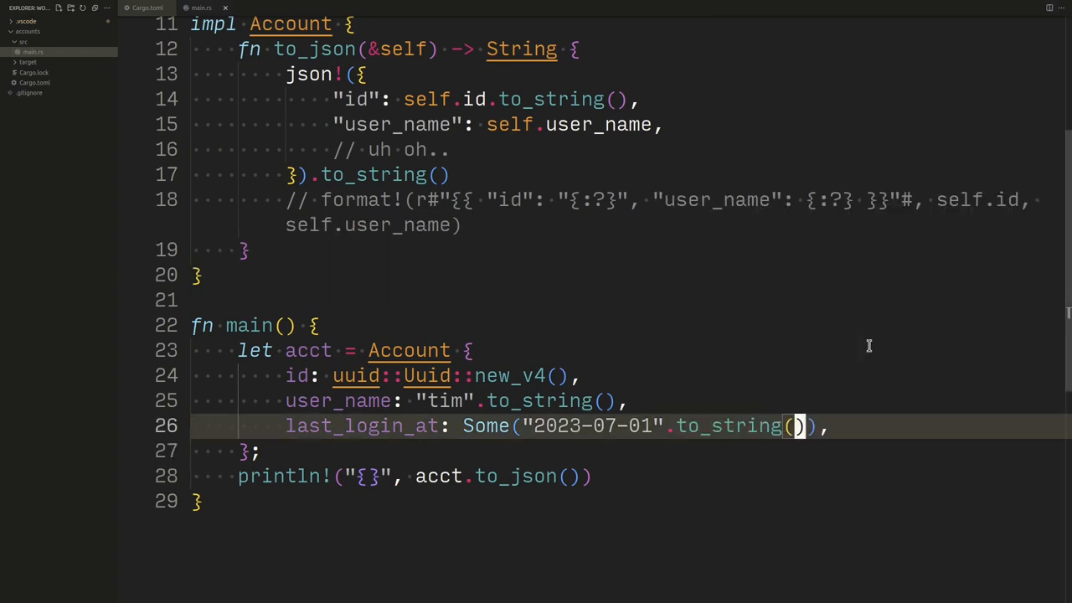
{"action": "scroll", "scroll_direction": "up", "scroll_amount": 3}
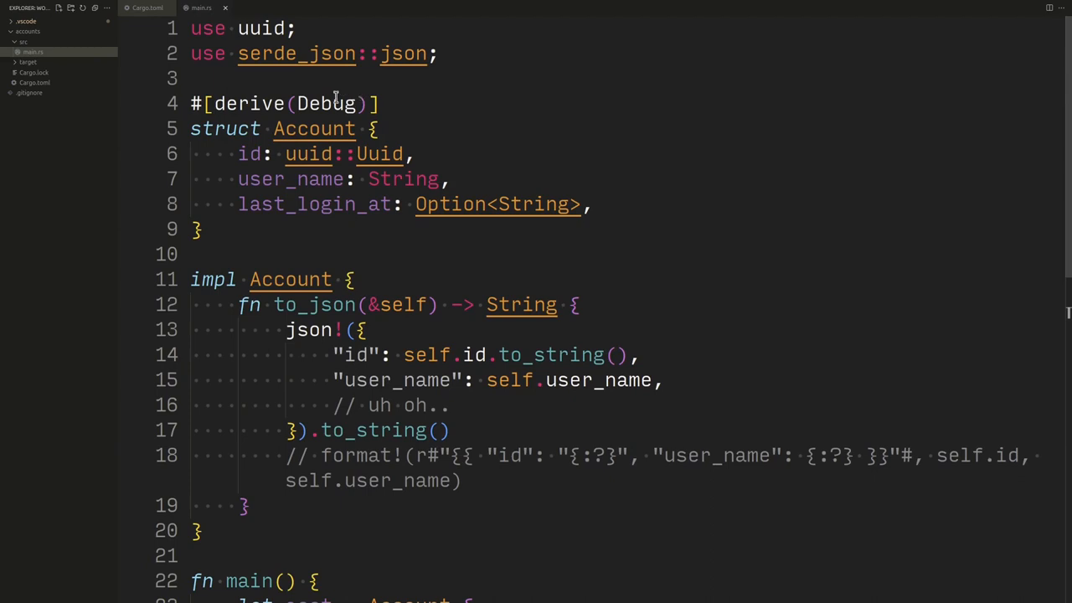
- Add serde = "1" under [dependencies] in Cargo.toml
{"action": "double_click", "coordinate": [296, 54]}
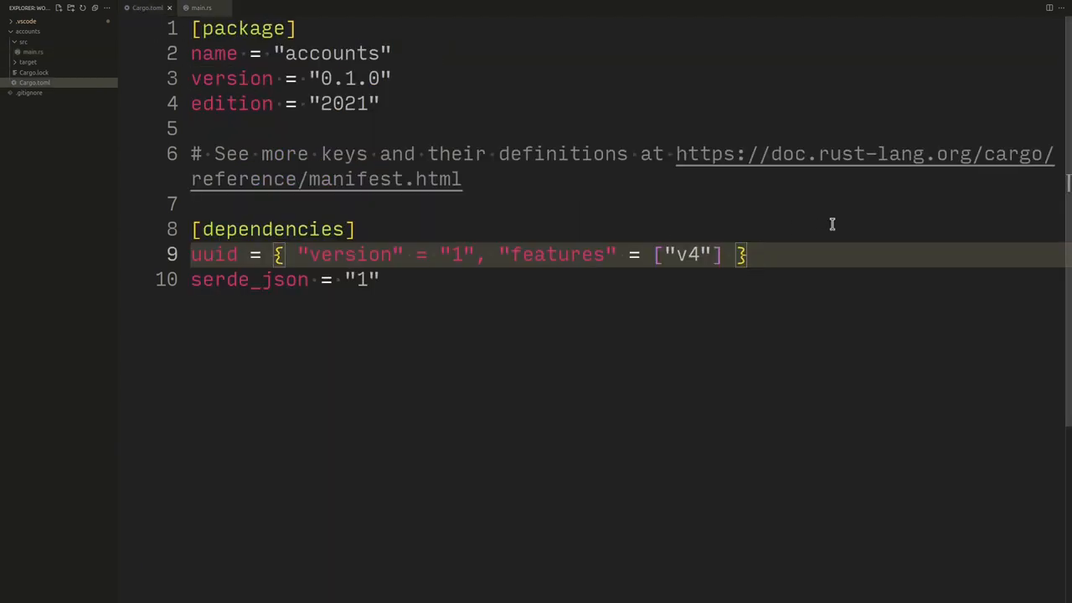
{"action": "type", "text": "serde ="}
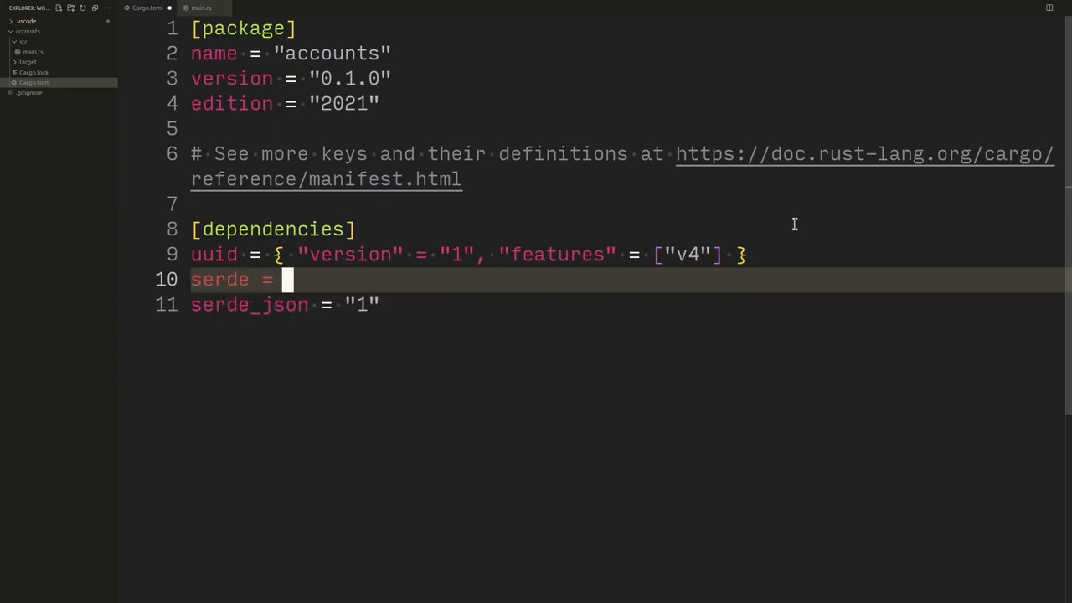
{"action": "type", "text": "\"1\""}
{"action": "type", "text": "use serd"}
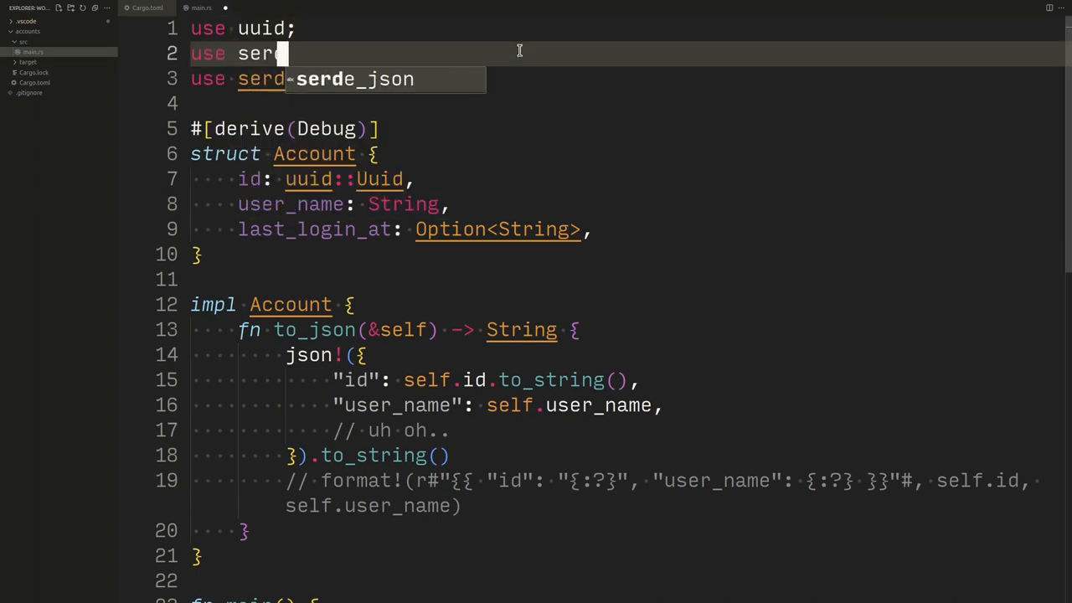
- Import serde::Serialize again in main.rs
{"action": "type", "text": "::"}
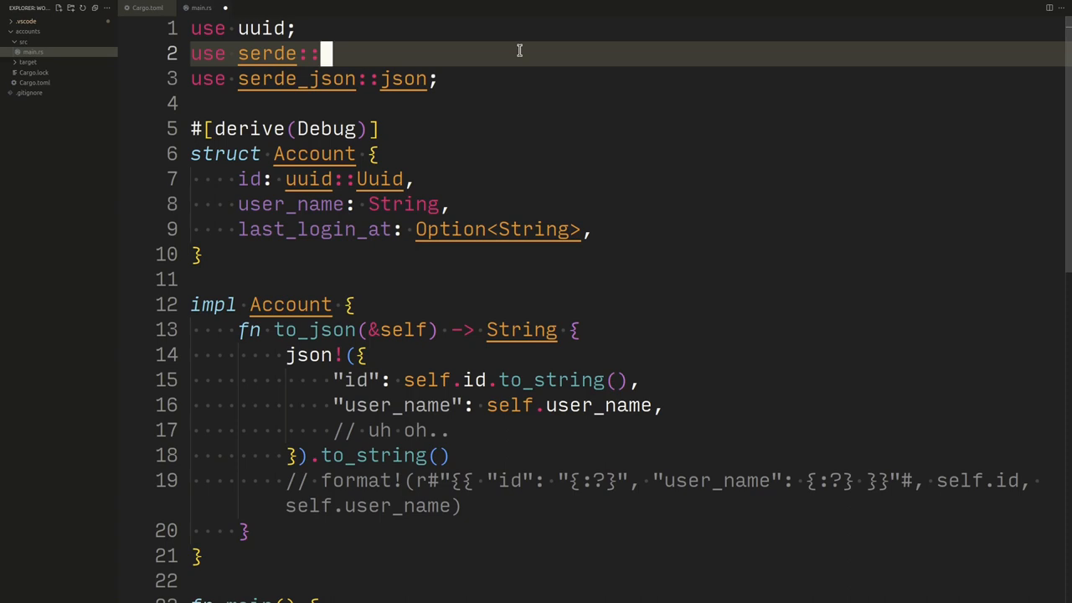
{"action": "type", "text": "Seriali"}
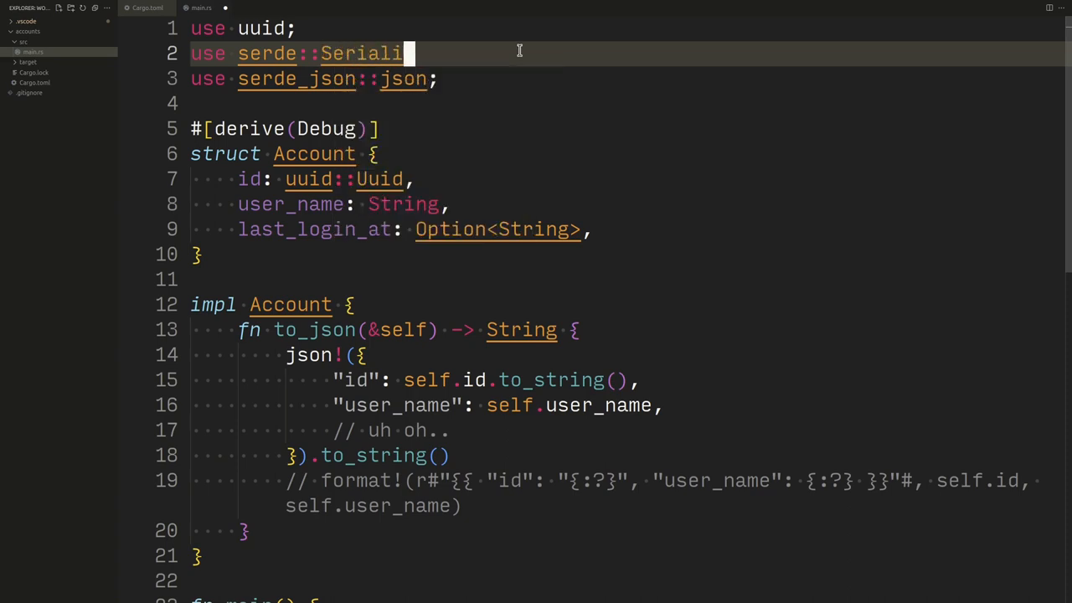
{"action": "type", "text": "ze;"}
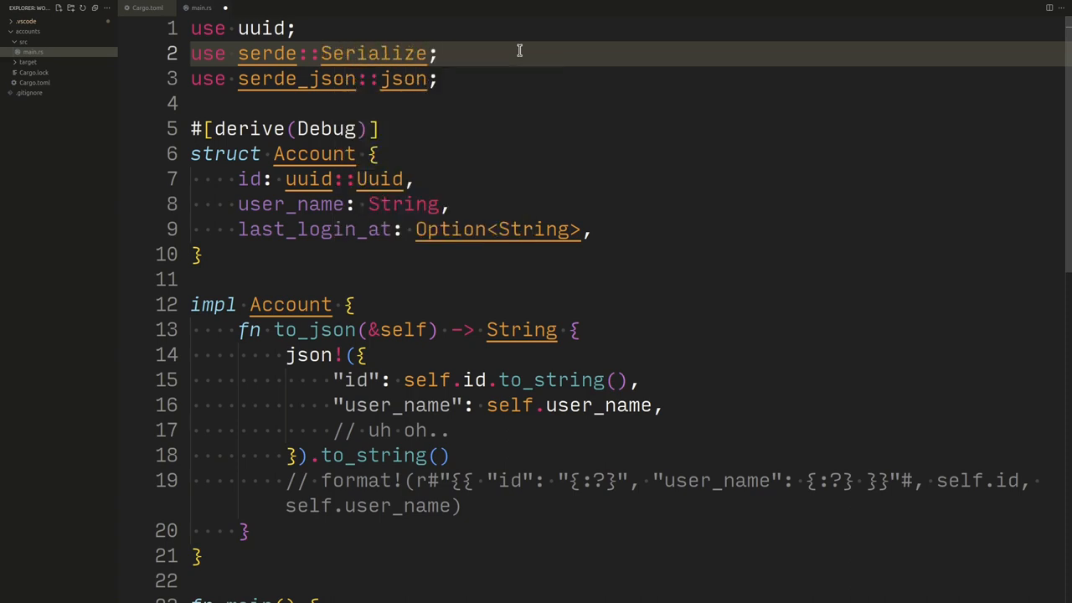
{"action": "left_click", "coordinate": [376, 154]}
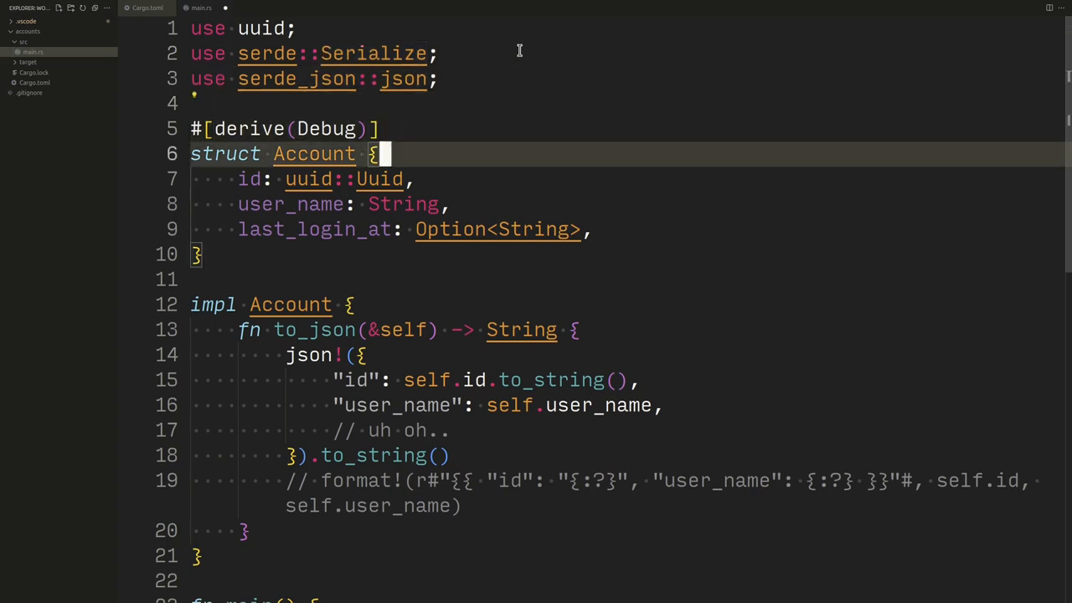
- Derive Serialize alongside Debug on the Account struct
{"action": "type", "text": ", Serialize"}
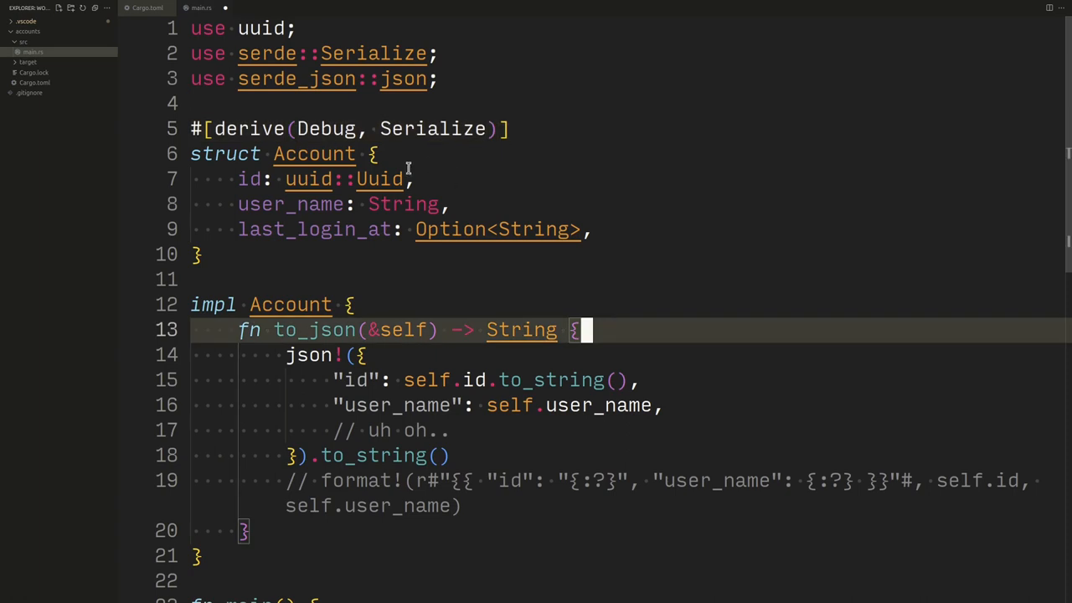
{"action": "left_click", "coordinate": [419, 177]}
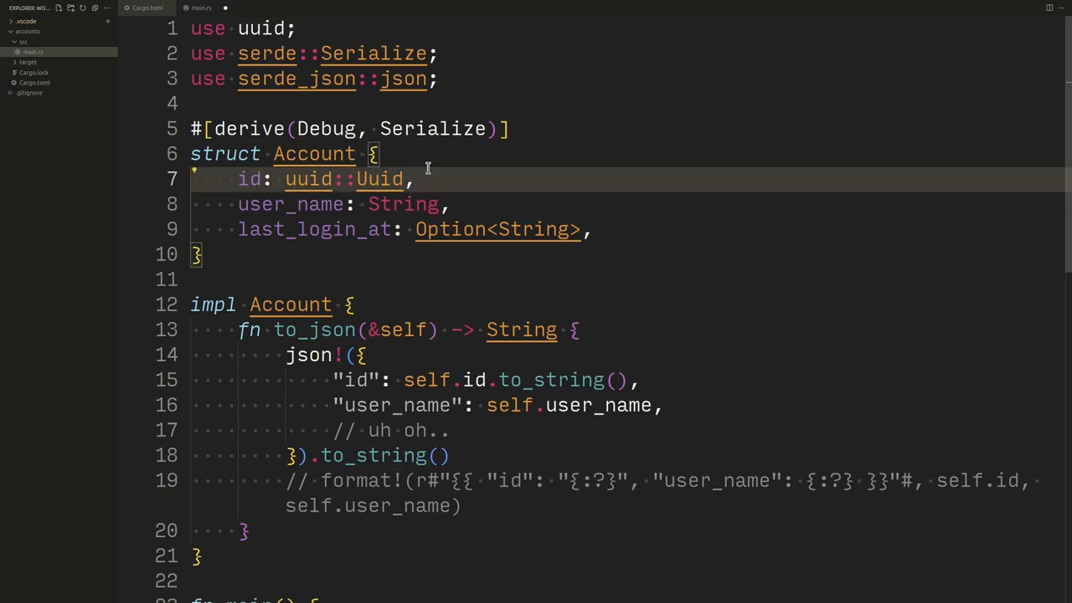
{"action": "double_click", "coordinate": [402, 204]}
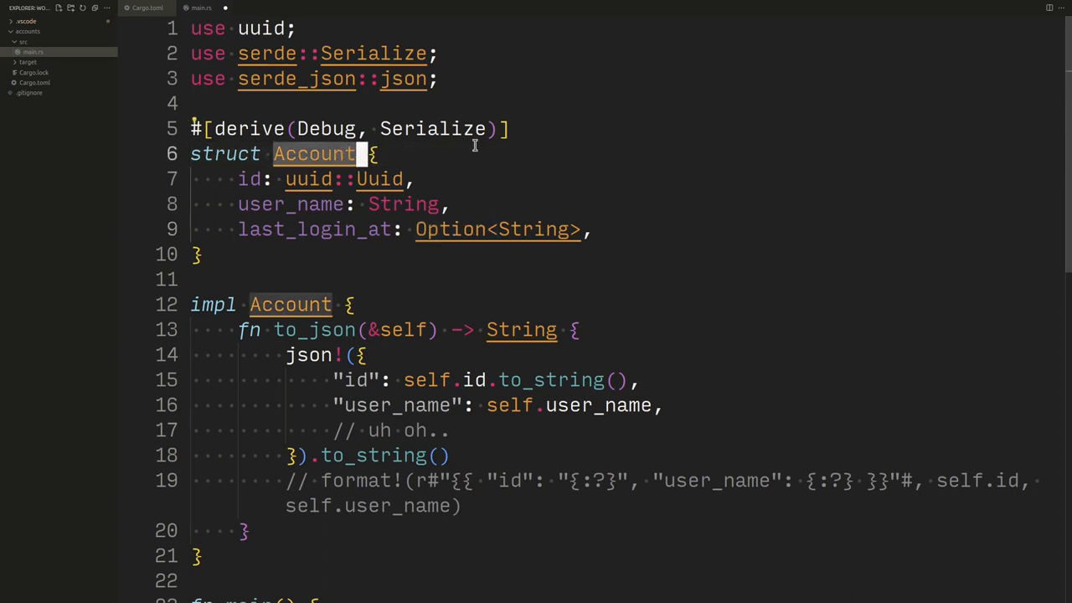
{"action": "mouse_move", "coordinate": [412, 201]}
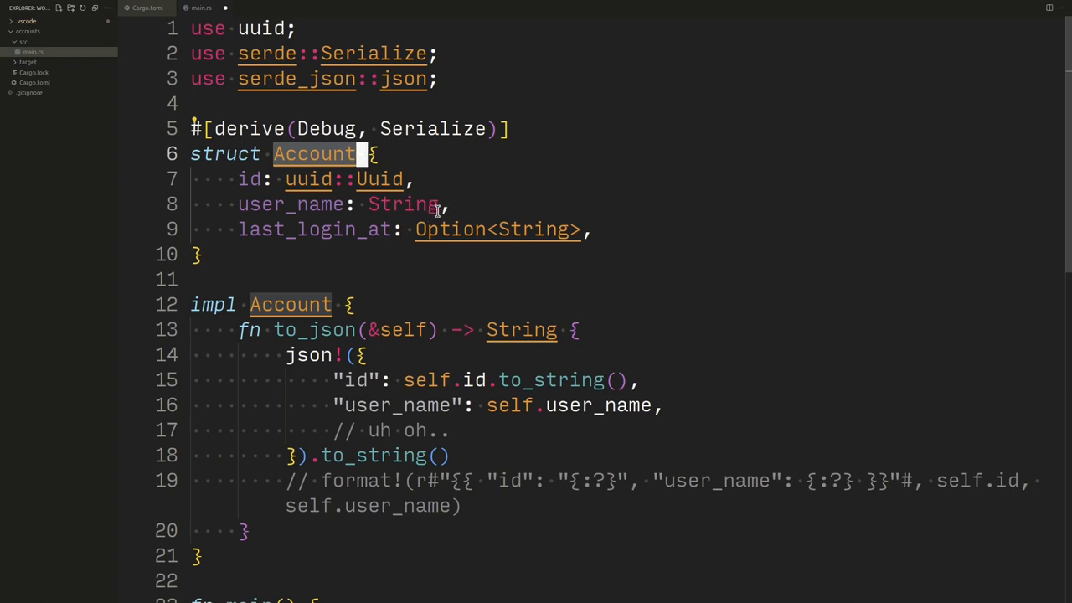
{"action": "left_click", "coordinate": [415, 178]}
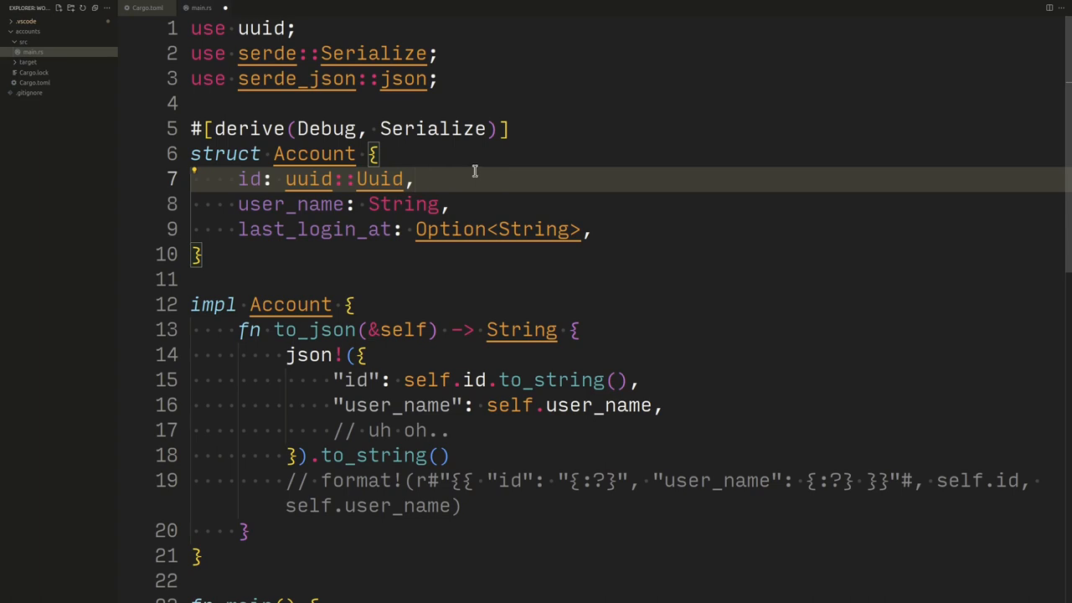
{"action": "scroll", "scroll_direction": "down", "scroll_amount": 3}
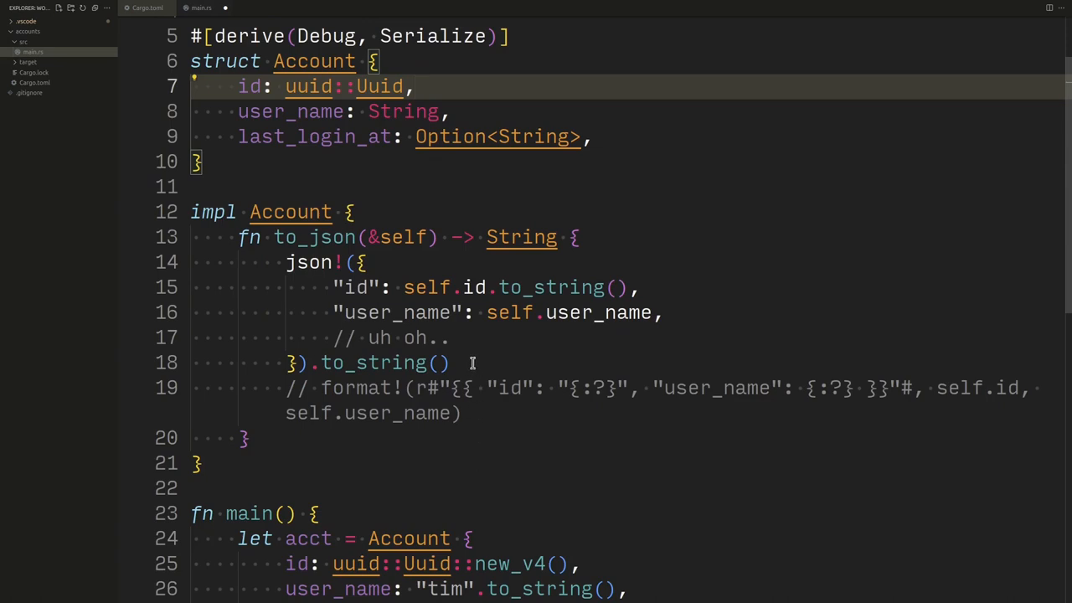
- Make to_json return serde_json::to_string(self)
{"action": "left_click", "coordinate": [456, 288]}
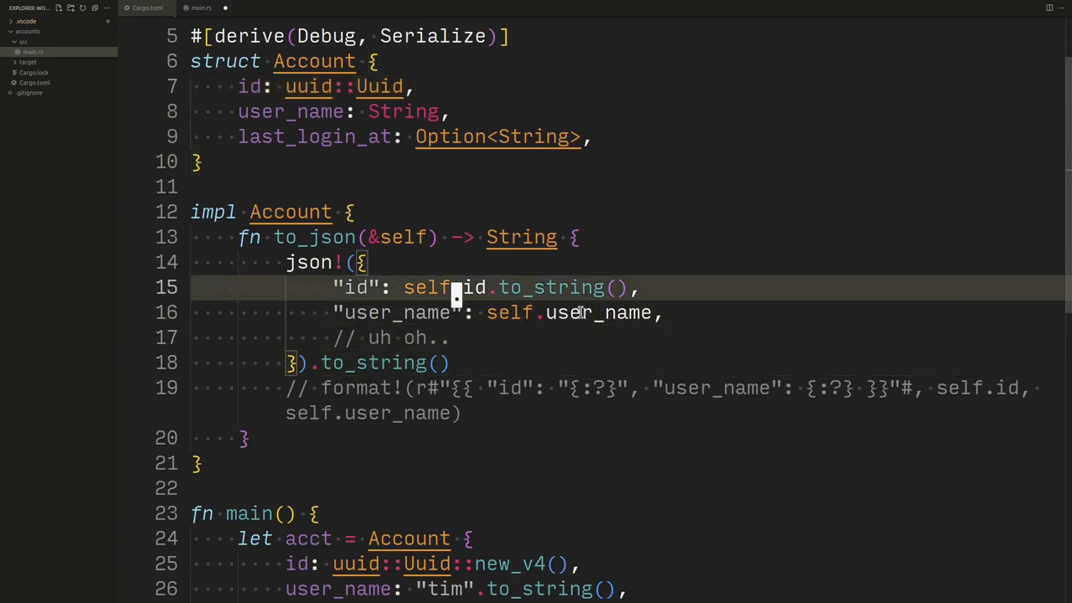
{"action": "key", "text": "Enter"}
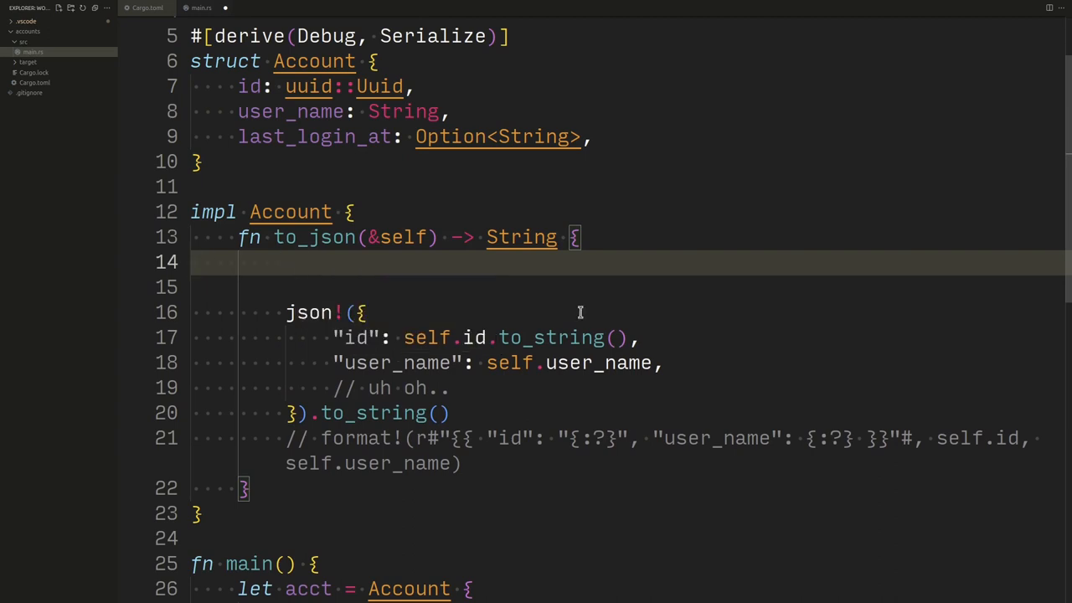
{"action": "type", "text": "serde_json"}
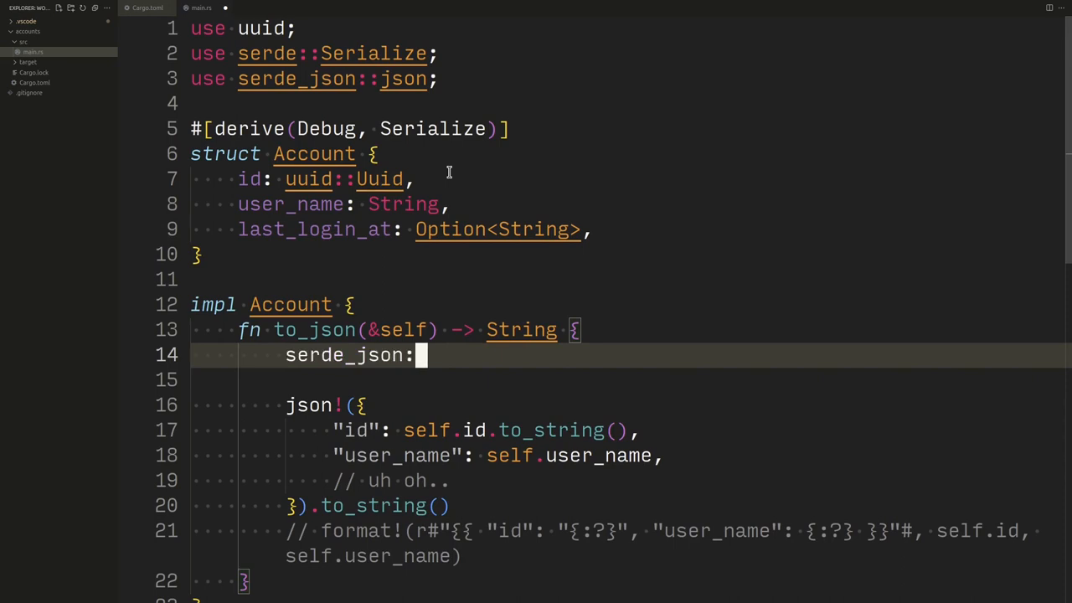
{"action": "type", "text": ":to_string(self"}
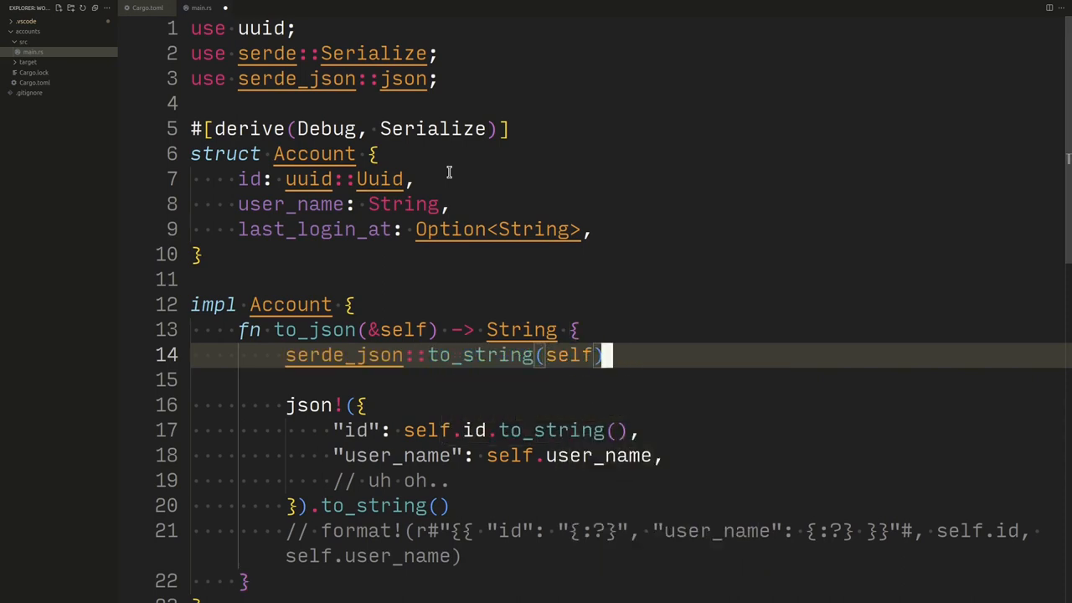
- Comment out the old json! block beneath the new call
{"action": "scroll", "scroll_direction": "up", "scroll_amount": 3}
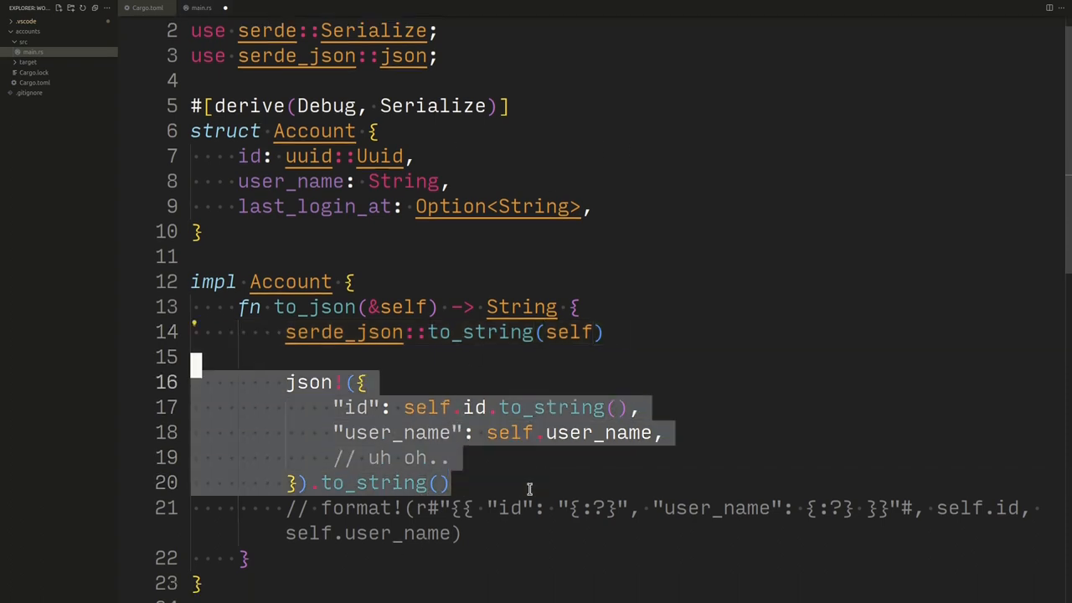
{"action": "key", "text": "ctrl+/"}
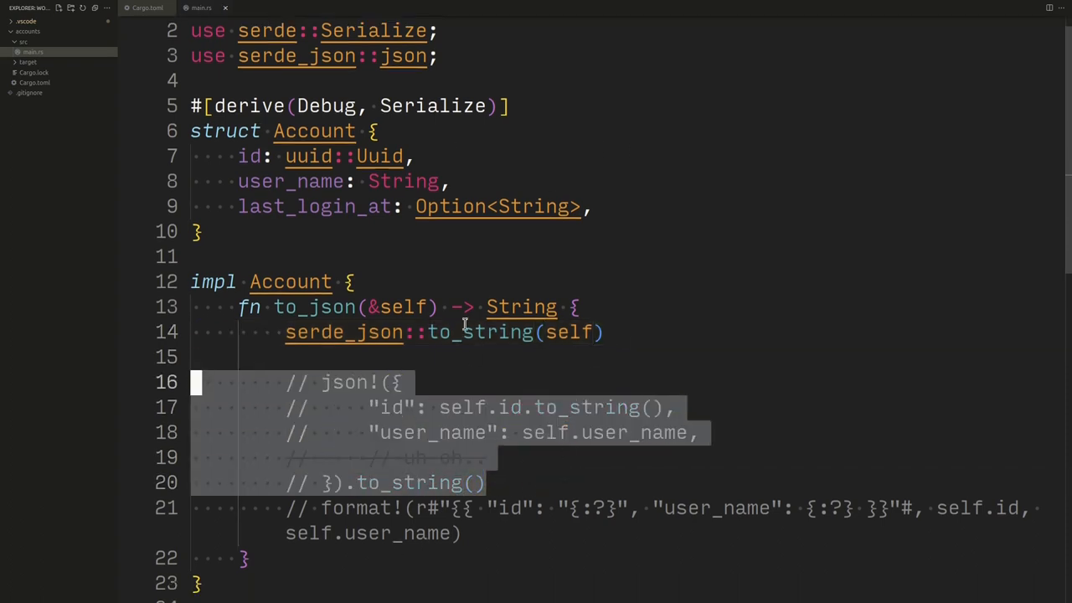
{"action": "left_click", "coordinate": [521, 369]}
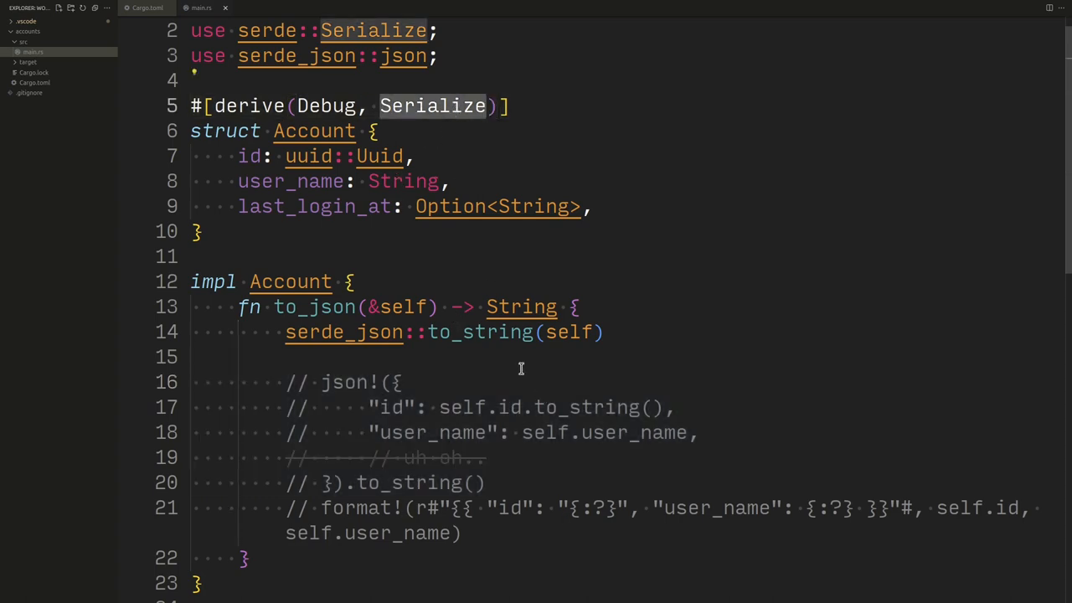
{"action": "double_click", "coordinate": [479, 331]}
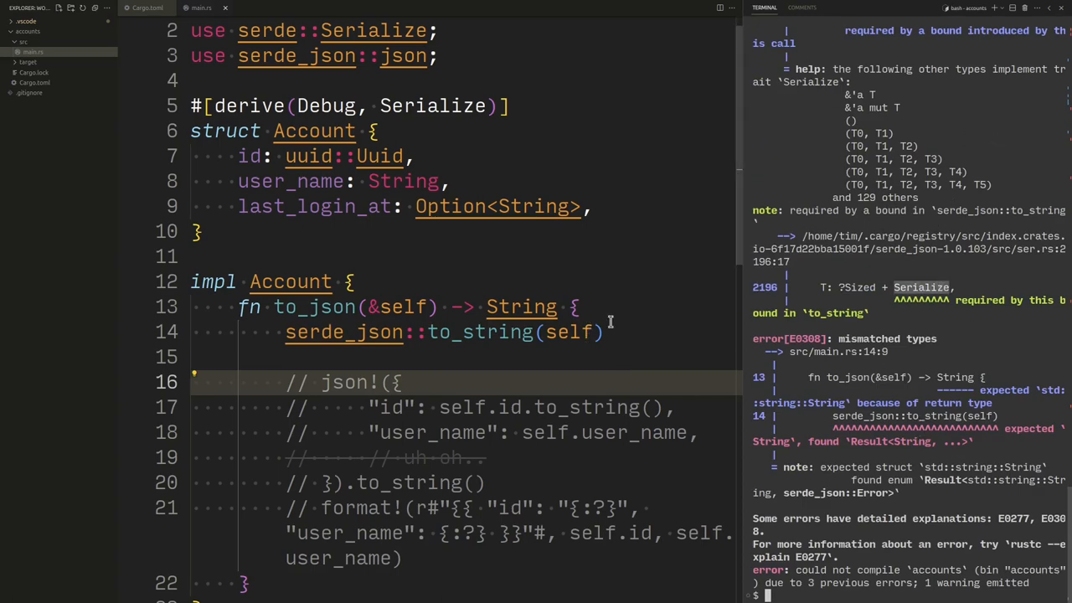
- Append .unwrap() to the to_string call and rerun cargo run
{"action": "type", "text": ".u"}
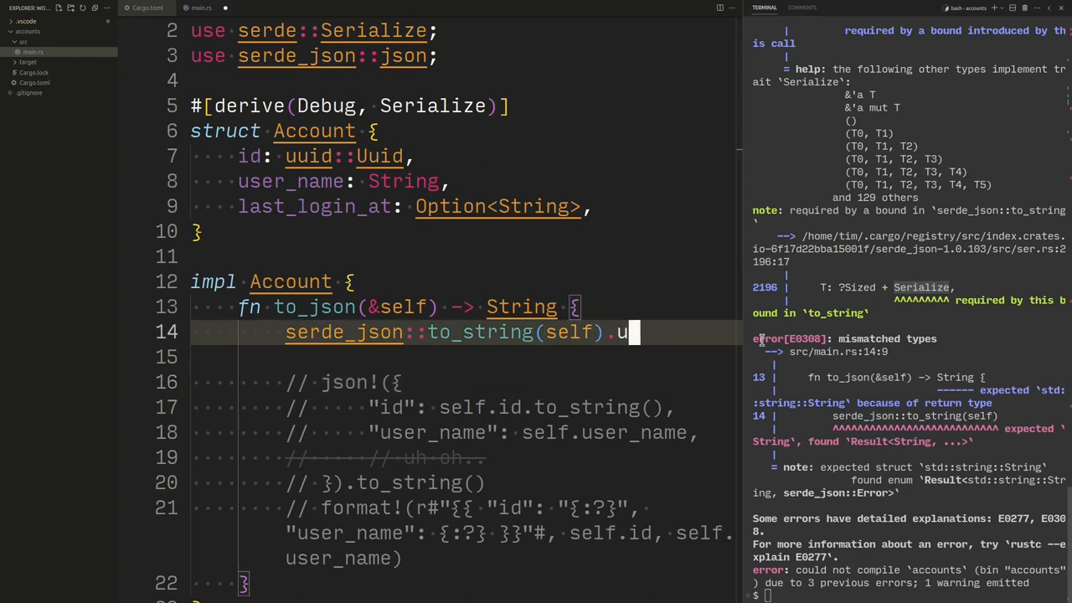
{"action": "type", "text": "nwr"}
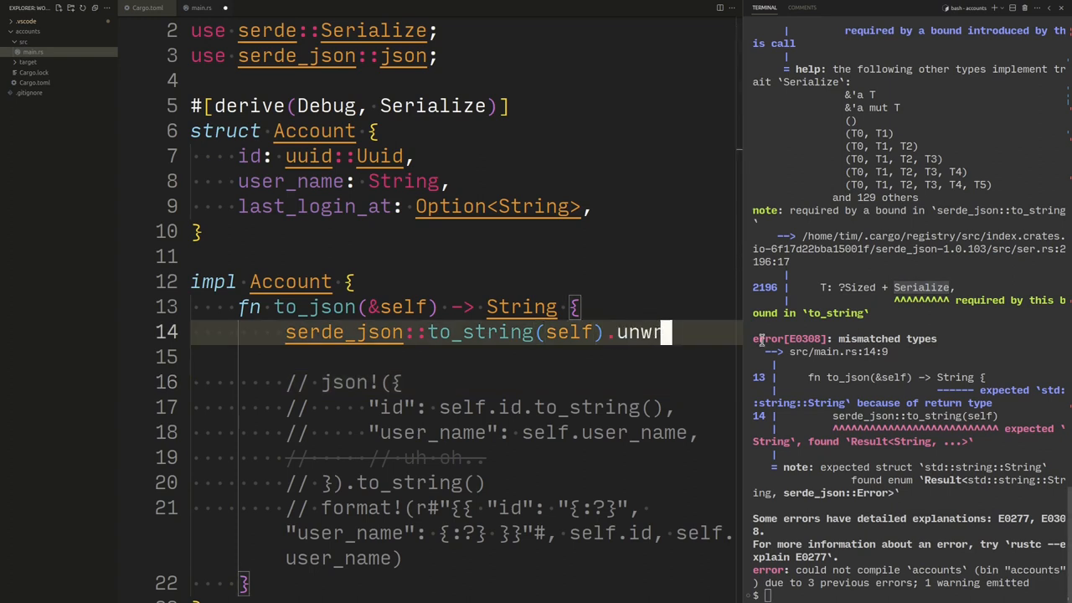
{"action": "type", "text": "ap()"}
{"action": "left_click", "coordinate": [909, 594]}
{"action": "type", "text": "cargo run -q"}
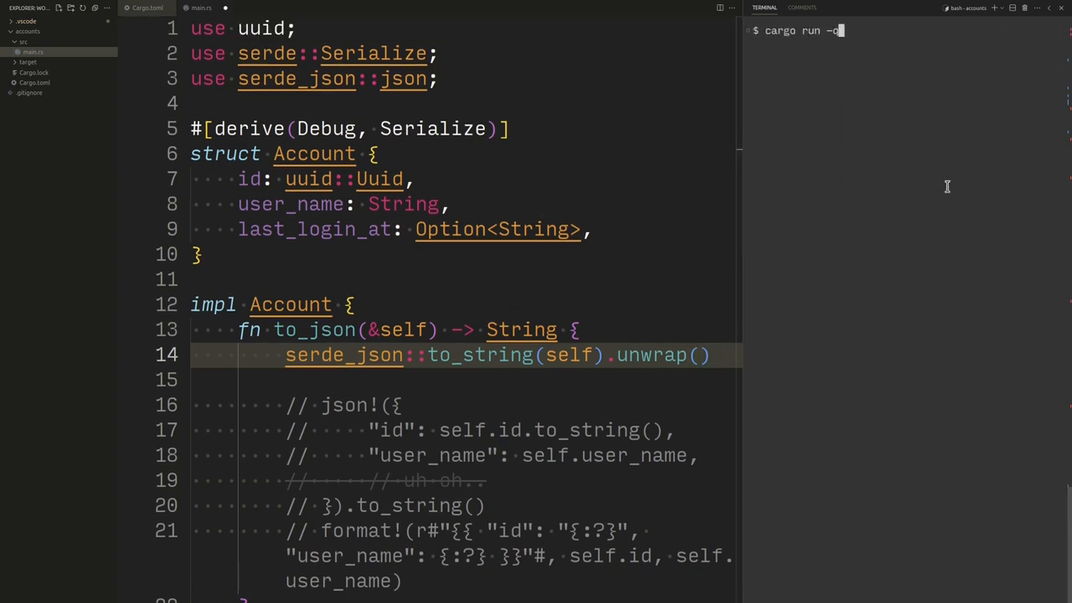
{"action": "key", "text": "Return"}
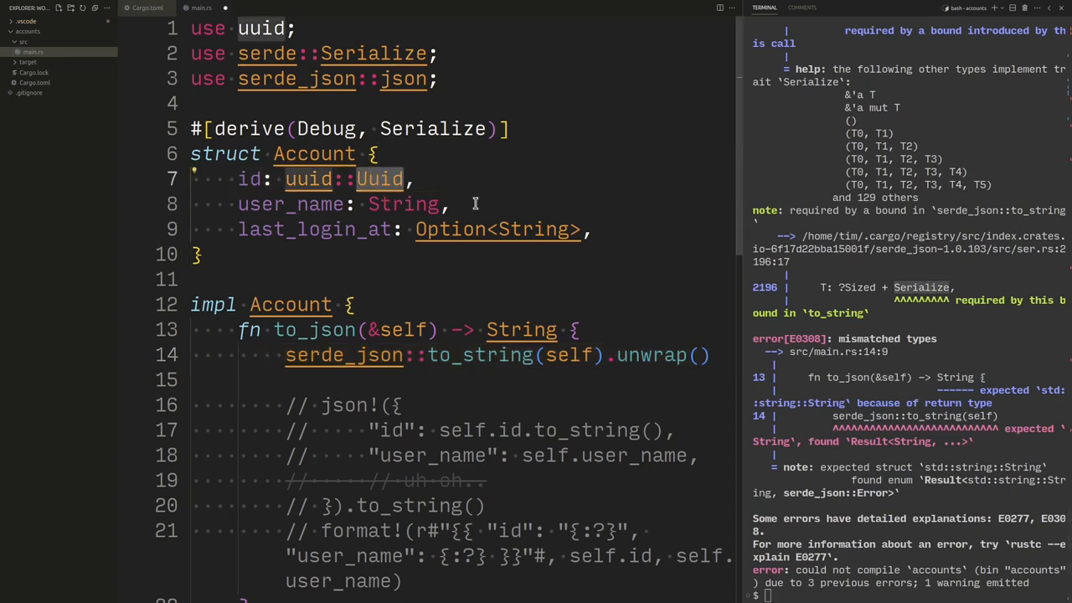
{"action": "mouse_move", "coordinate": [689, 289]}
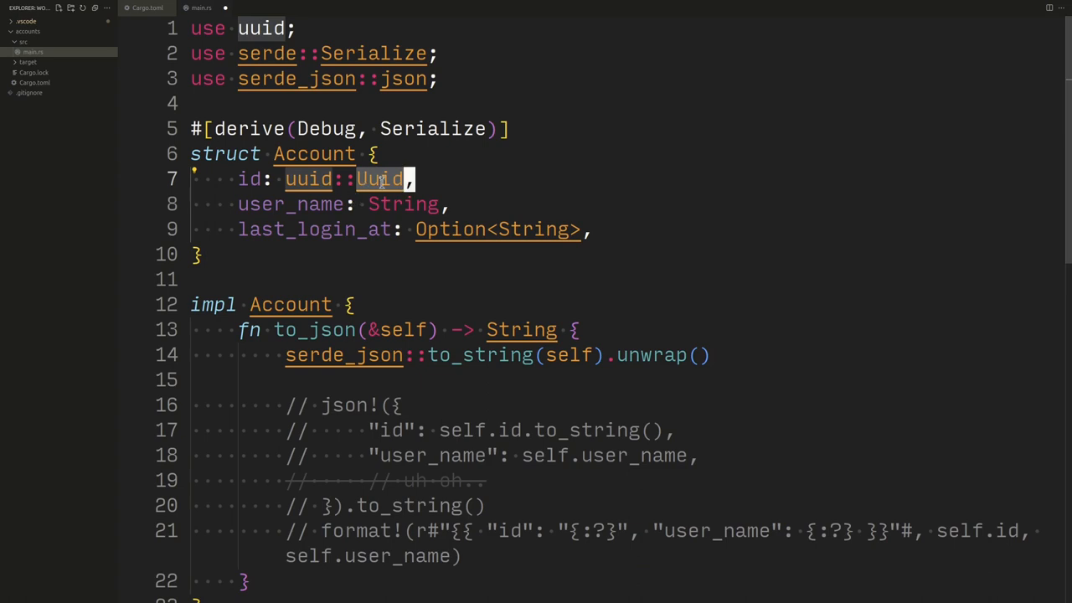
{"action": "mouse_move", "coordinate": [418, 154]}
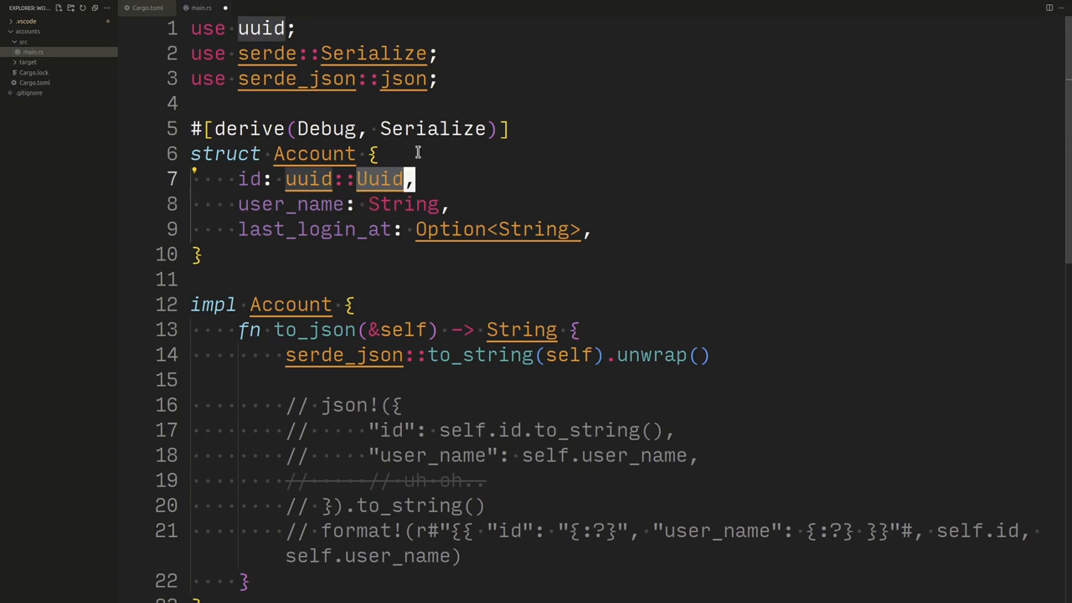
{"action": "mouse_move", "coordinate": [434, 455]}
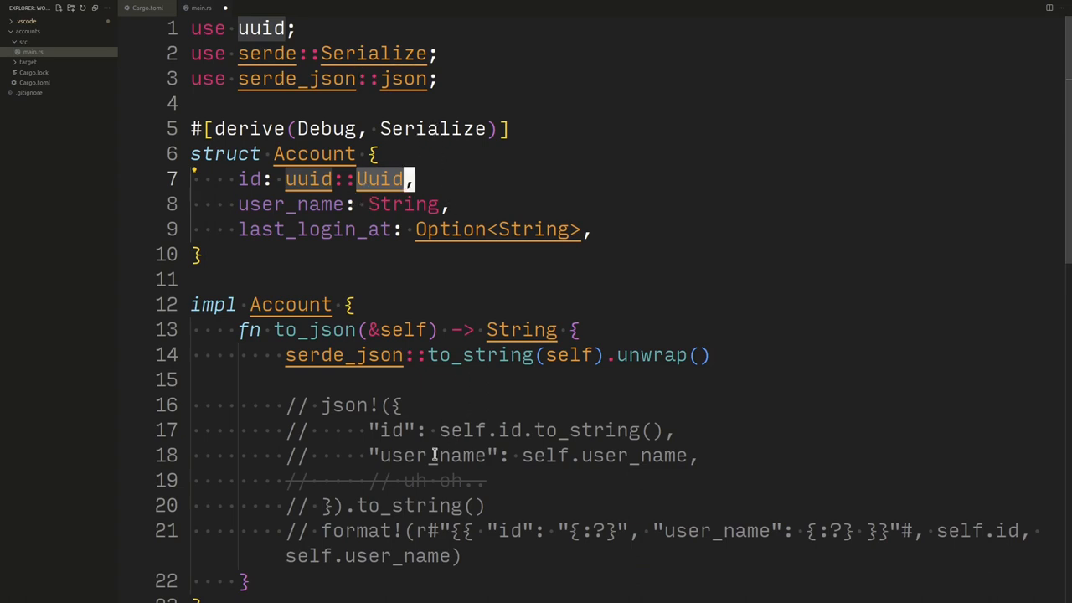
- Enable uuid's serde feature alongside v4 in Cargo.toml and rerun the build
{"action": "scroll", "scroll_direction": "down", "scroll_amount": 3}
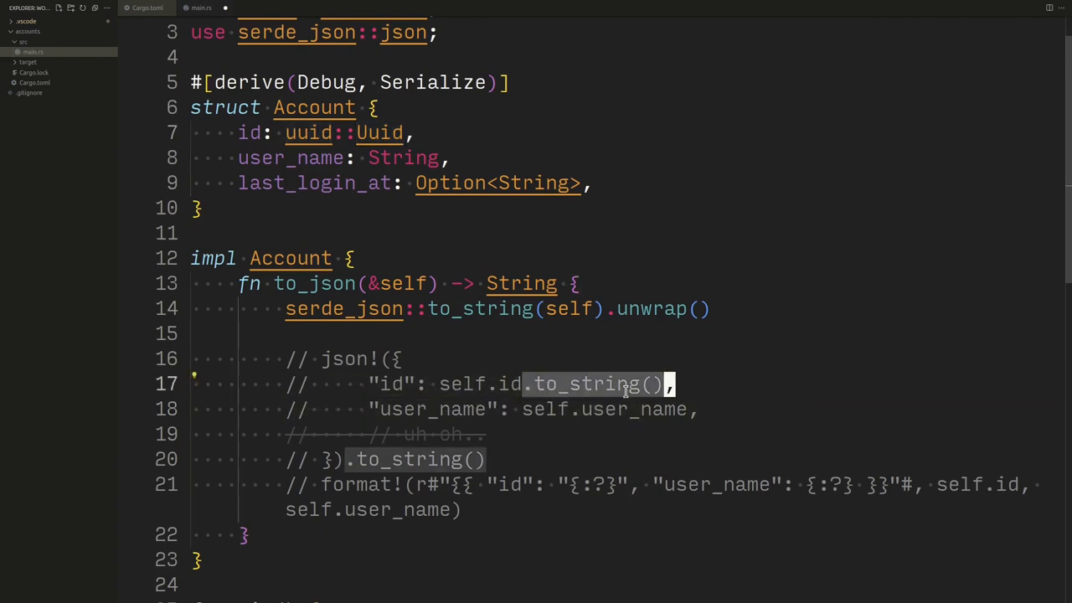
{"action": "mouse_move", "coordinate": [412, 241]}
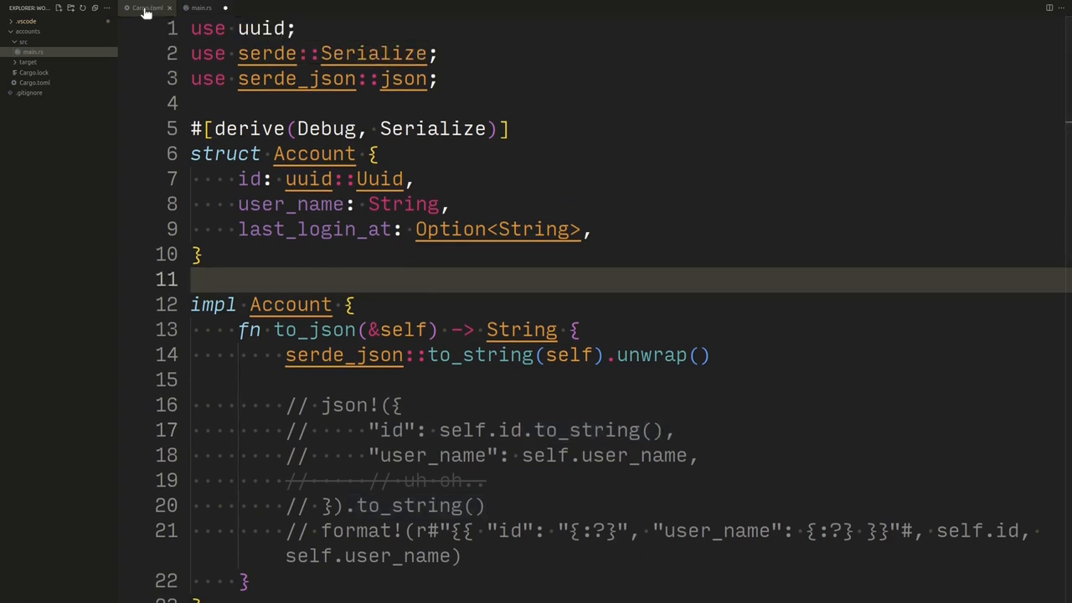
{"action": "left_click", "coordinate": [147, 7]}
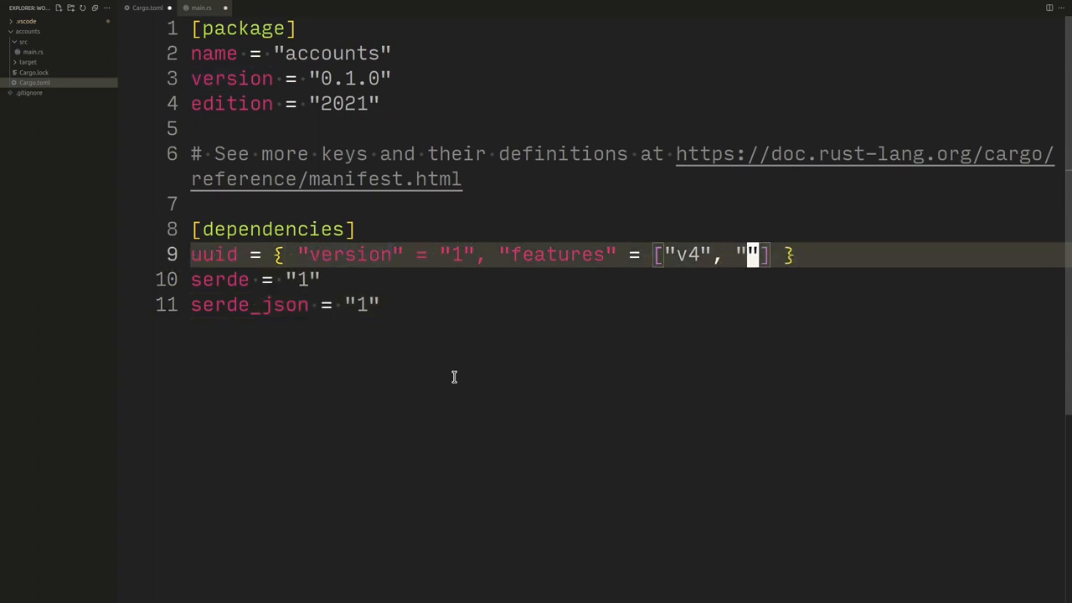
{"action": "type", "text": "serde"}
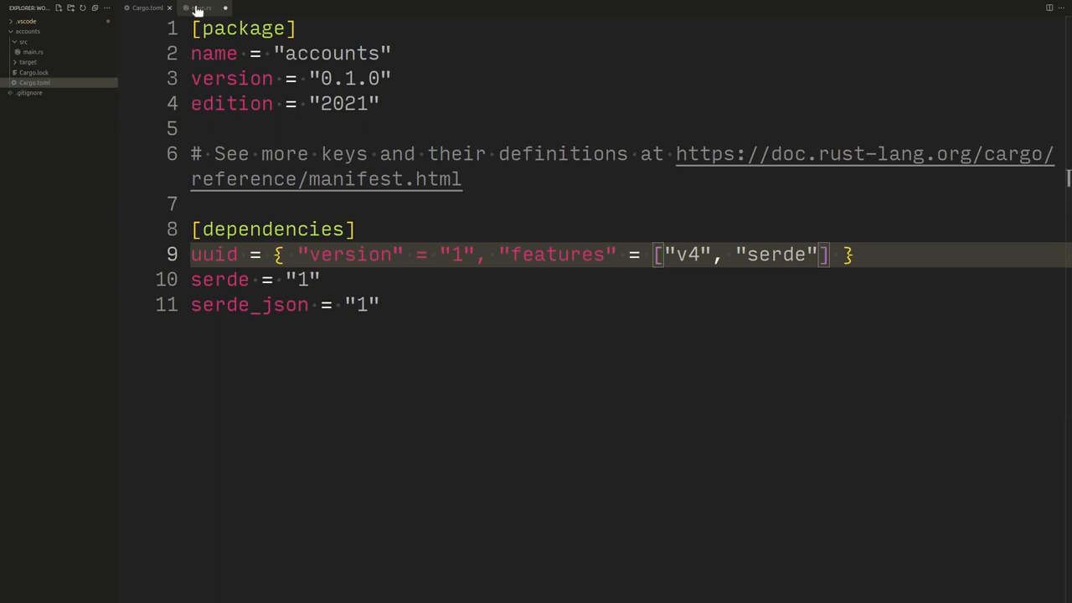
{"action": "left_click", "coordinate": [201, 7]}
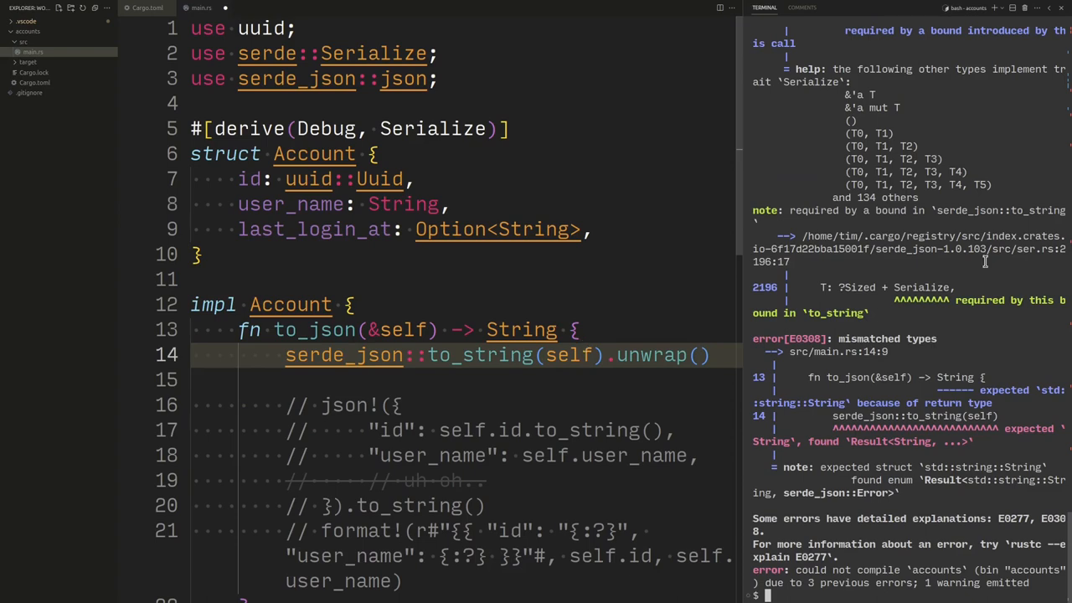
{"action": "scroll", "scroll_direction": "up", "scroll_amount": 3}
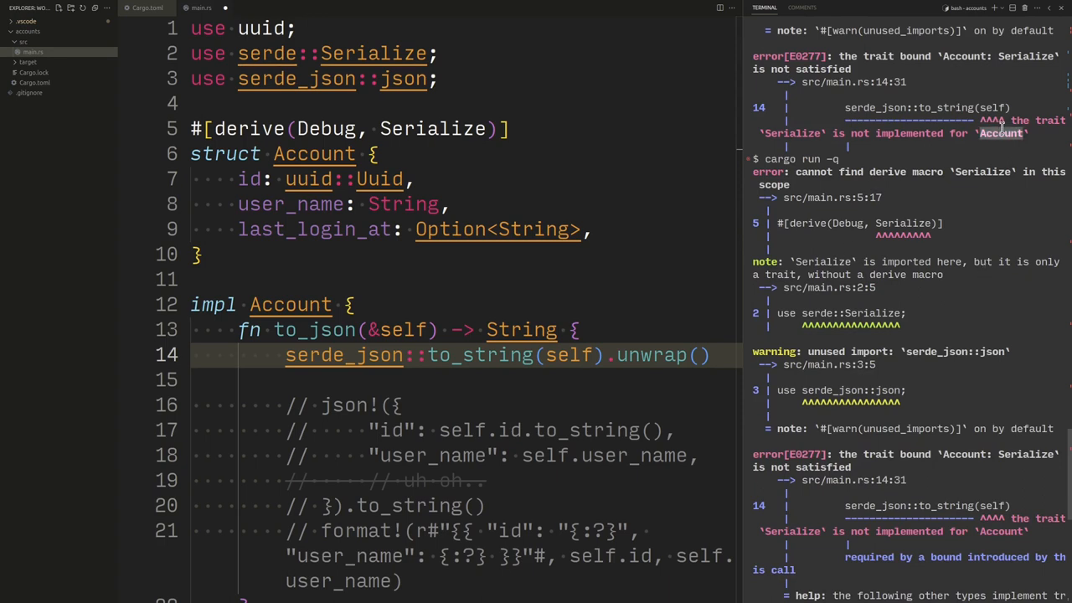
{"action": "scroll", "scroll_direction": "down", "scroll_amount": 3}
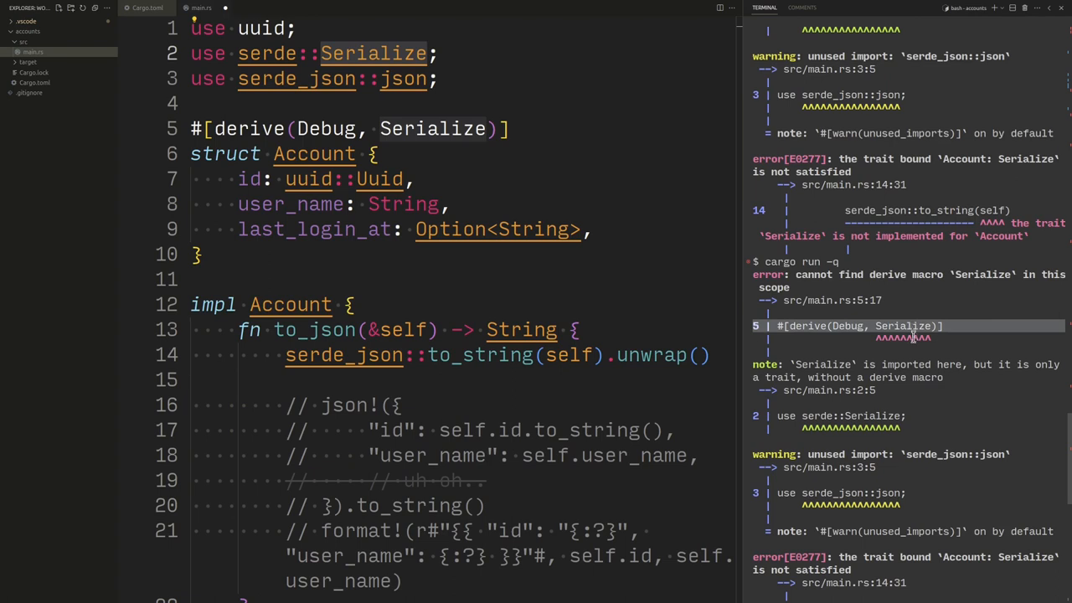
{"action": "mouse_move", "coordinate": [417, 127]}
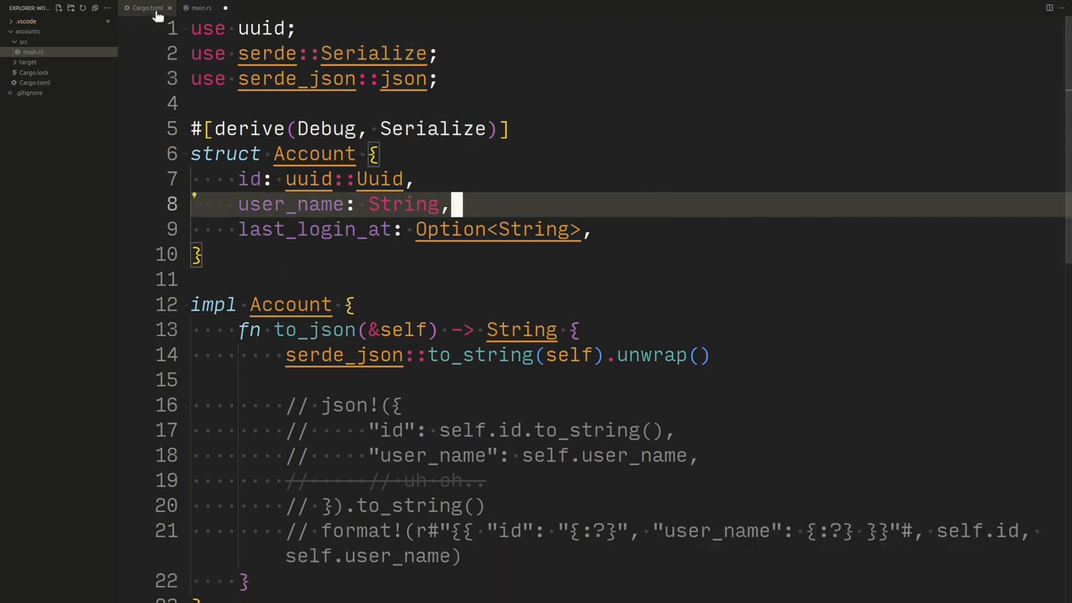
- Change serde to { version = "1", features = ["derive"] } in Cargo.toml
{"action": "left_click", "coordinate": [147, 7]}
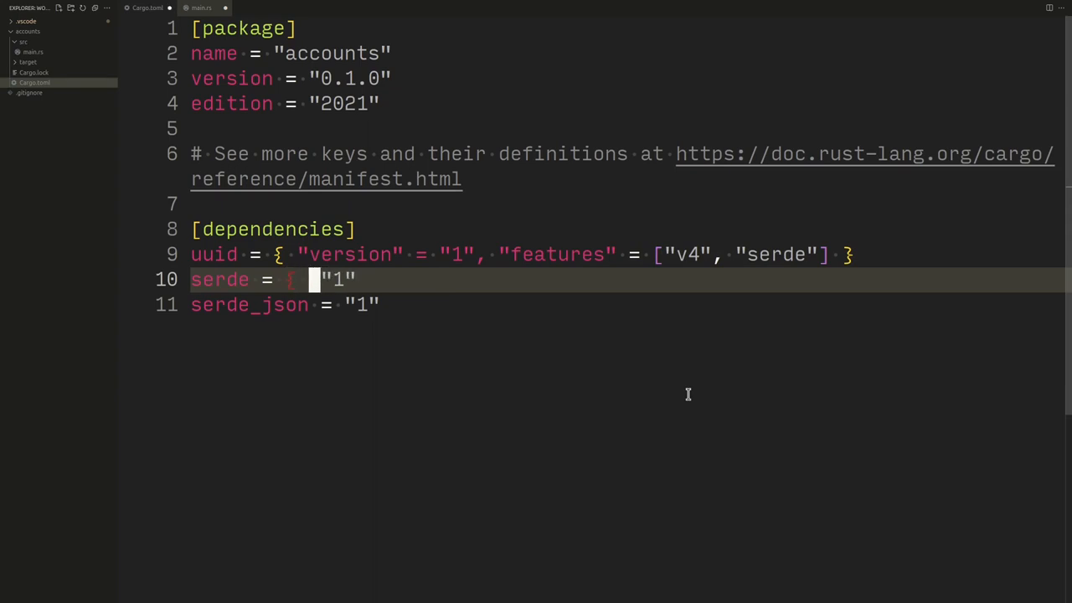
{"action": "type", "text": "vv\""}
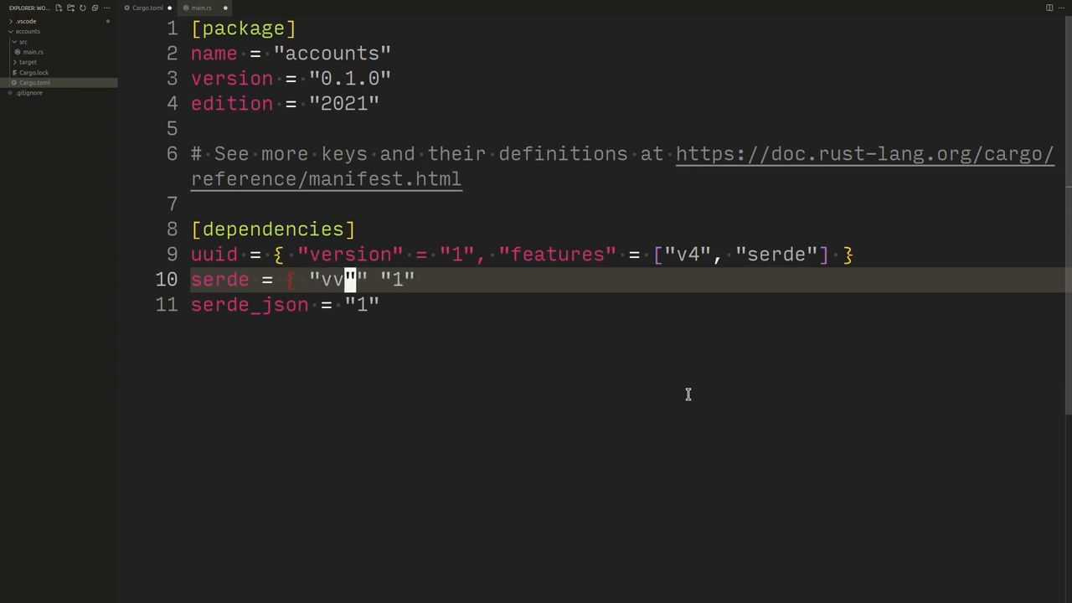
{"action": "type", "text": "er"}
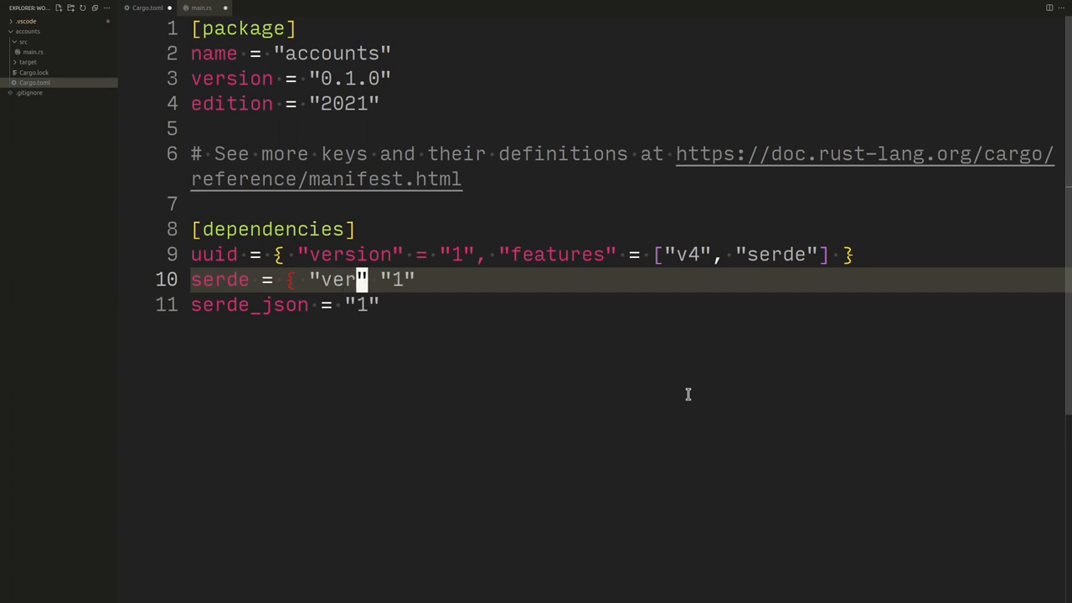
{"action": "type", "text": "sion\":"}
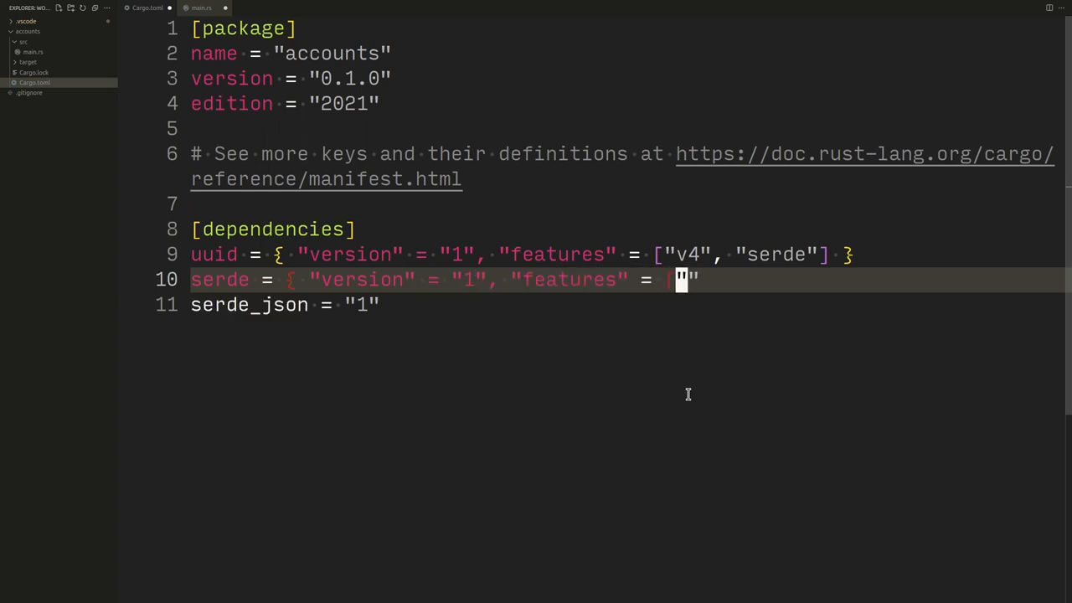
{"action": "type", "text": "derice"}
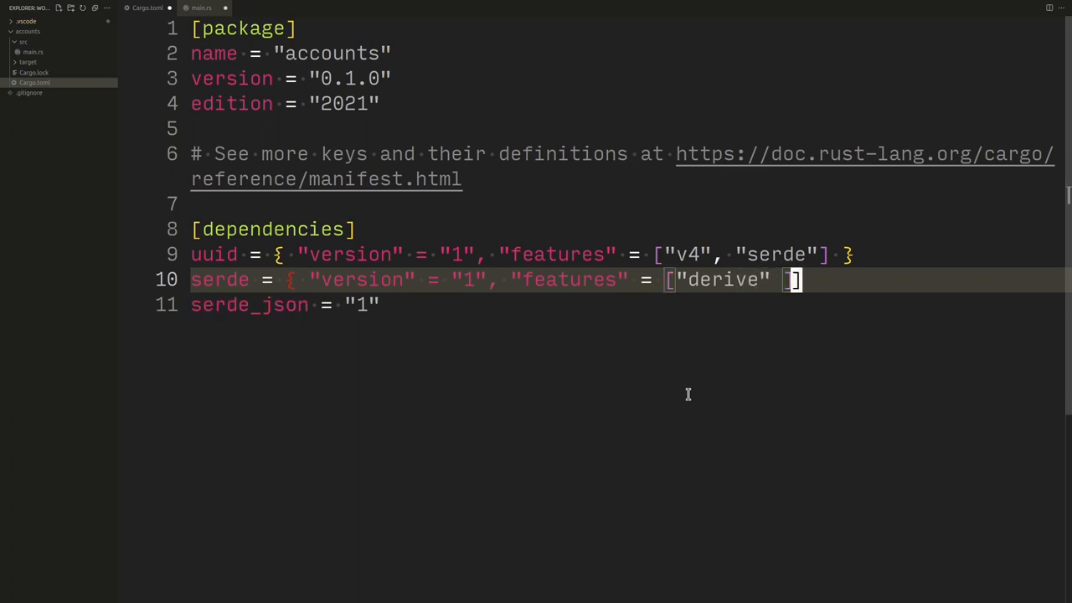
{"action": "type", "text": "}"}
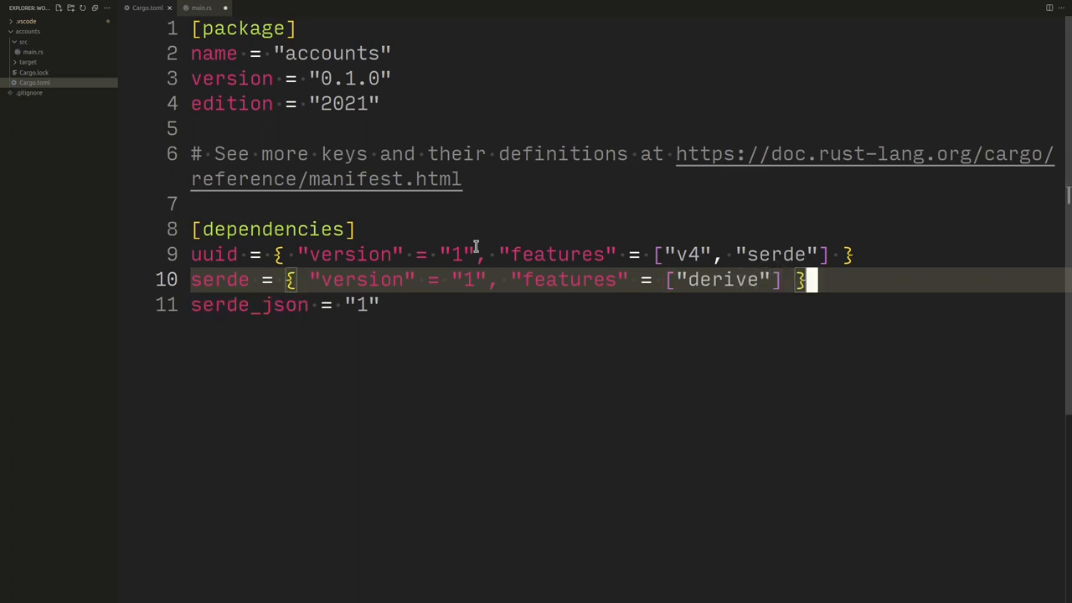
{"action": "left_click", "coordinate": [201, 7]}
{"action": "type", "text": "cargo run -q"}
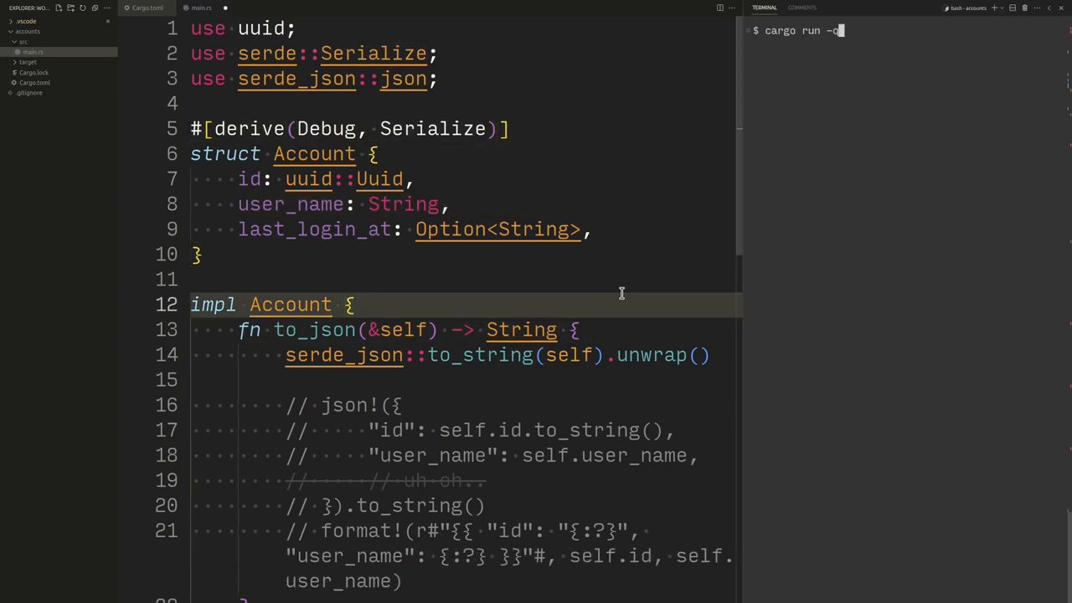
- Run cargo run -q, printing the account JSON with id, user_name and last_login_at, and review to_json
{"action": "key", "text": "Return"}
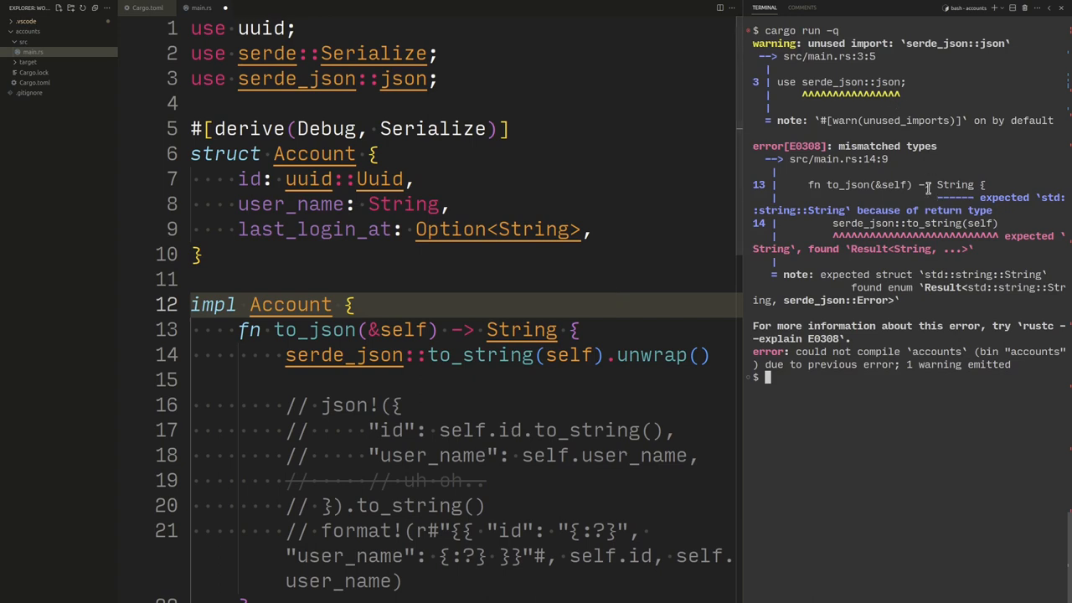
{"action": "mouse_move", "coordinate": [777, 108]}
{"action": "type", "text": "// "}
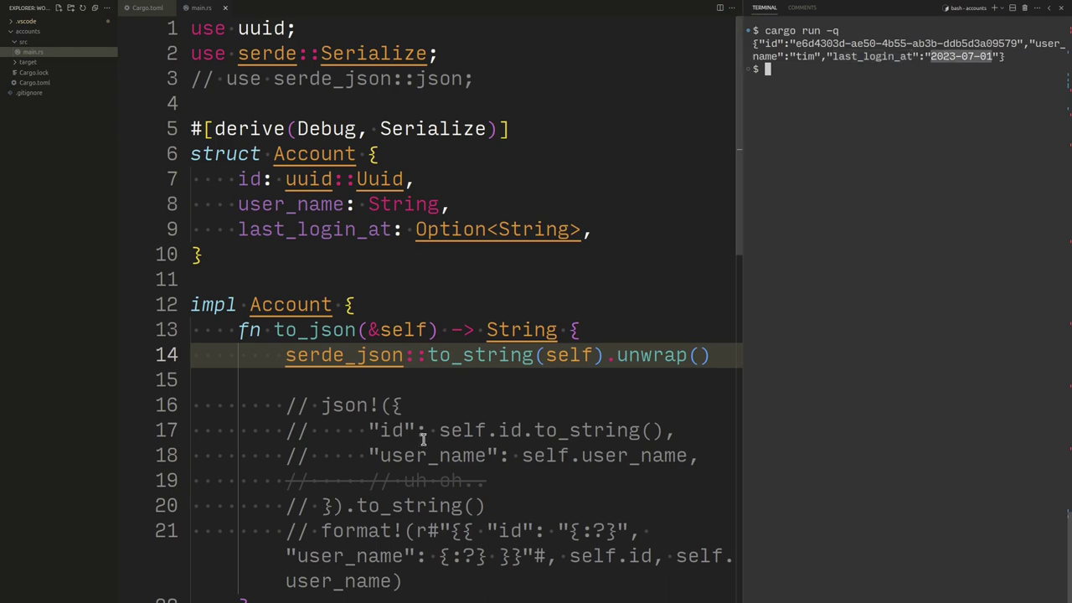
{"action": "scroll", "scroll_direction": "down", "scroll_amount": 3}
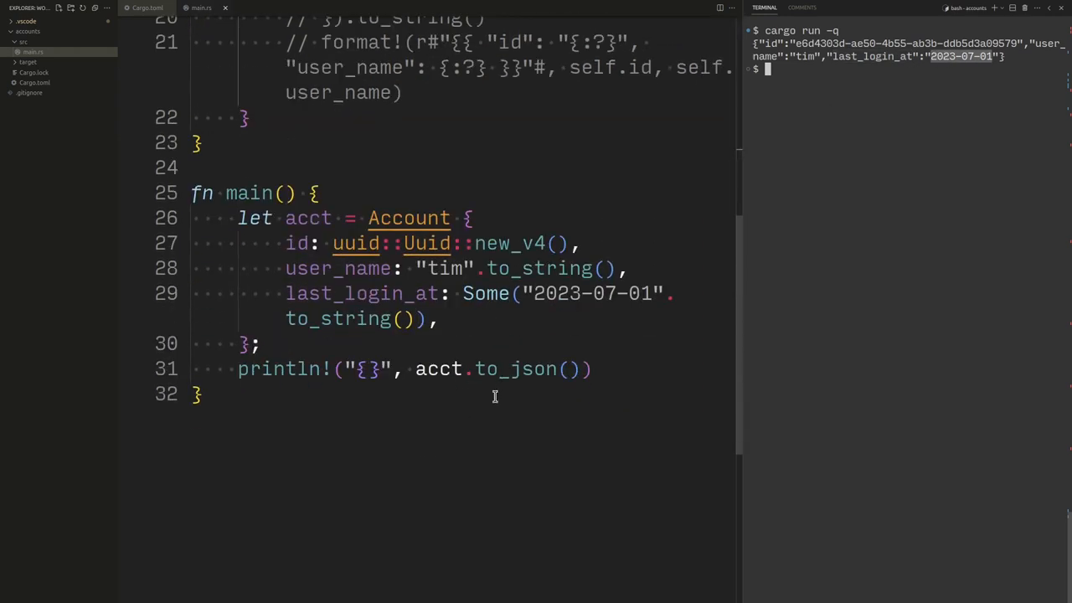
{"action": "scroll", "scroll_direction": "up", "scroll_amount": 3}
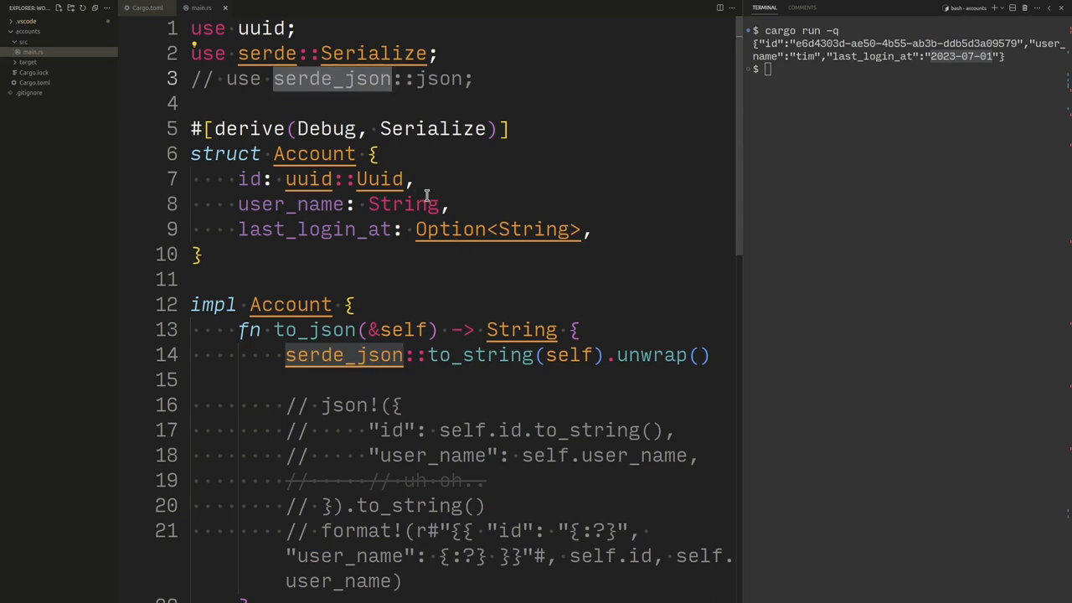
{"action": "mouse_move", "coordinate": [341, 158]}
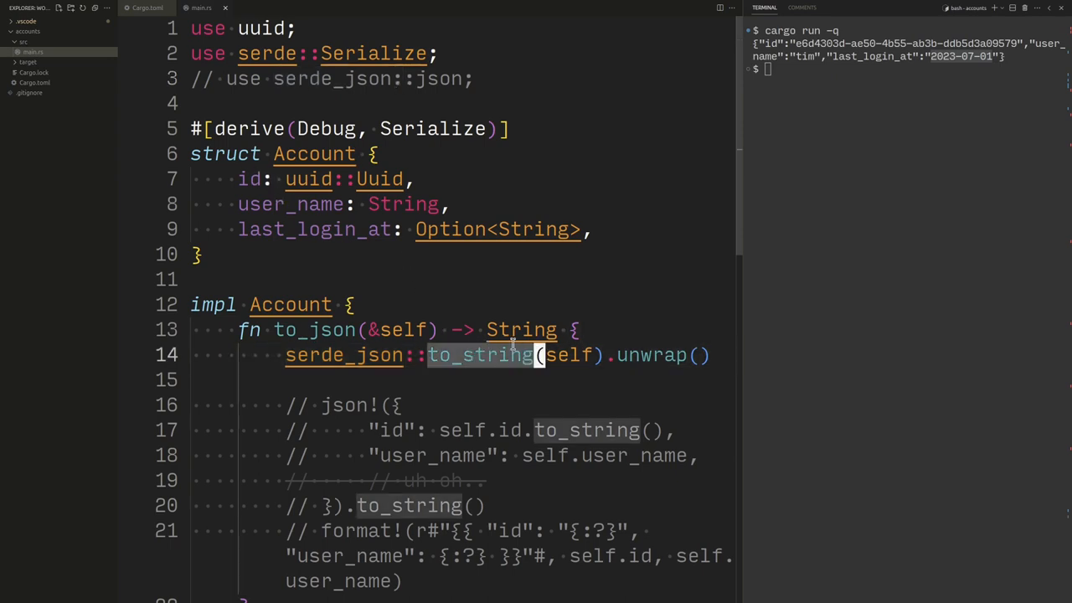
{"action": "mouse_move", "coordinate": [635, 293]}
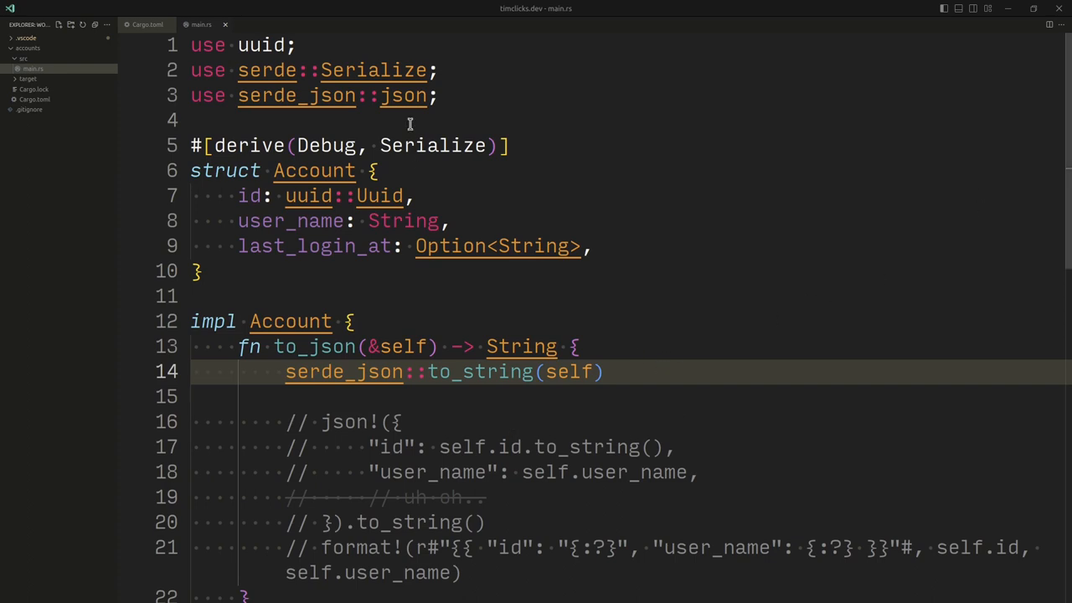
- Remove the "serde" feature from the uuid dependency in Cargo.toml and return to main.rs
{"action": "left_click", "coordinate": [147, 24]}
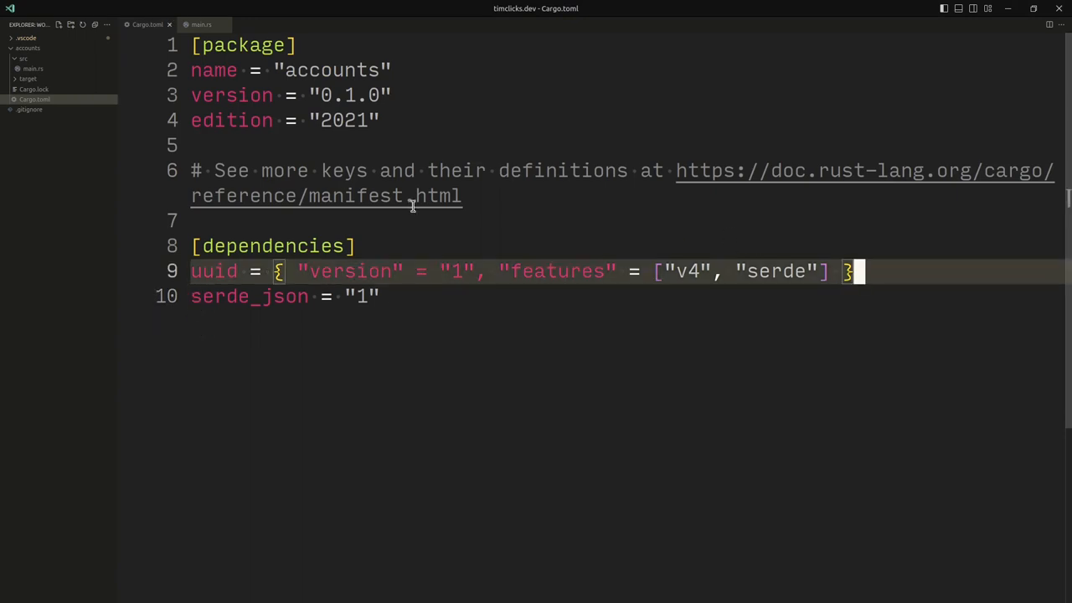
{"action": "mouse_move", "coordinate": [201, 25]}
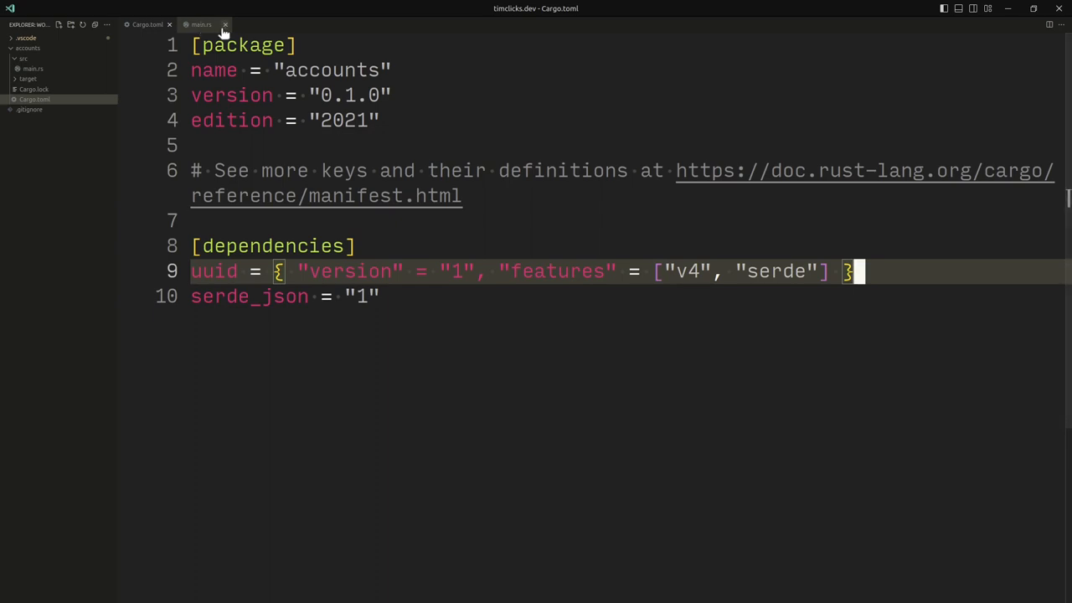
{"action": "double_click", "coordinate": [779, 272]}
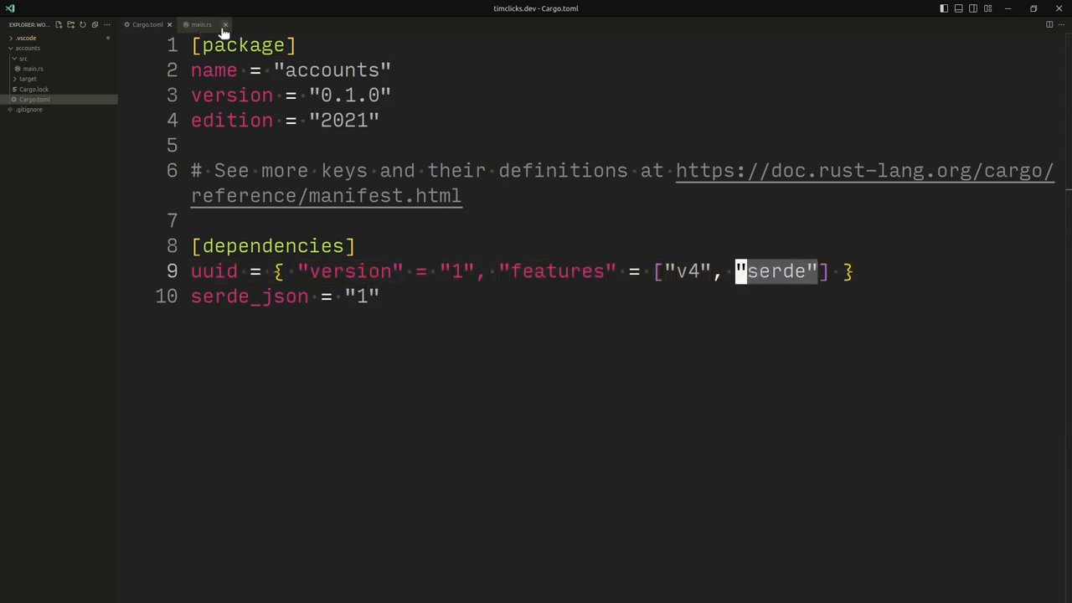
{"action": "key", "text": "Backspace"}
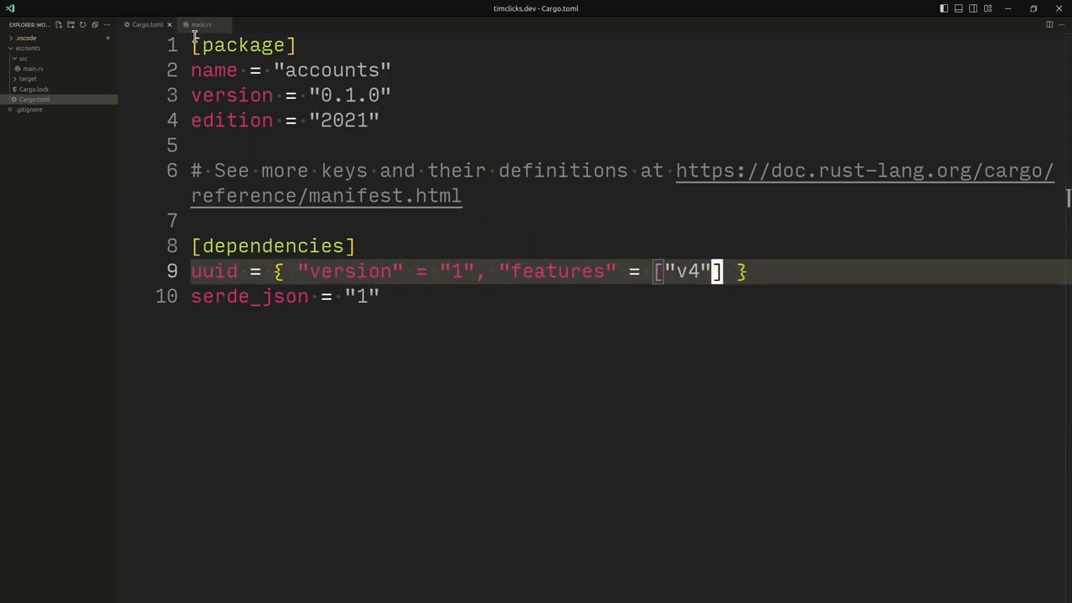
{"action": "left_click", "coordinate": [201, 23]}
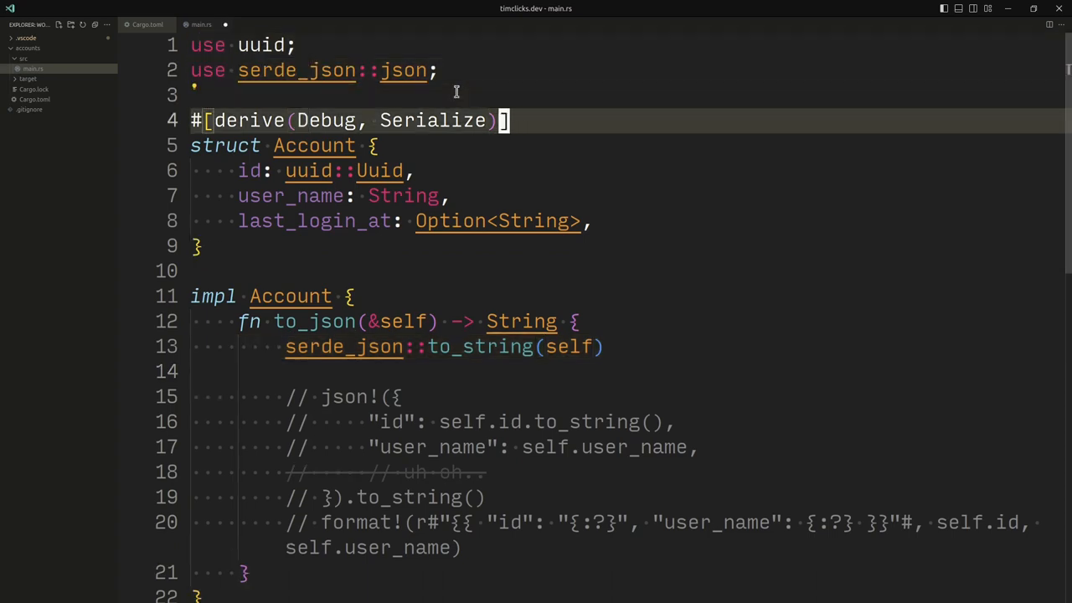
- Drop Serialize from Account's derive list and open a line above the to_string call
{"action": "key", "text": "Backspace"}
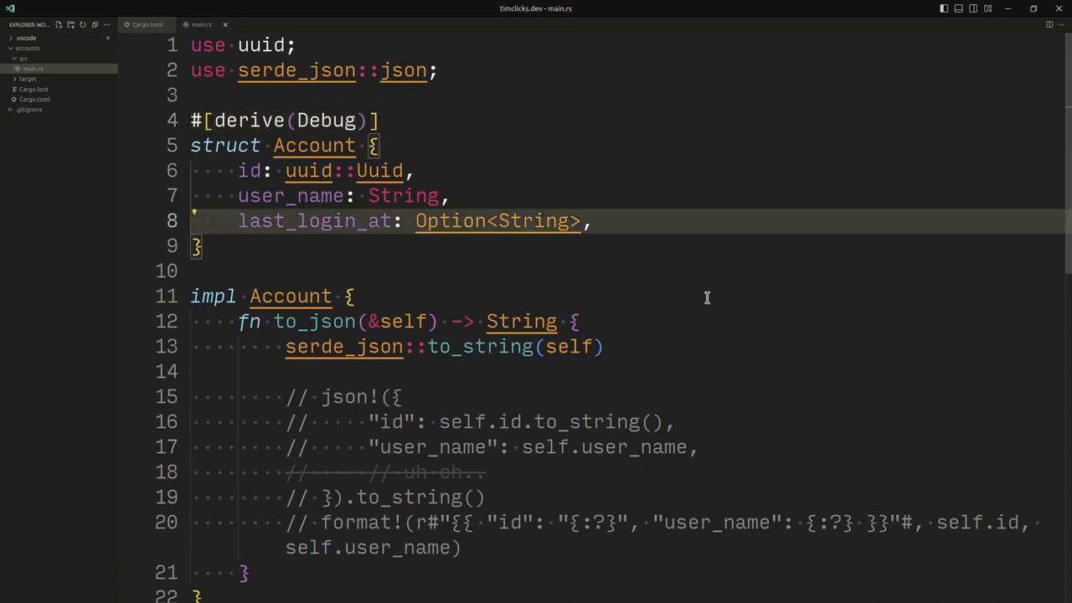
{"action": "key", "text": "Enter"}
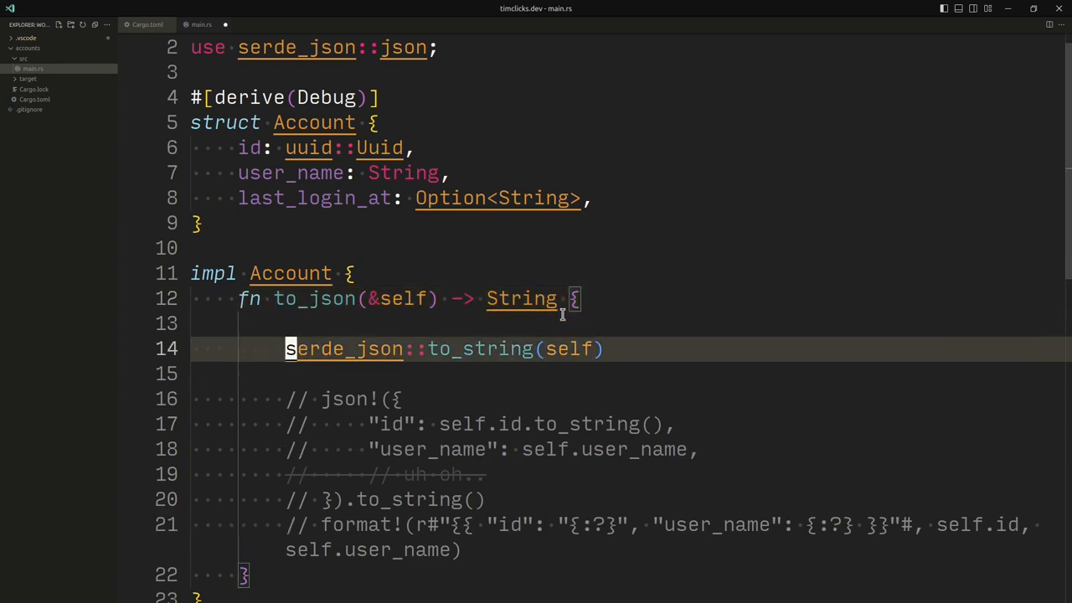
{"action": "type", "text": "m"}
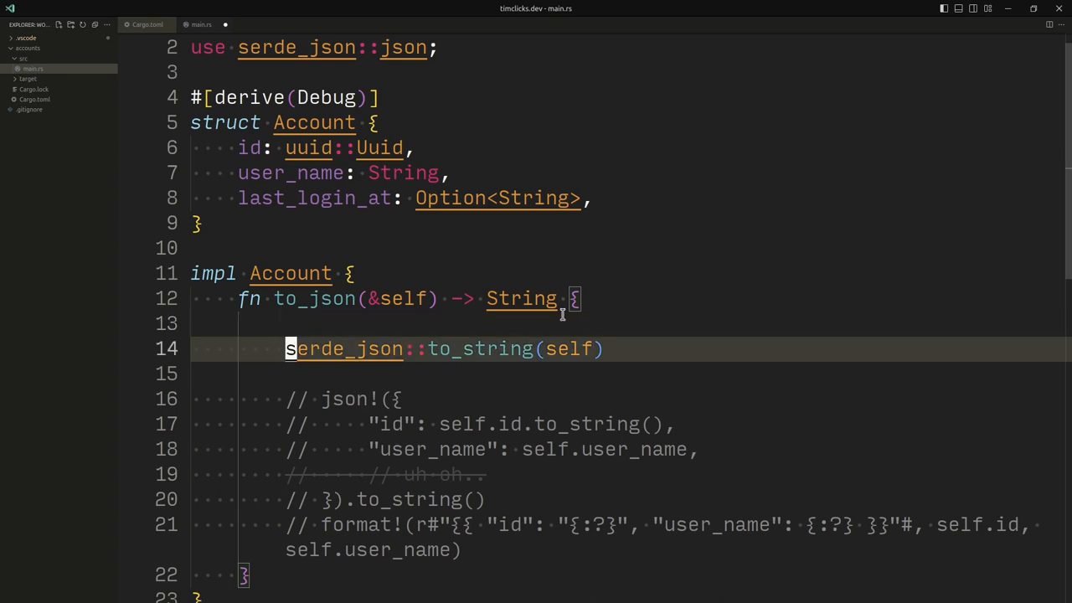
{"action": "mouse_move", "coordinate": [459, 355]}
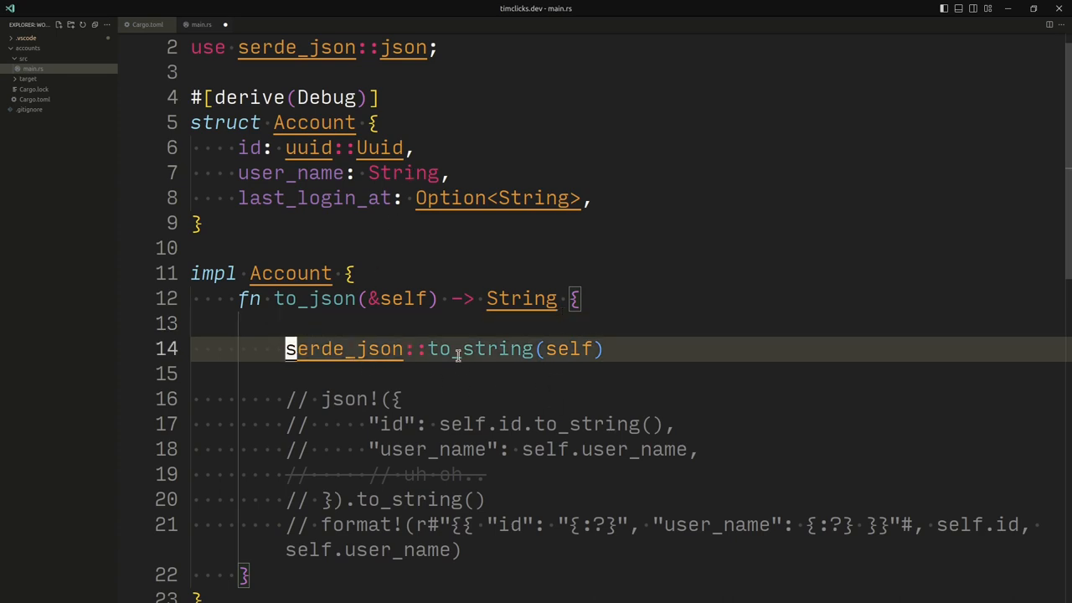
{"action": "double_click", "coordinate": [480, 350]}
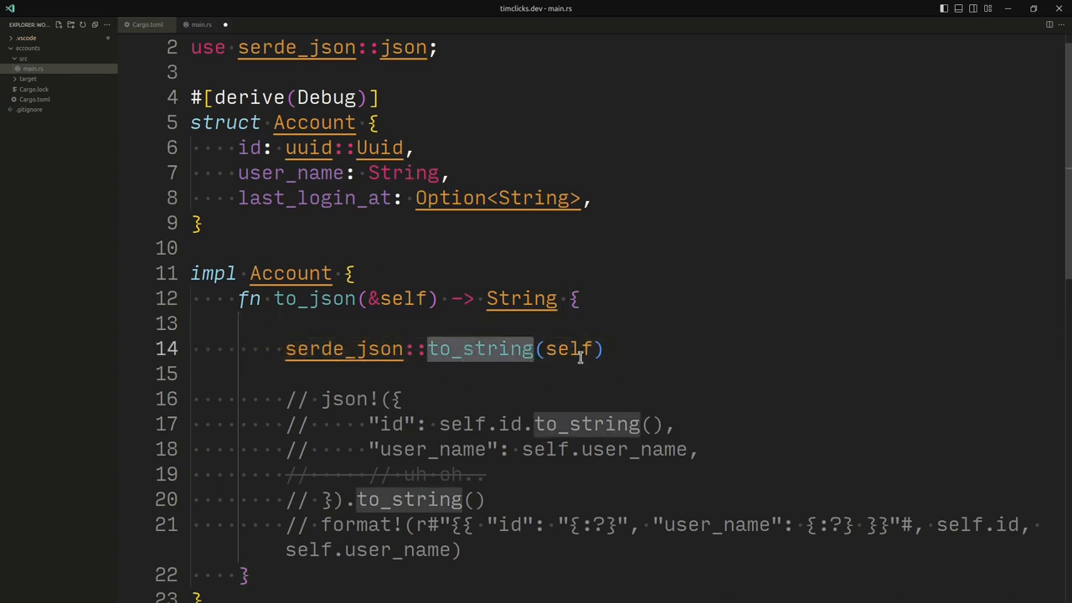
{"action": "double_click", "coordinate": [570, 348]}
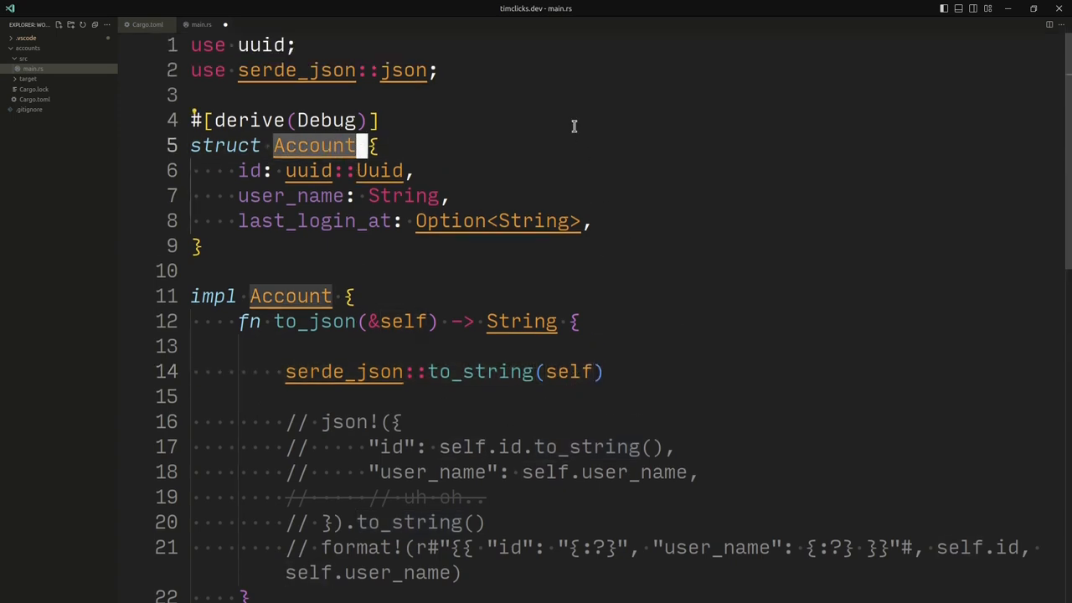
- Add a use std::collection::HashMap import above the serde_json import
{"action": "left_click", "coordinate": [278, 70]}
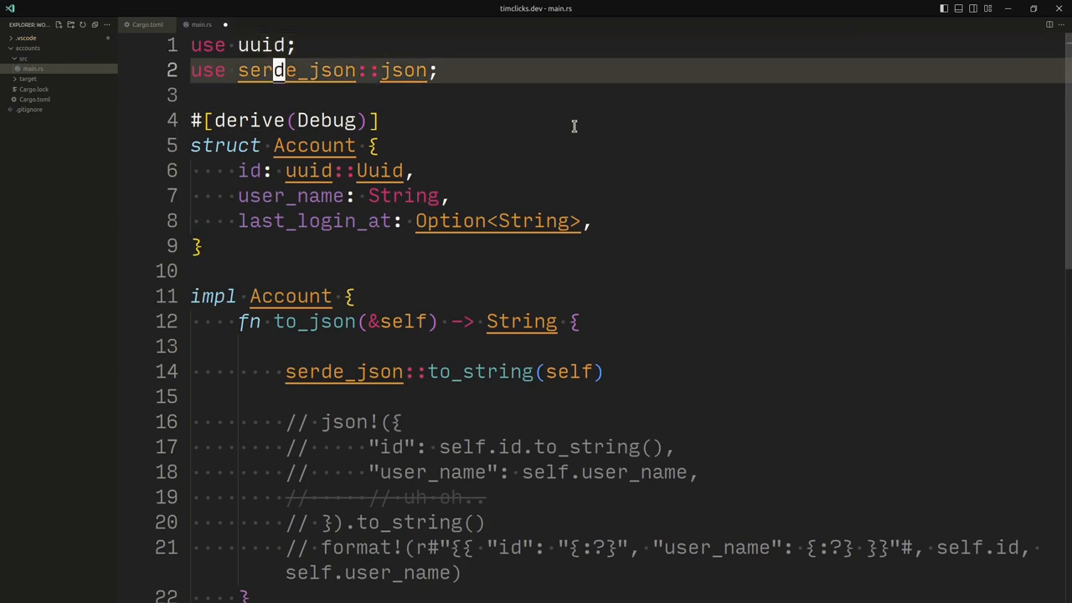
{"action": "type", "text": "user"}
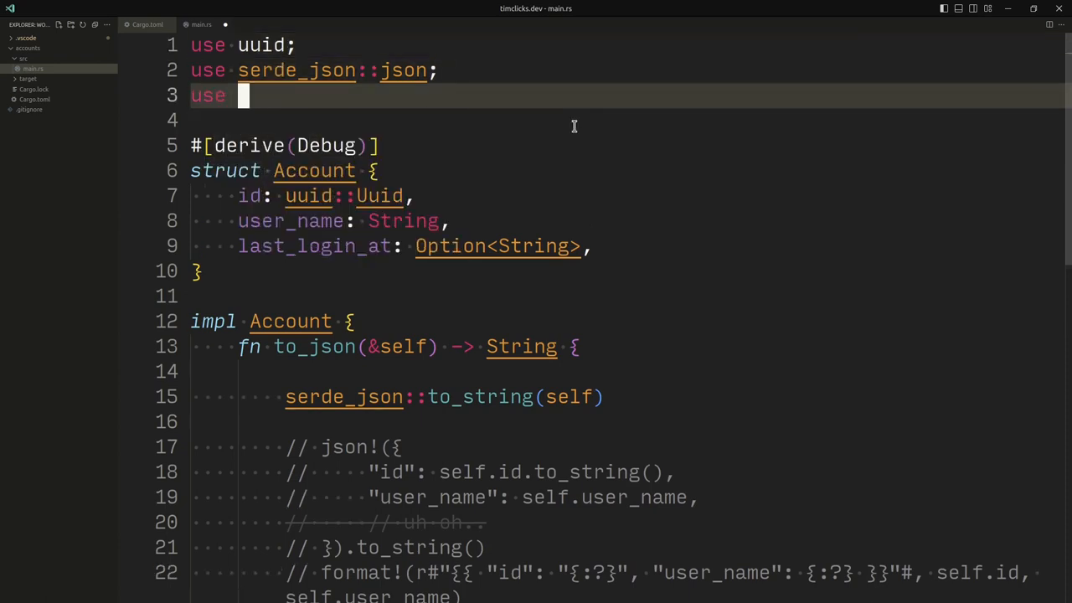
{"action": "type", "text": "std::co"}
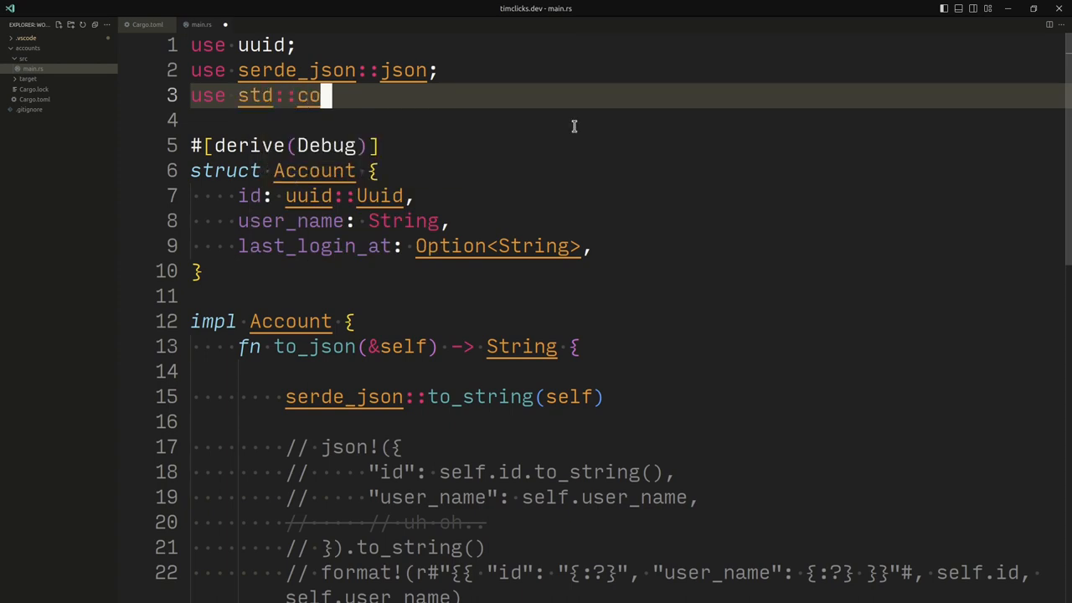
{"action": "type", "text": "llection::"}
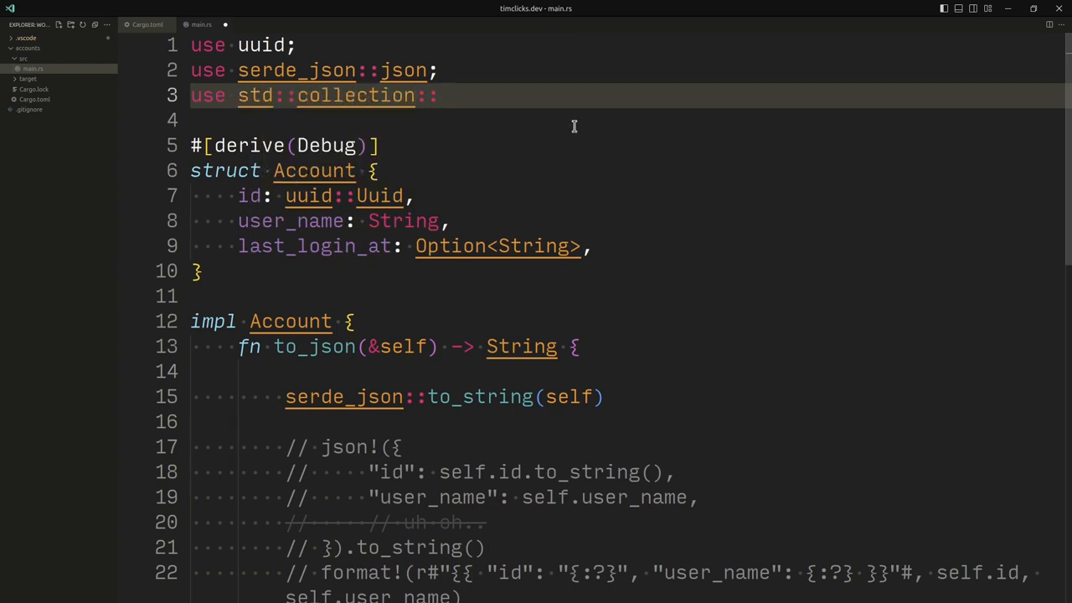
{"action": "type", "text": "HAs"}
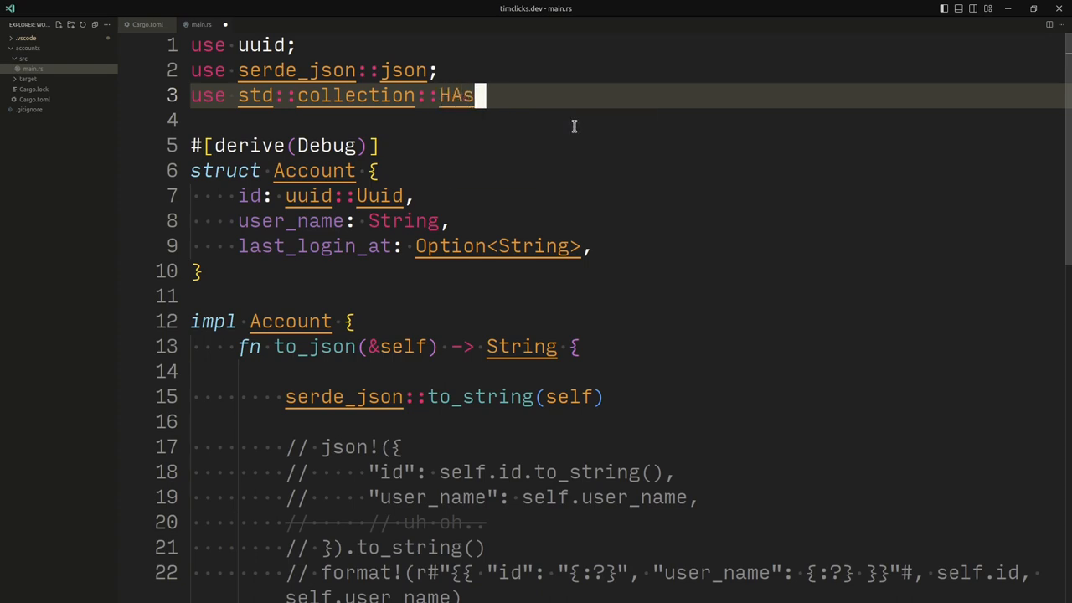
{"action": "type", "text": "hMap;"}
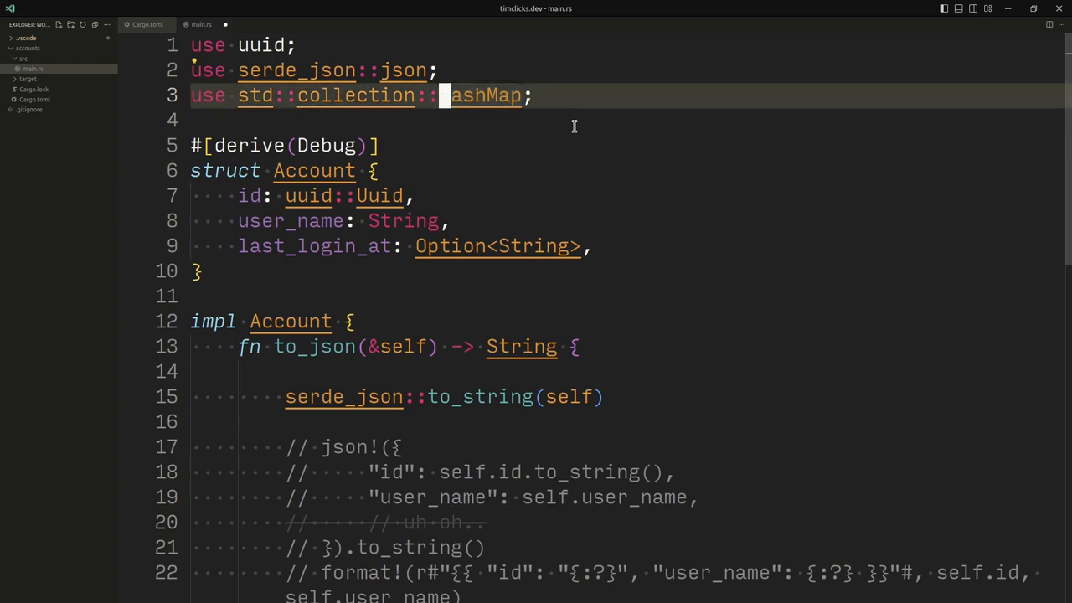
{"action": "key", "text": "alt+up"}
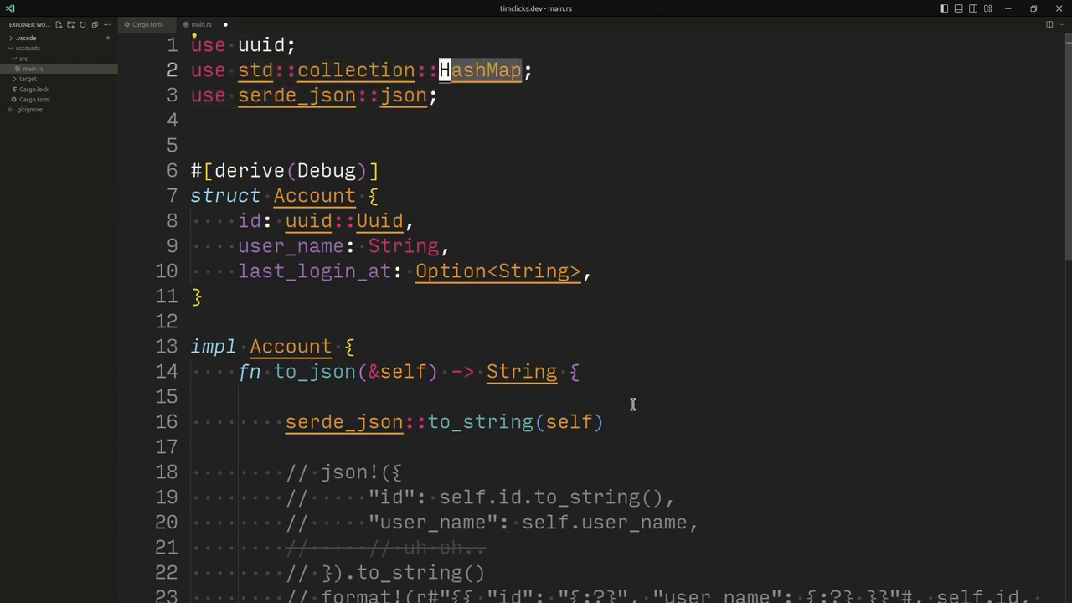
- Declare let mut out = HashMap::new(); in to_json and pass out to serde_json::to_string
{"action": "type", "text": "met"}
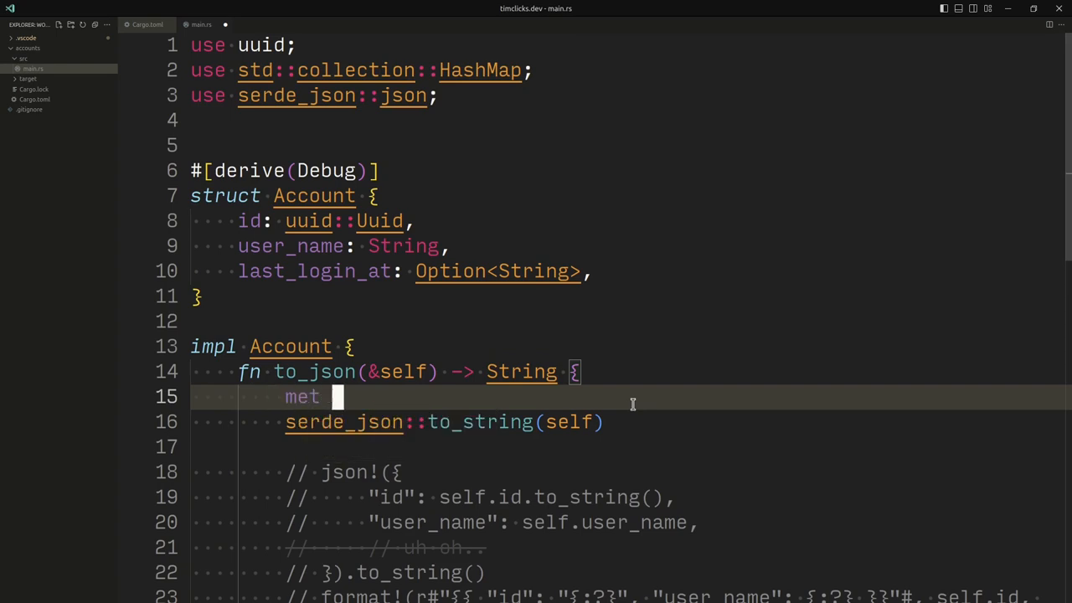
{"action": "key", "text": "Backspace"}
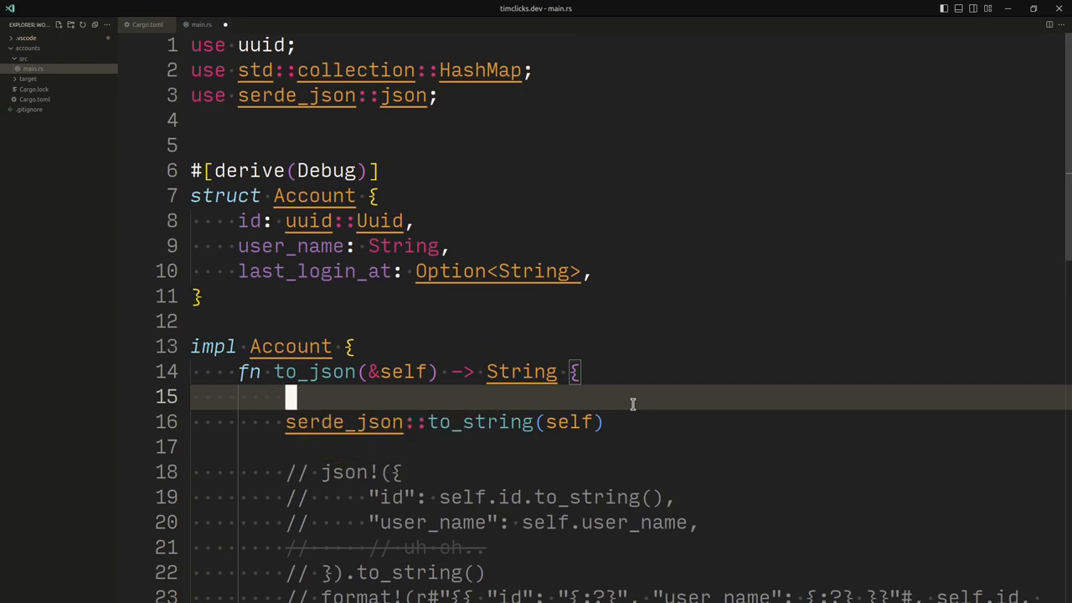
{"action": "type", "text": "let"}
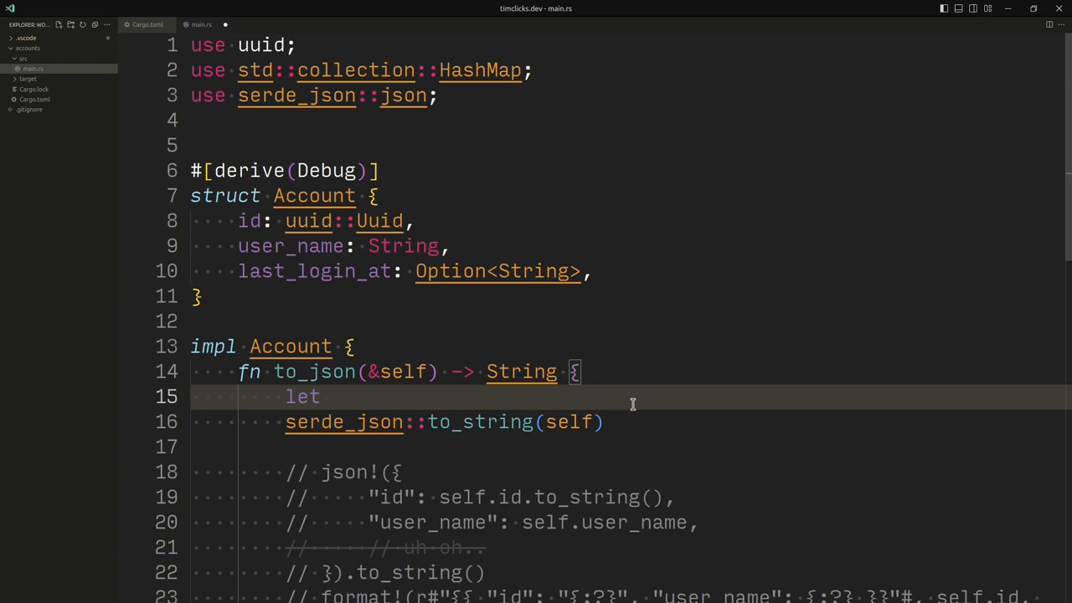
{"action": "type", "text": "mut out ="}
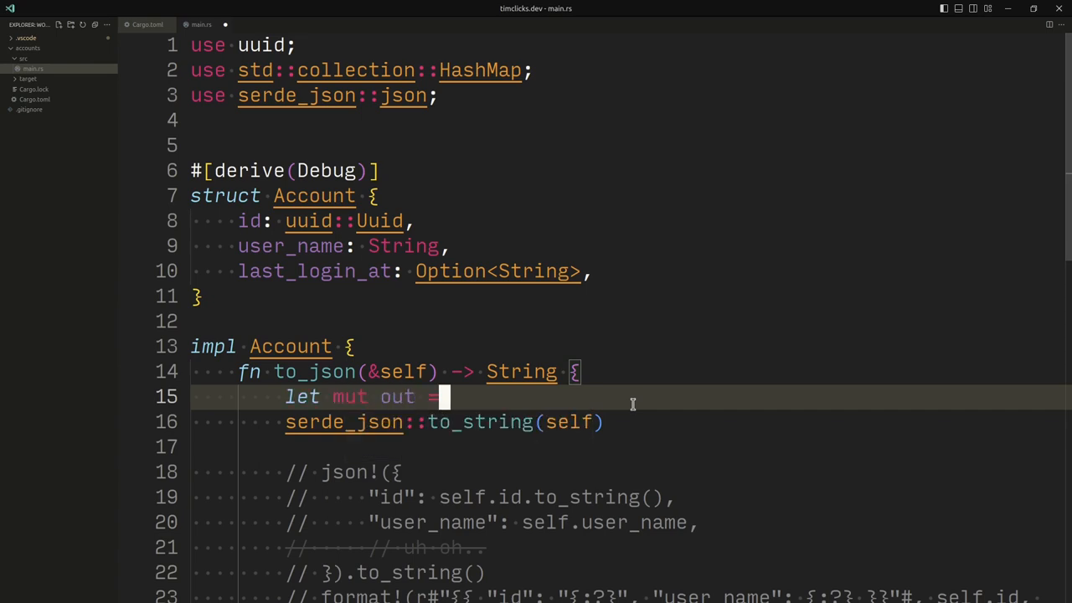
{"action": "type", "text": "HashMap::"}
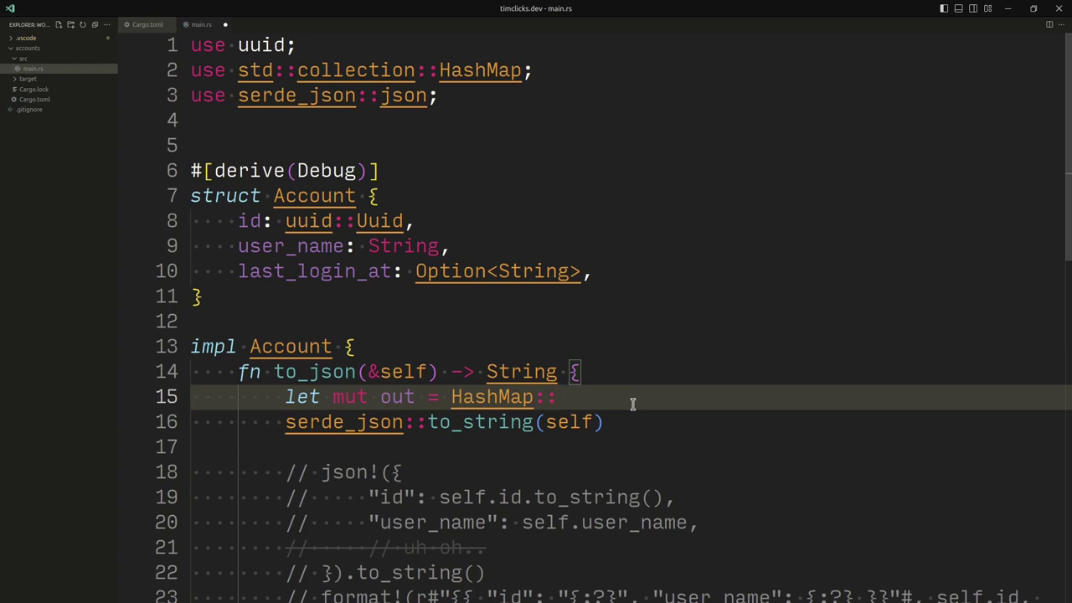
{"action": "type", "text": "new()"}
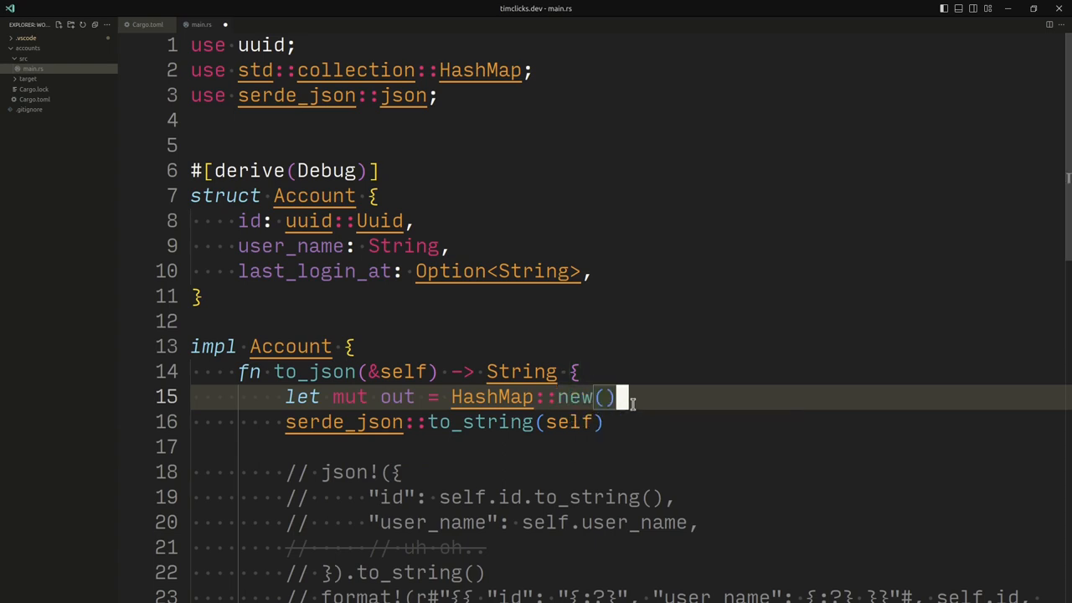
{"action": "type", "text": ";"}
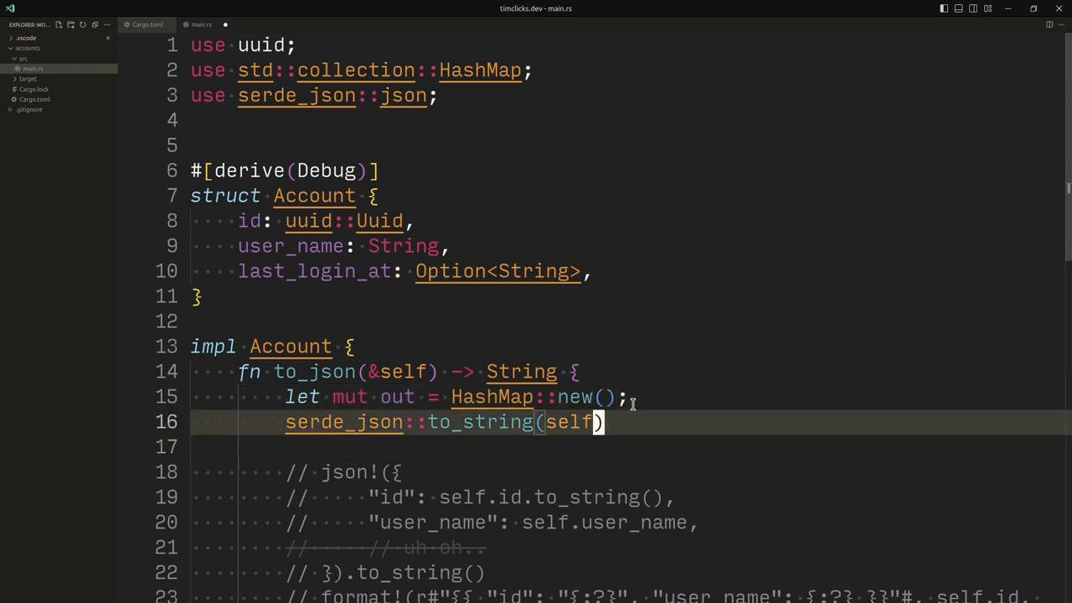
{"action": "type", "text": "out"}
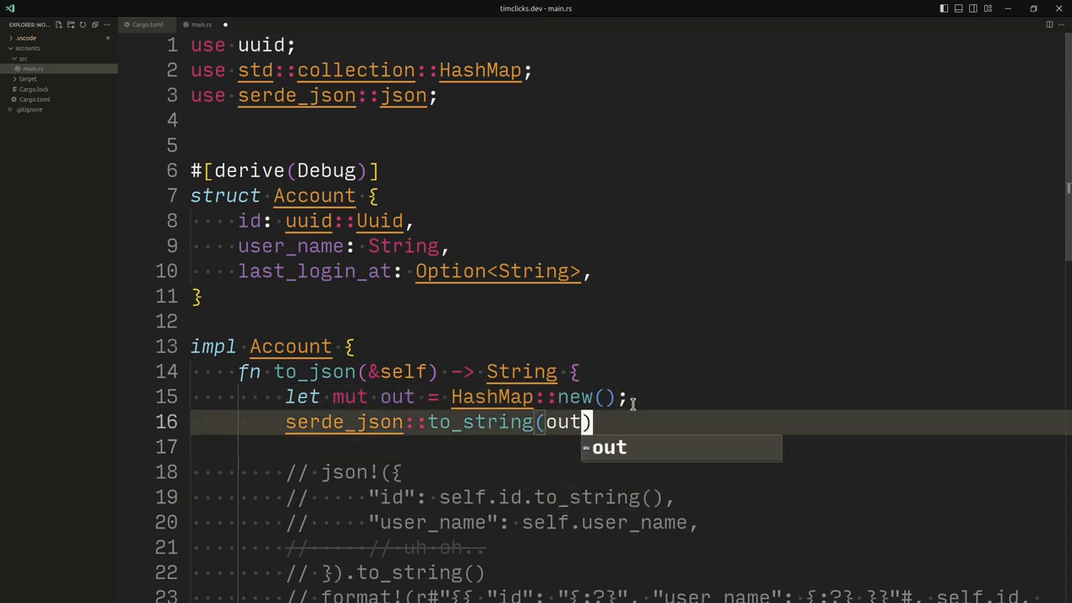
{"action": "key", "text": "Return"}
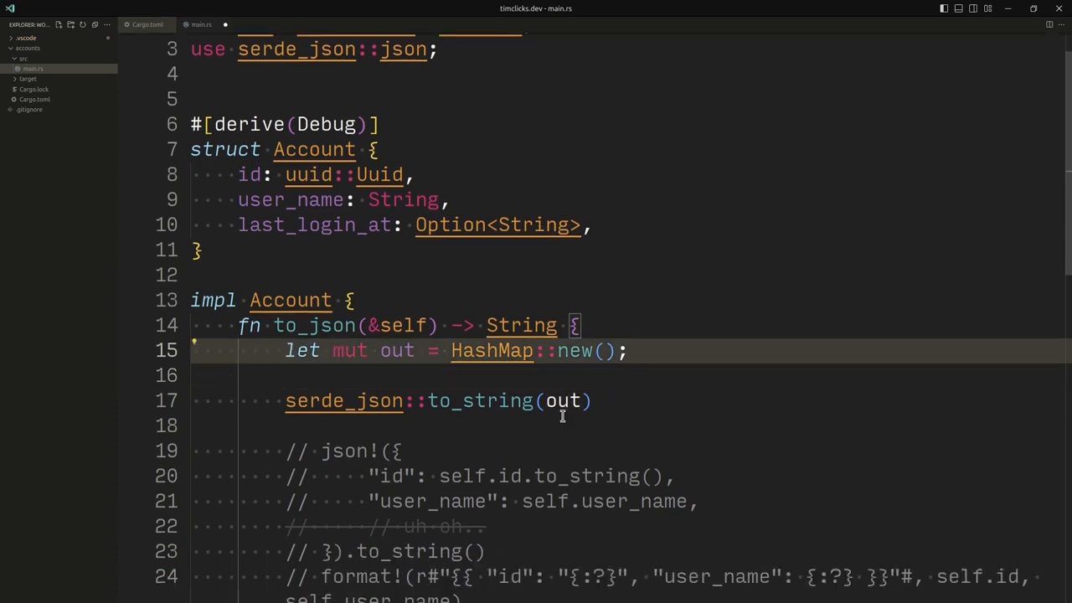
- Write out.insert("id", self.id); after first trying an out["id"] = assignment
{"action": "double_click", "coordinate": [565, 400]}
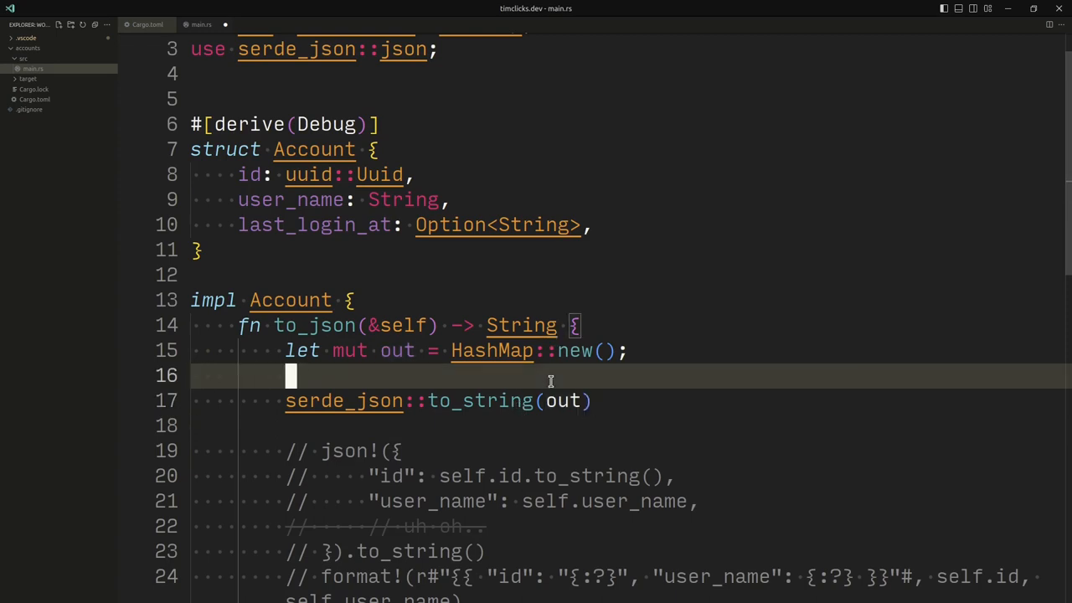
{"action": "type", "text": "out"}
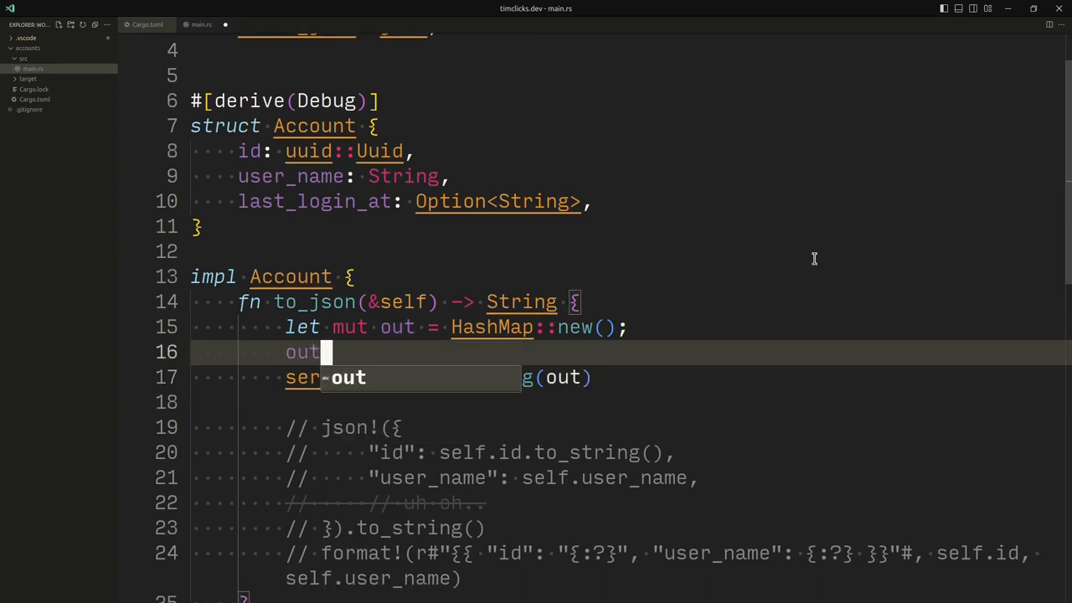
{"action": "type", "text": "["}
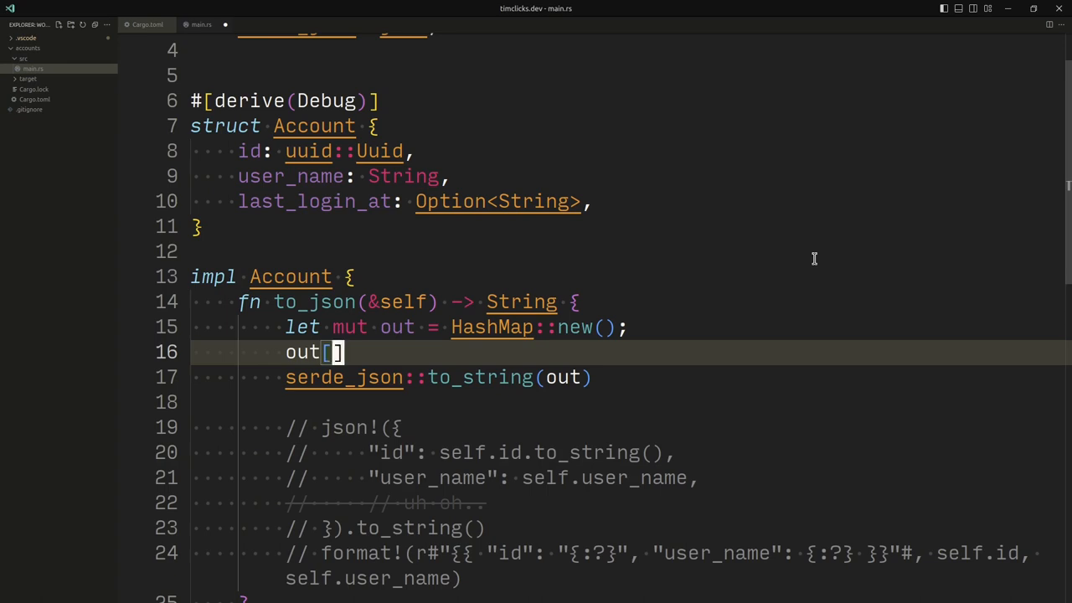
{"action": "type", "text": "\"i\""}
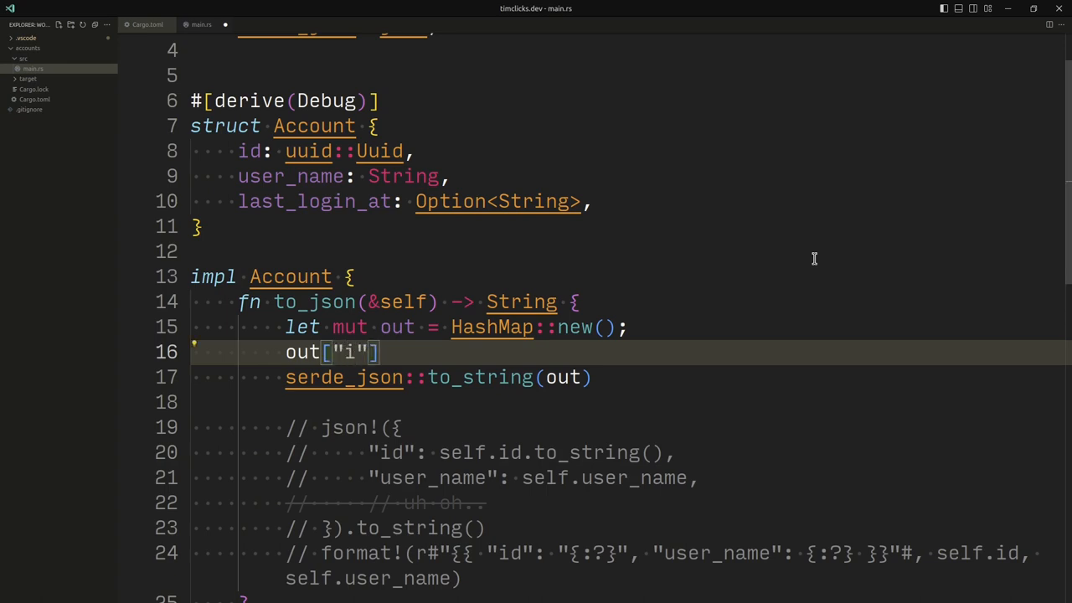
{"action": "type", "text": "d\"] = se"}
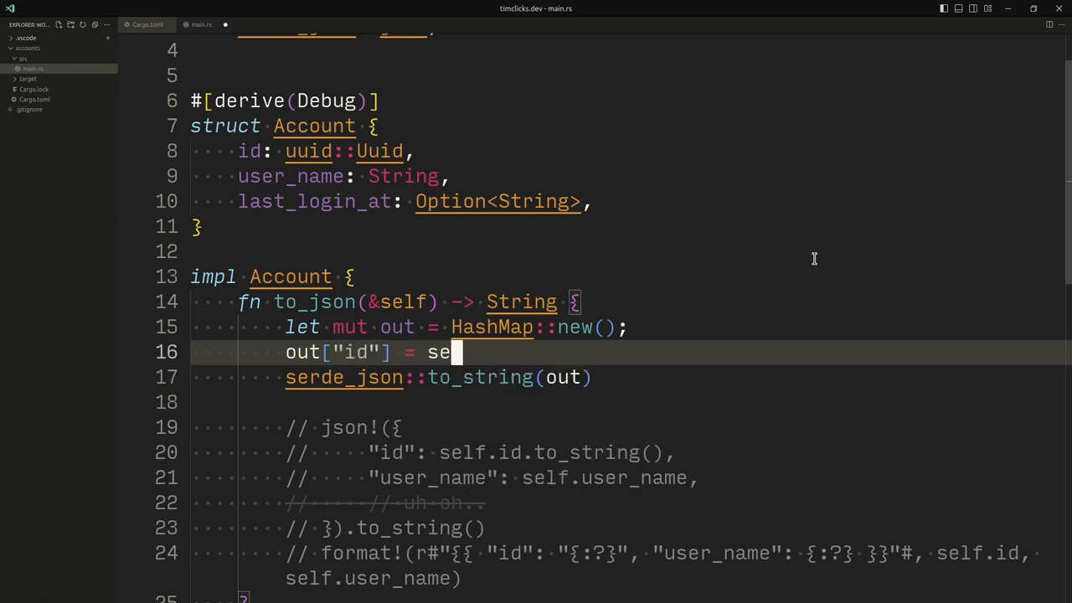
{"action": "type", "text": "l."}
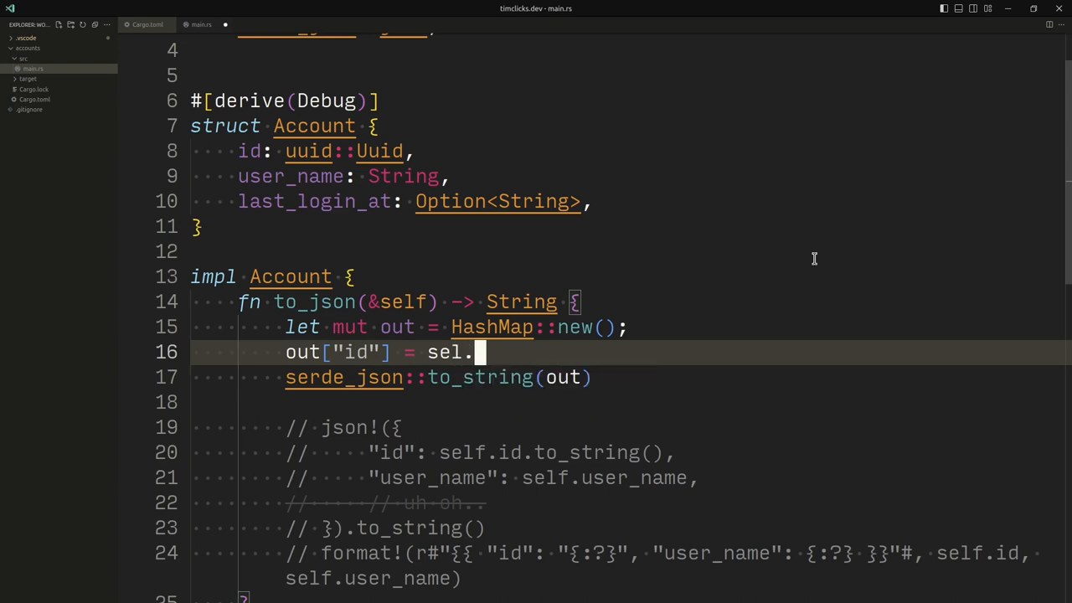
{"action": "type", "text": ".id;"}
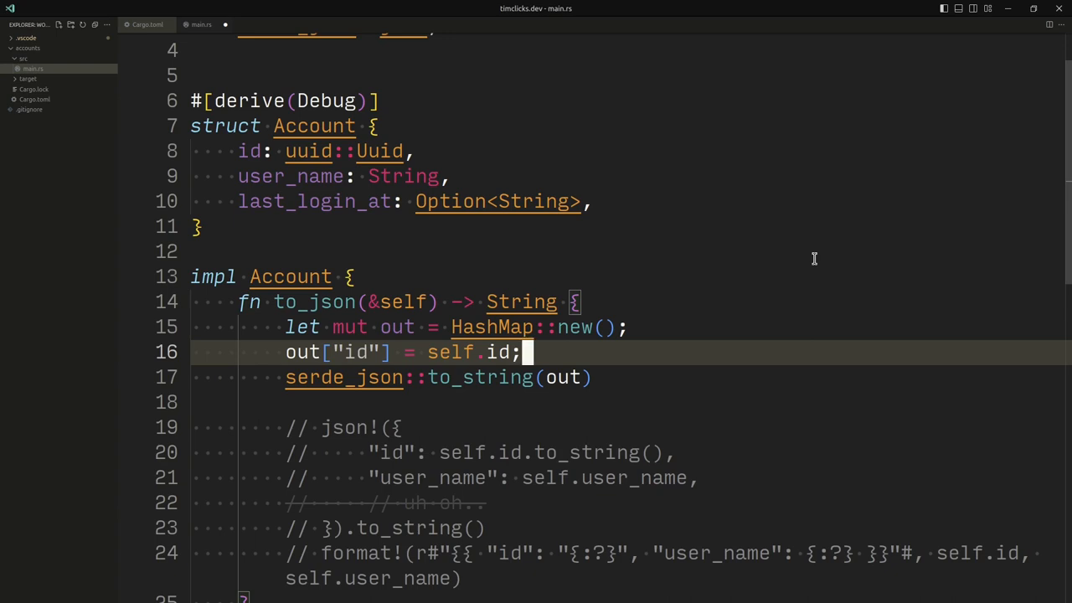
{"action": "type", "text": "ser"}
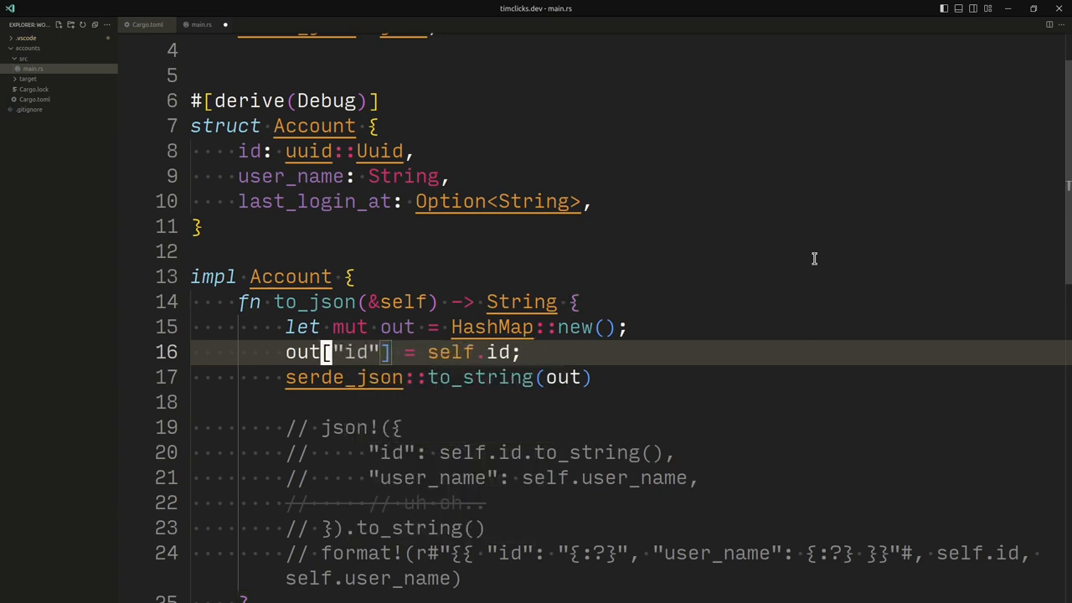
{"action": "type", "text": ".insr"}
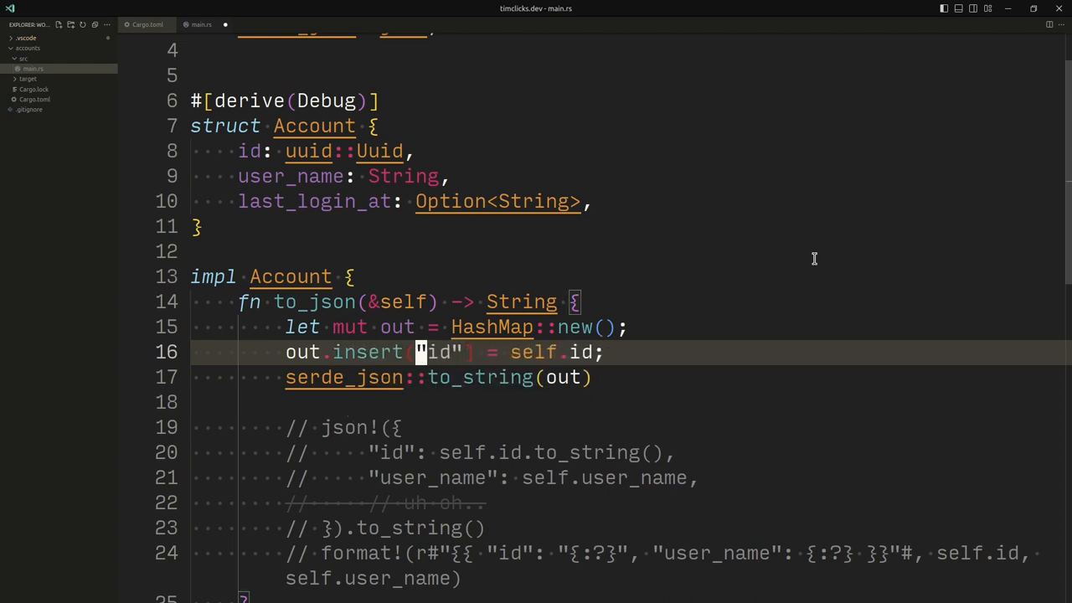
{"action": "type", "text": ","}
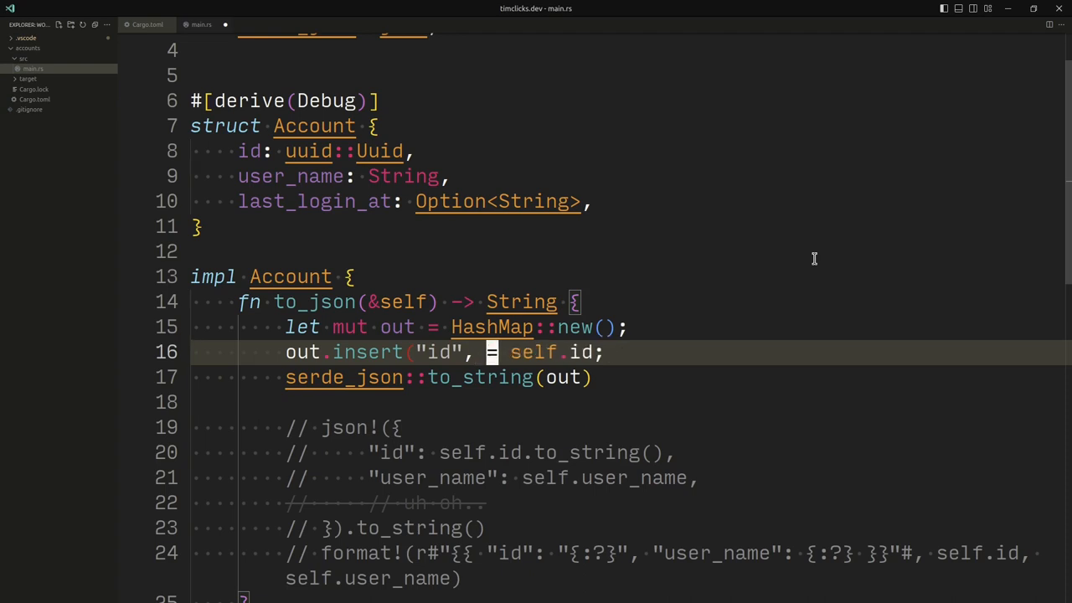
{"action": "key", "text": "Backspace"}
{"action": "type", "text": ")"}
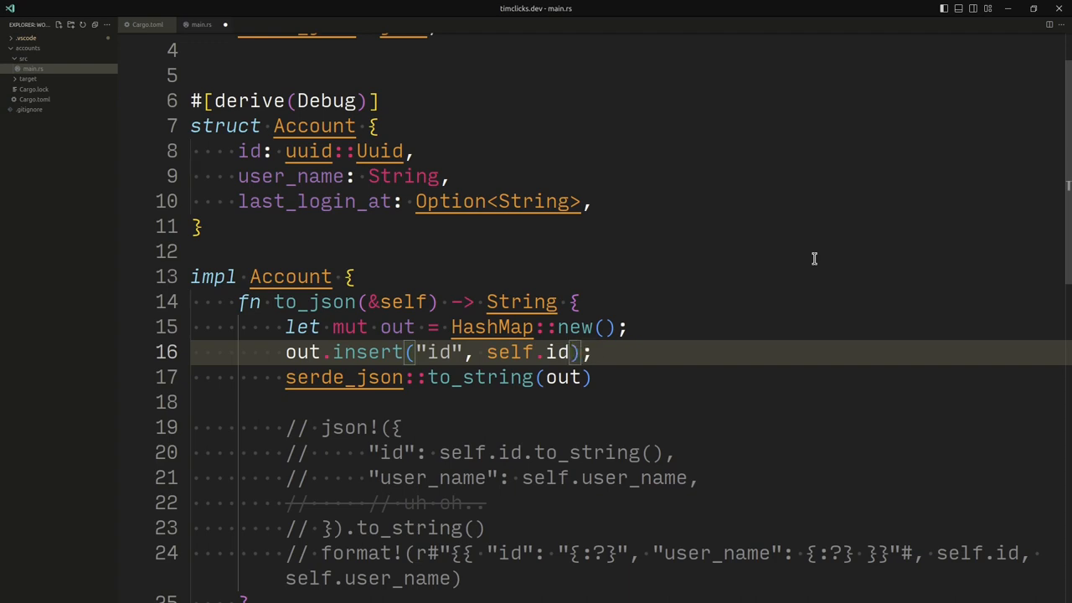
- Type out as HashMap<&'static str, String> and store self.id.to_string() for the "id" entry
{"action": "double_click", "coordinate": [492, 327]}
{"action": "type", "text": ":"}
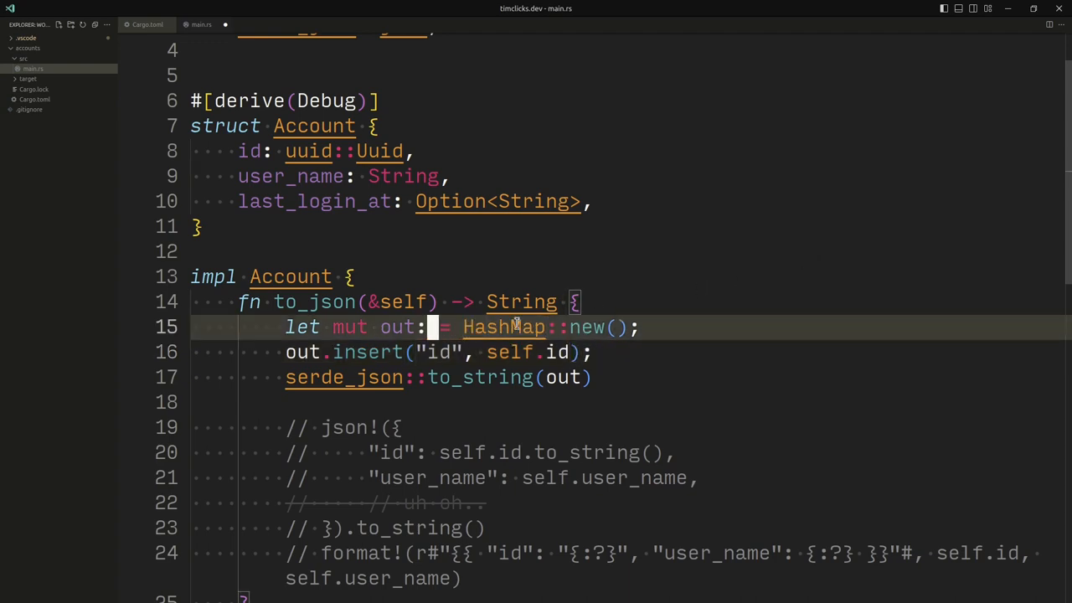
{"action": "type", "text": "HashMap<>"}
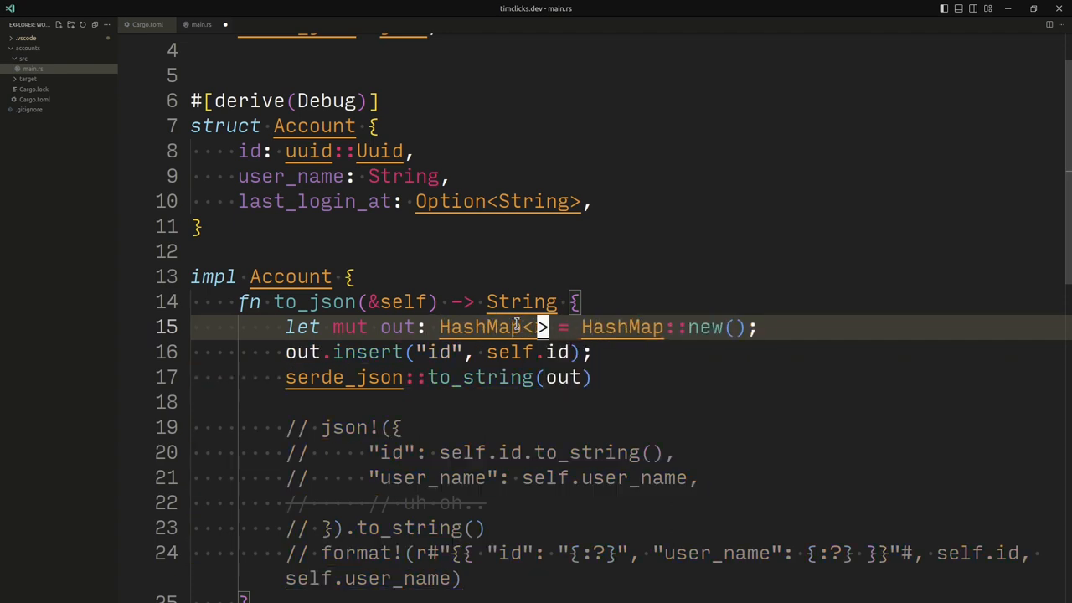
{"action": "type", "text": "&"}
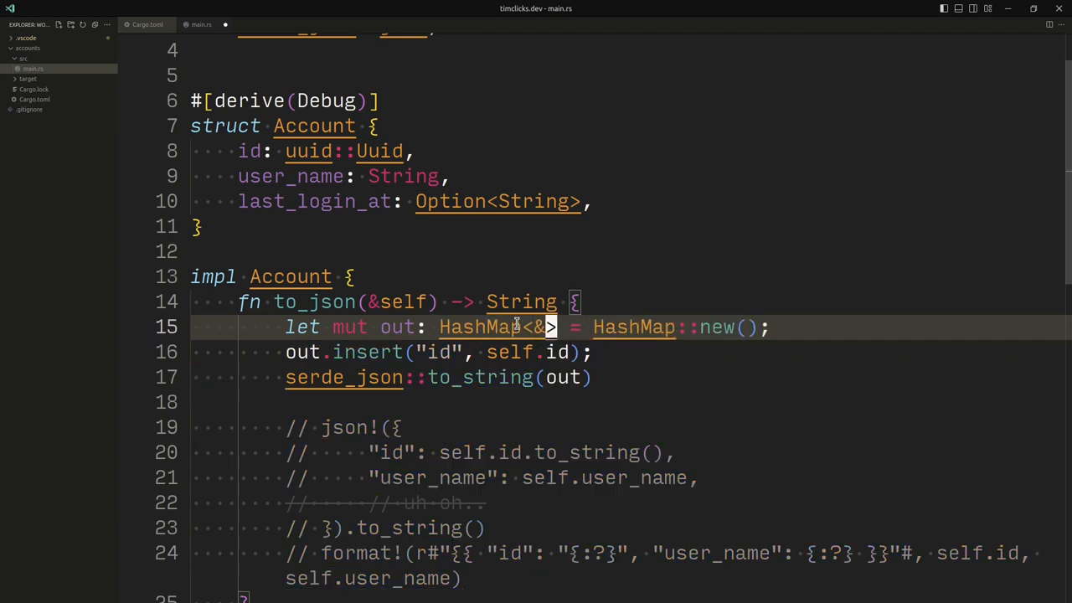
{"action": "type", "text": "'static stc"}
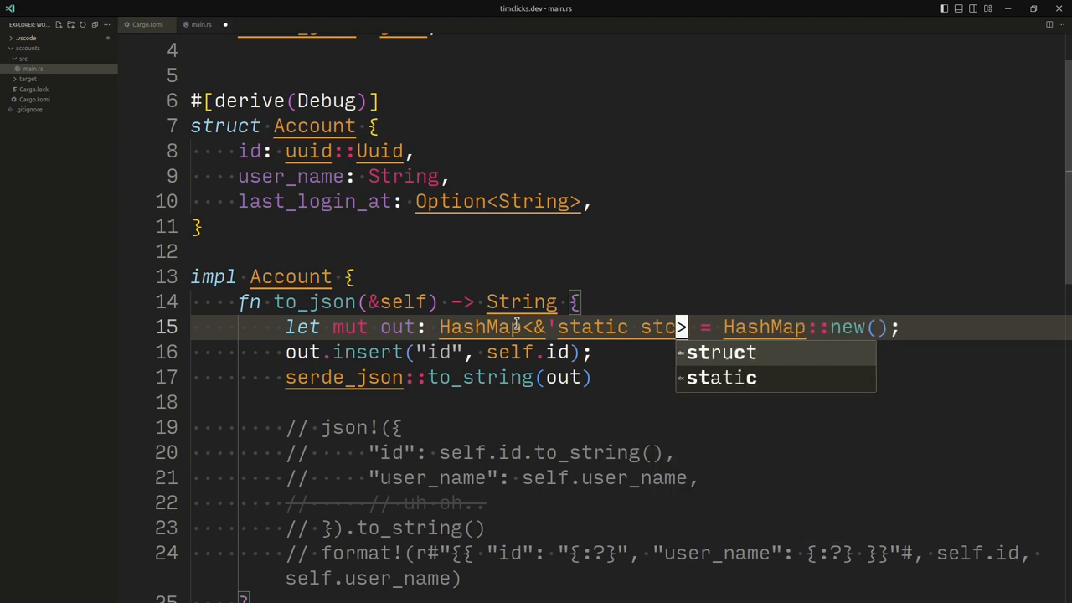
{"action": "type", "text": ", String"}
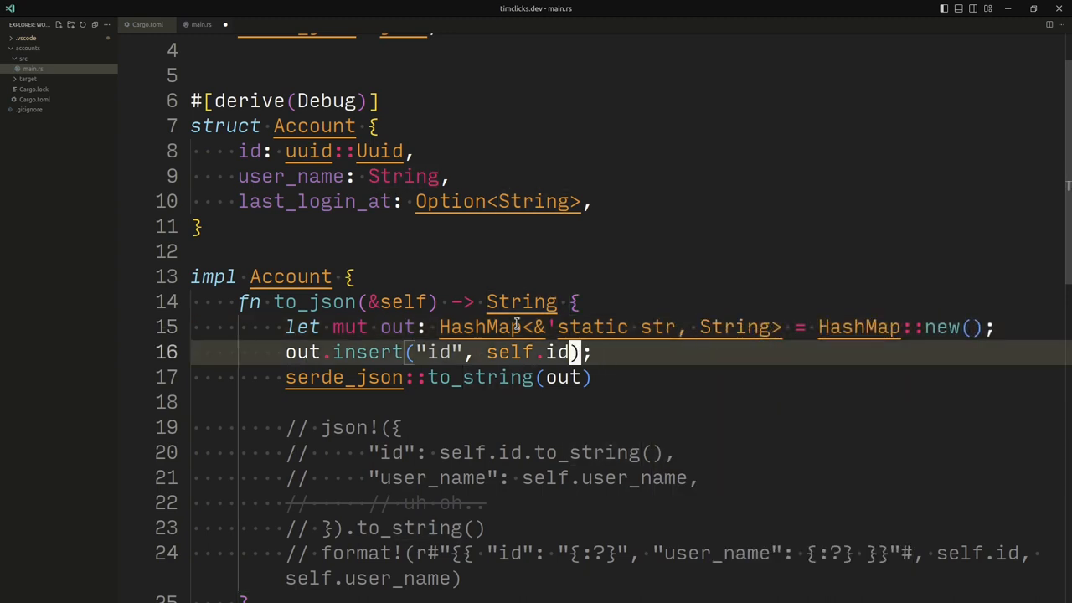
{"action": "type", "text": ".to_string"}
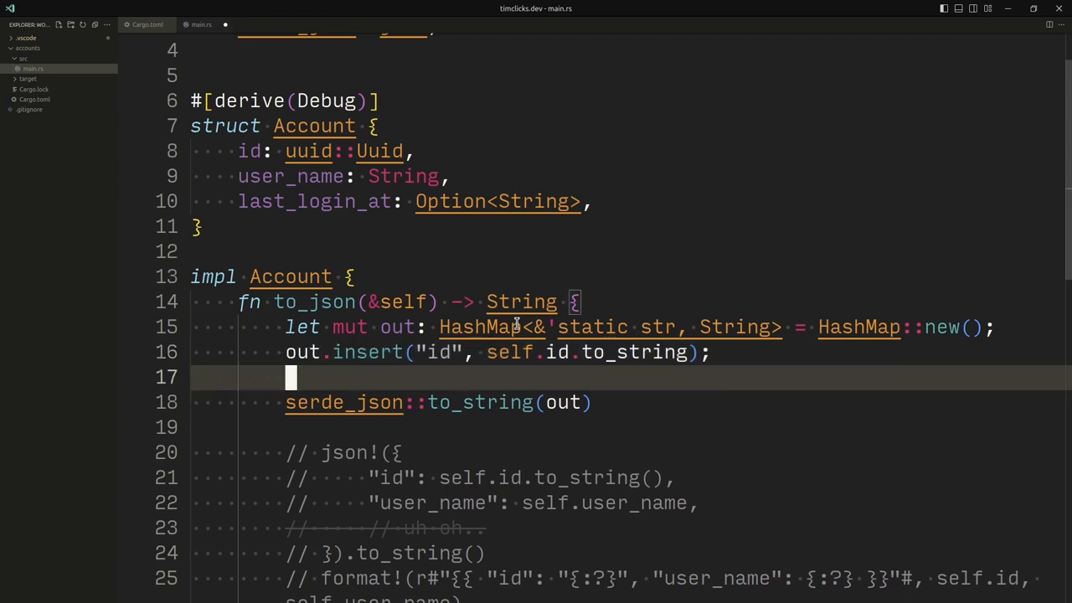
- Insert "user_name" from self.user_name.clone() into out
{"action": "type", "text": "out.insert"}
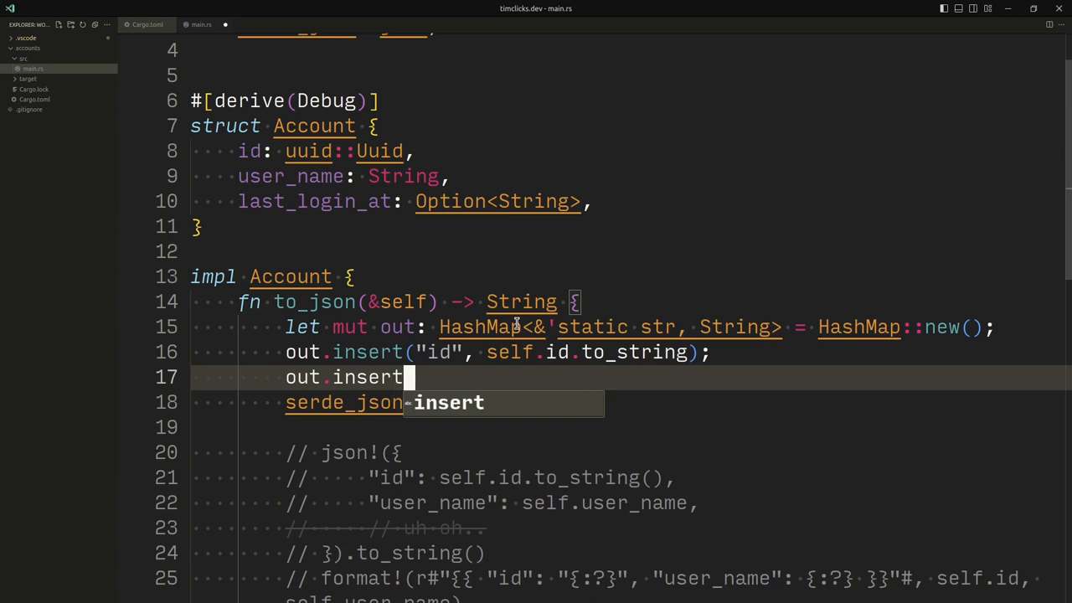
{"action": "type", "text": "(\"user_n"}
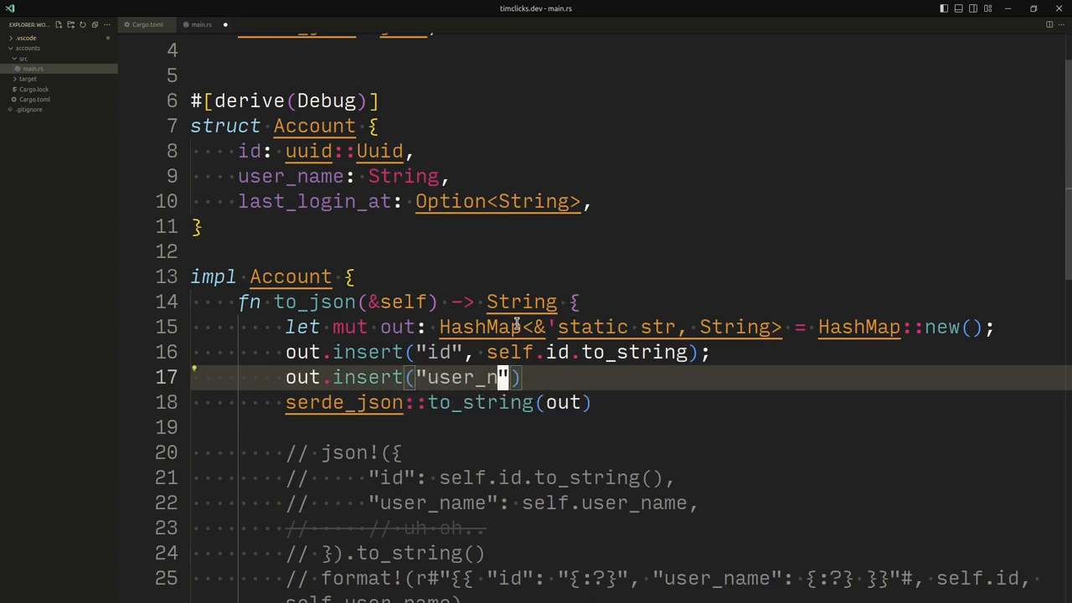
{"action": "type", "text": "ame\":"}
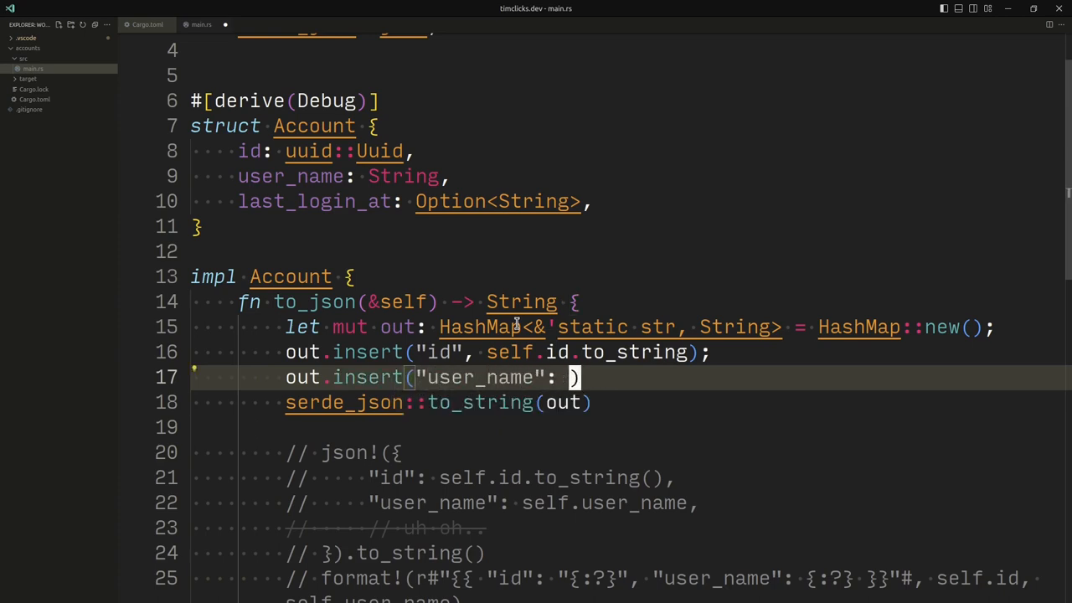
{"action": "type", "text": "self."}
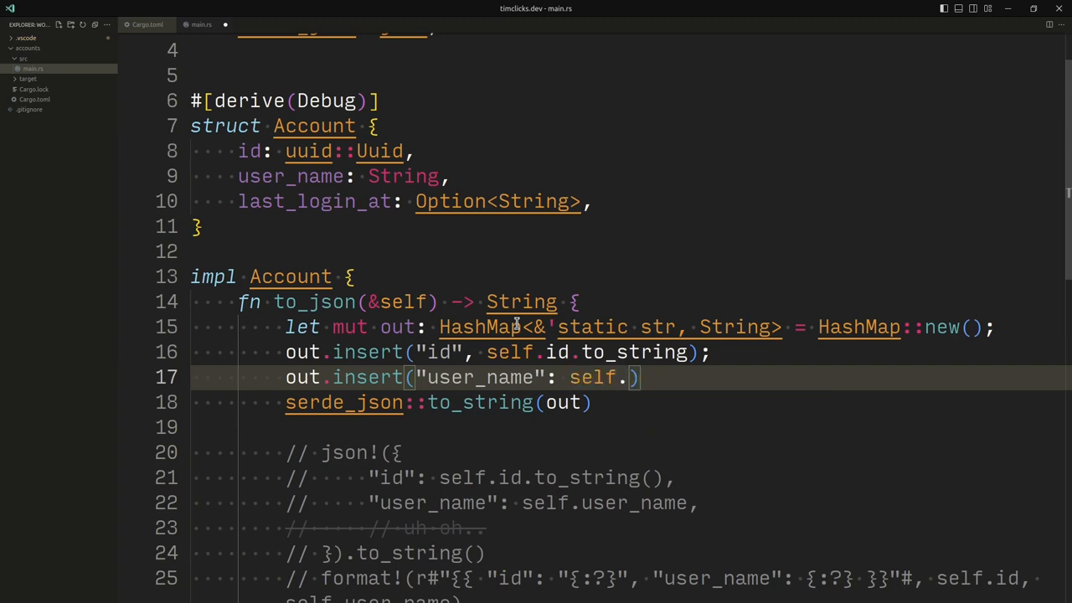
{"action": "type", "text": "user_name."}
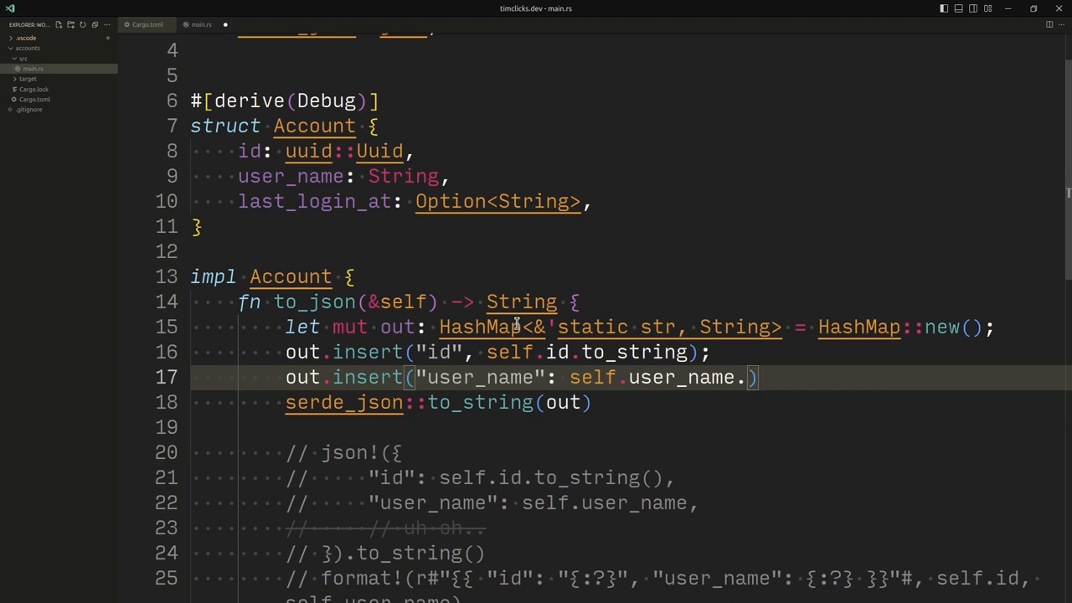
{"action": "key", "text": "Backspace"}
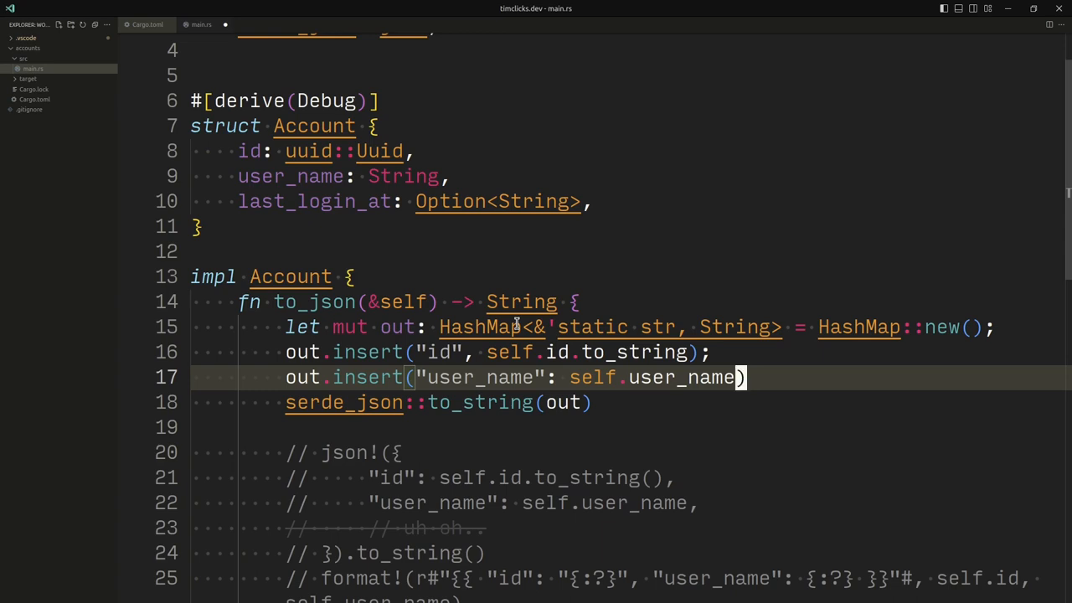
{"action": "type", "text": ".close"}
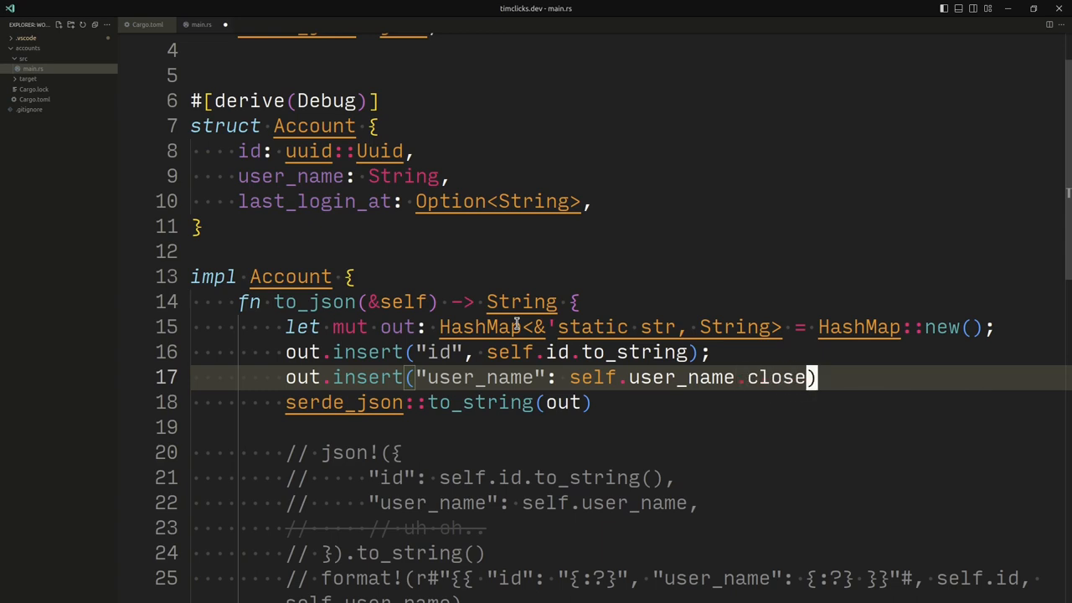
{"action": "type", "text": "clone()"}
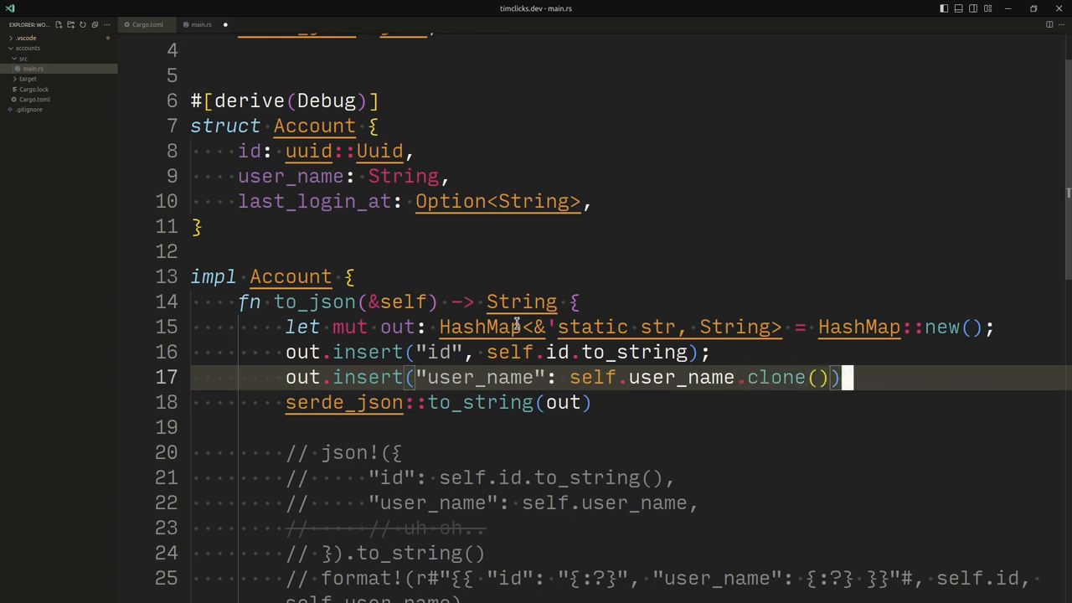
{"action": "key", "text": "Enter"}
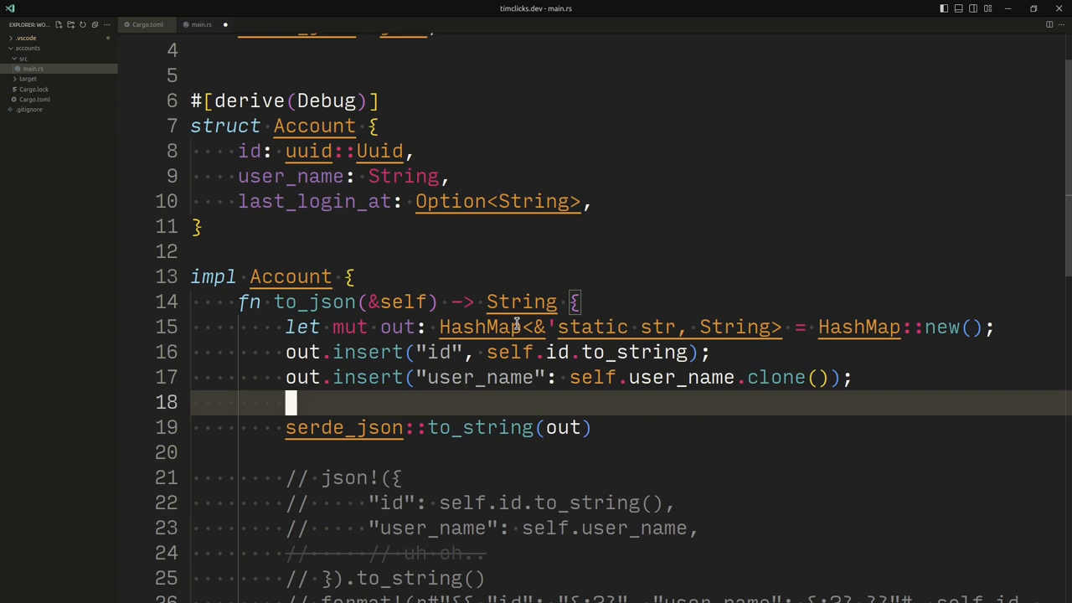
- Start an out.insert("last_login_at", ) line and open a new line for a conditional
{"action": "type", "text": "out.in"}
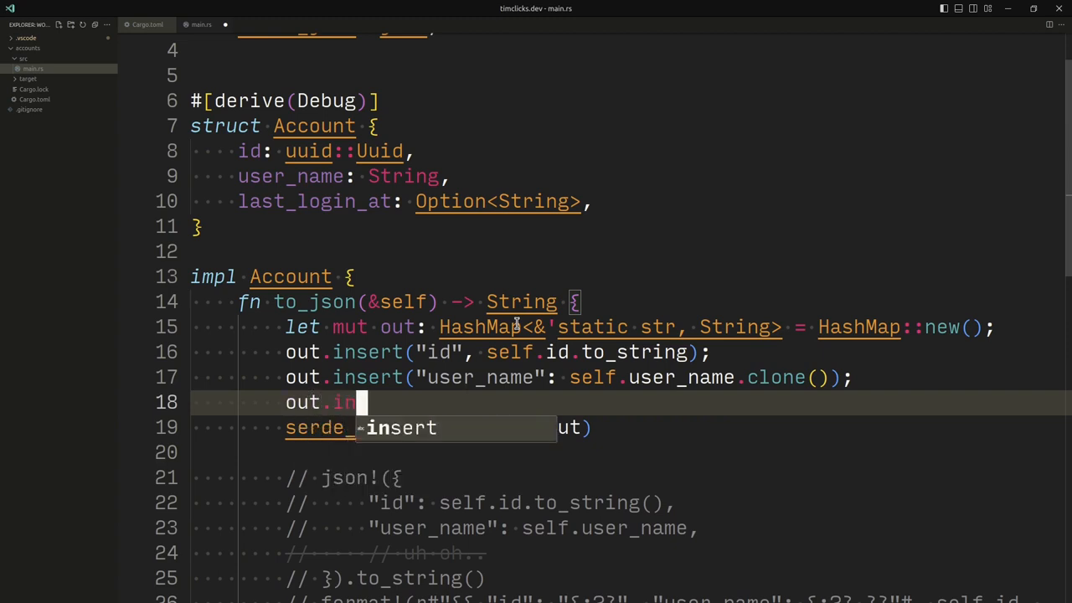
{"action": "type", "text": "insert(\"la\""}
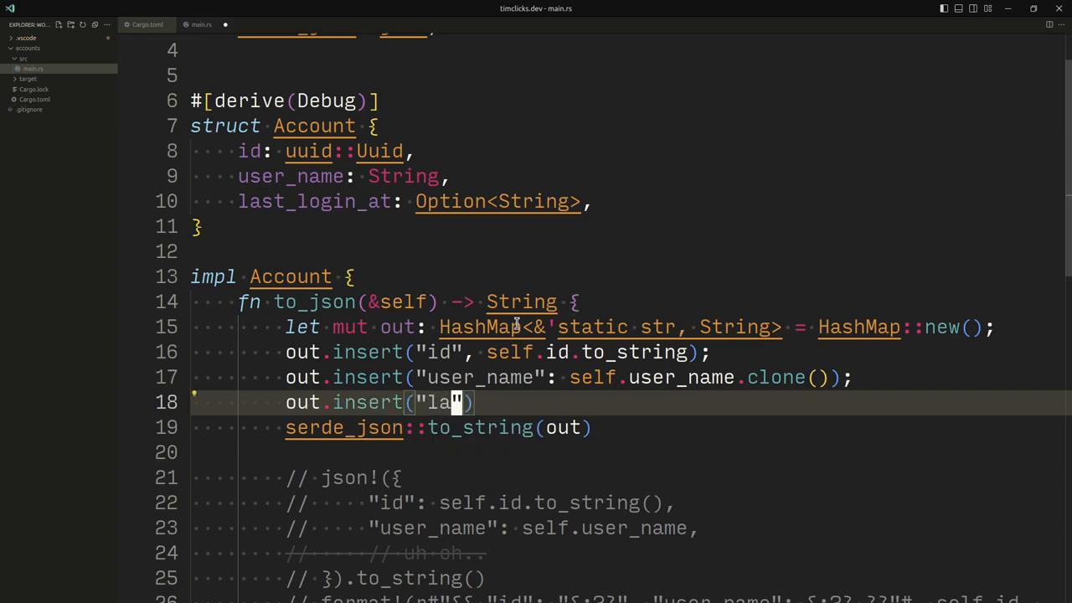
{"action": "type", "text": "ast_login"}
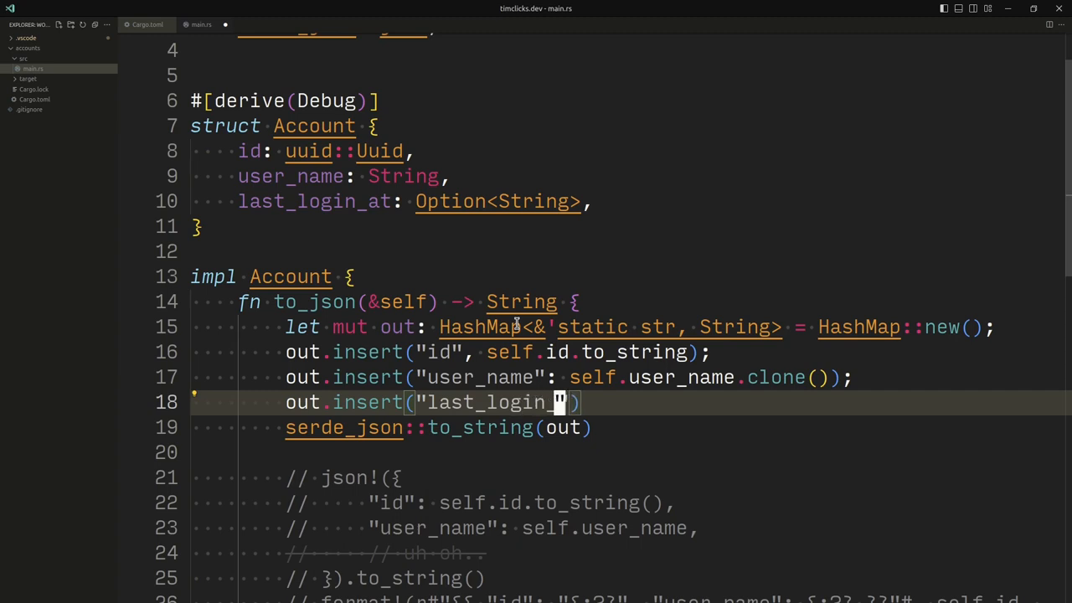
{"action": "type", "text": "_at\","}
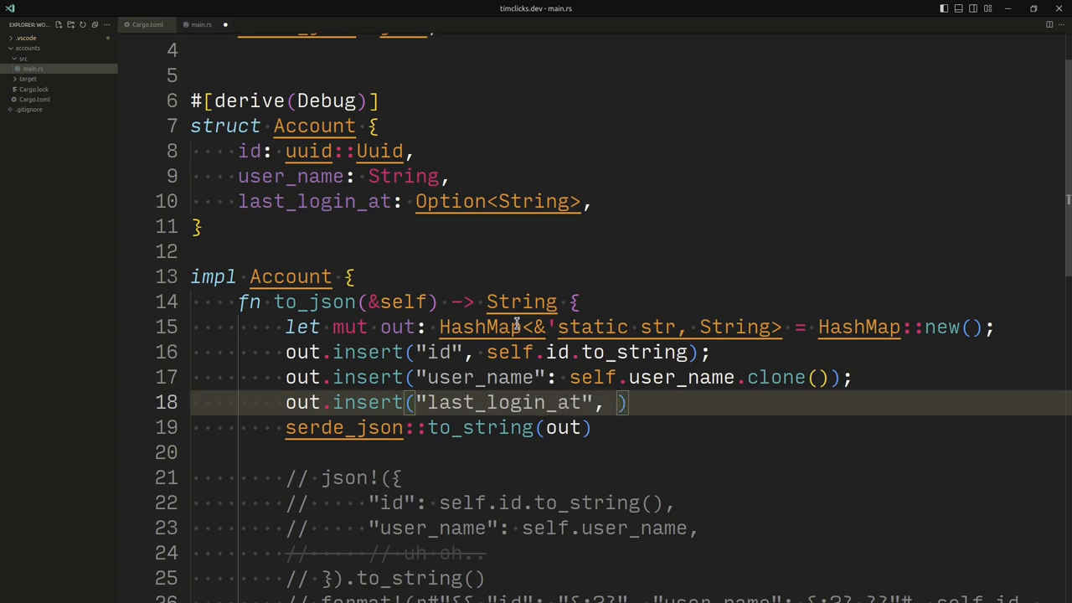
{"action": "key", "text": "Return"}
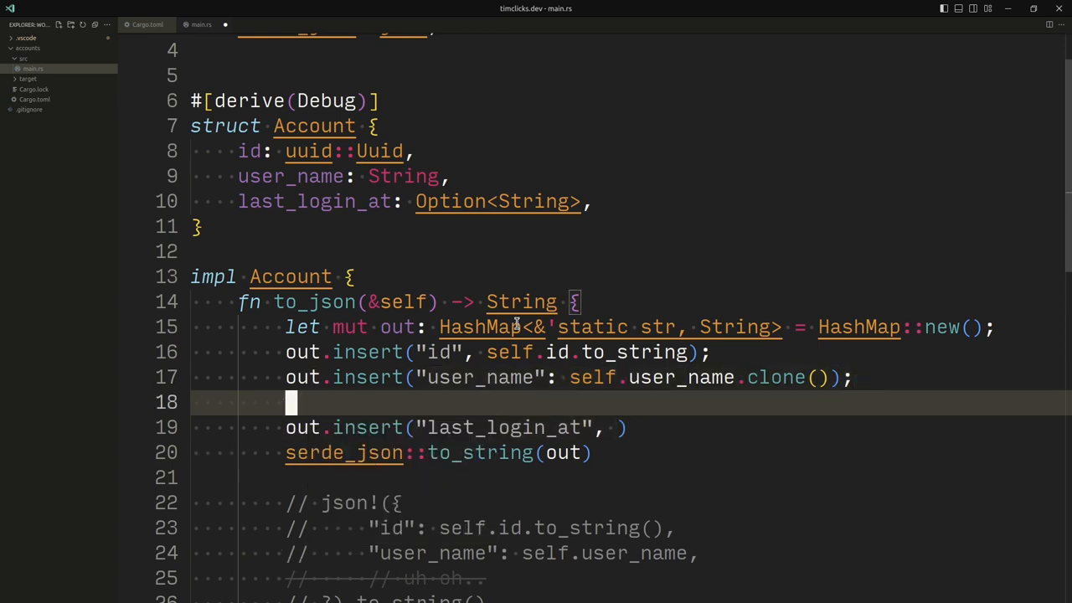
- Wrap the last_login_at insert in if let Some(login) = &self.last_login_at, storing login.clone()
{"action": "type", "text": "if S"}
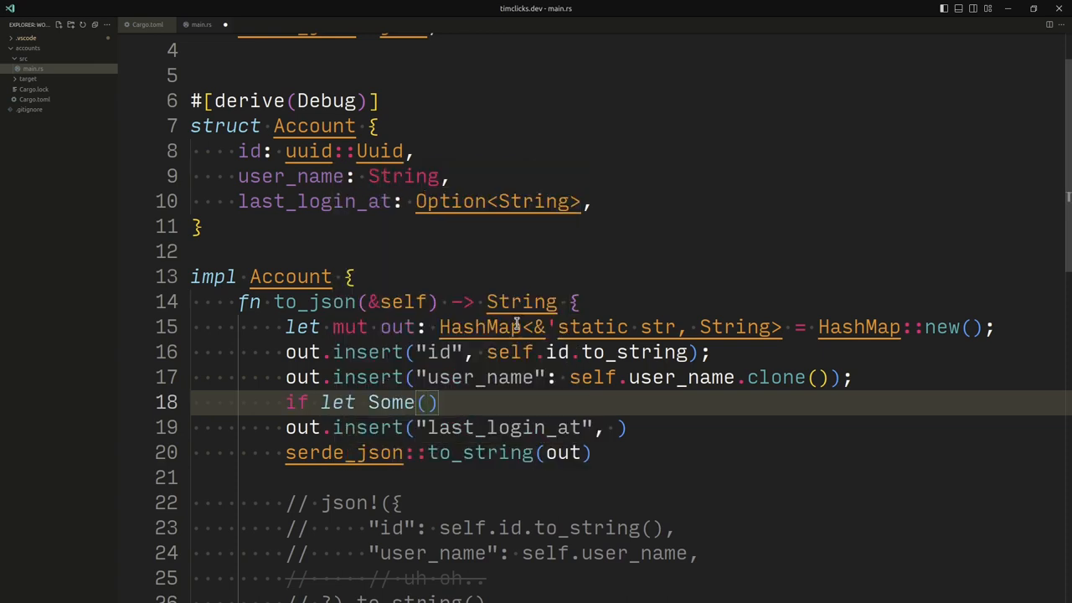
{"action": "type", "text": "login"}
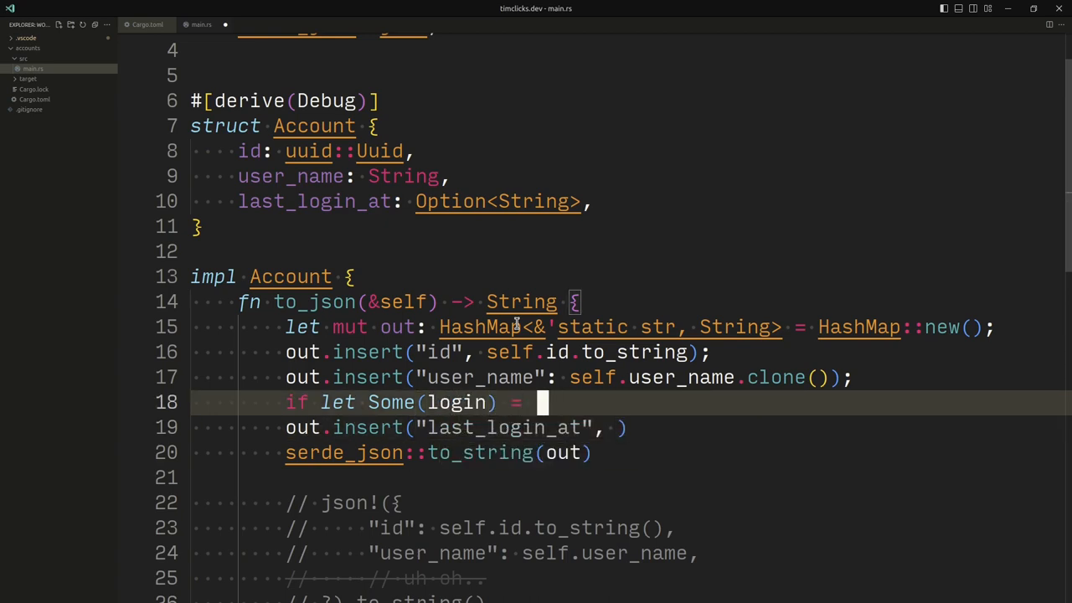
{"action": "type", "text": "&self"}
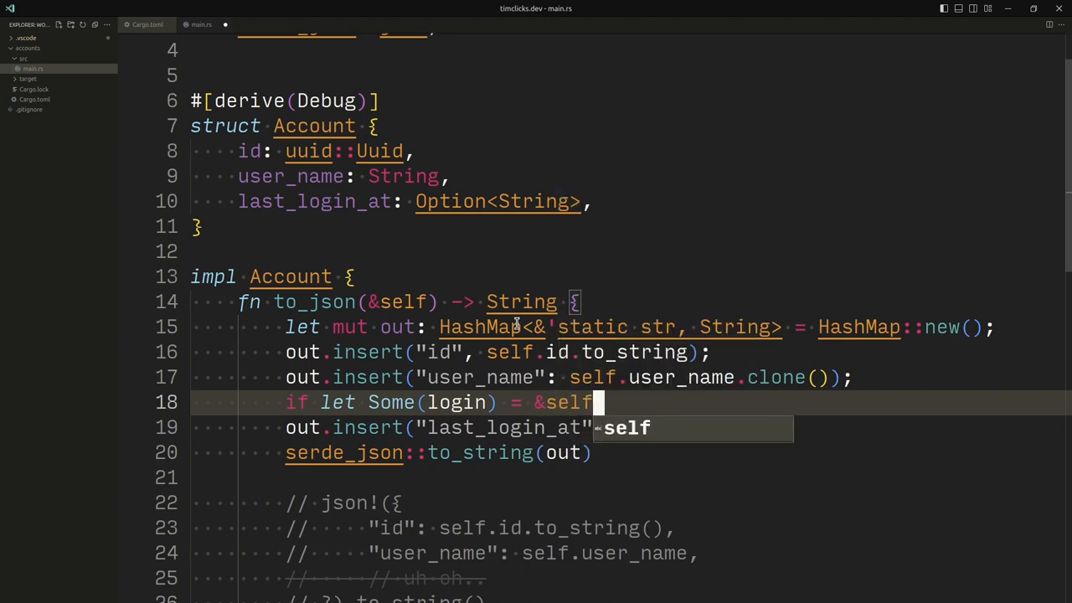
{"action": "type", "text": ".last_login_at {"}
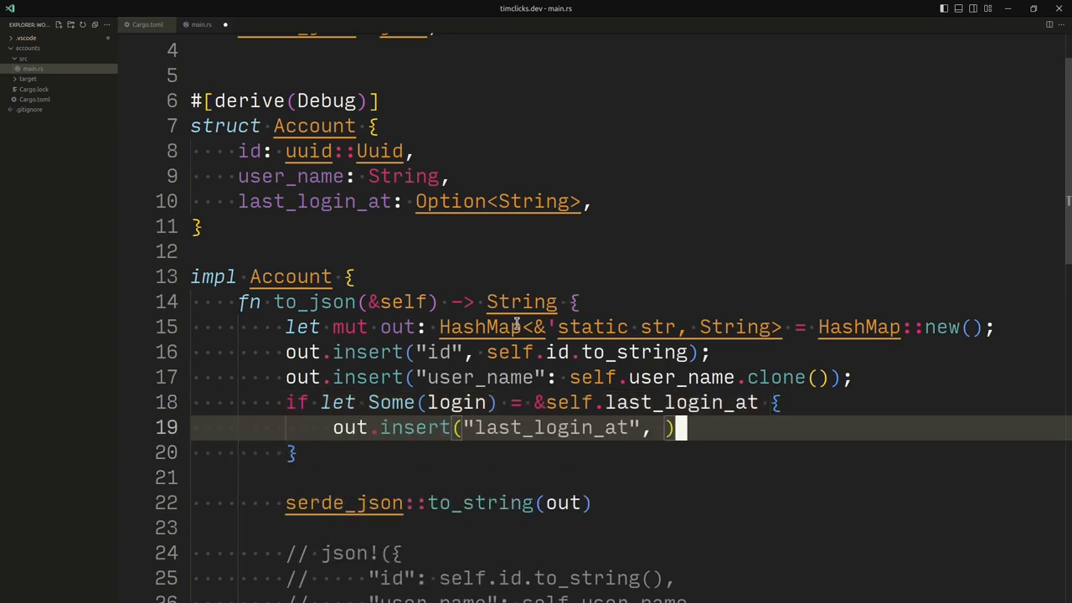
{"action": "type", "text": ";"}
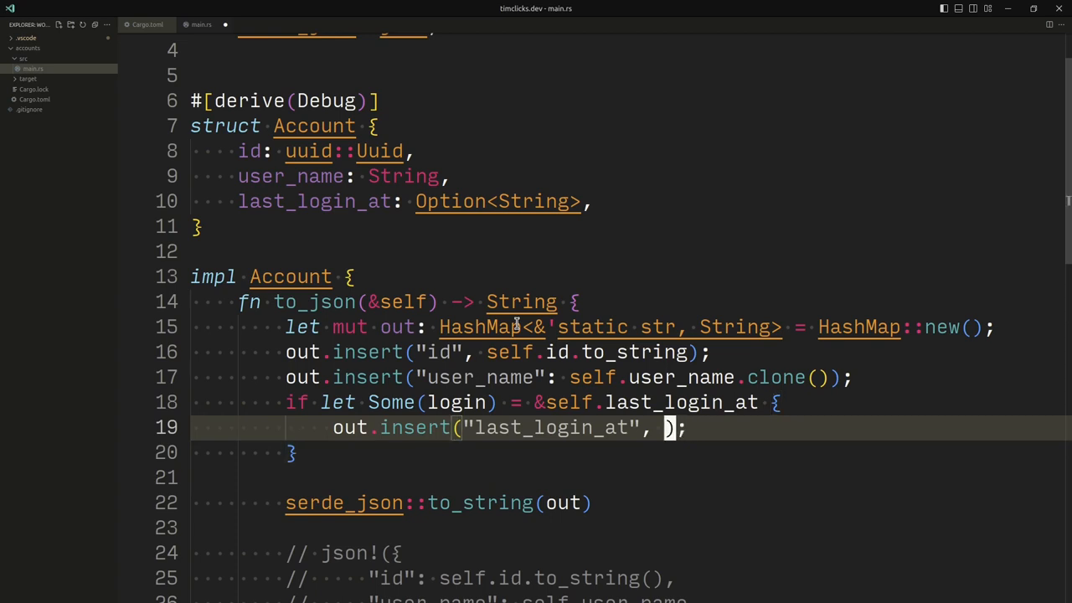
{"action": "type", "text": "login."}
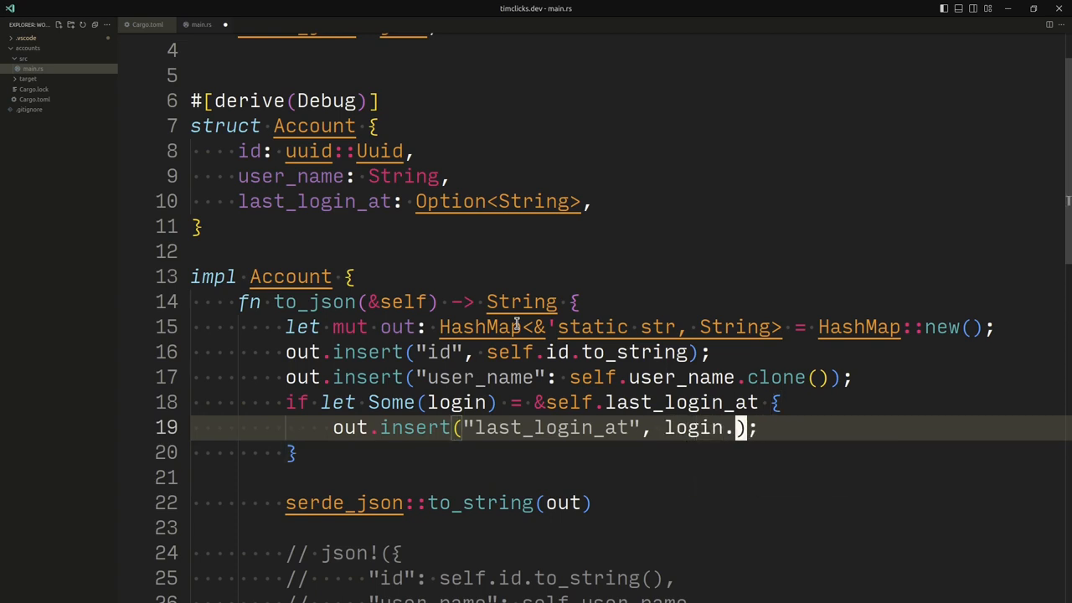
{"action": "type", "text": "clone"}
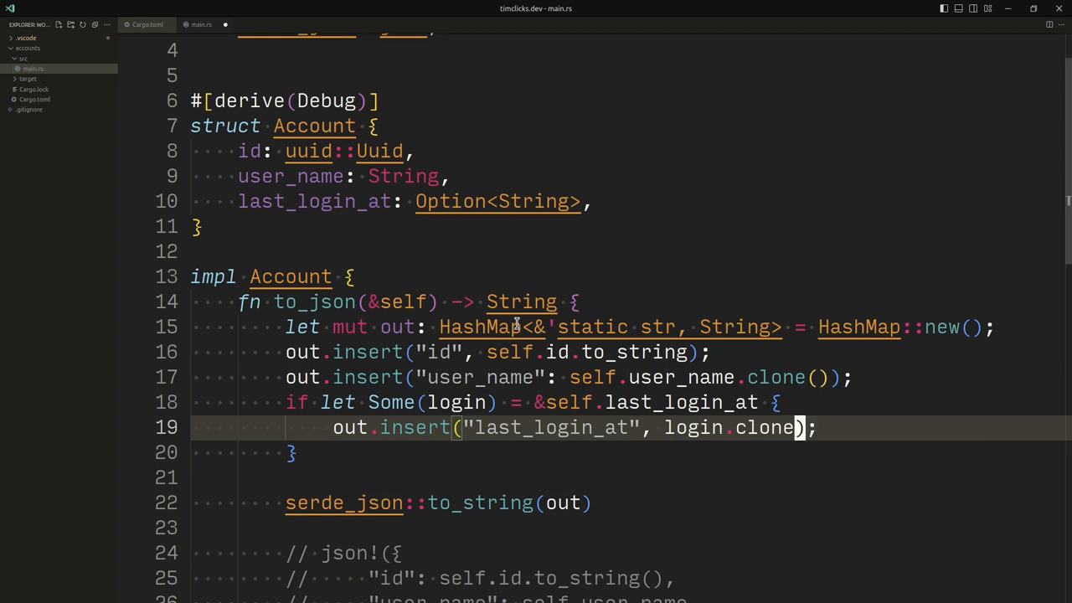
{"action": "type", "text": "())"}
{"action": "type", "text": "cargo run -q"}
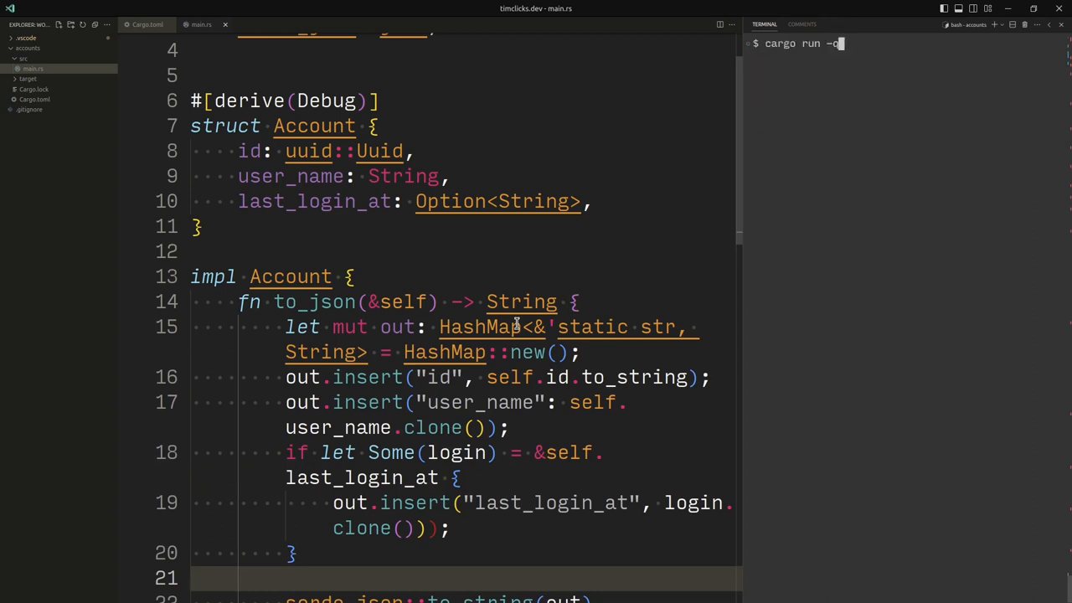
- Run cargo run -q and fix the import to std::collections::HashMap
{"action": "key", "text": "Return"}
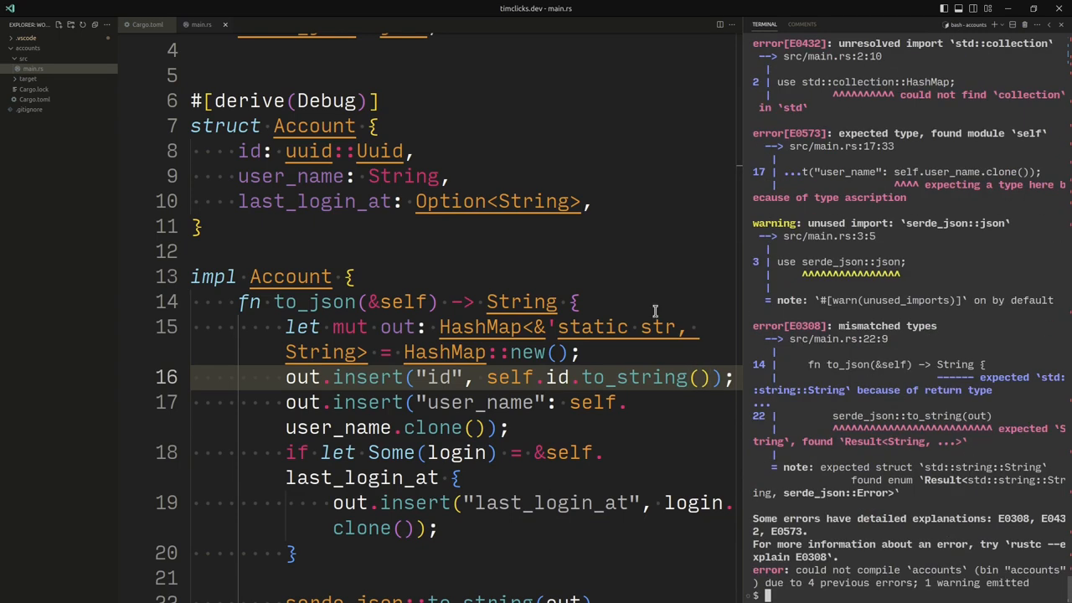
{"action": "mouse_move", "coordinate": [918, 183]}
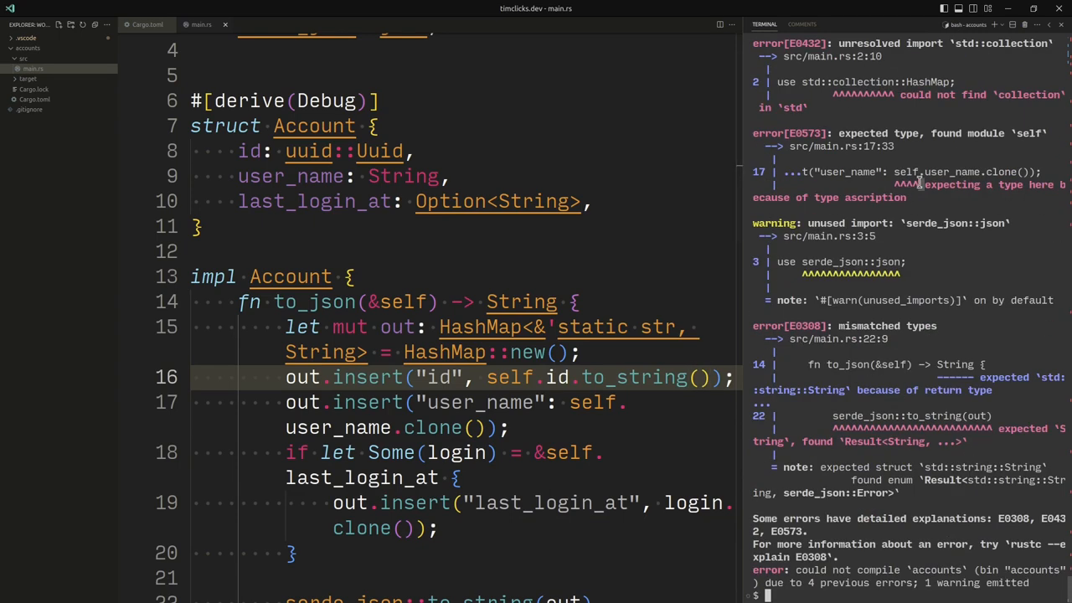
{"action": "scroll", "scroll_direction": "up", "scroll_amount": 3}
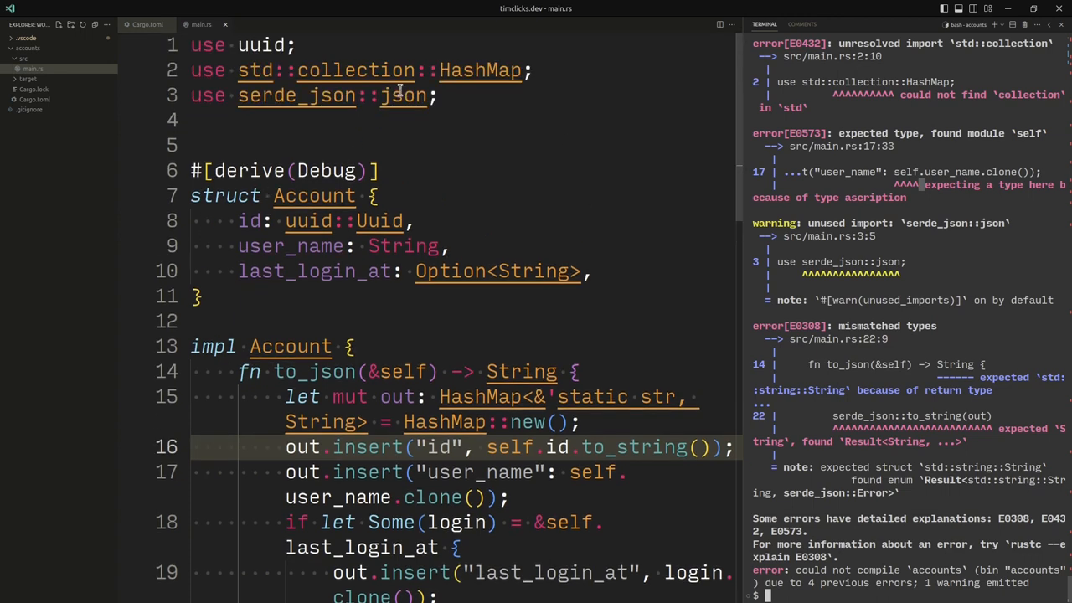
{"action": "left_click", "coordinate": [410, 70]}
{"action": "type", "text": "s"}
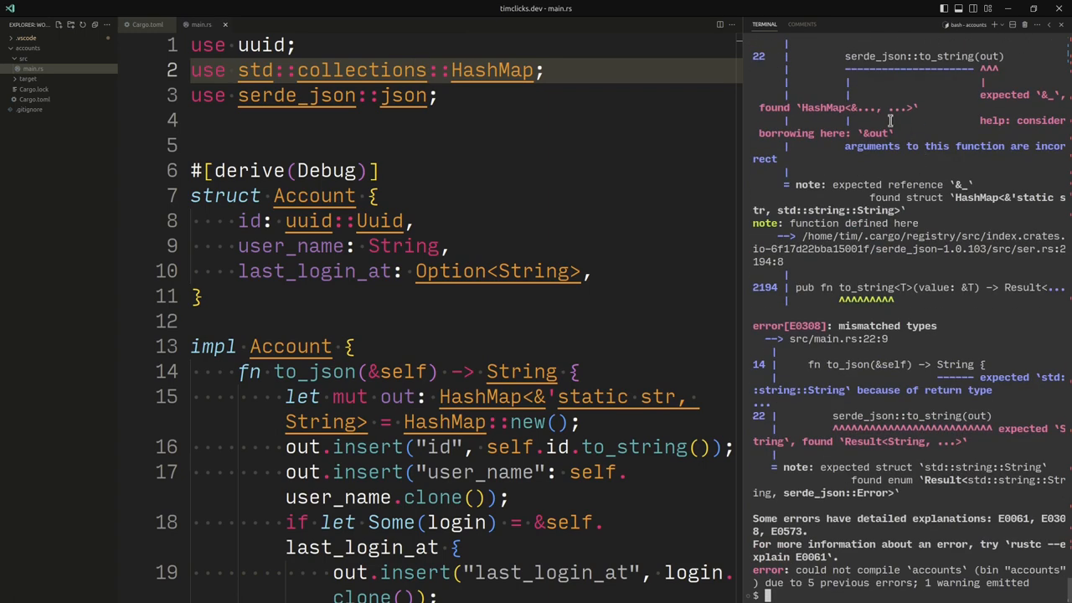
- Pass &out to to_string with a comma in the user_name insert and begin appending .unwrap()
{"action": "scroll", "scroll_direction": "down", "scroll_amount": 3}
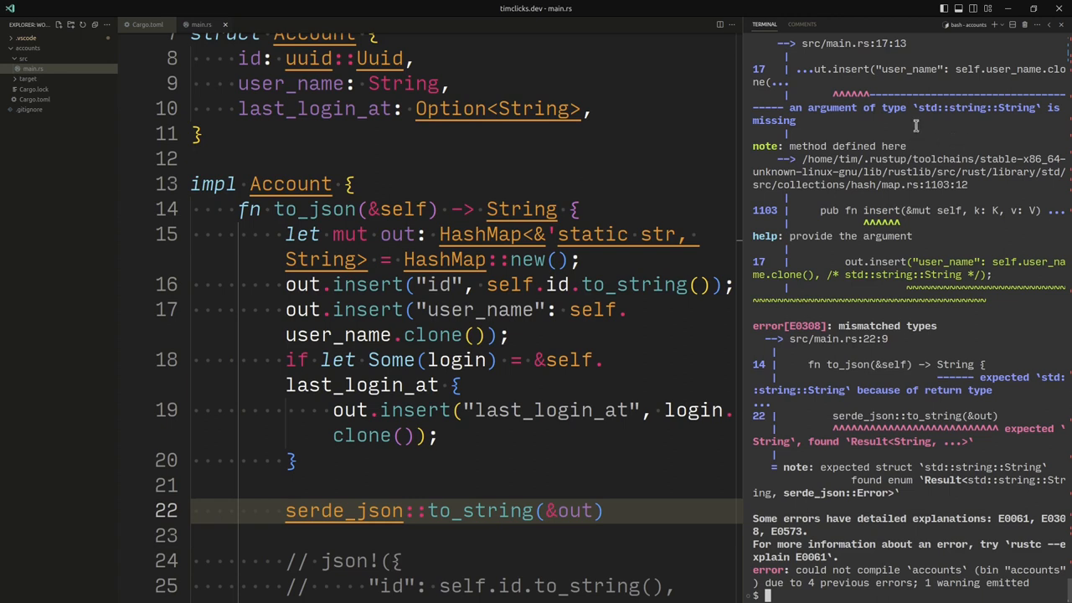
{"action": "mouse_move", "coordinate": [811, 310]}
{"action": "type", "text": ","}
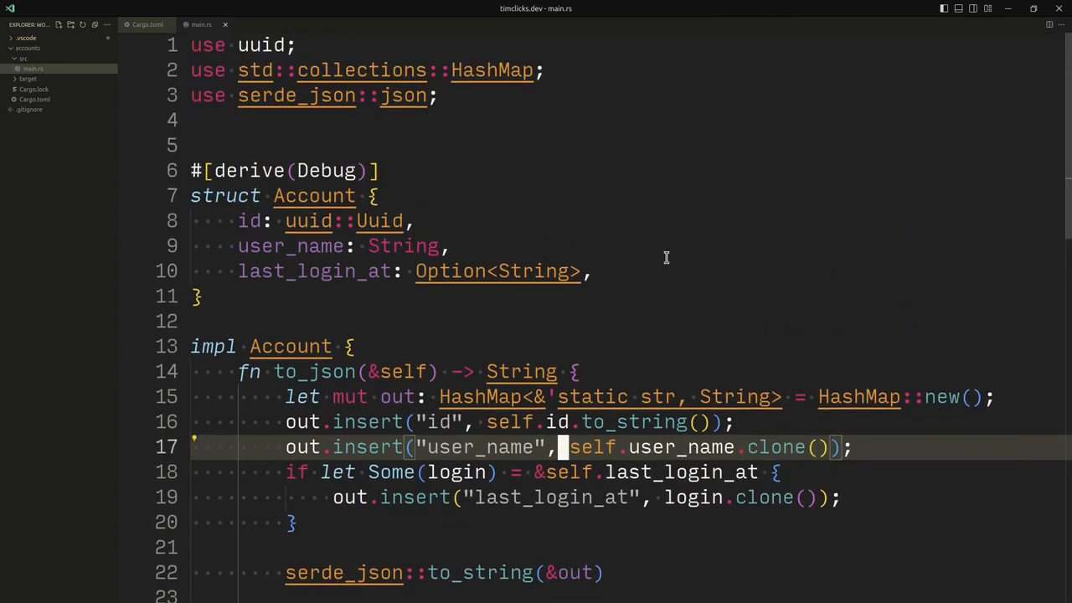
{"action": "scroll", "scroll_direction": "down", "scroll_amount": 3}
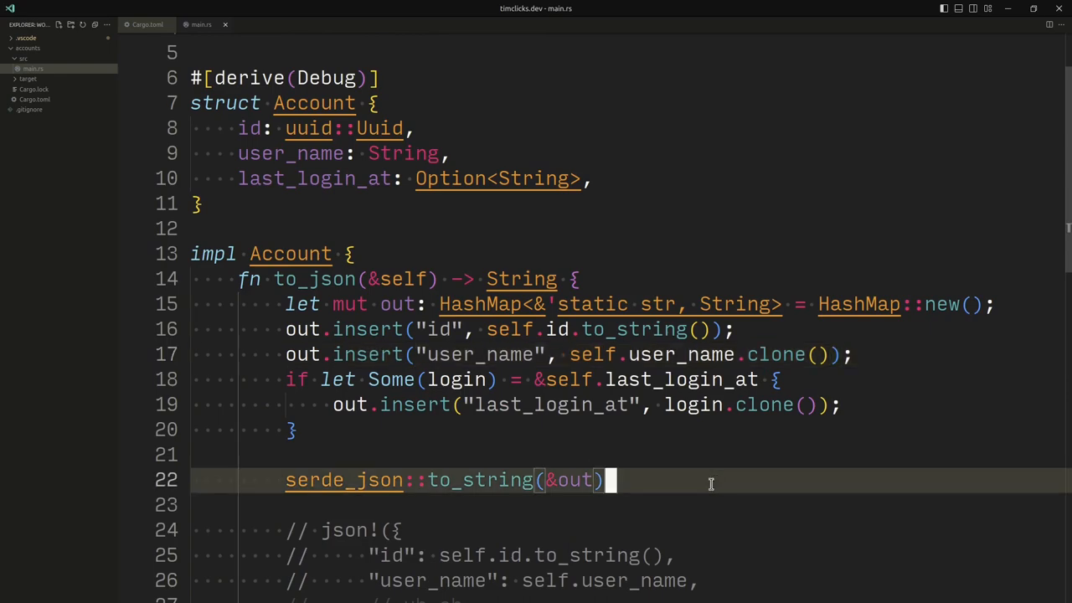
{"action": "type", "text": ".unwrap("}
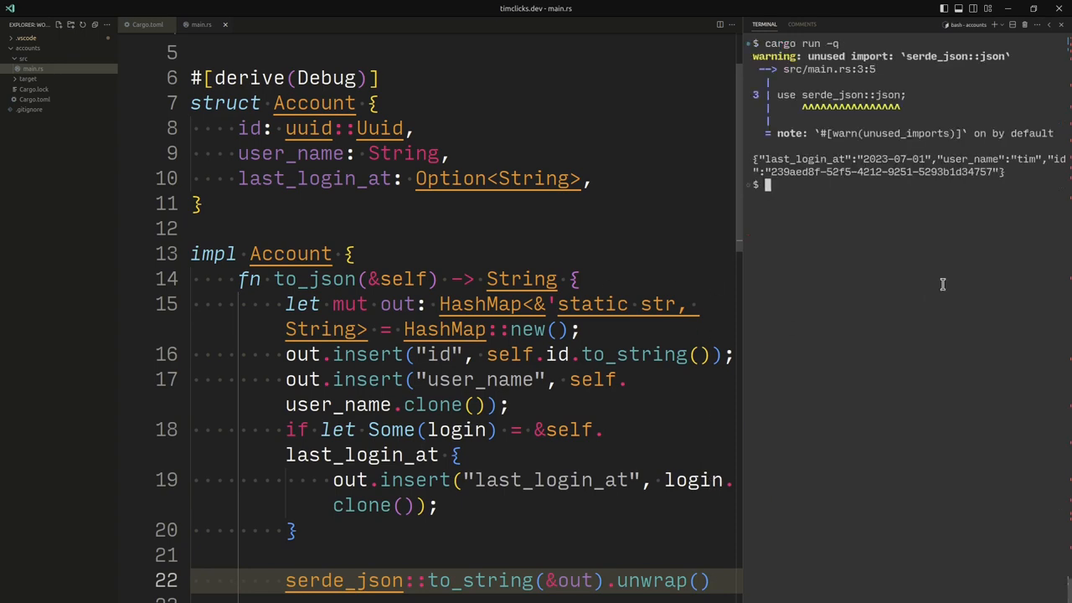
- Set last_login_at to None in main and rerun, printing JSON with only id and user_name
{"action": "scroll", "scroll_direction": "down", "scroll_amount": 3}
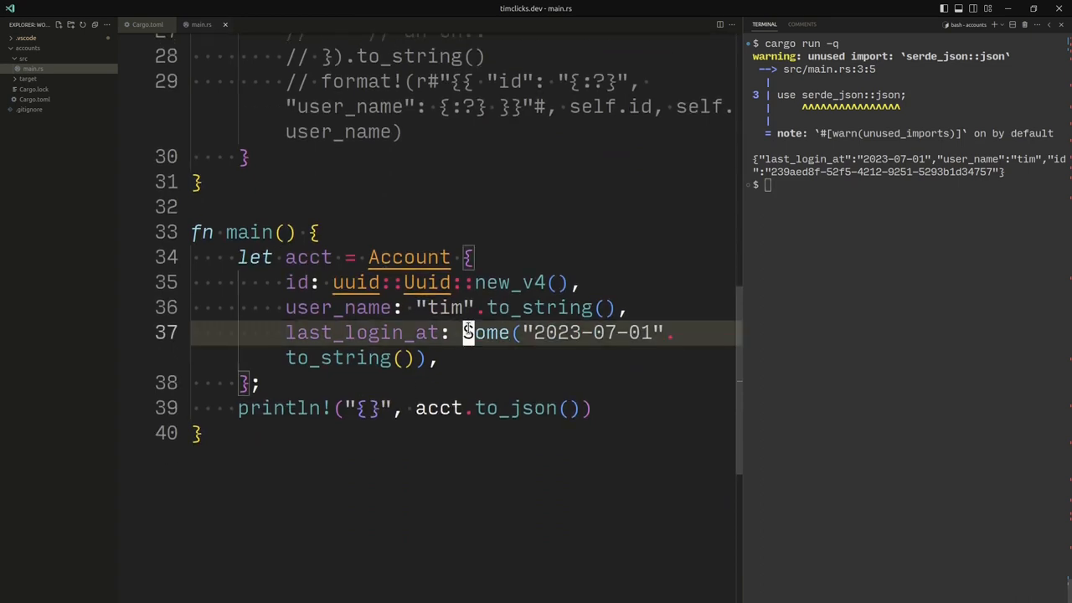
{"action": "type", "text": "n_at: None,"}
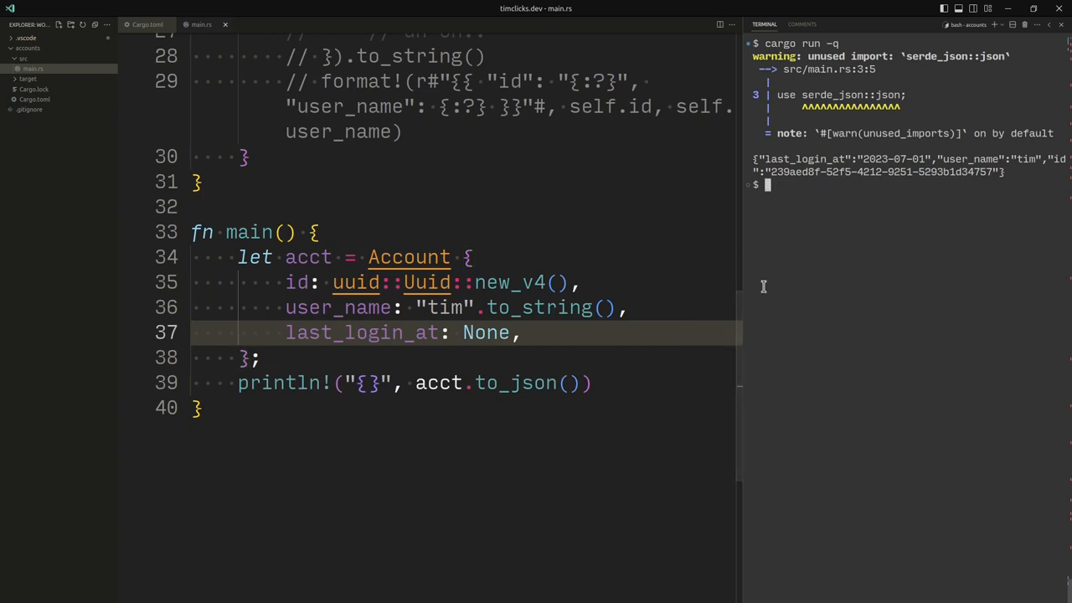
{"action": "key", "text": "Return"}
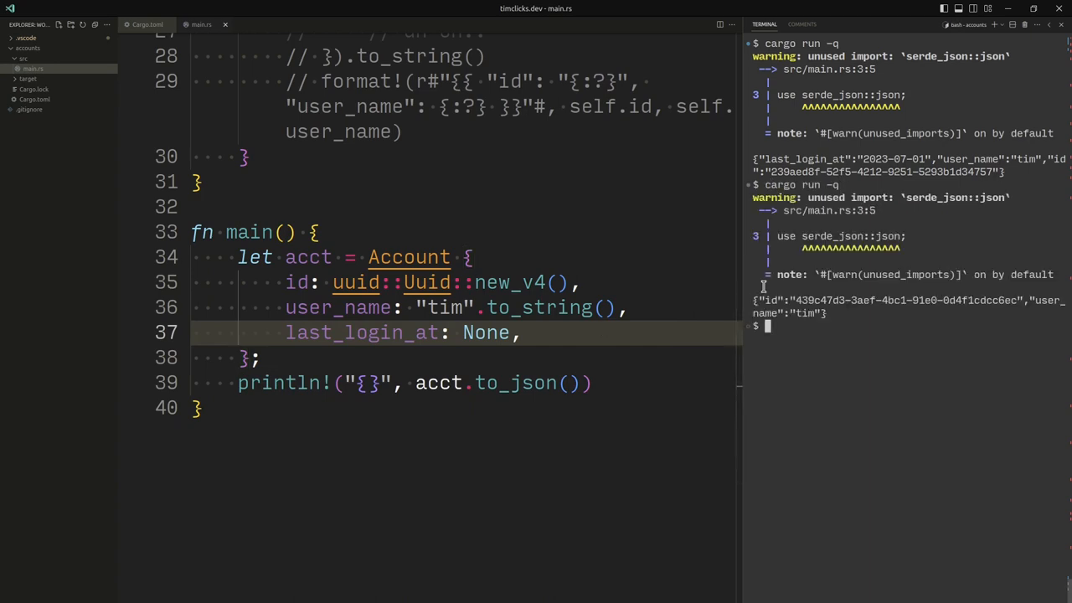
{"action": "mouse_move", "coordinate": [447, 345]}
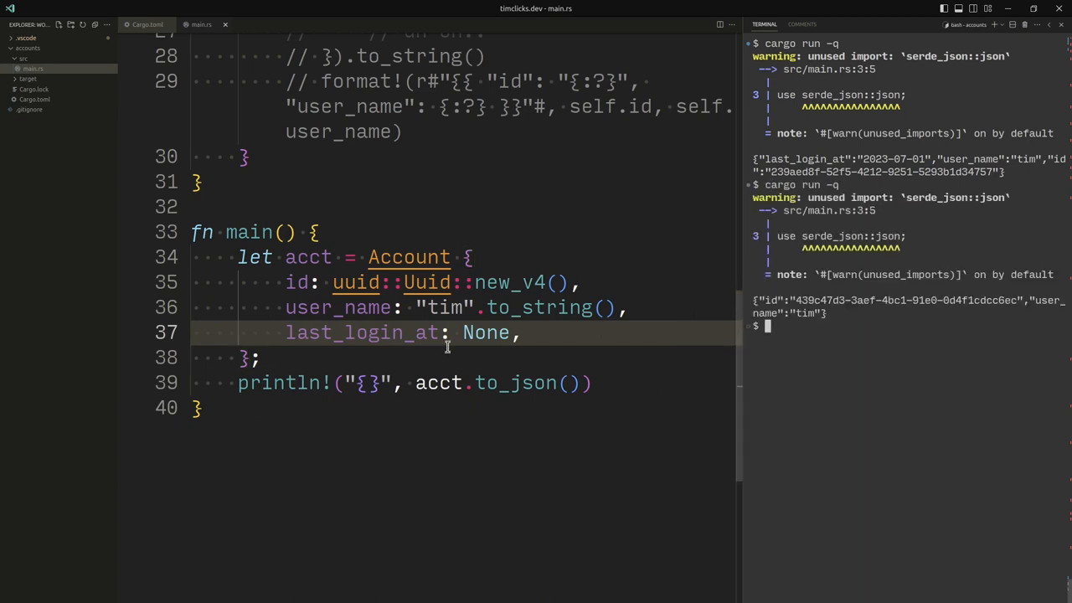
{"action": "scroll", "scroll_direction": "up", "scroll_amount": 3}
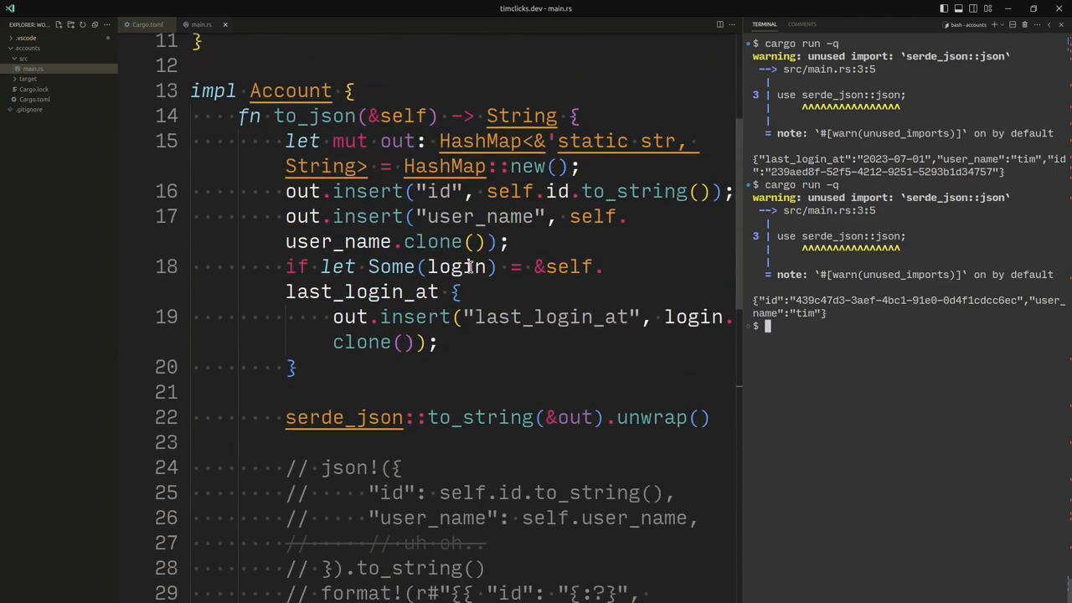
{"action": "mouse_move", "coordinate": [365, 227]}
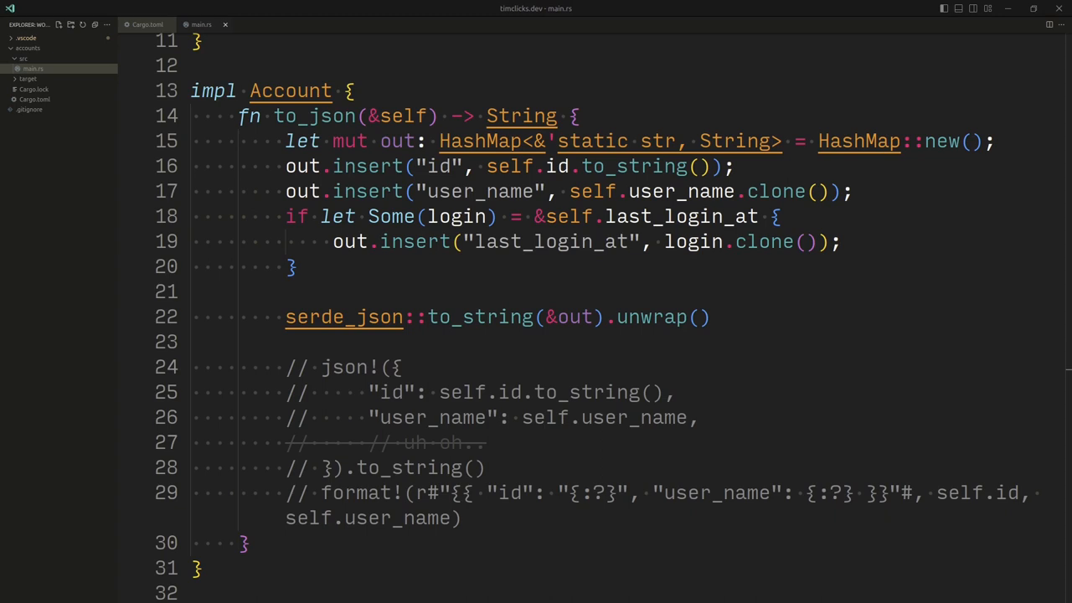
{"action": "scroll", "scroll_direction": "up", "scroll_amount": 3}
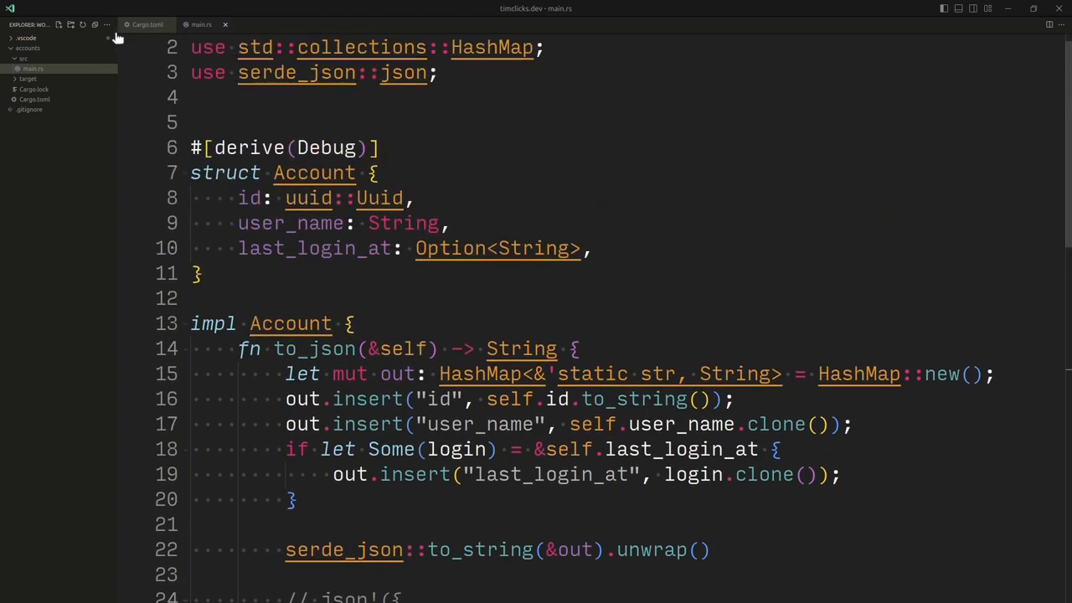
- Add serde = "1" under [dependencies] in Cargo.toml and return to main.rs
{"action": "left_click", "coordinate": [148, 24]}
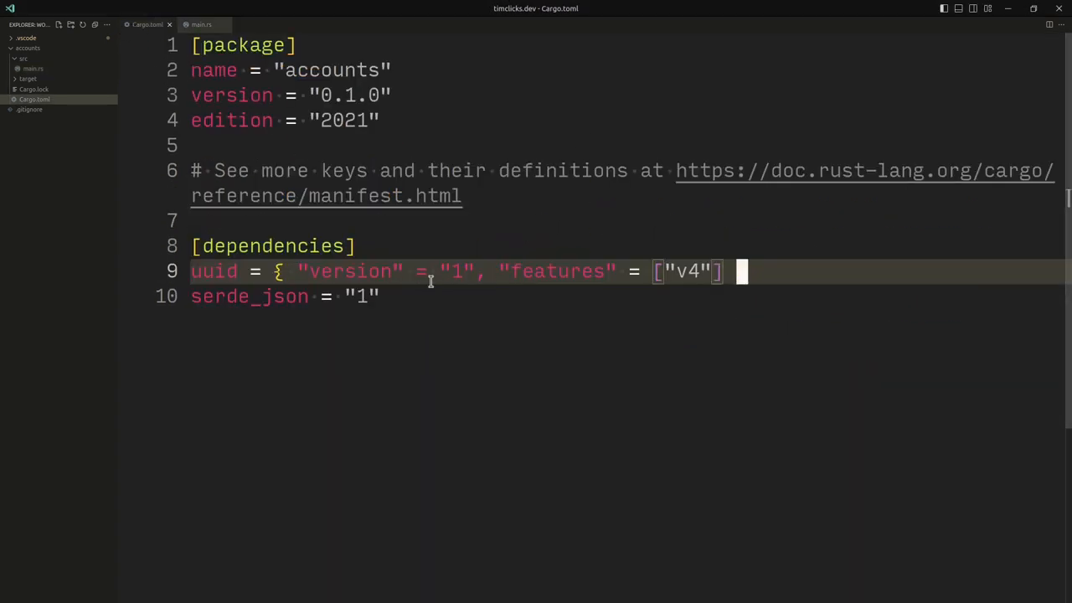
{"action": "type", "text": "serd"}
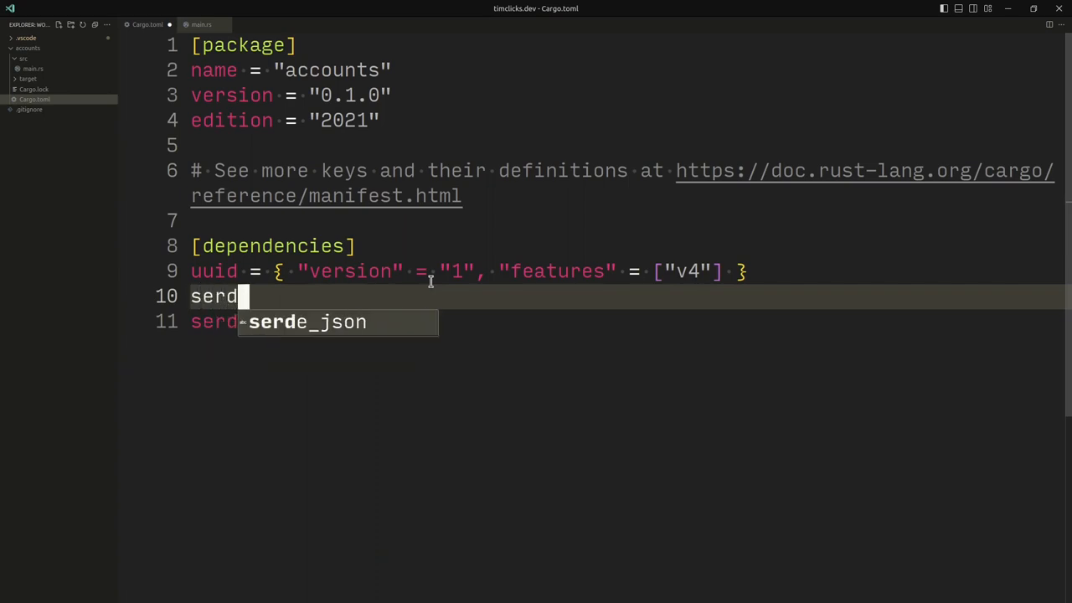
{"action": "type", "text": "= \"1\""}
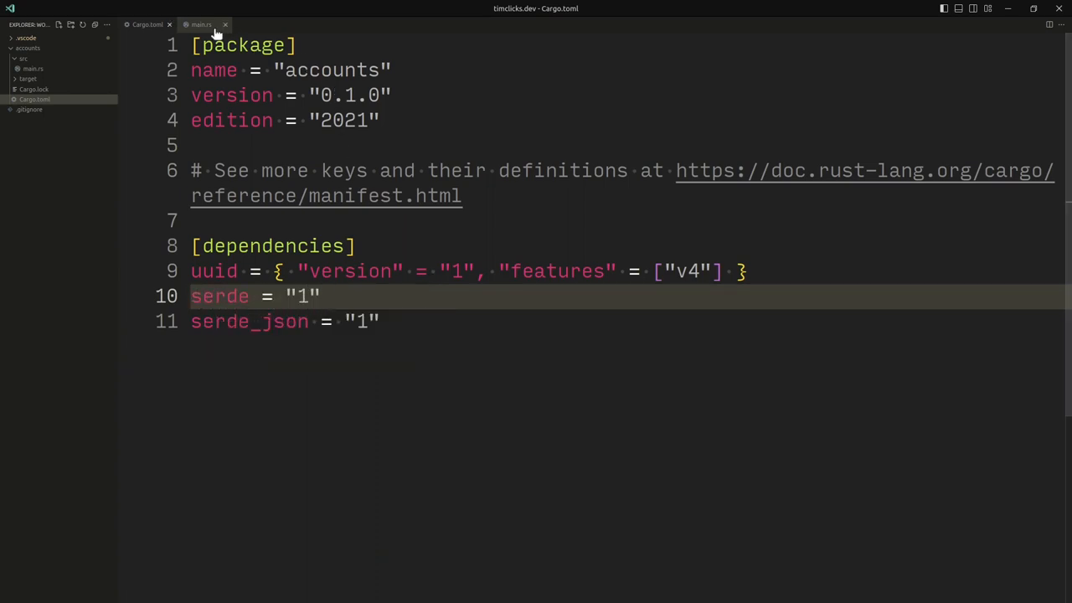
{"action": "left_click", "coordinate": [201, 24]}
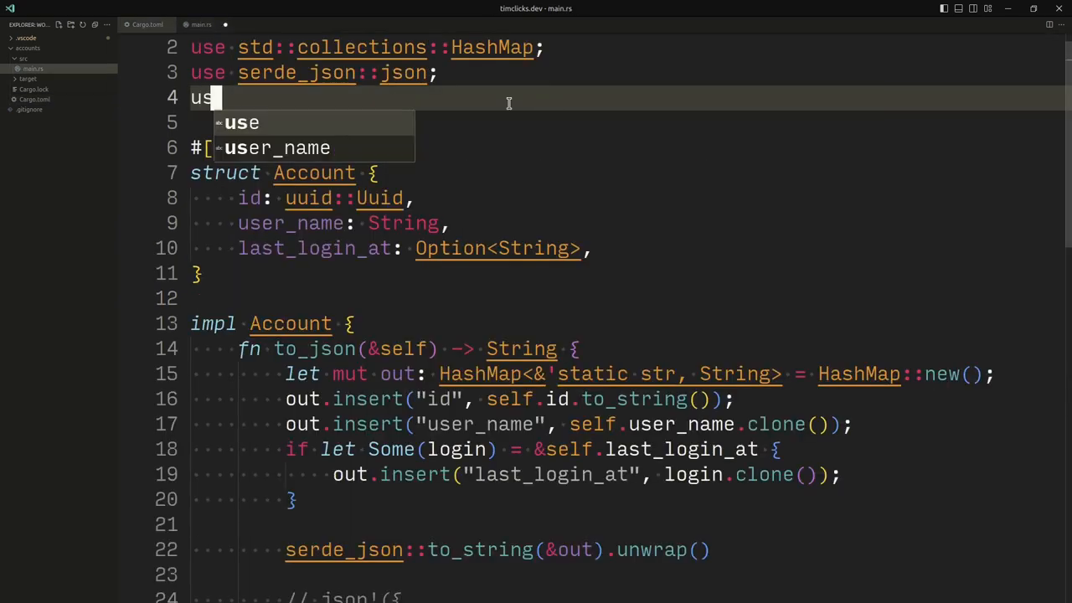
- Import serde::Serialize in main.rs and open a line after the Account struct
{"action": "type", "text": "e serde::Seri"}
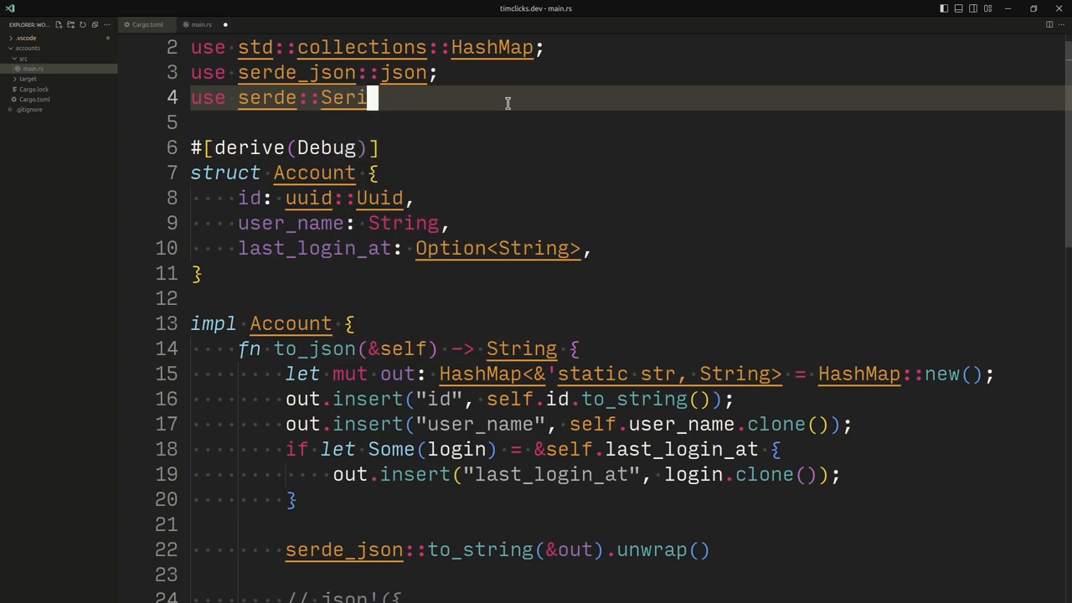
{"action": "type", "text": "lize;"}
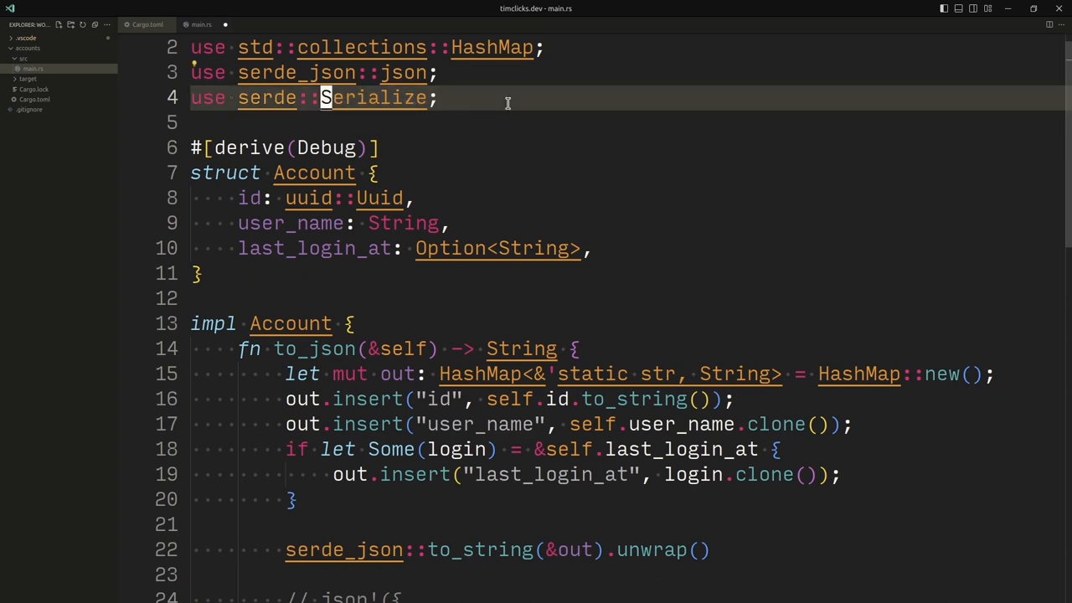
{"action": "left_click", "coordinate": [382, 173]}
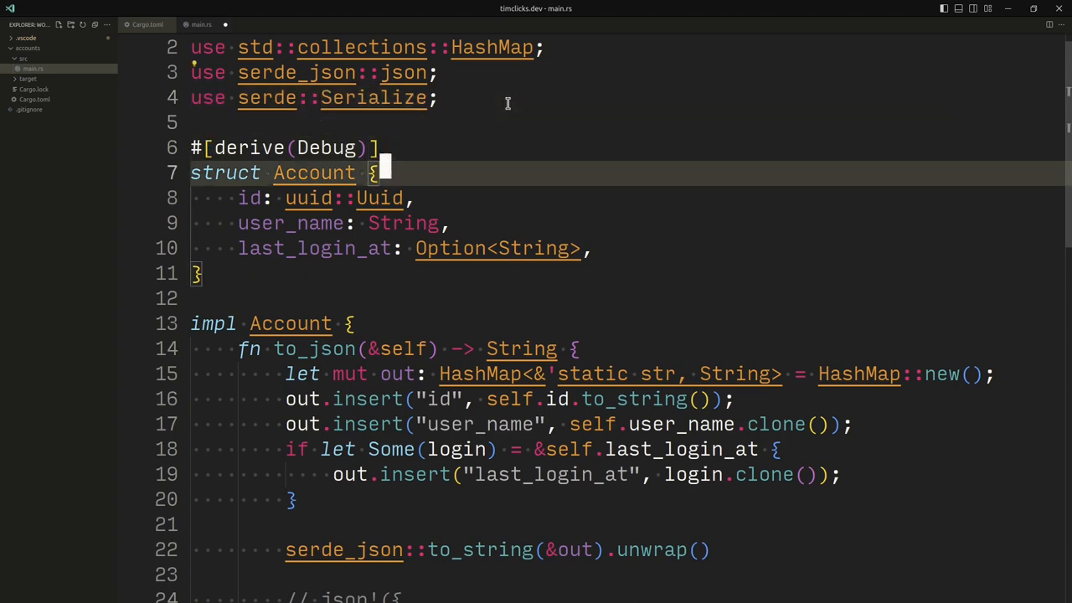
{"action": "key", "text": "Enter"}
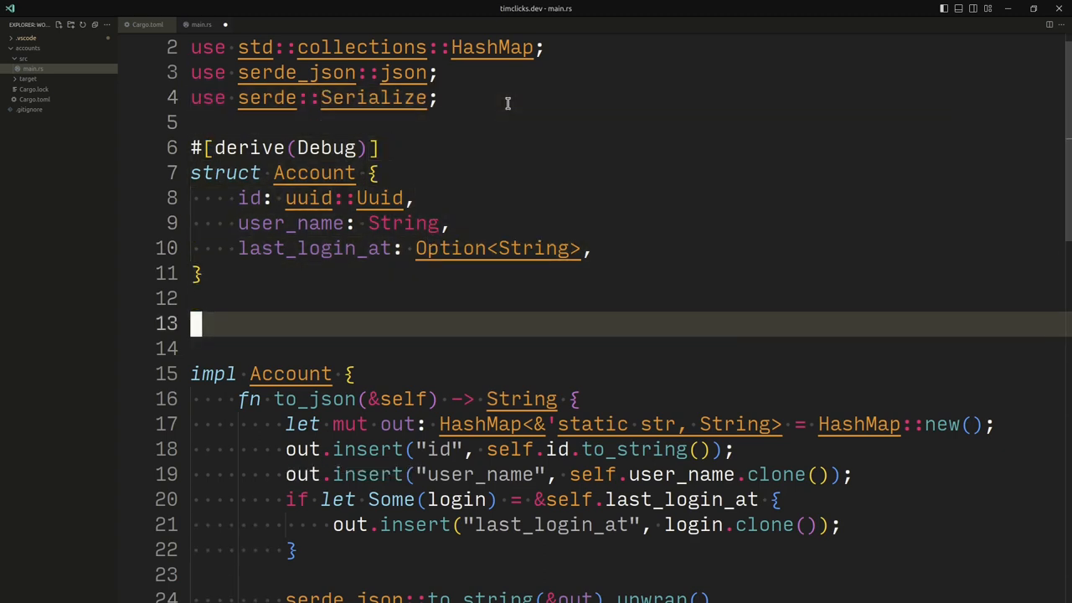
- Stub impl Serialize for Account { // .. } below the struct
{"action": "type", "text": "impl Serialize"}
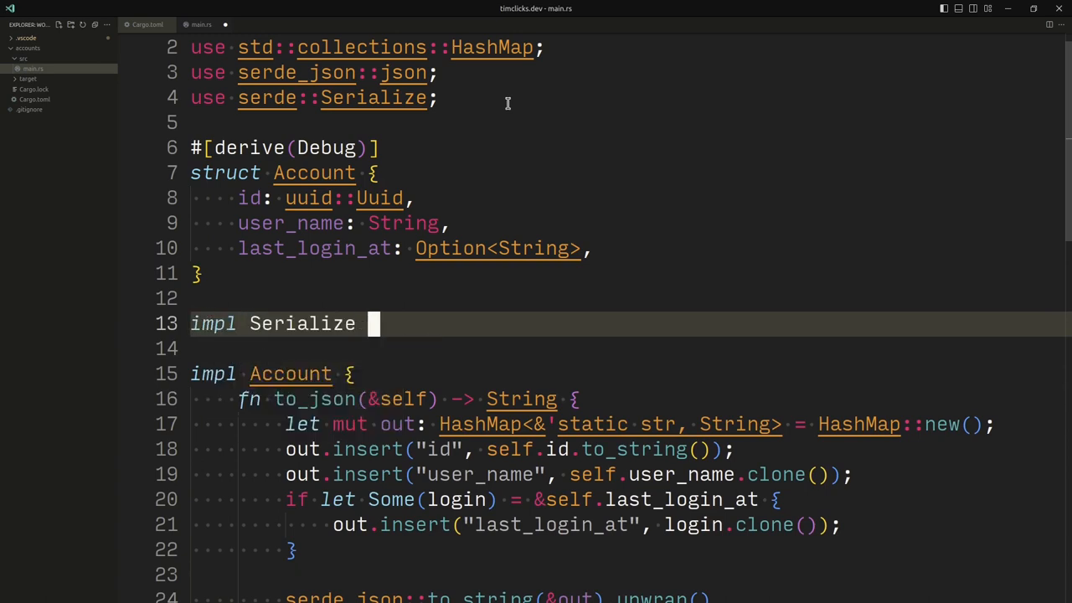
{"action": "type", "text": "for Account {}"}
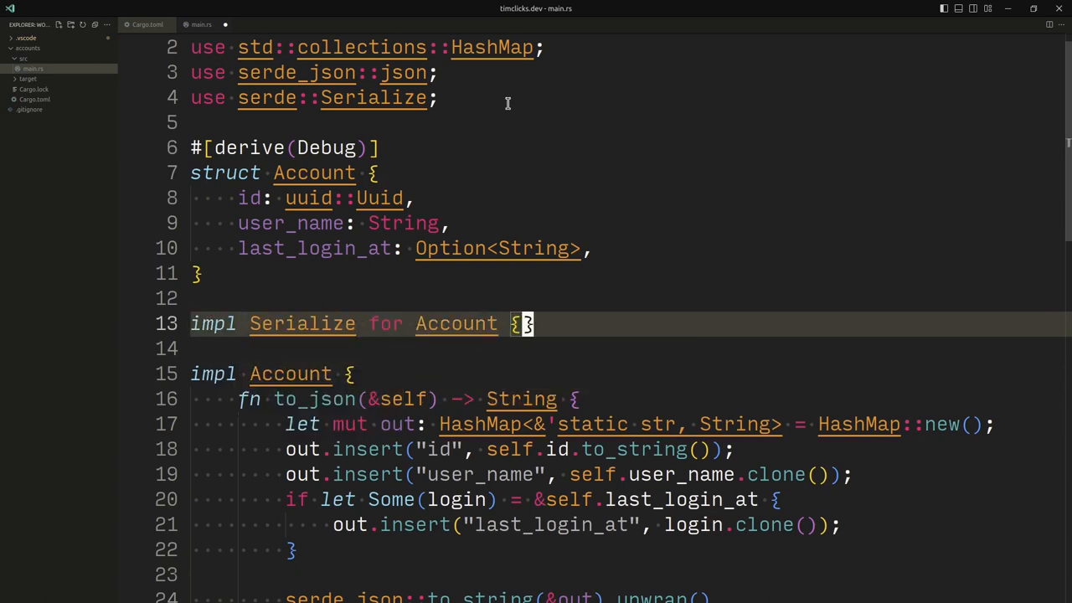
{"action": "type", "text": "//"}
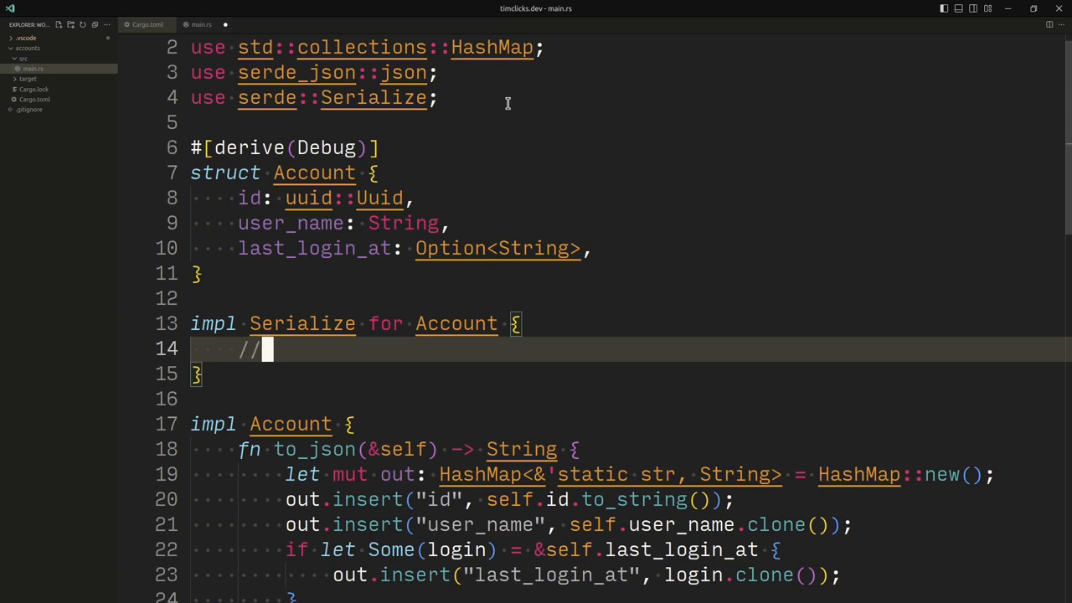
{"action": "type", "text": ".."}
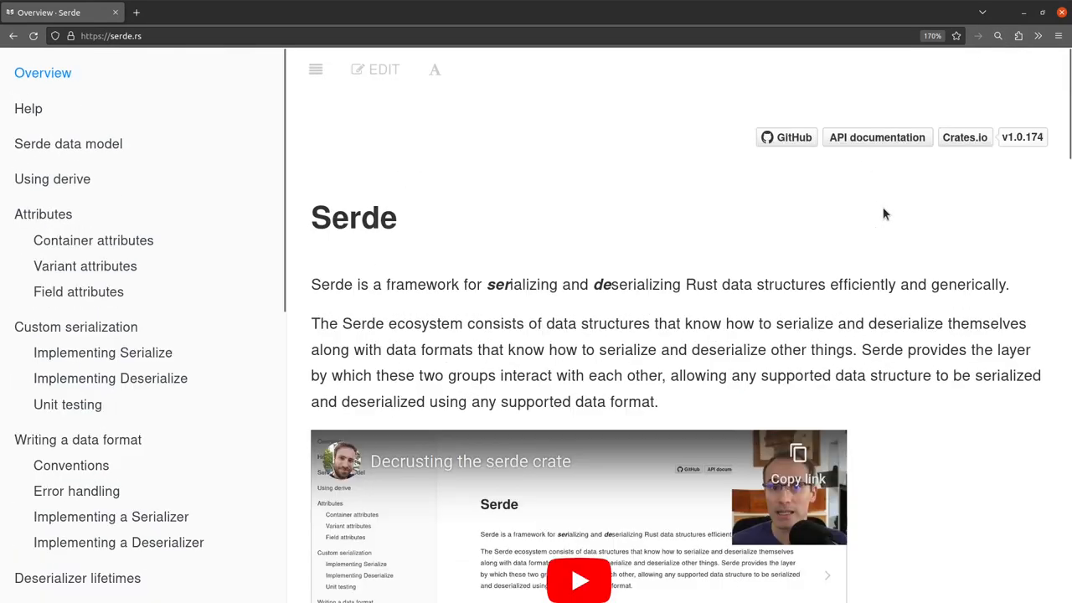
- Navigate the serde.rs sidebar to the Implementing Serialize guide under Custom serialization
{"action": "scroll", "scroll_direction": "down", "scroll_amount": 3}
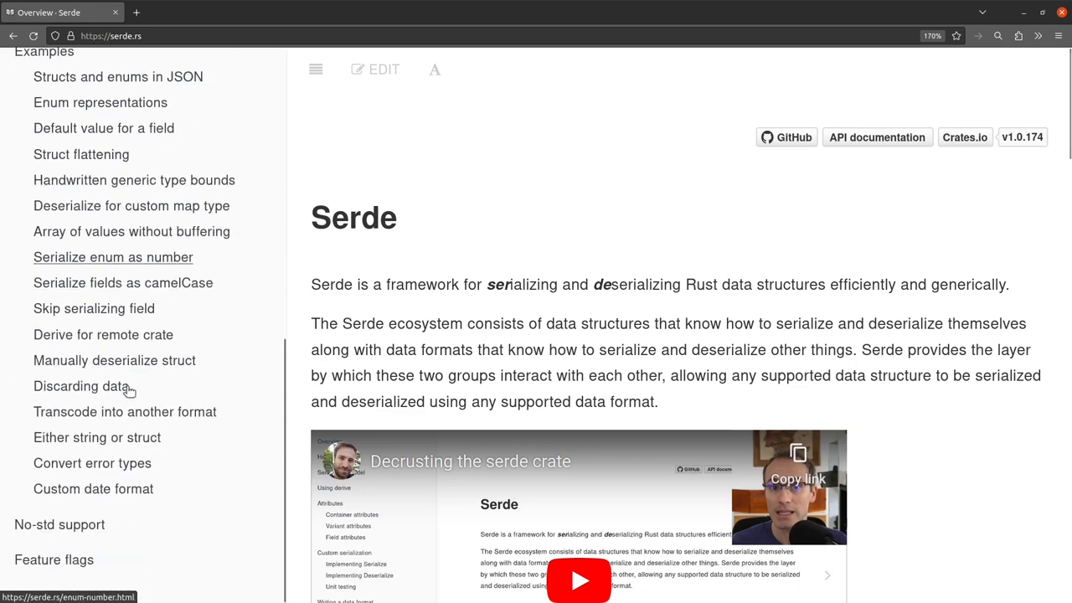
{"action": "scroll", "scroll_direction": "up", "scroll_amount": 3}
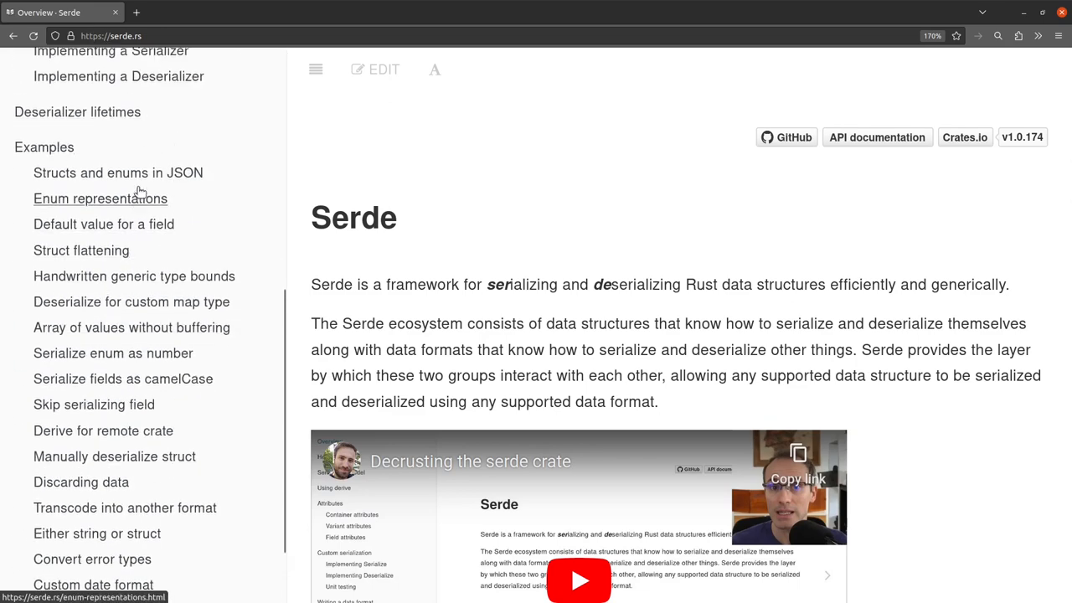
{"action": "scroll", "scroll_direction": "up", "scroll_amount": 3}
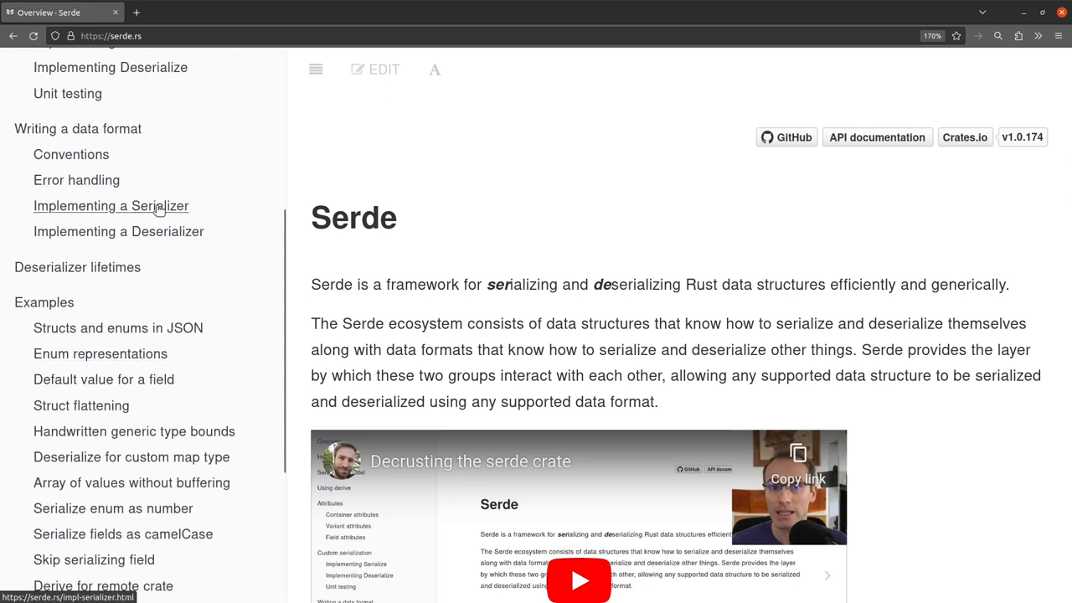
{"action": "scroll", "scroll_direction": "up", "scroll_amount": 3}
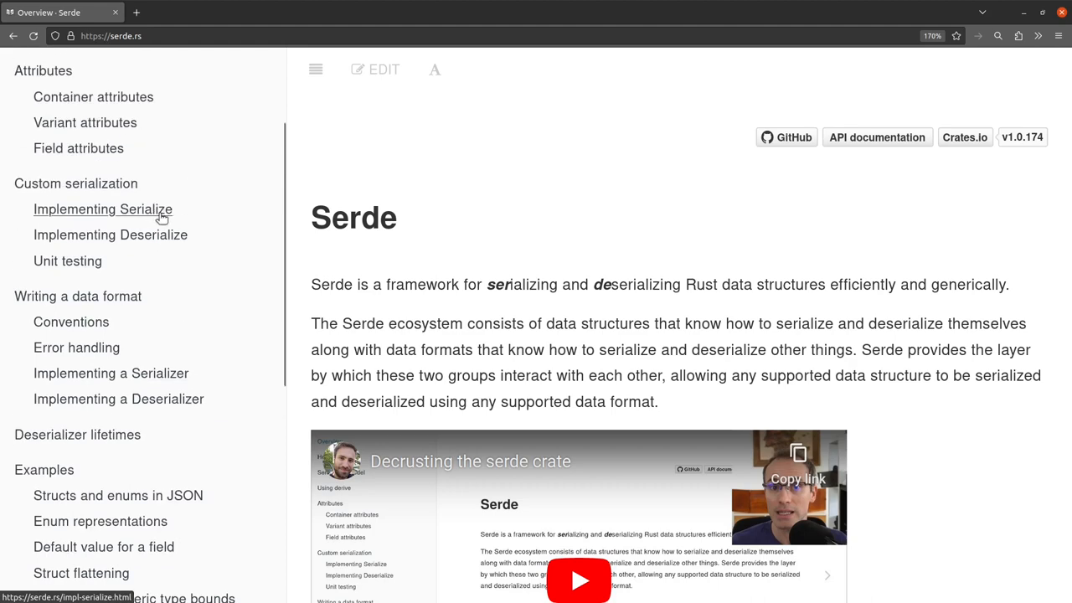
{"action": "left_click", "coordinate": [102, 208]}
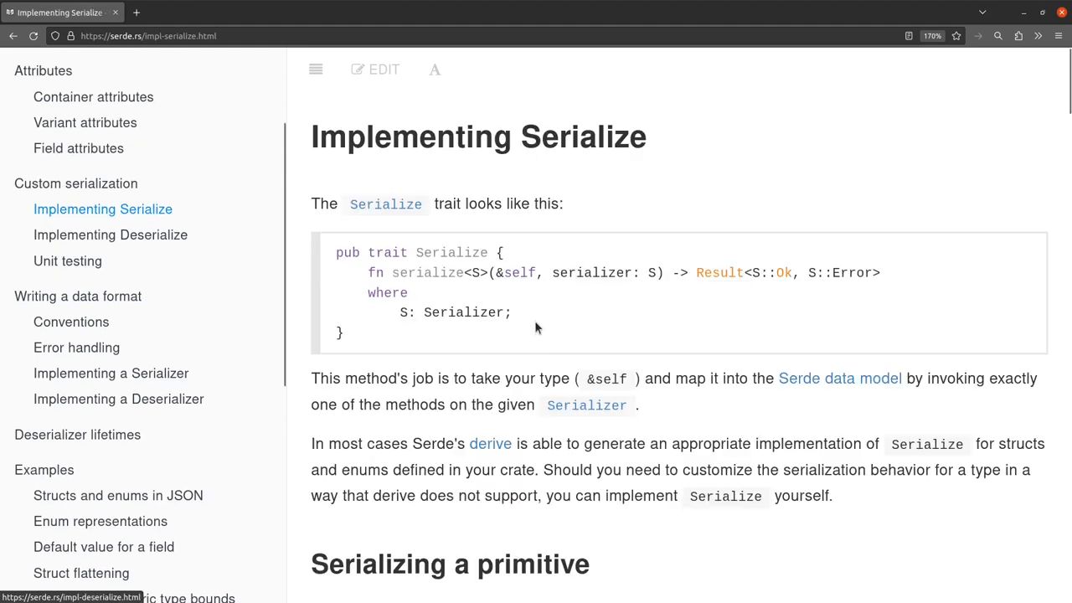
{"action": "scroll", "scroll_direction": "down", "scroll_amount": 3}
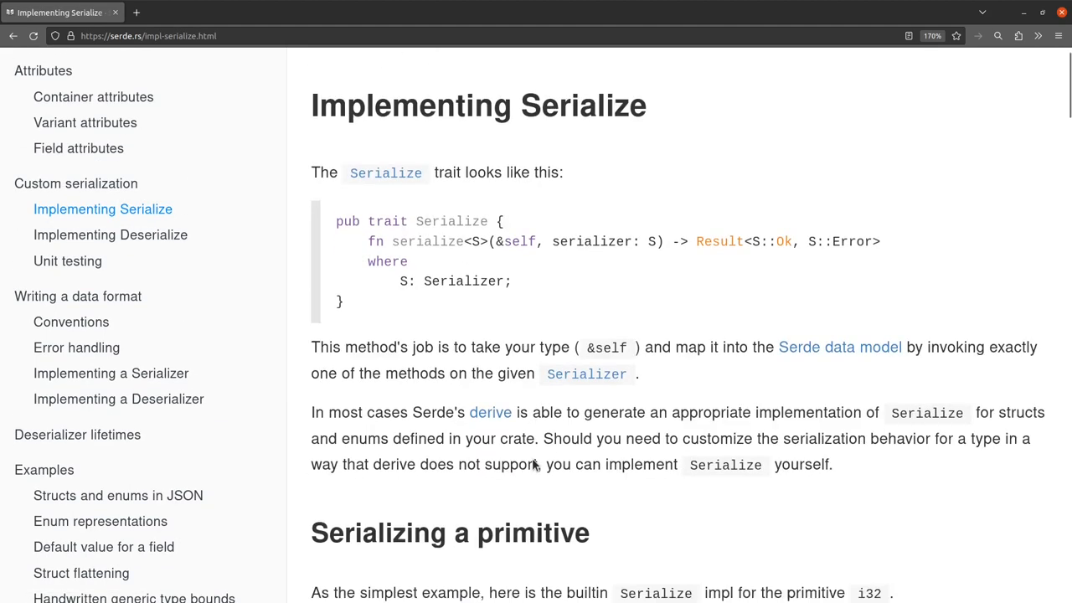
{"action": "scroll", "scroll_direction": "down", "scroll_amount": 3}
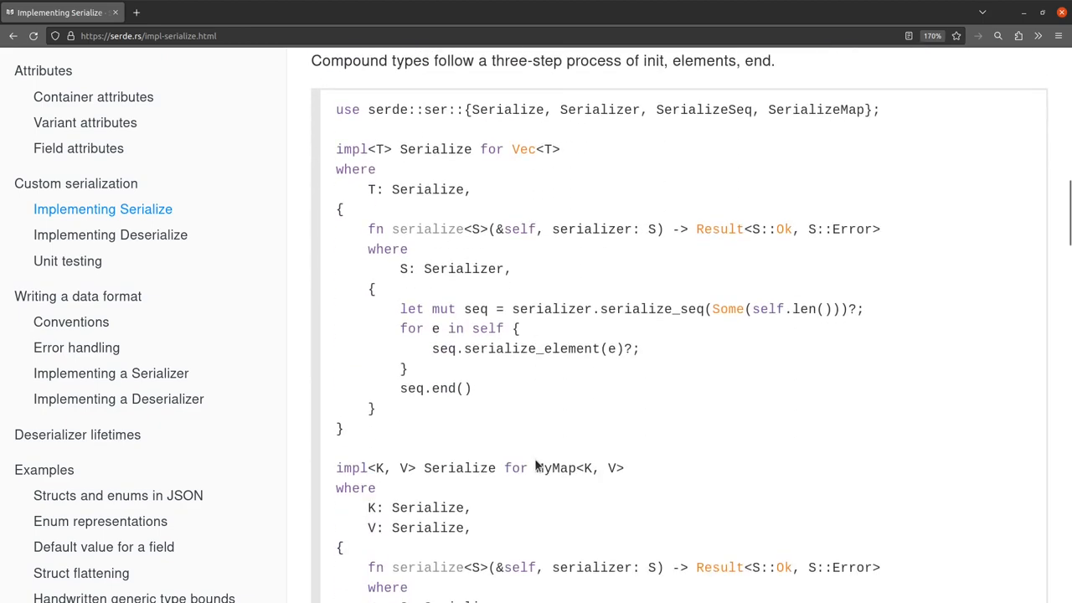
{"action": "scroll", "scroll_direction": "down", "scroll_amount": 3}
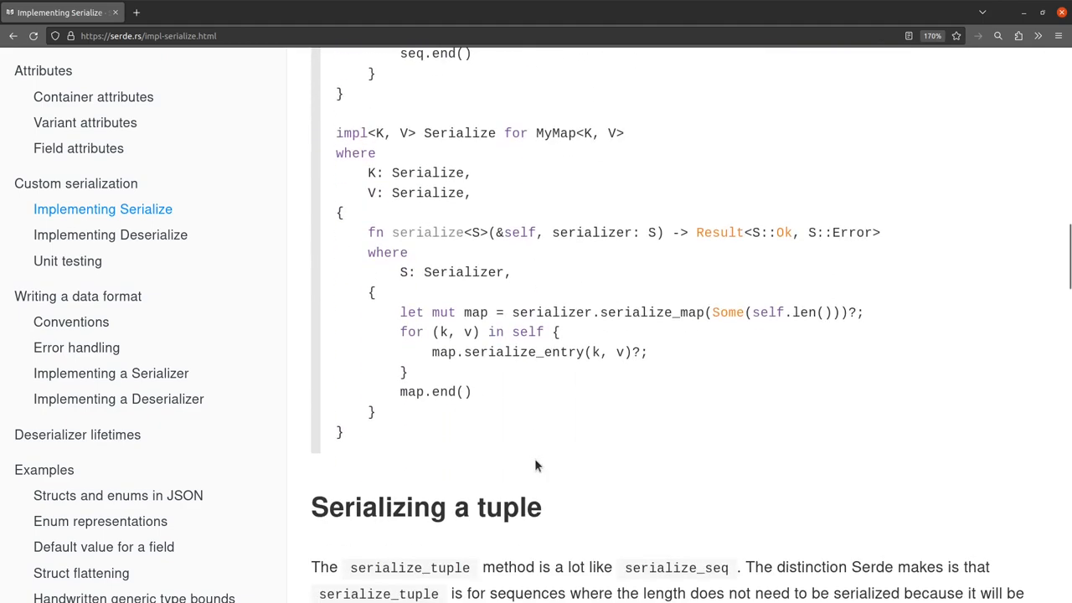
{"action": "scroll", "scroll_direction": "down", "scroll_amount": 3}
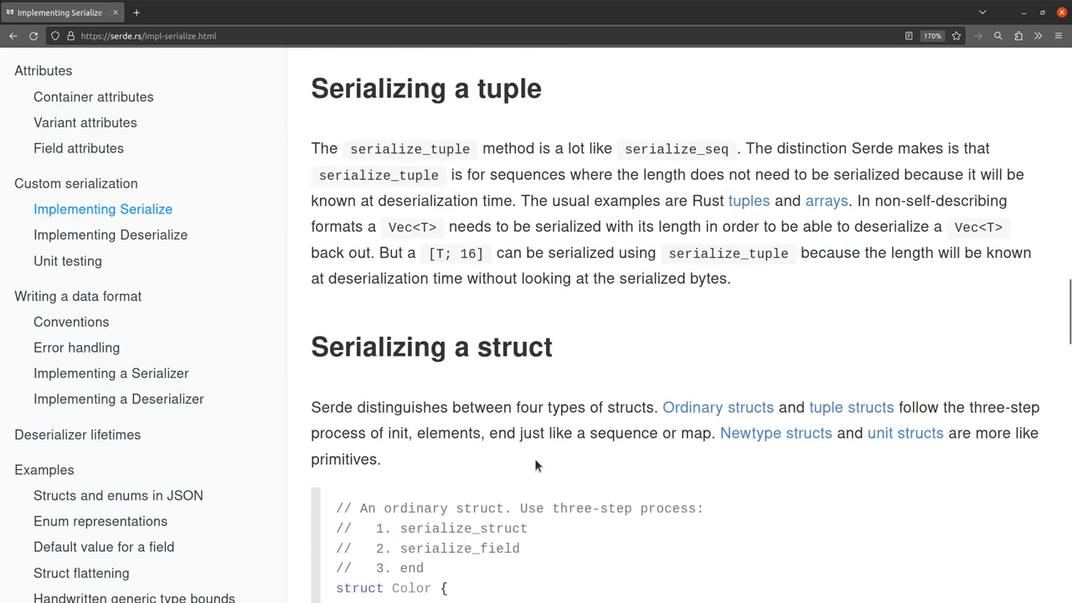
{"action": "scroll", "scroll_direction": "down", "scroll_amount": 3}
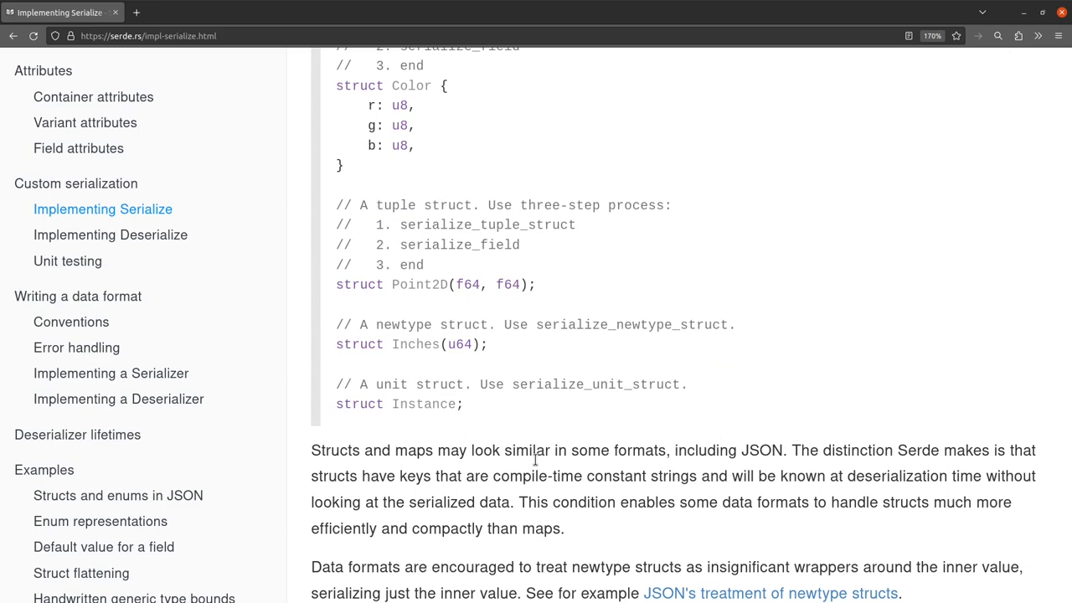
{"action": "scroll", "scroll_direction": "down", "scroll_amount": 3}
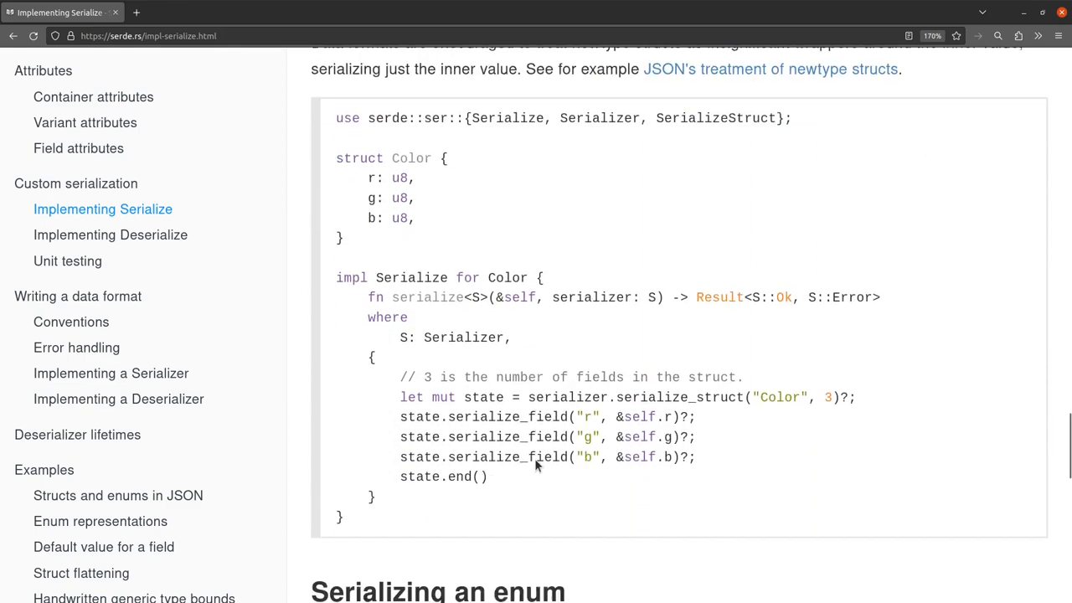
{"action": "scroll", "scroll_direction": "down", "scroll_amount": 3}
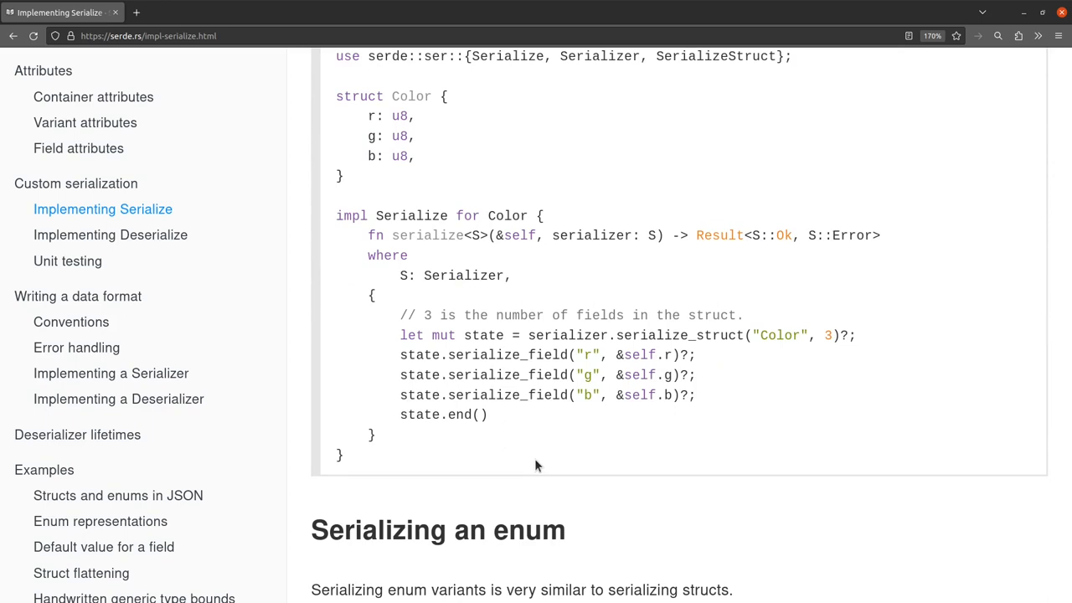
{"action": "scroll", "scroll_direction": "down", "scroll_amount": 3}
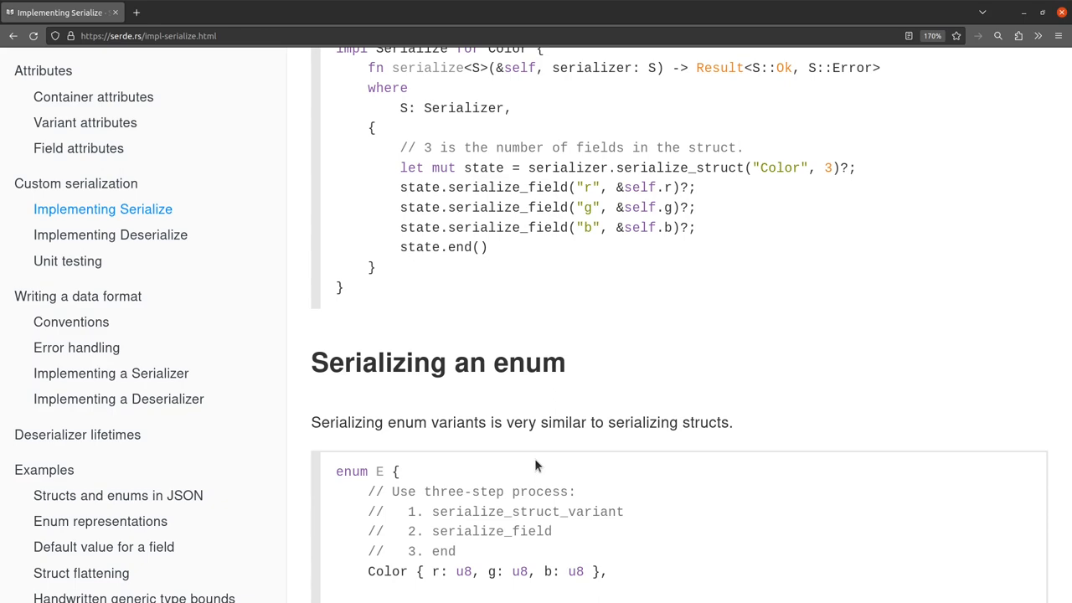
{"action": "scroll", "scroll_direction": "down", "scroll_amount": 3}
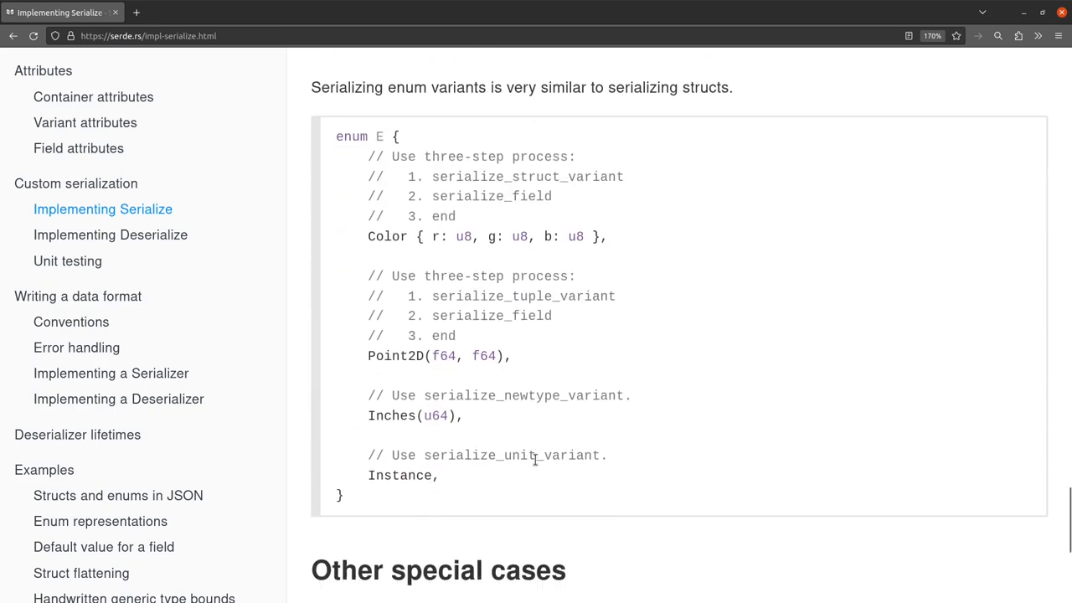
{"action": "scroll", "scroll_direction": "down", "scroll_amount": 3}
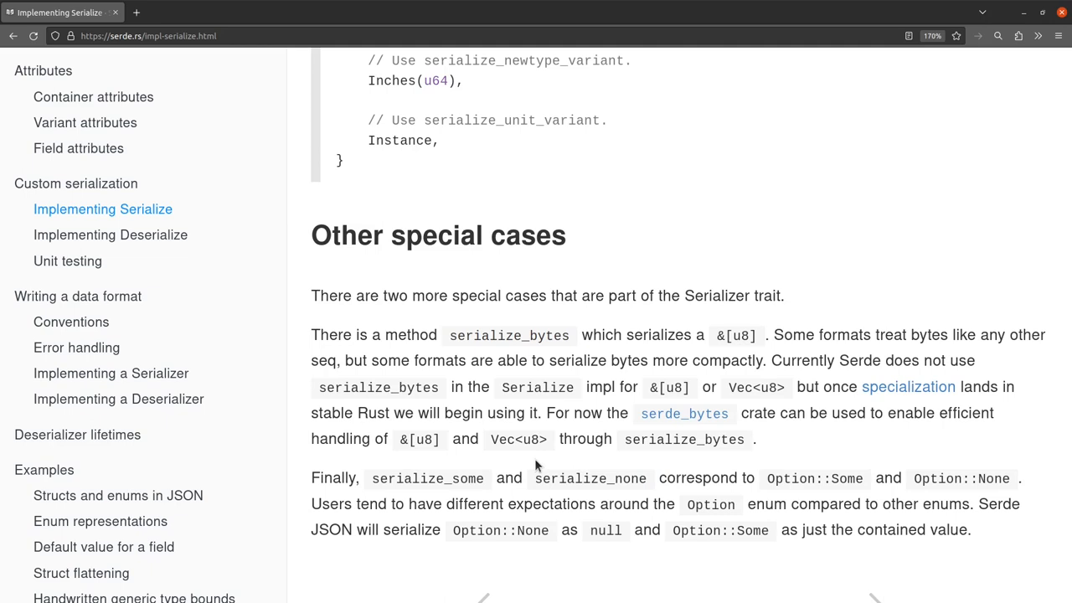
{"action": "scroll", "scroll_direction": "down", "scroll_amount": 3}
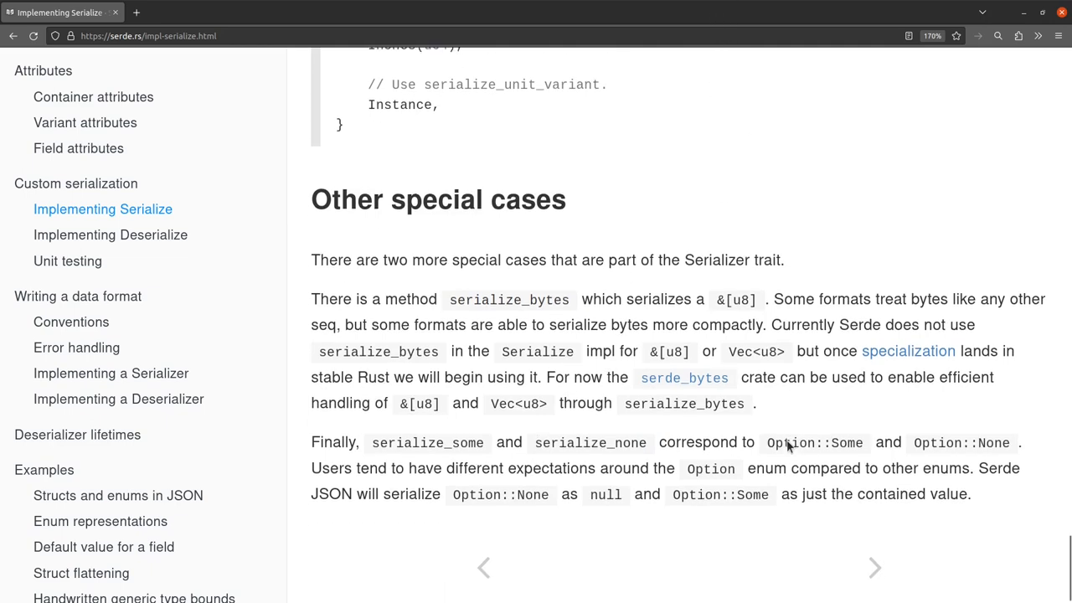